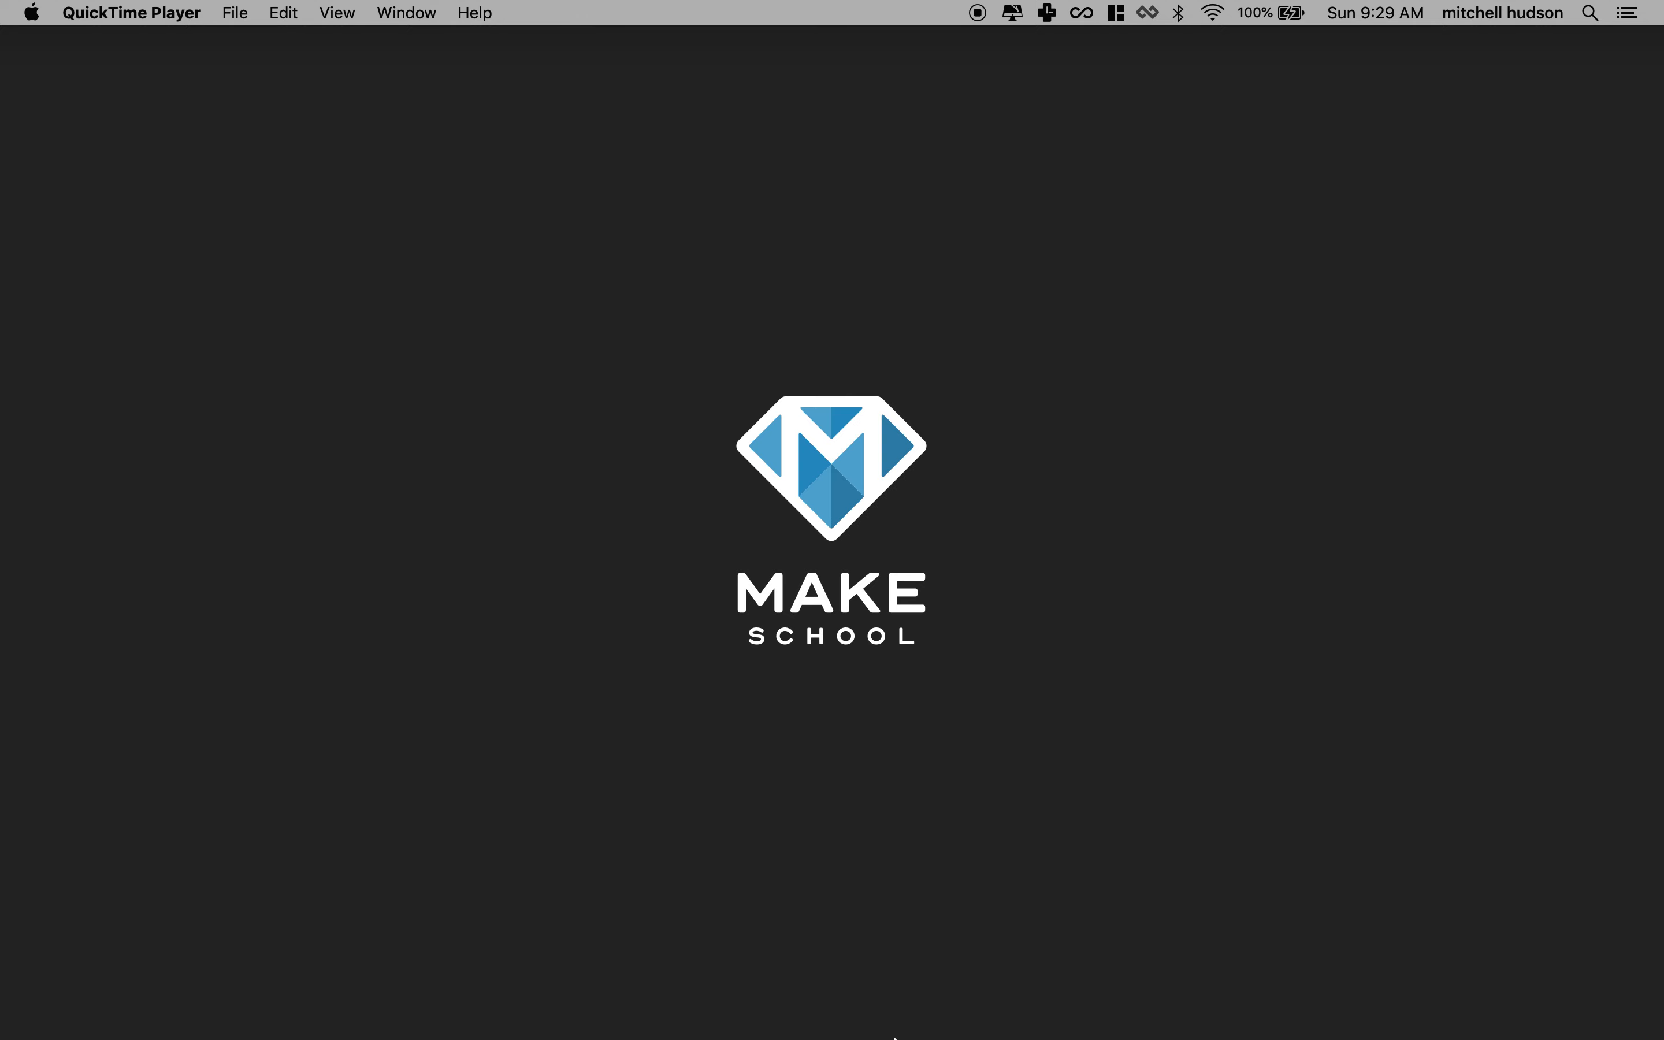
mouse_move(1161, 998)
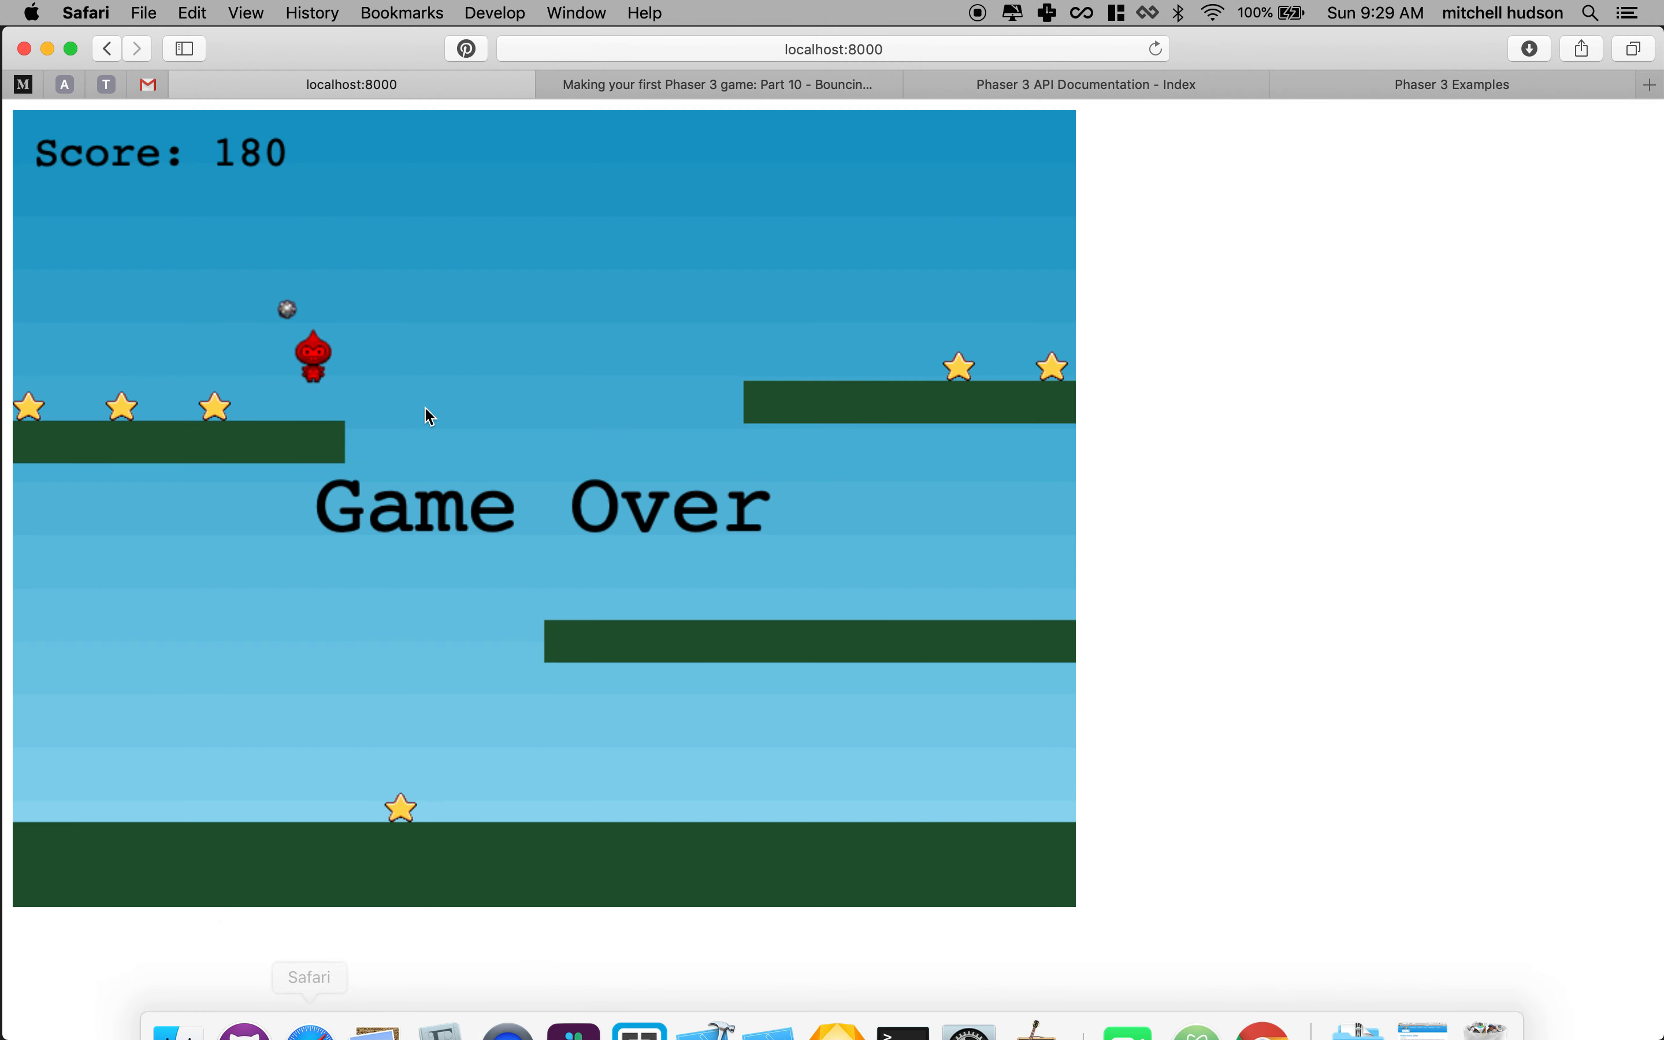
mouse_move(349, 380)
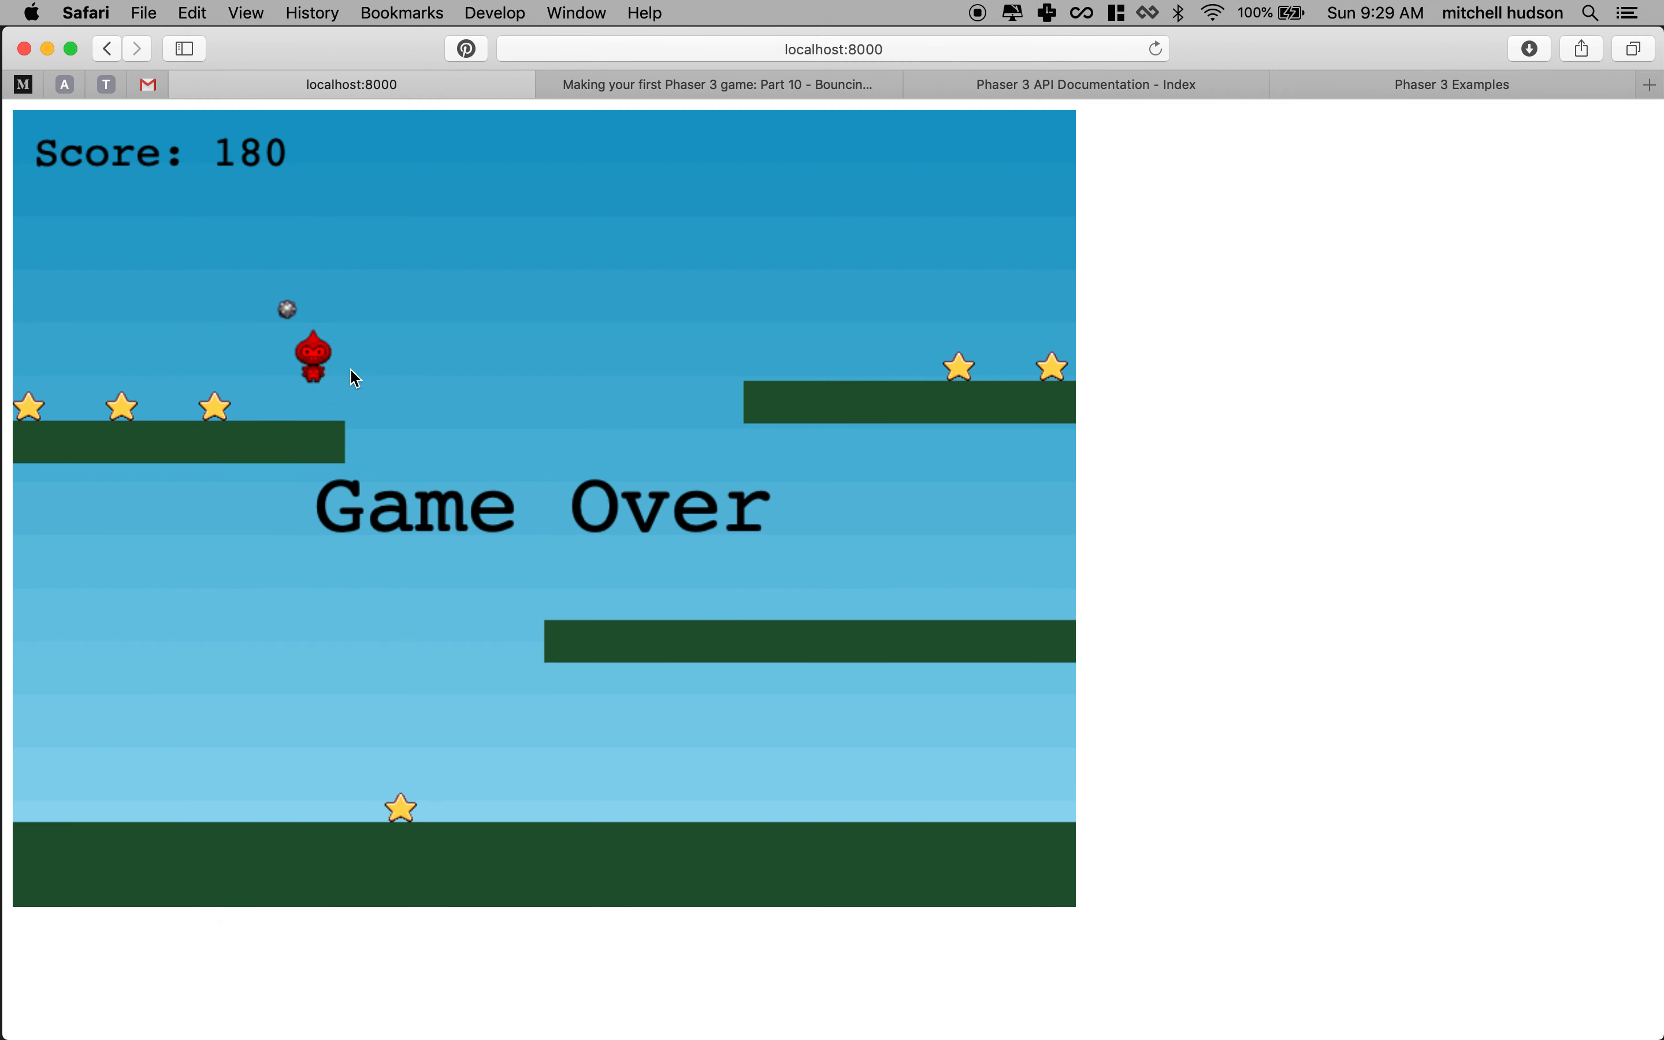
mouse_move(591, 331)
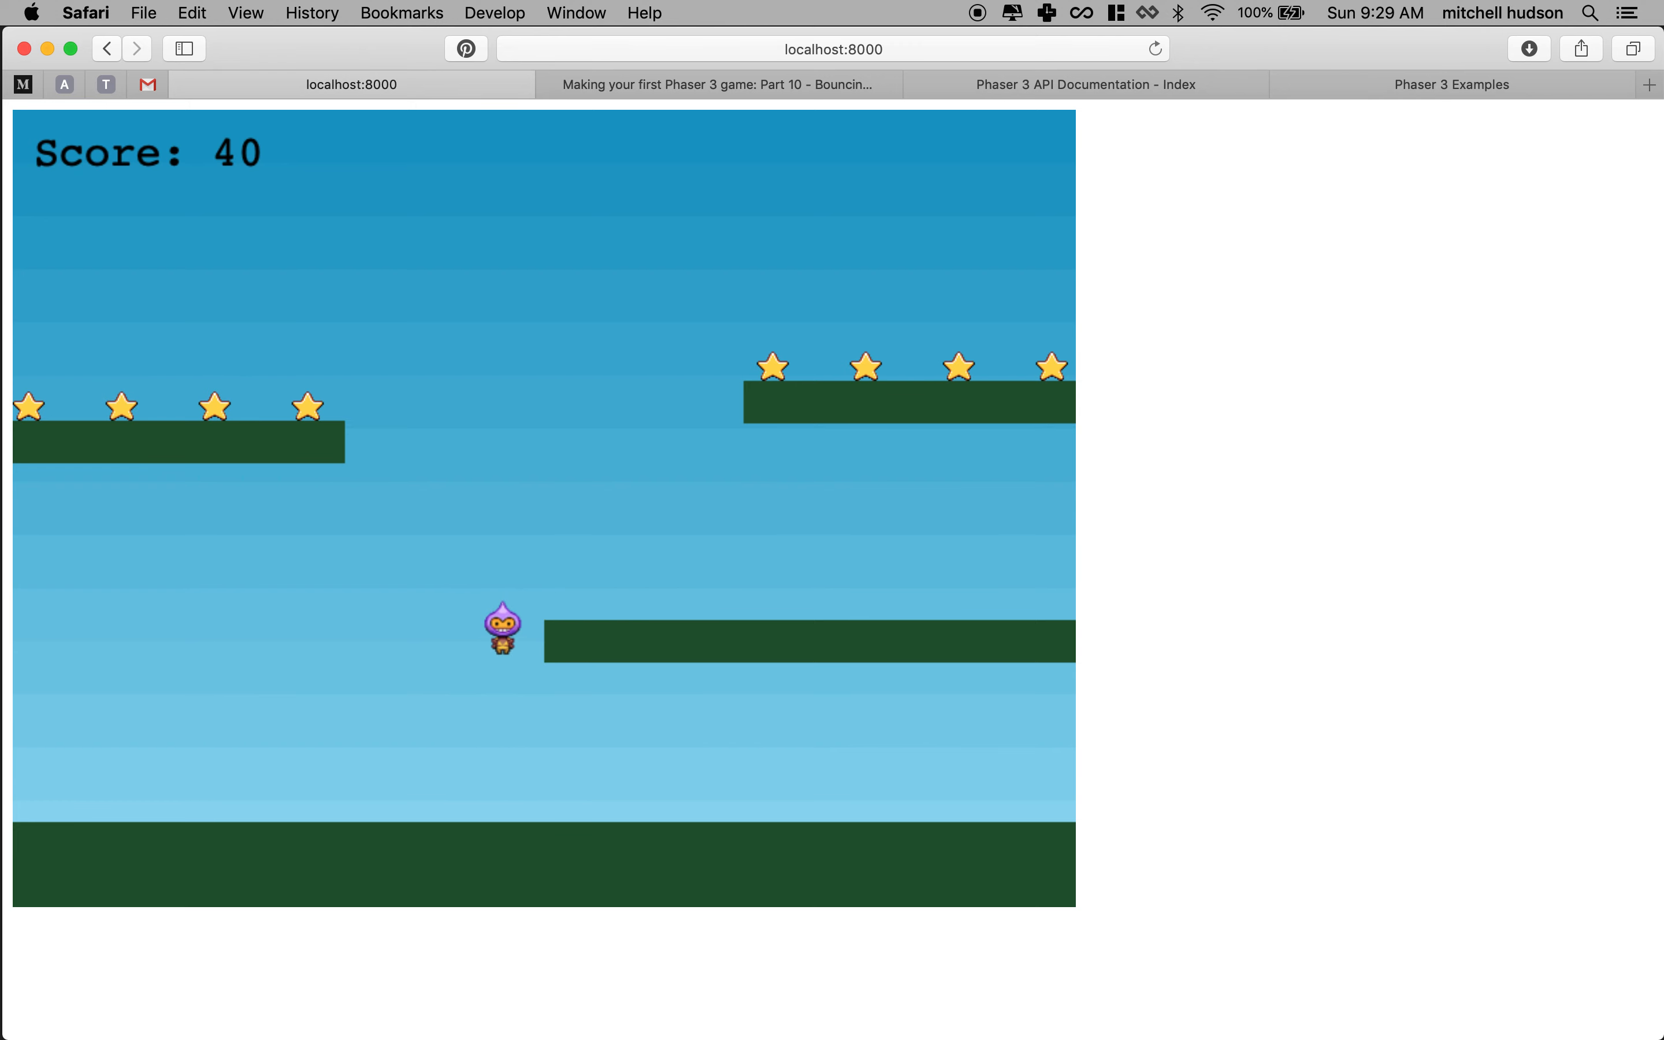
Move the player left to collect stars and raise the score.
key(ArrowLeft)
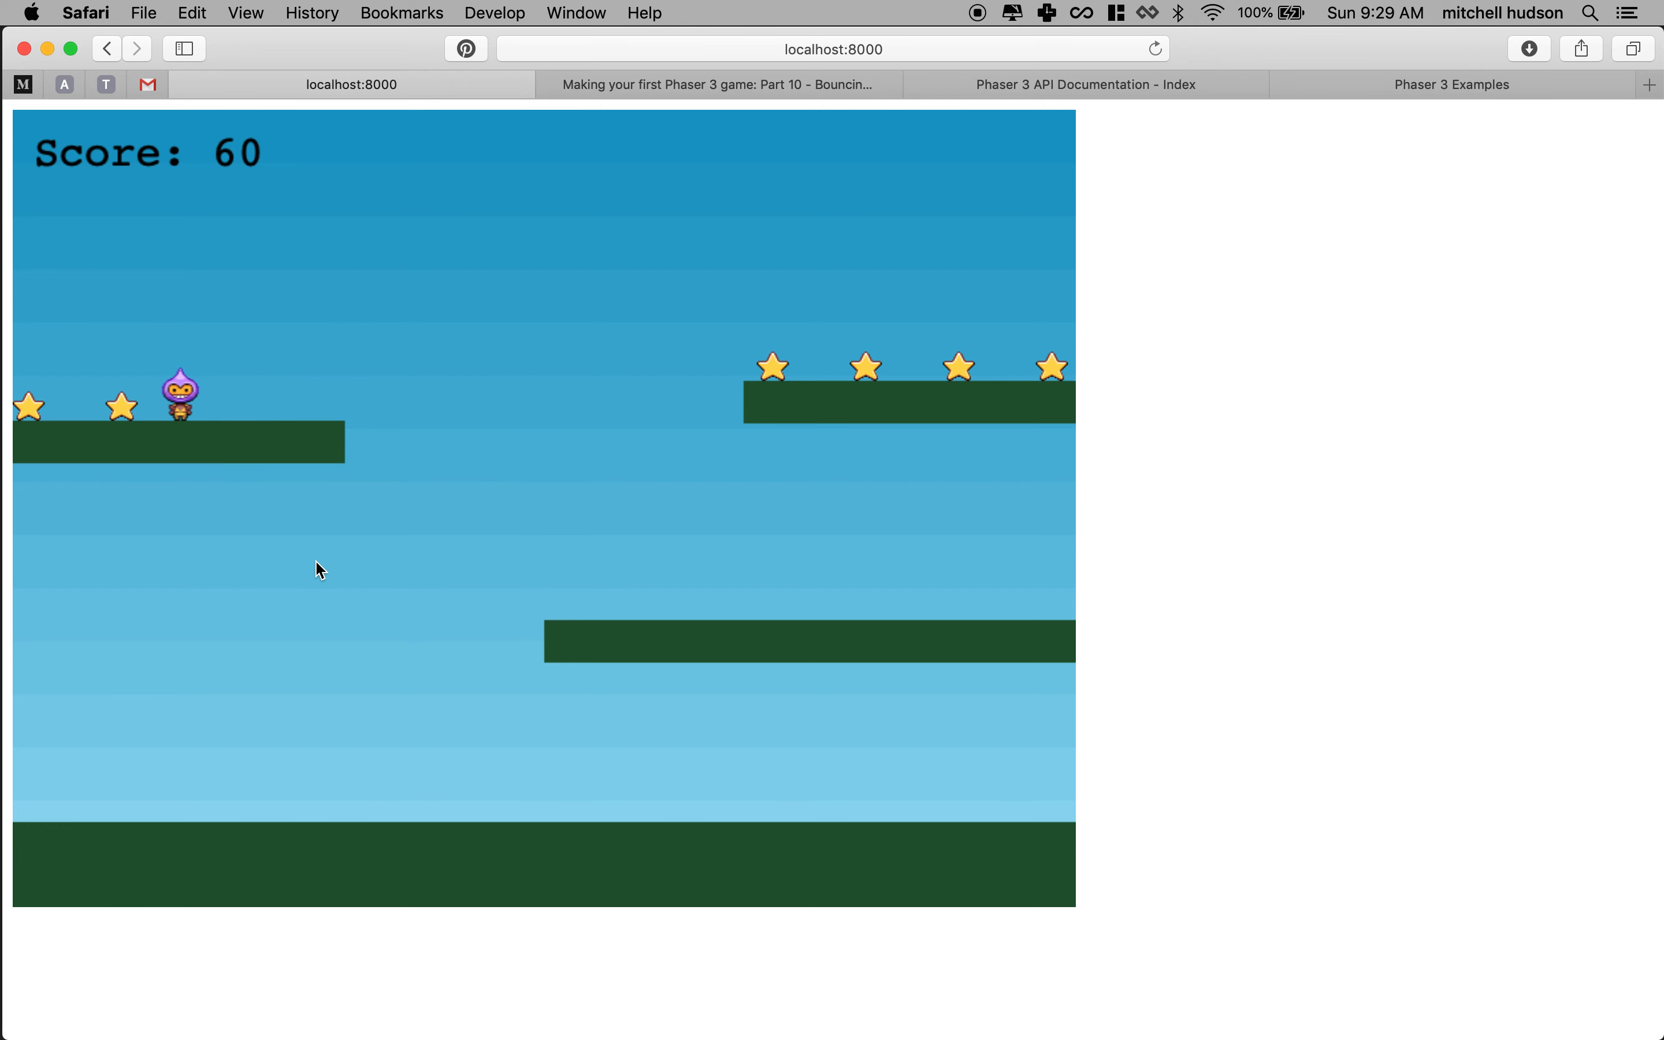
mouse_move(178, 435)
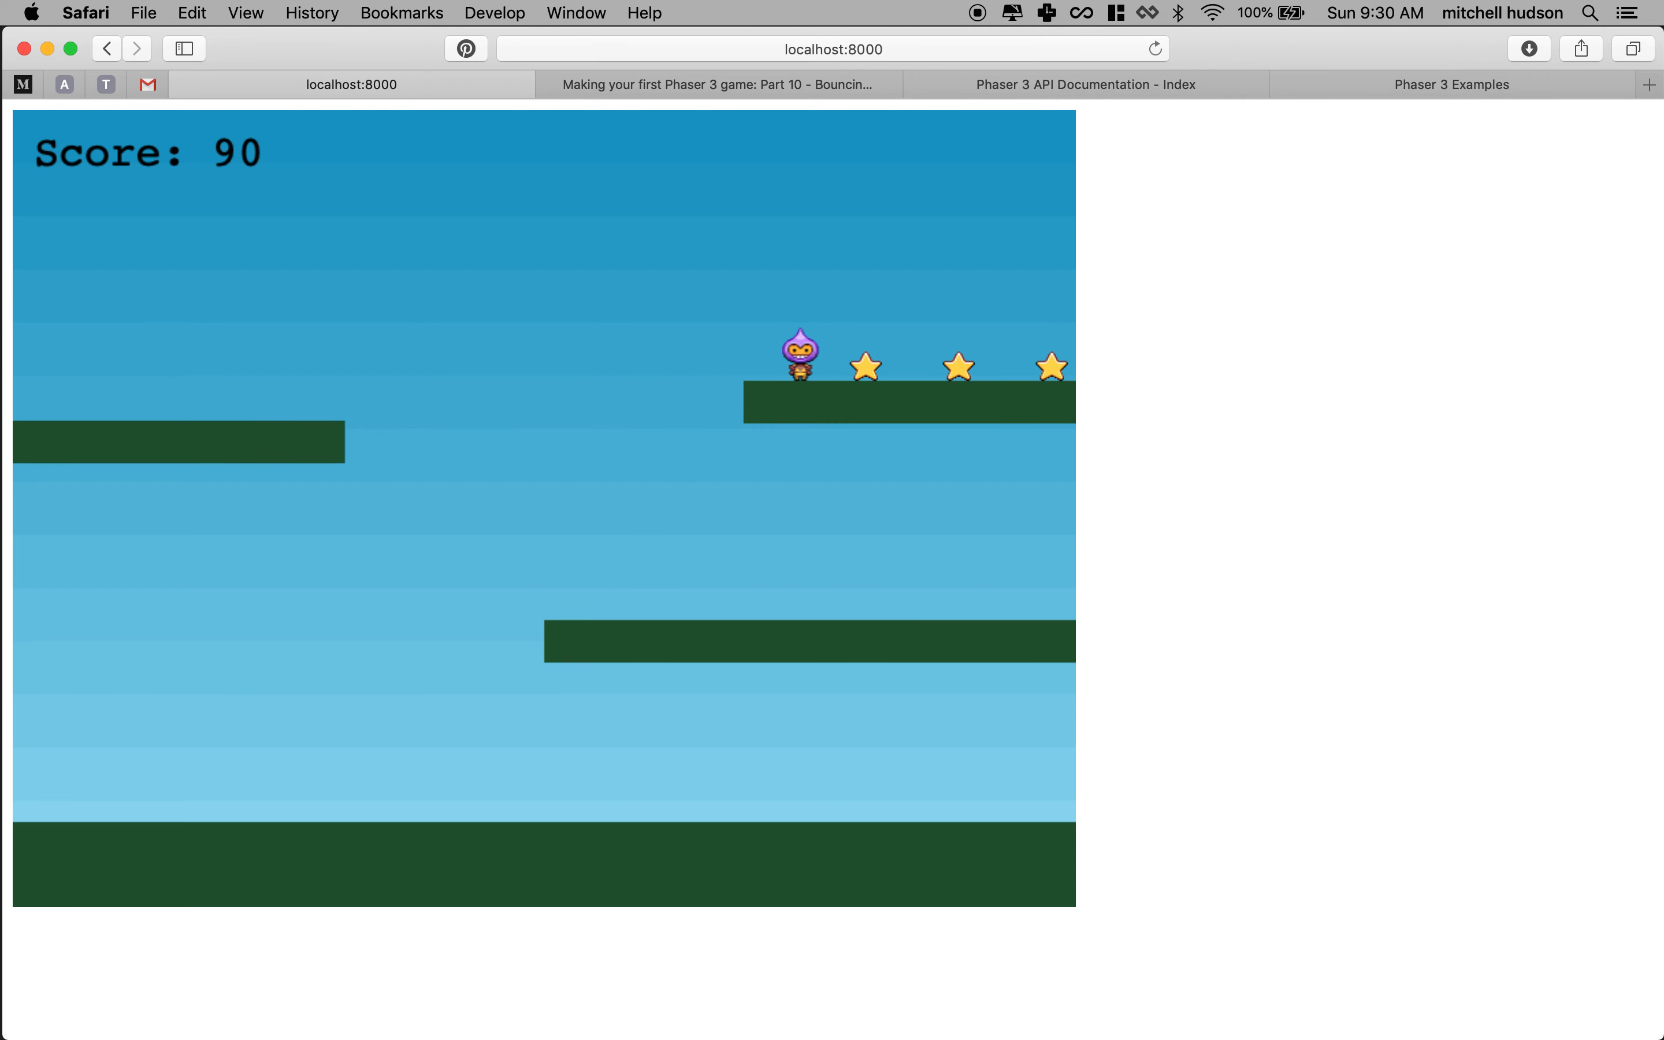
mouse_move(811, 408)
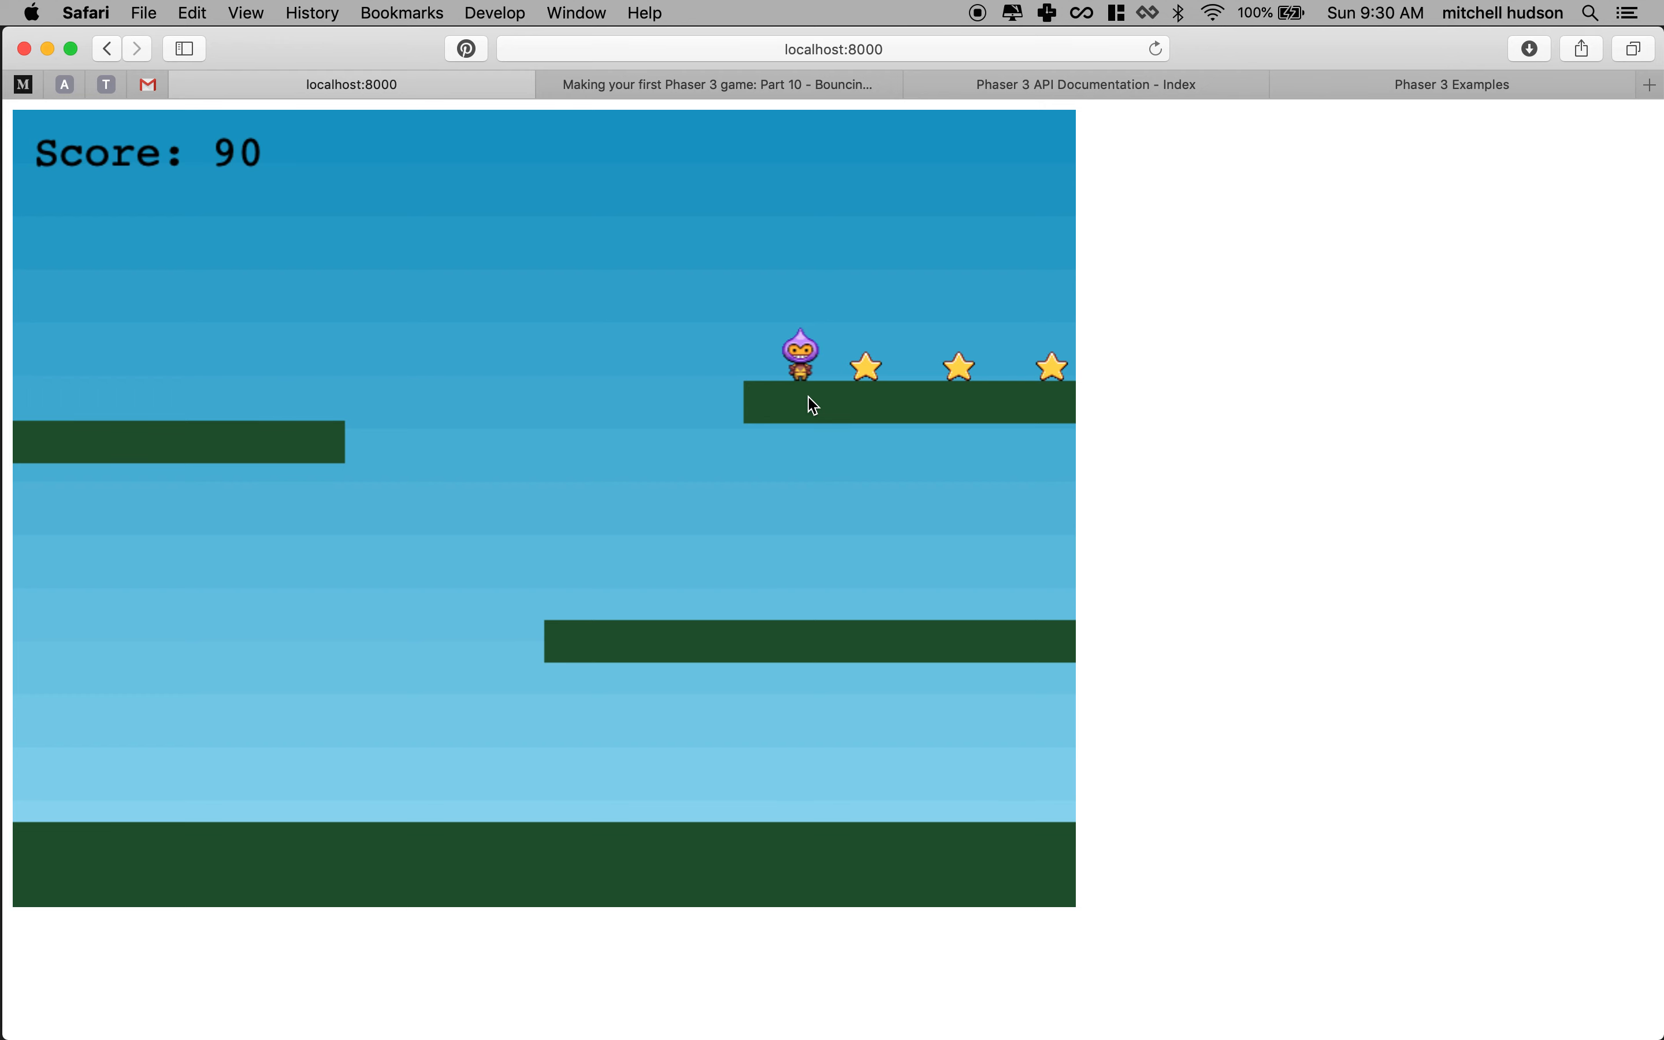
mouse_move(871, 414)
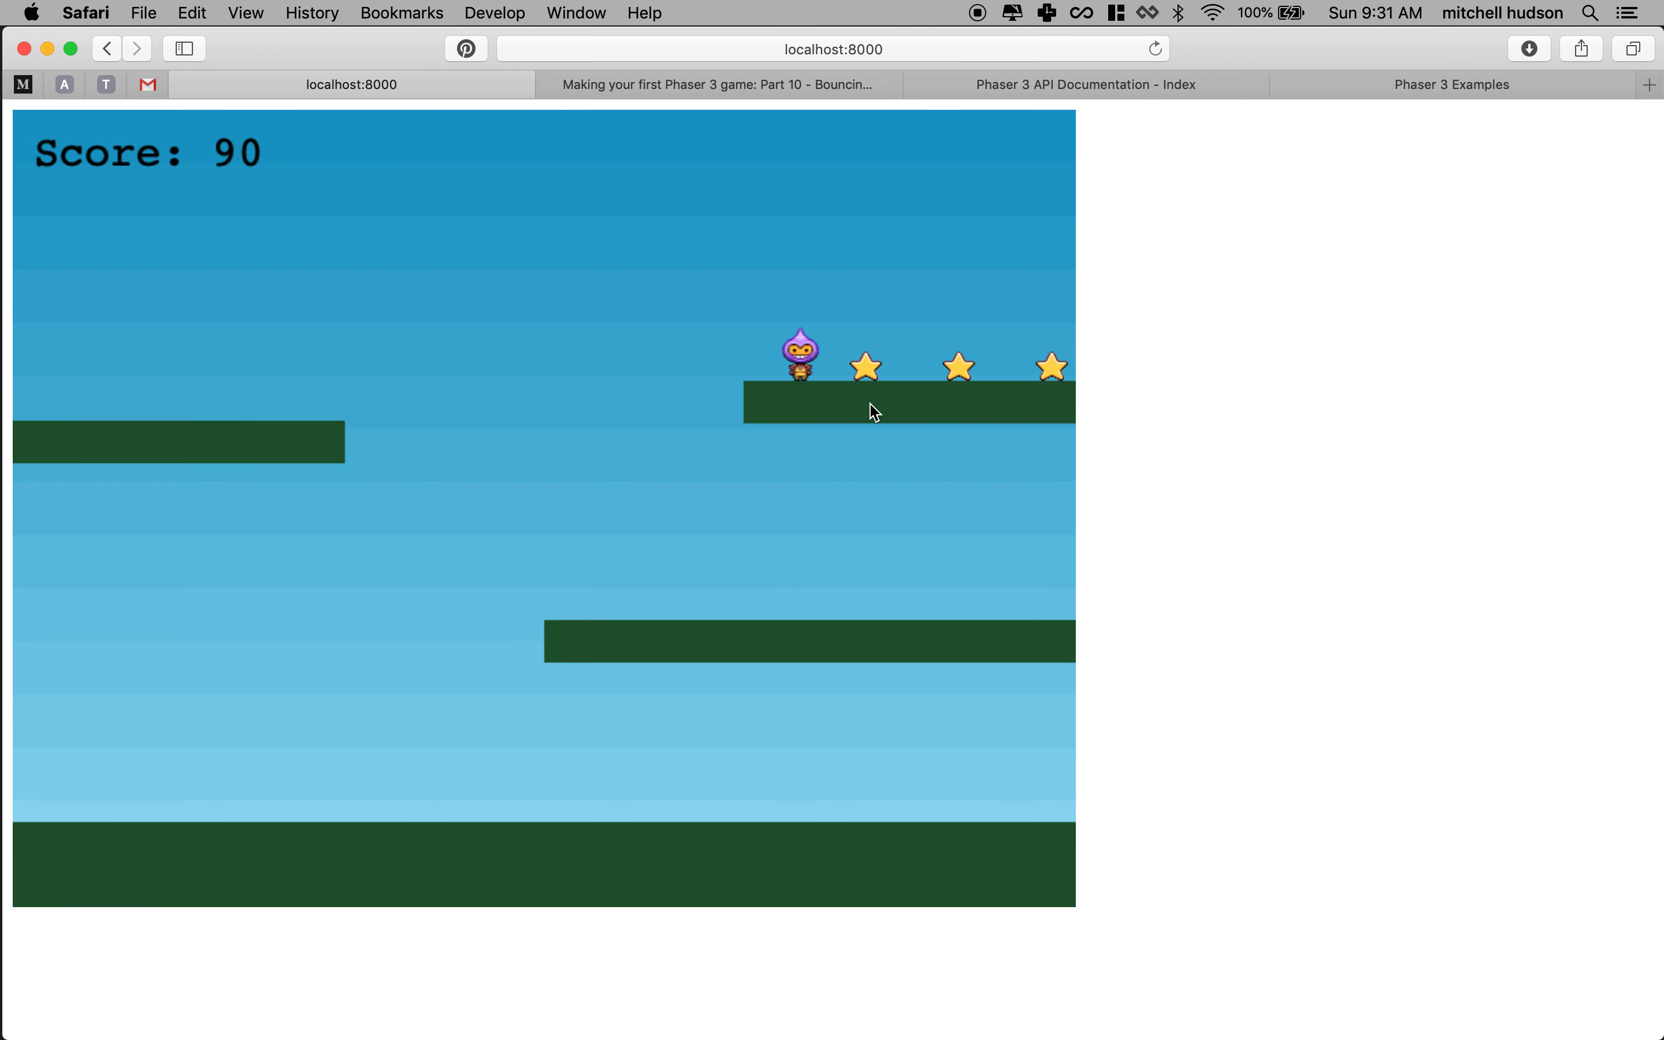
mouse_move(786, 382)
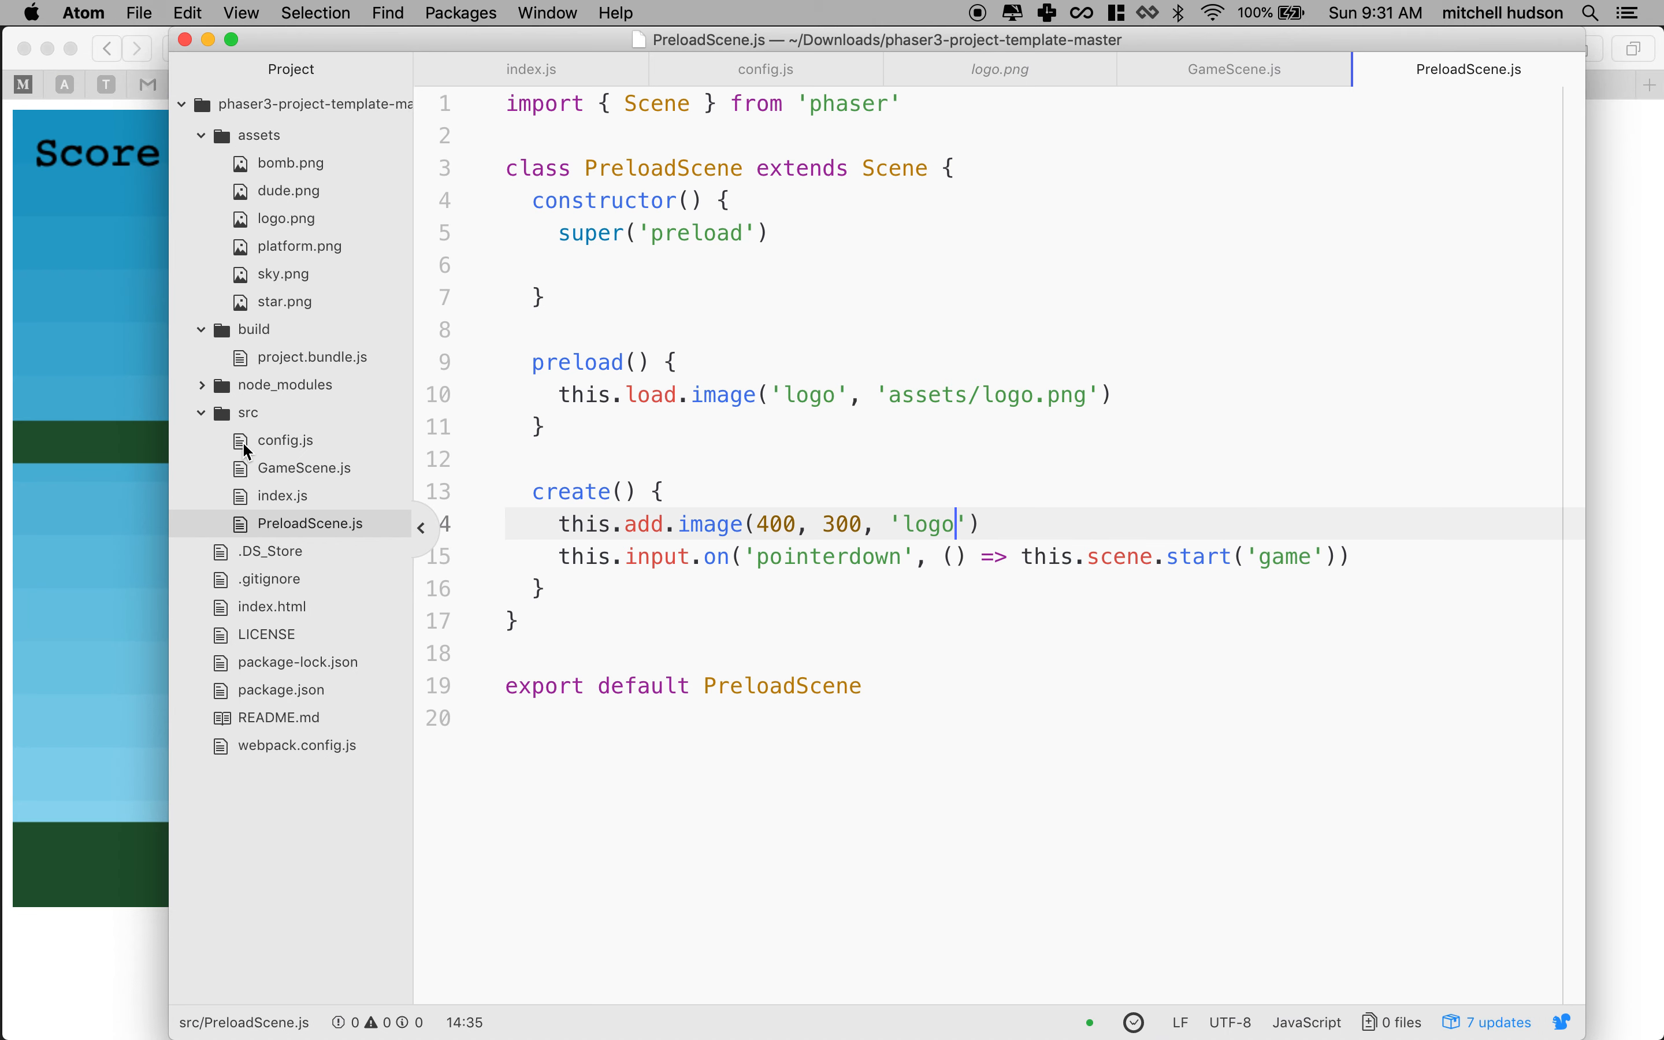
In config.js, change the arcade physics debug setting from false to true.
click(765, 70)
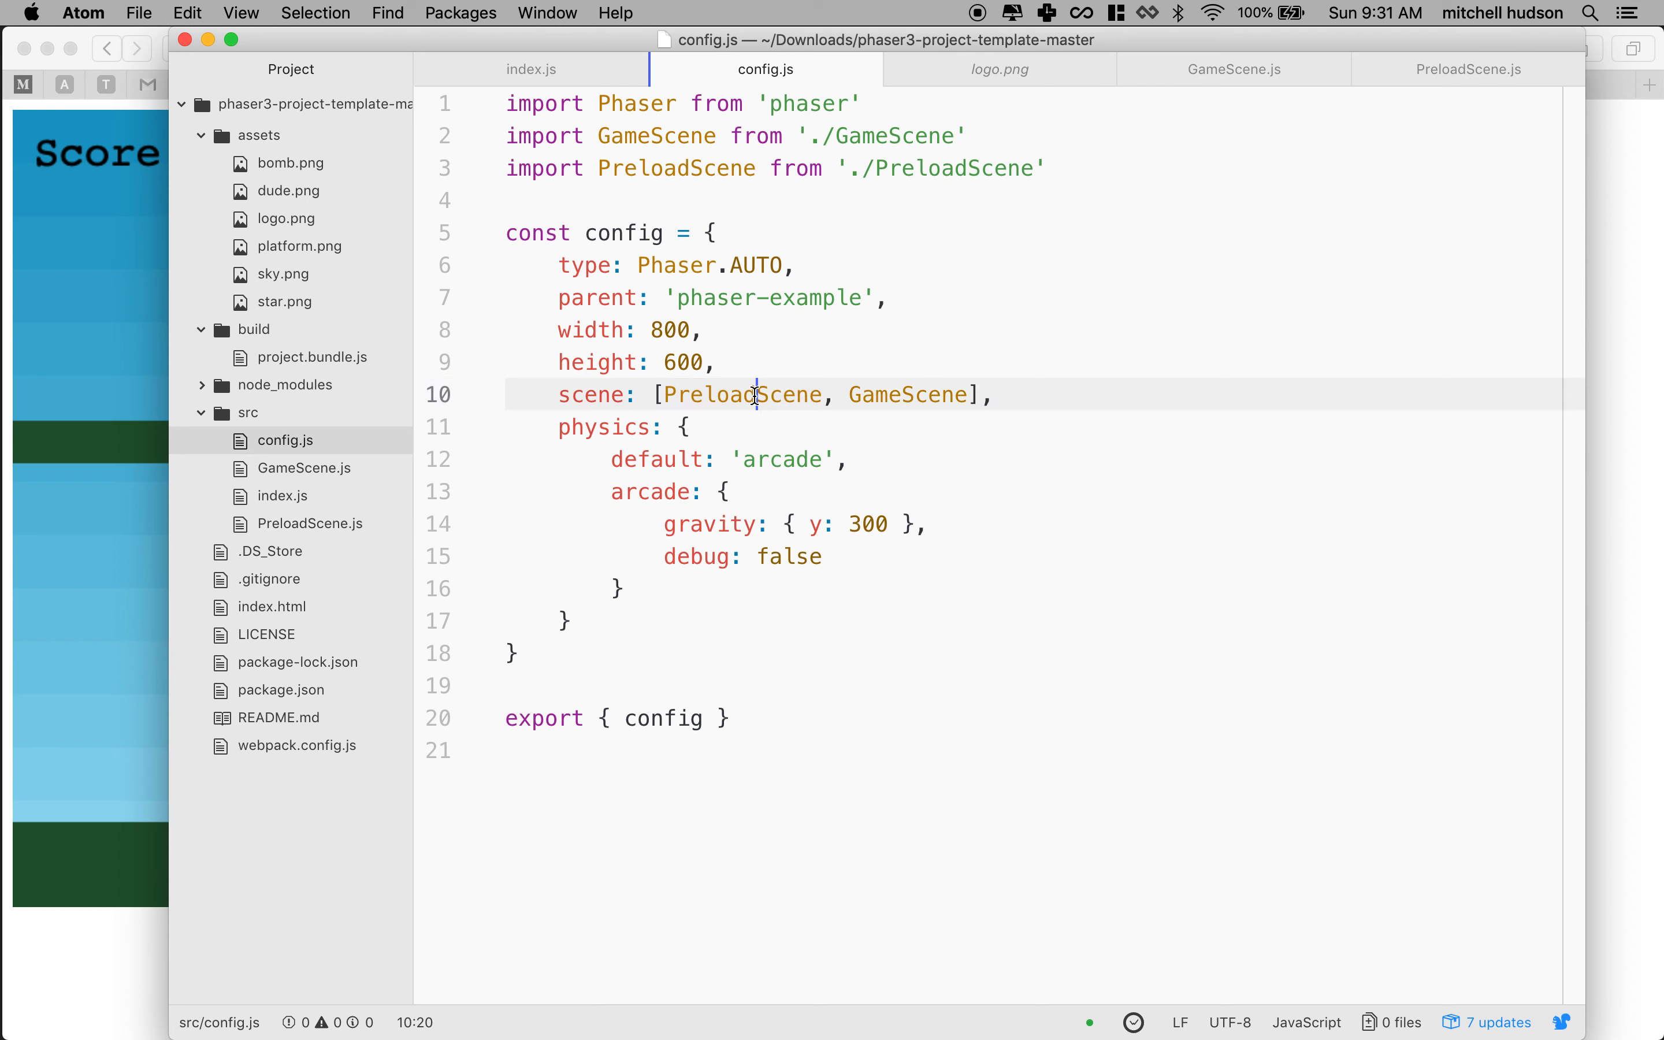
mouse_move(641, 380)
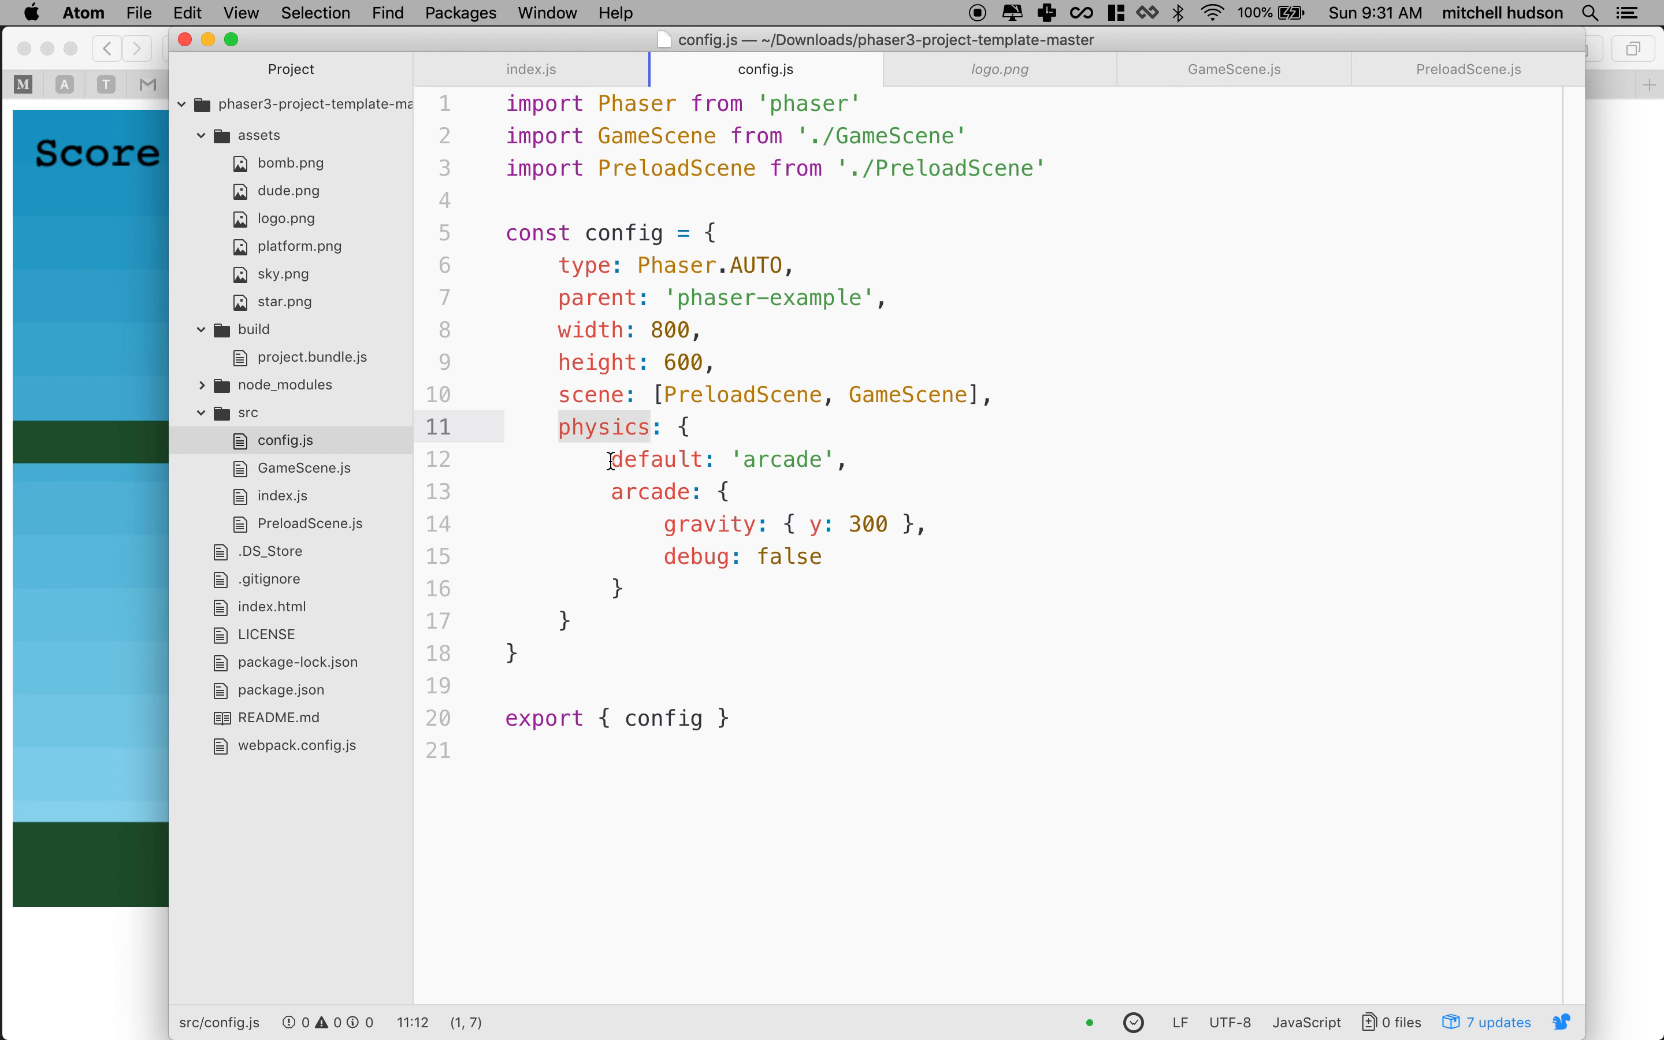
click(795, 460)
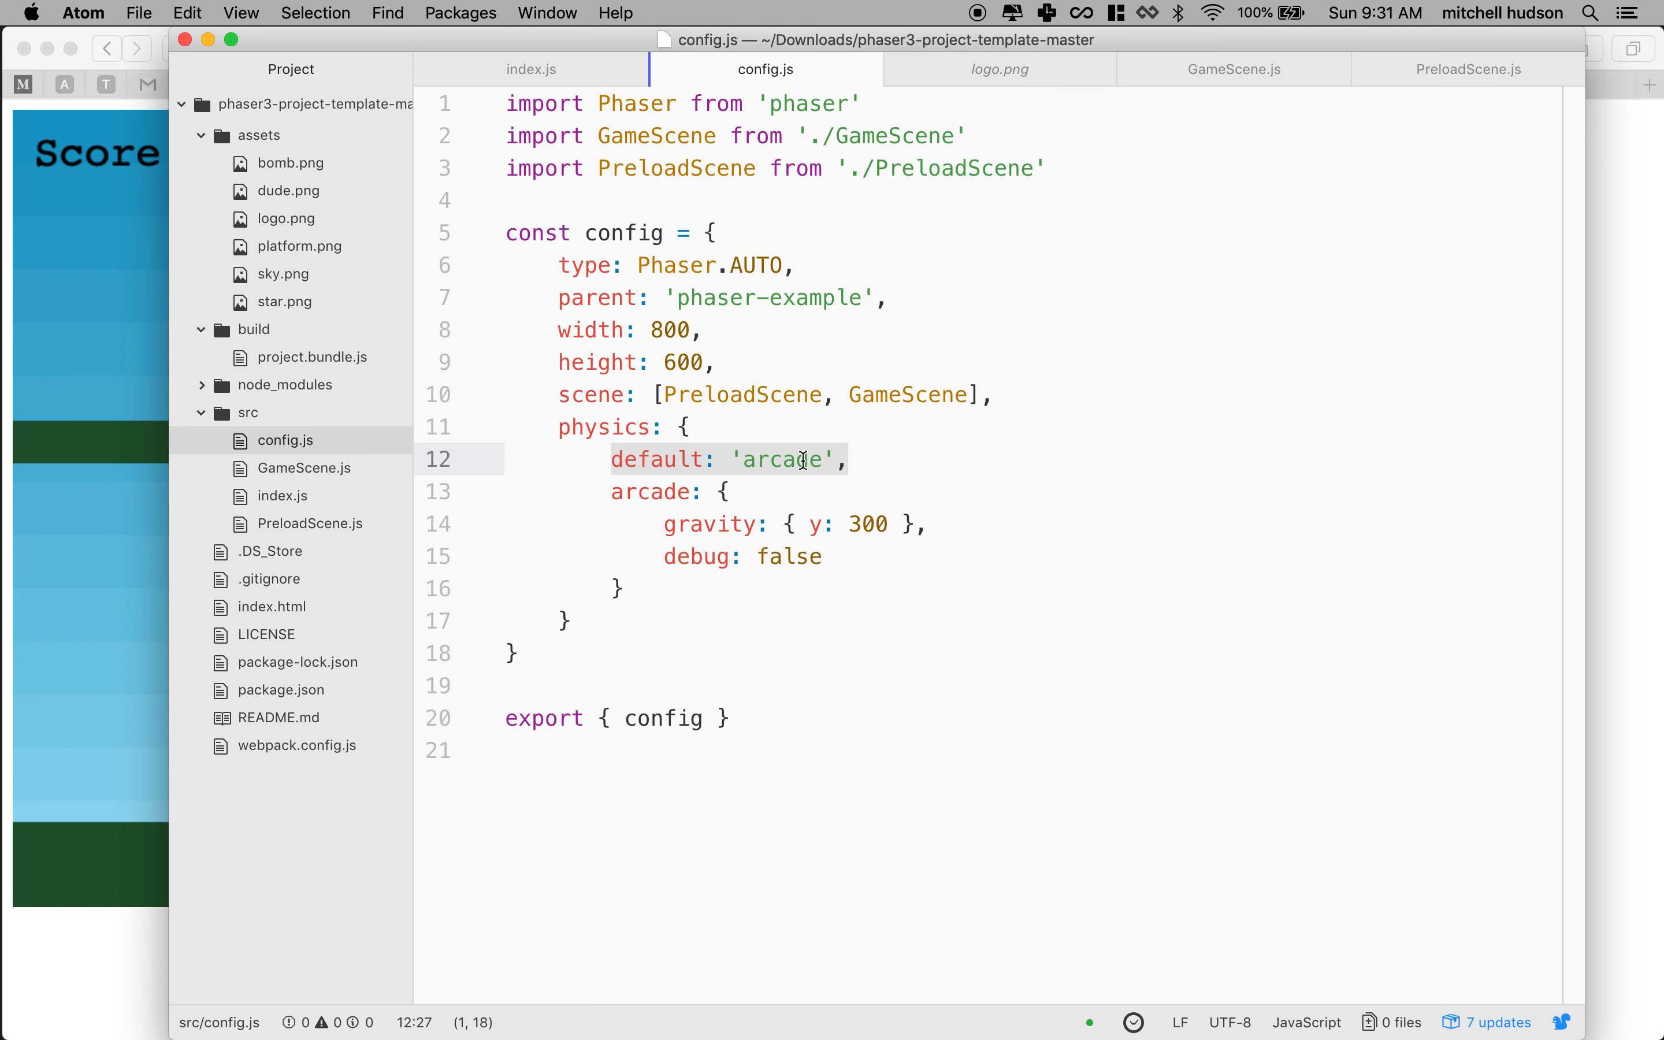
double_click(784, 460)
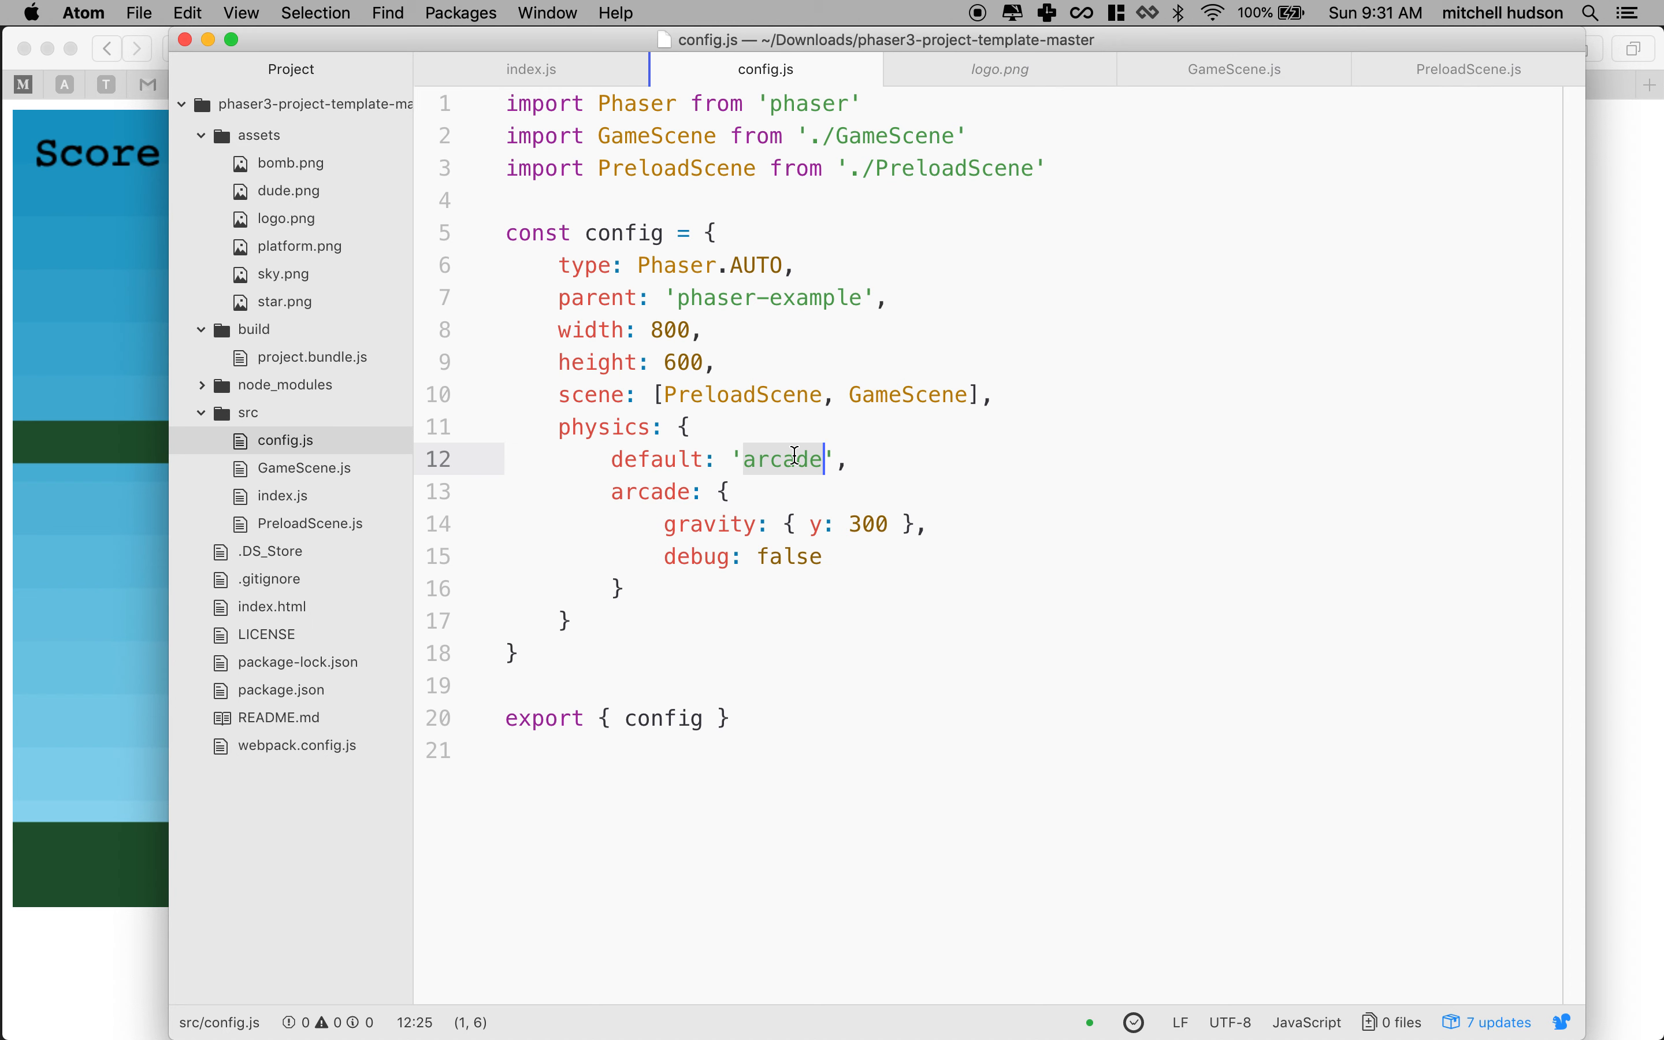
click(611, 491)
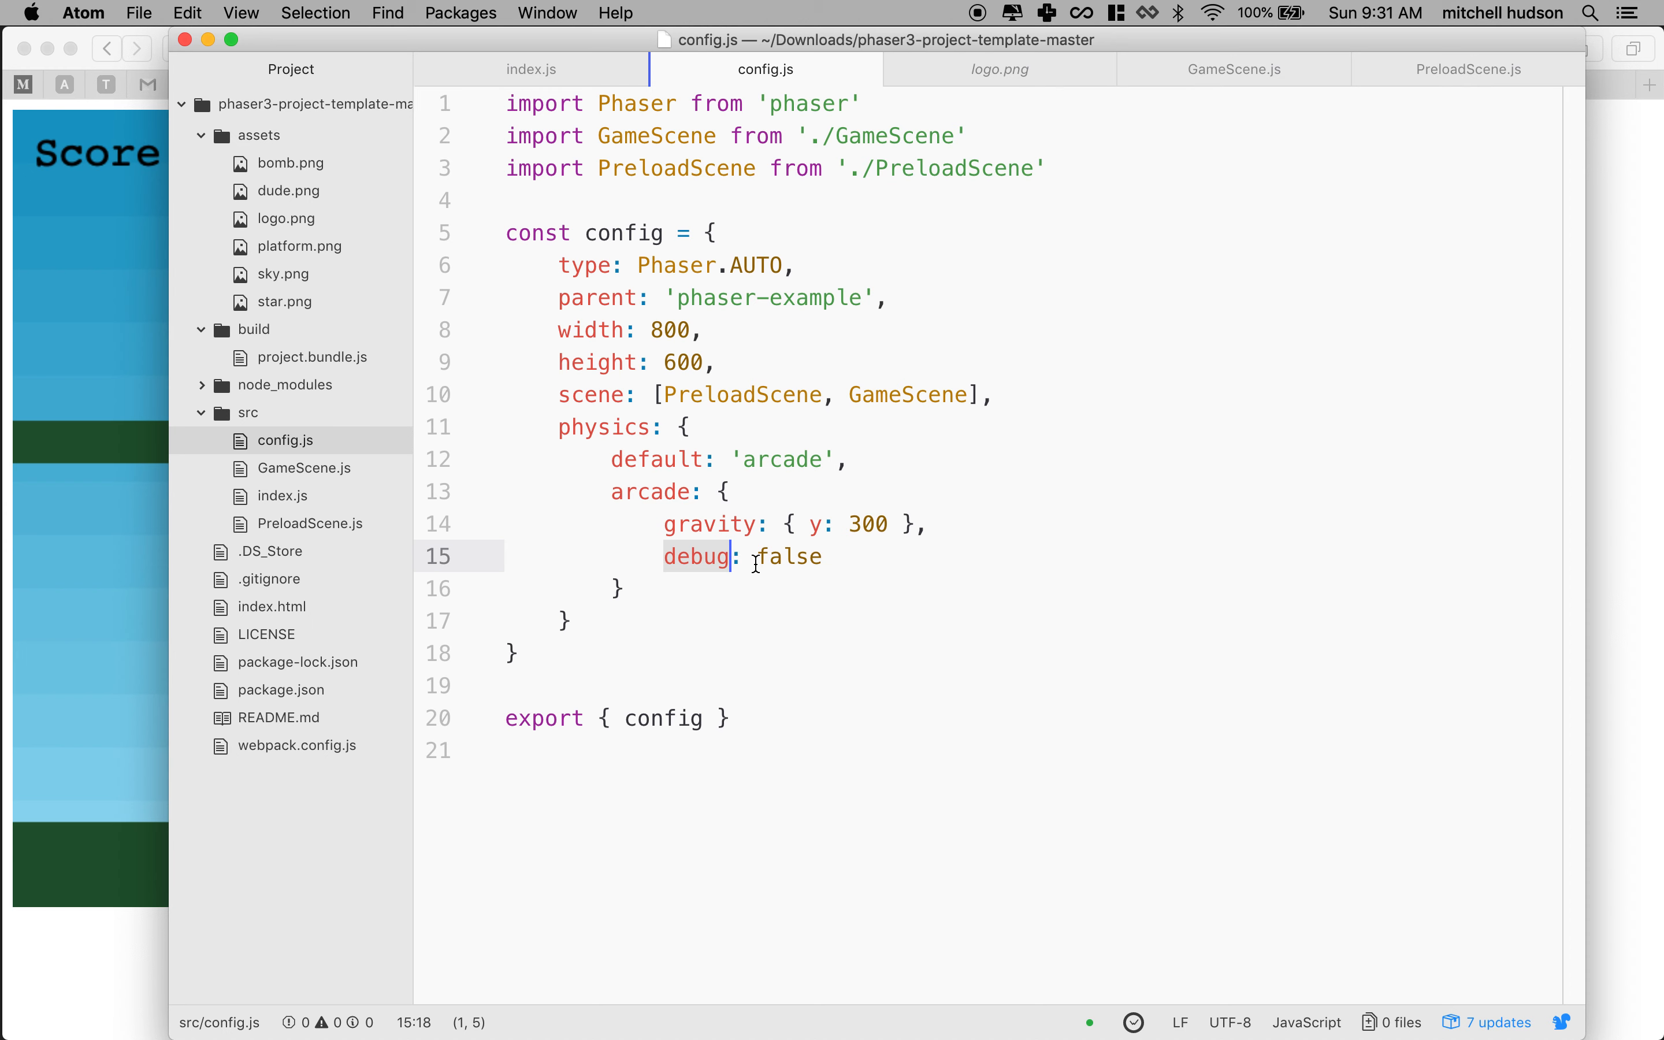
text(tr)
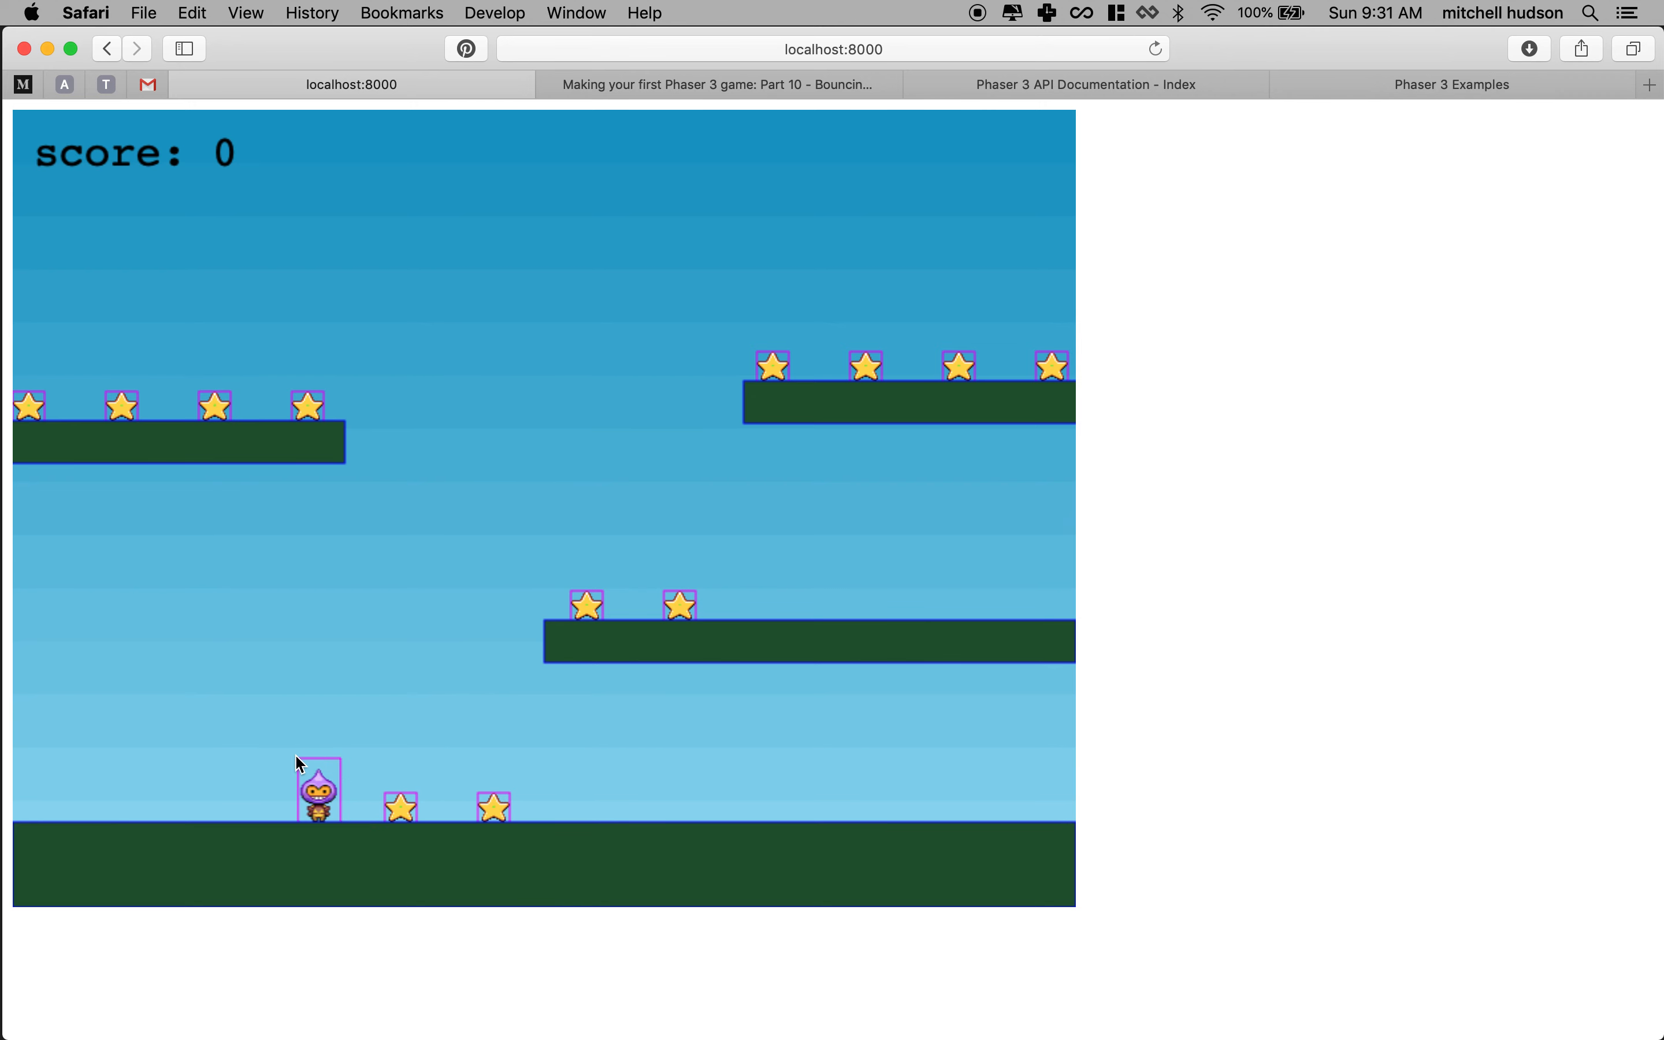
mouse_move(342, 784)
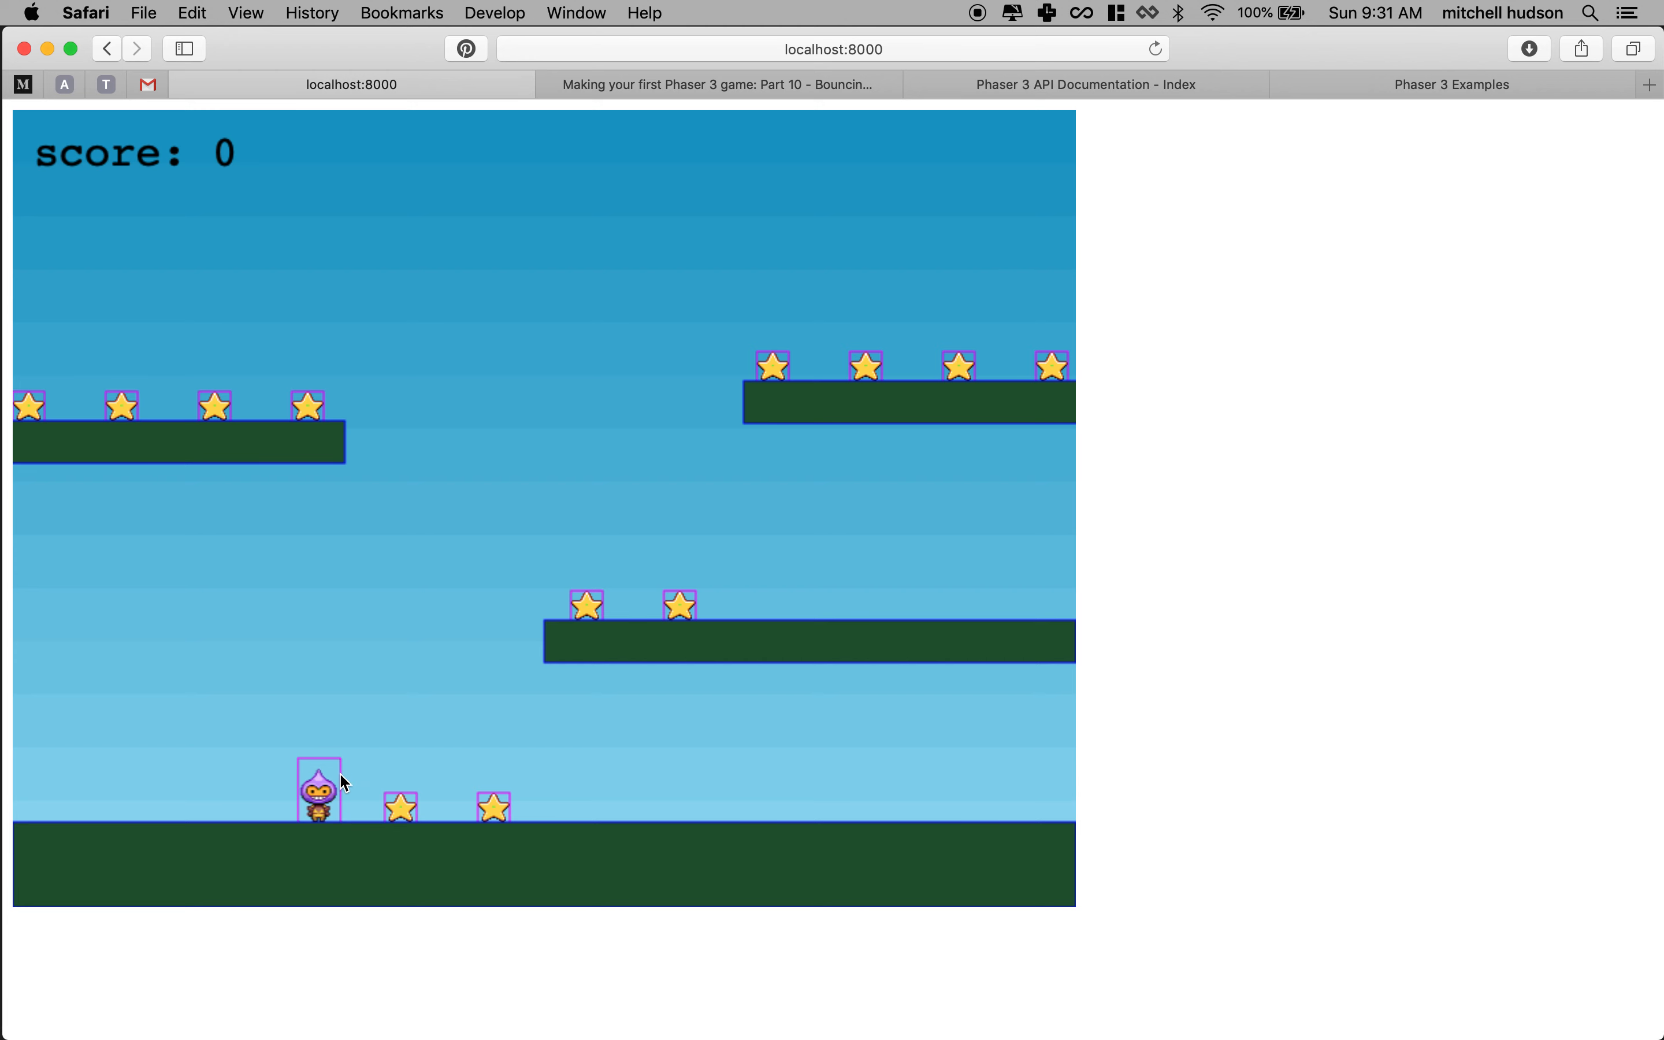
mouse_move(299, 813)
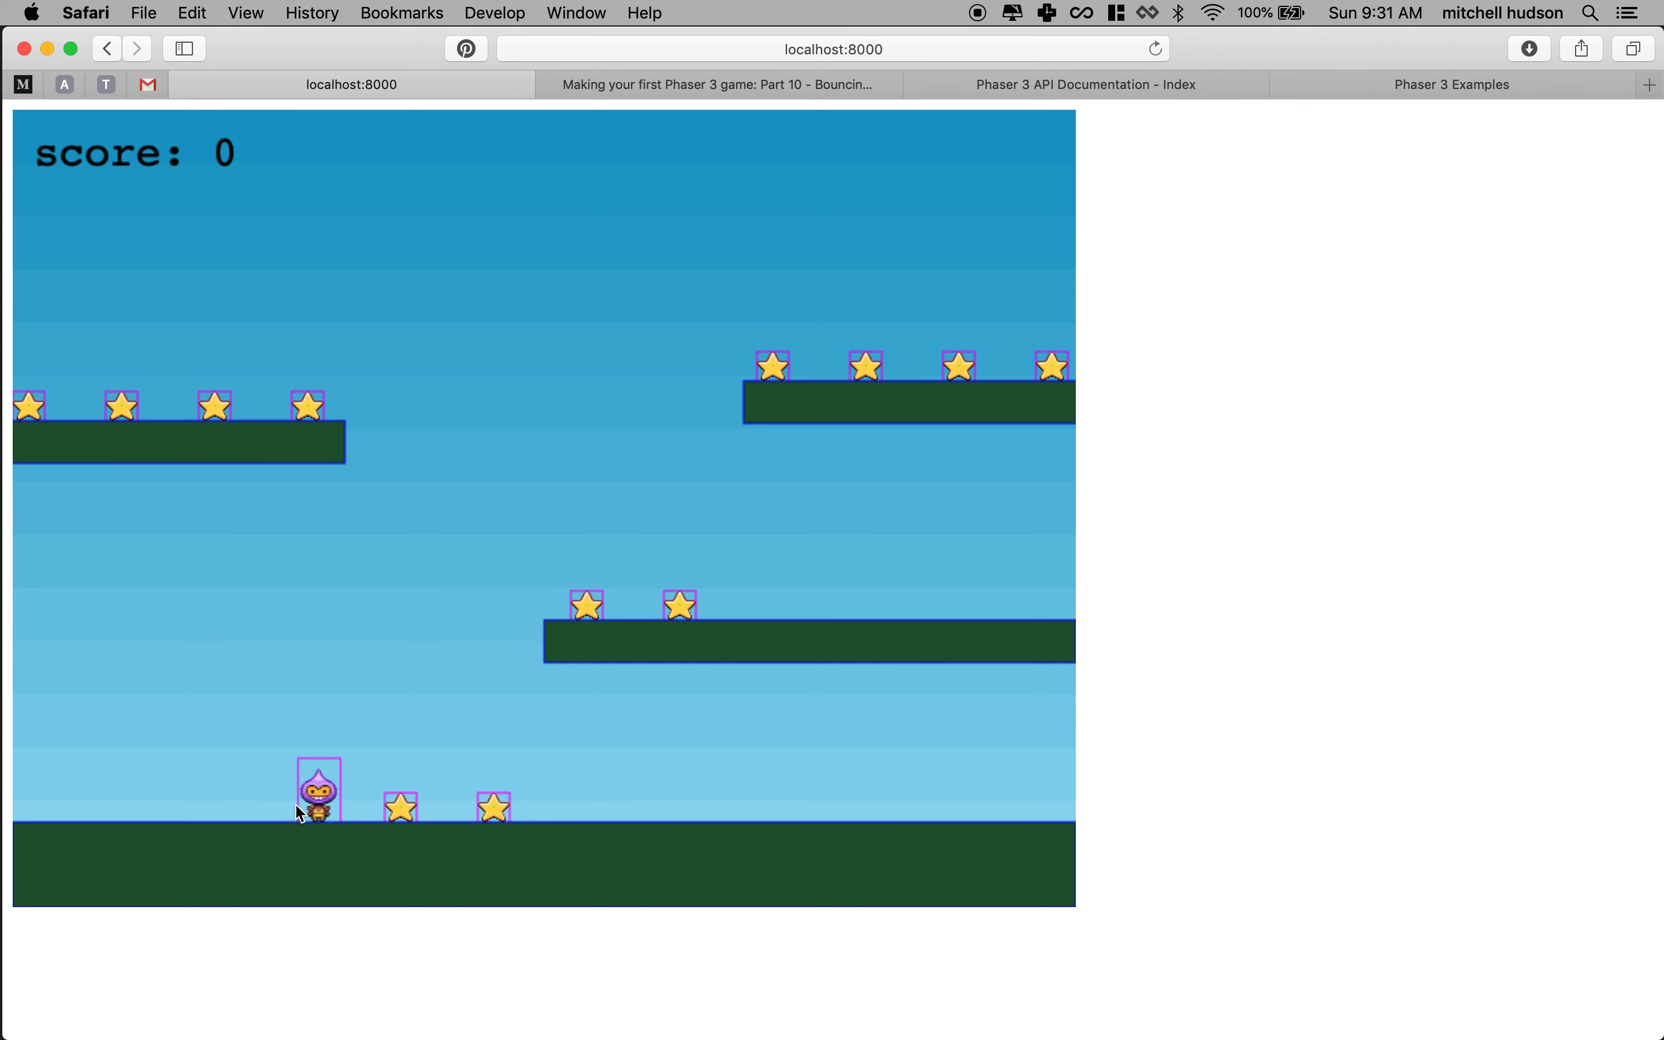
mouse_move(428, 811)
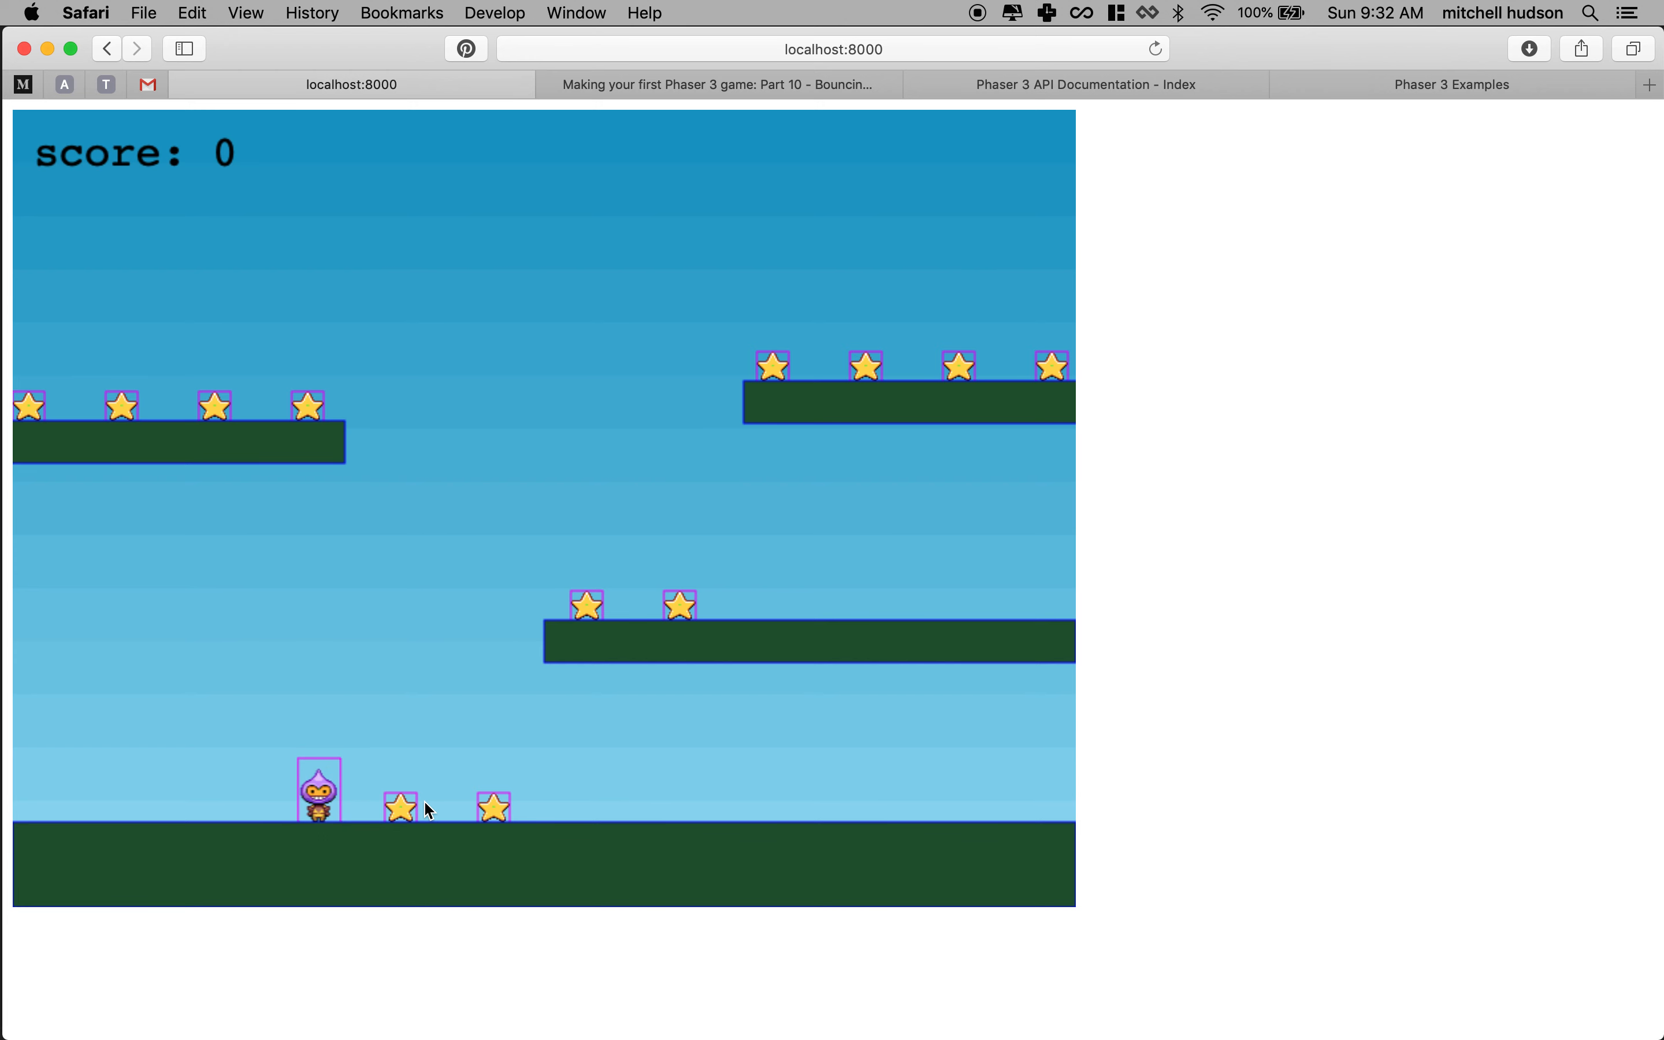
mouse_move(423, 832)
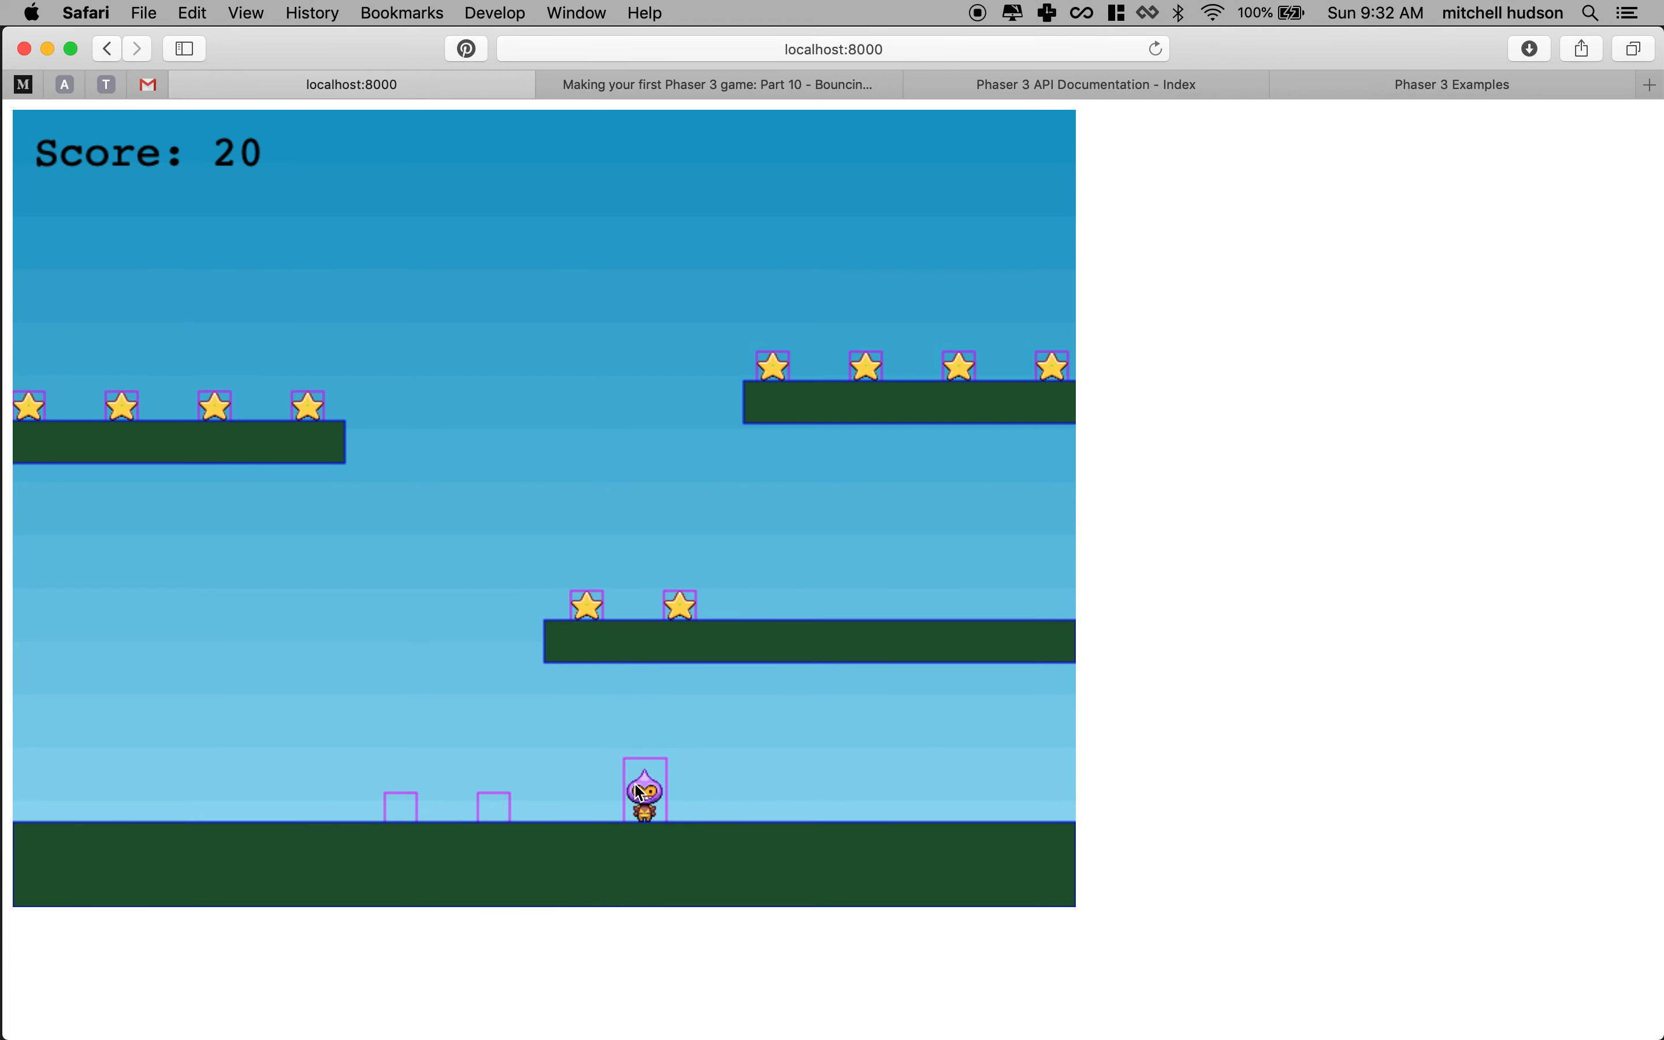
mouse_move(657, 724)
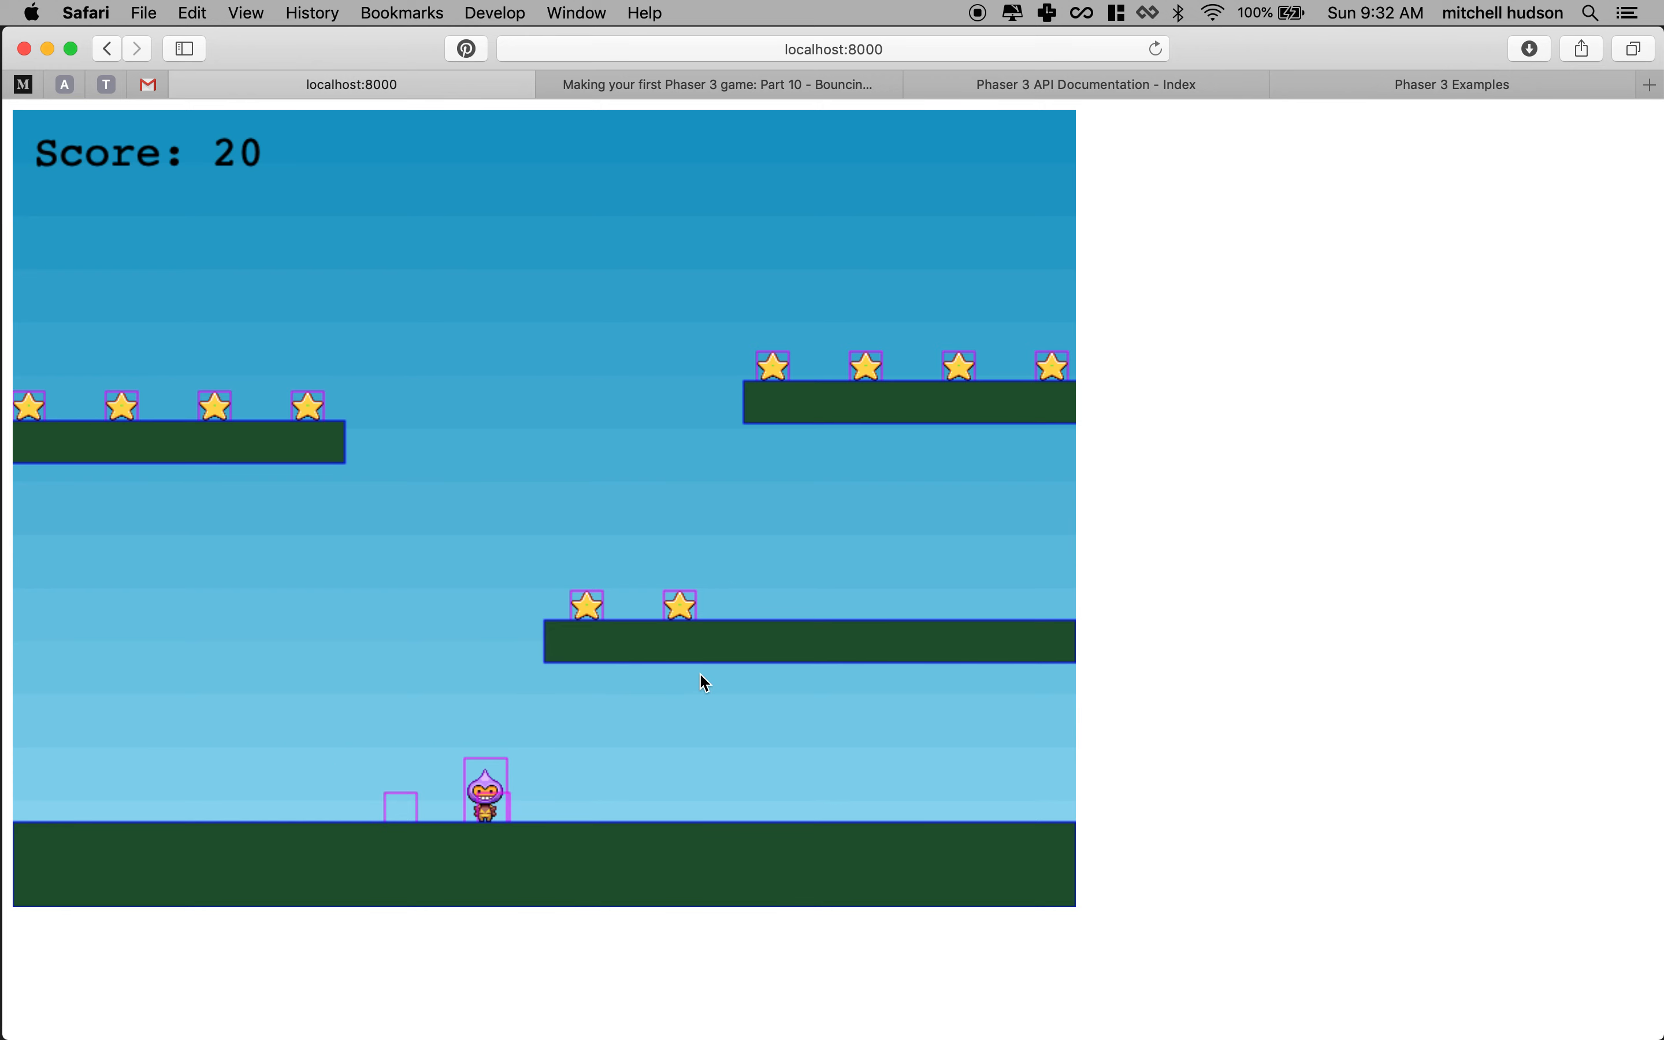
mouse_move(615, 677)
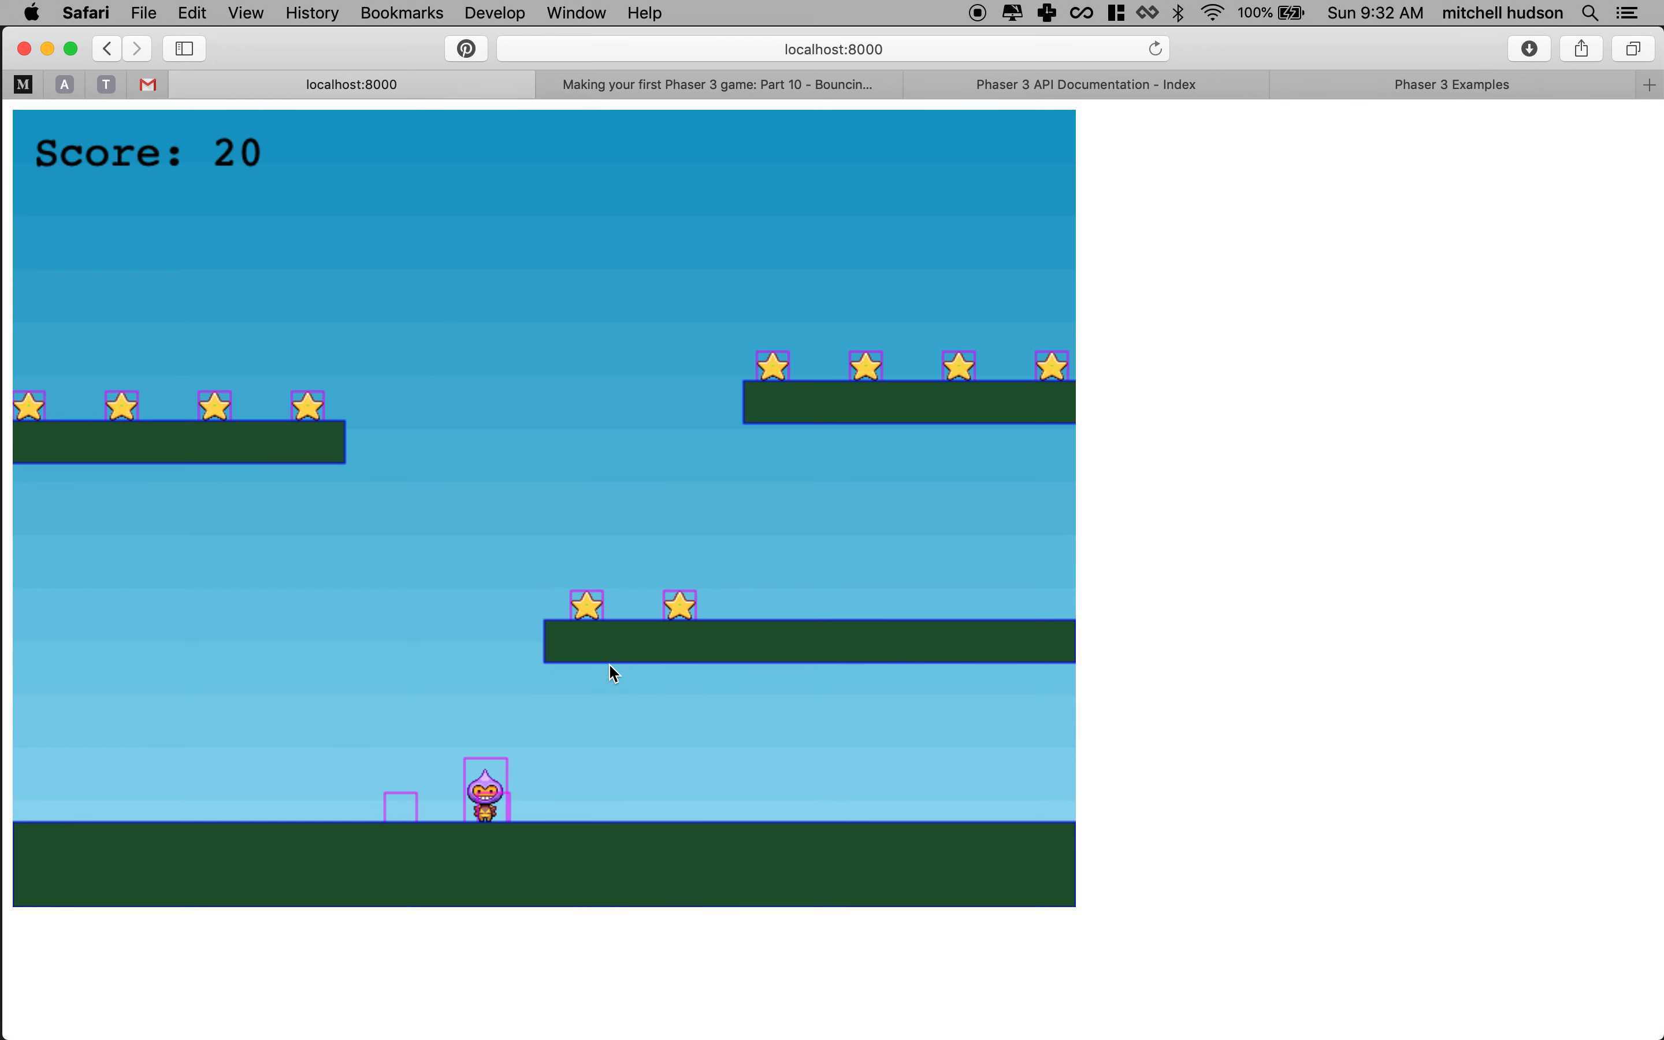
mouse_move(558, 627)
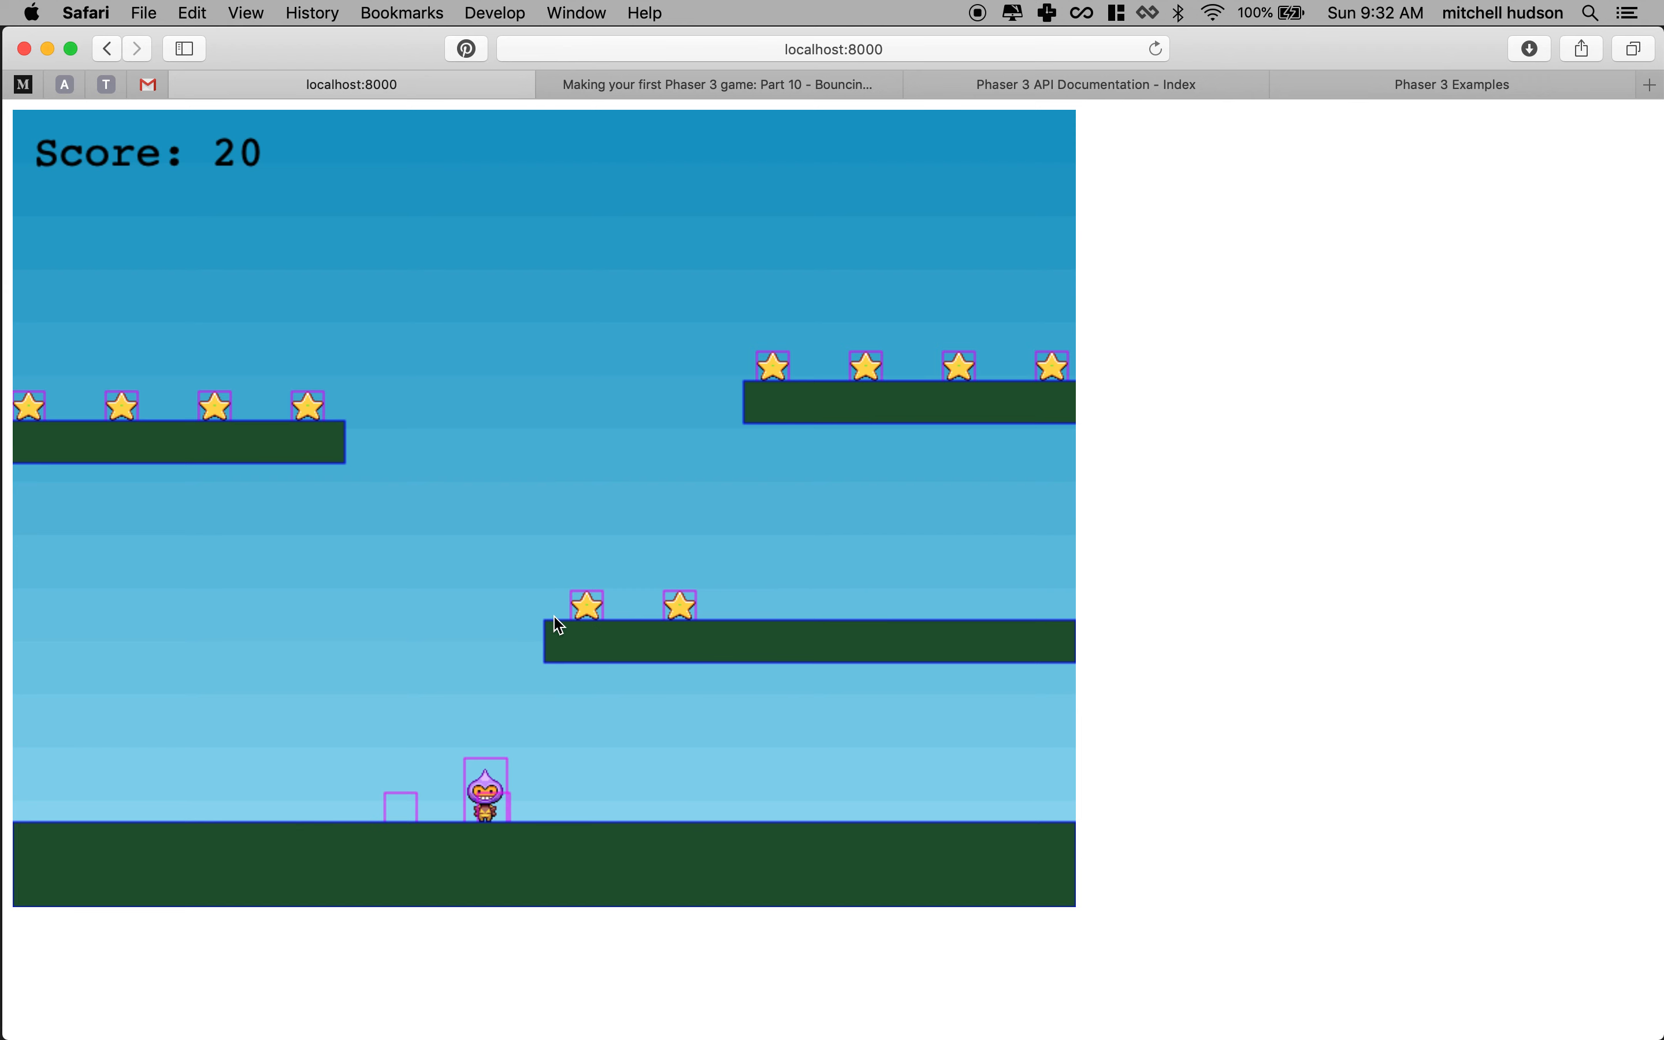
mouse_move(582, 715)
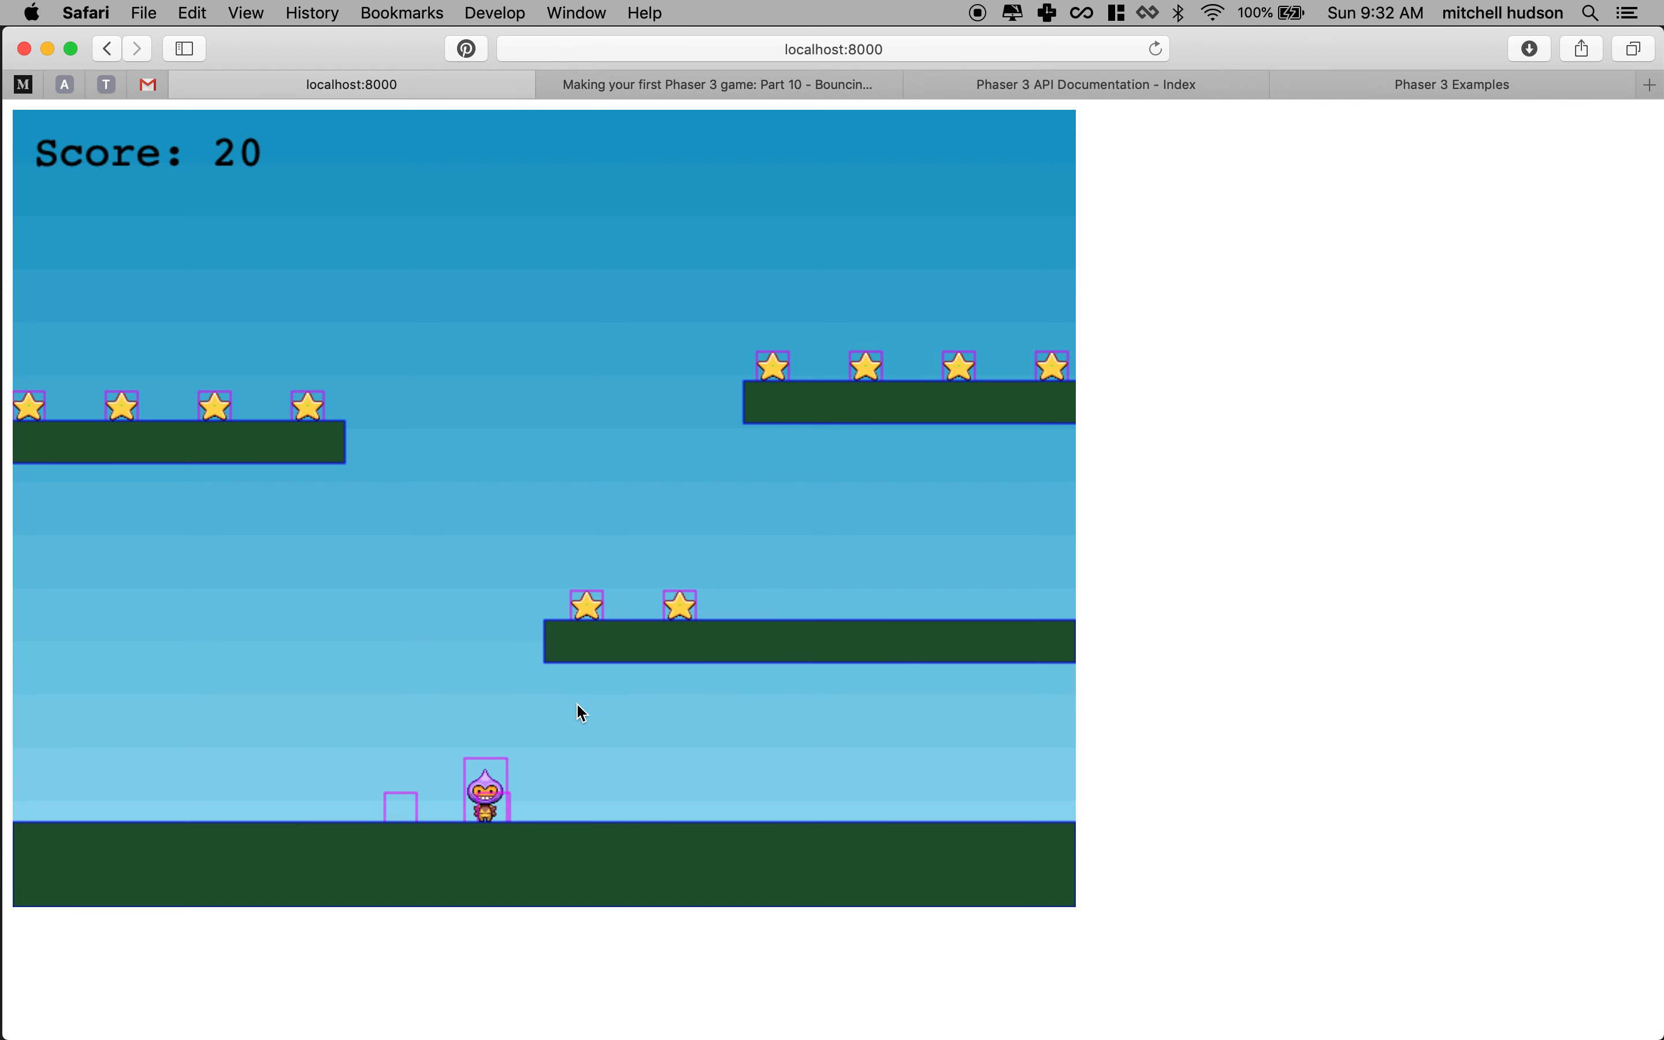
mouse_move(163, 862)
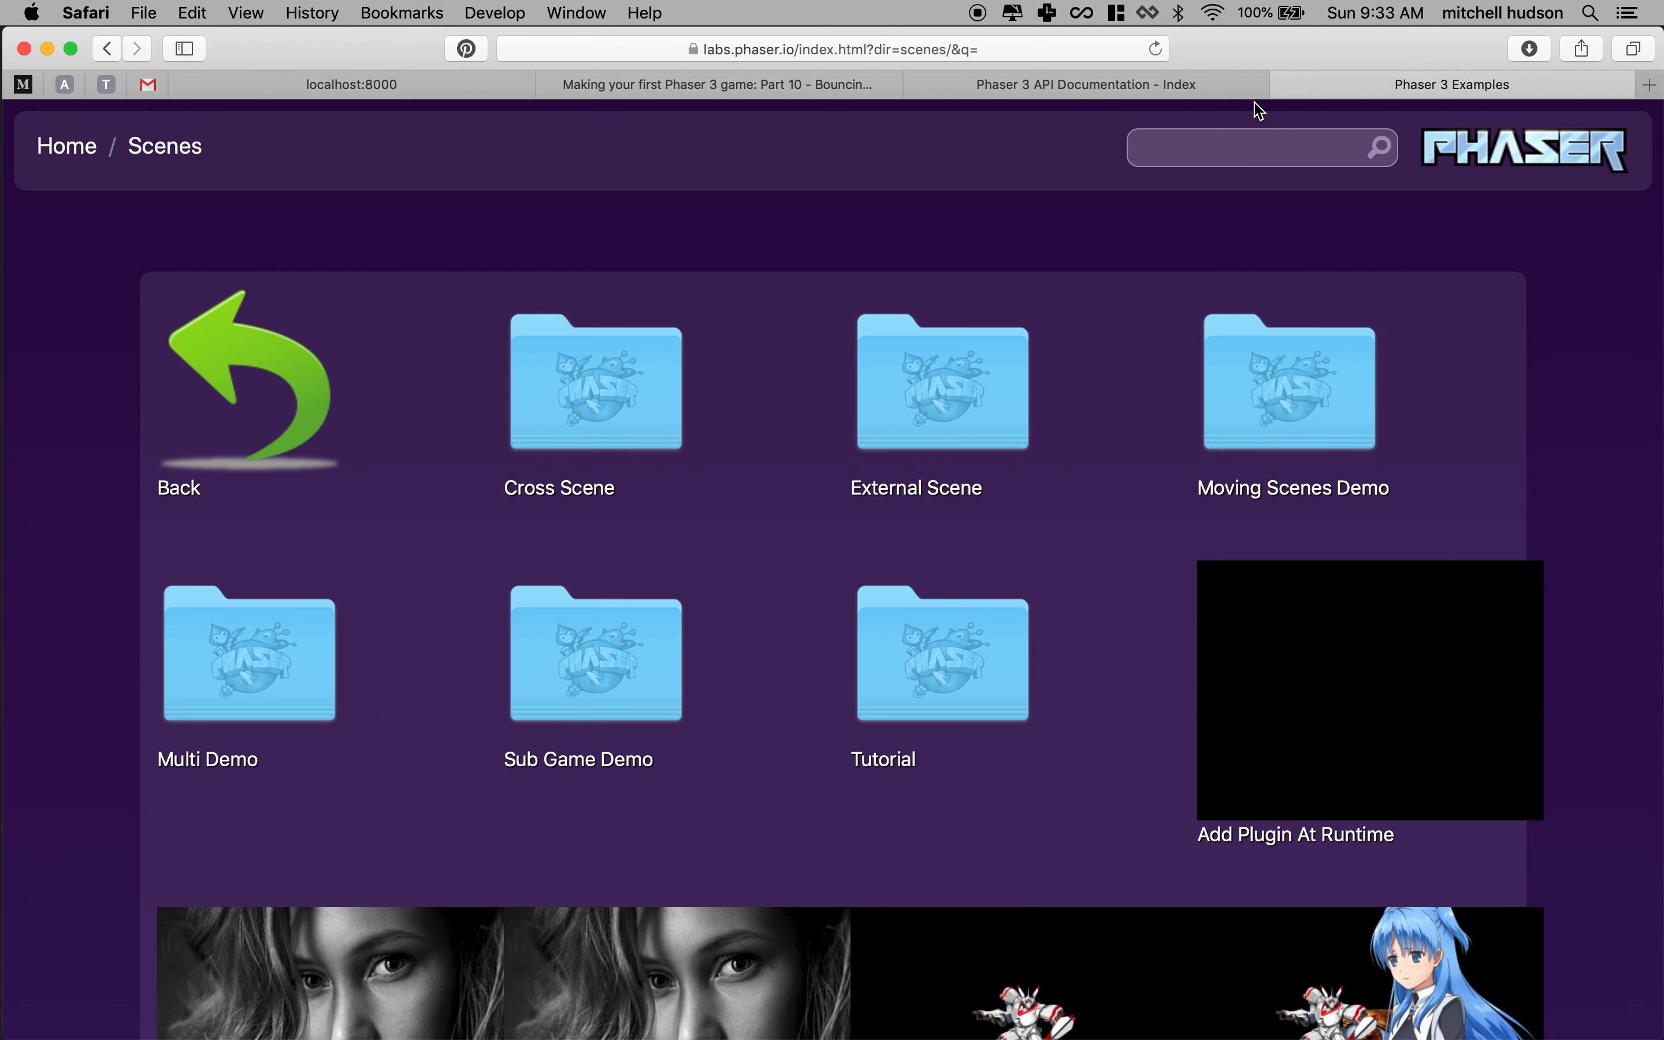
Search the Phaser docs for 'isC' and dismiss the isCircle results.
click(1085, 84)
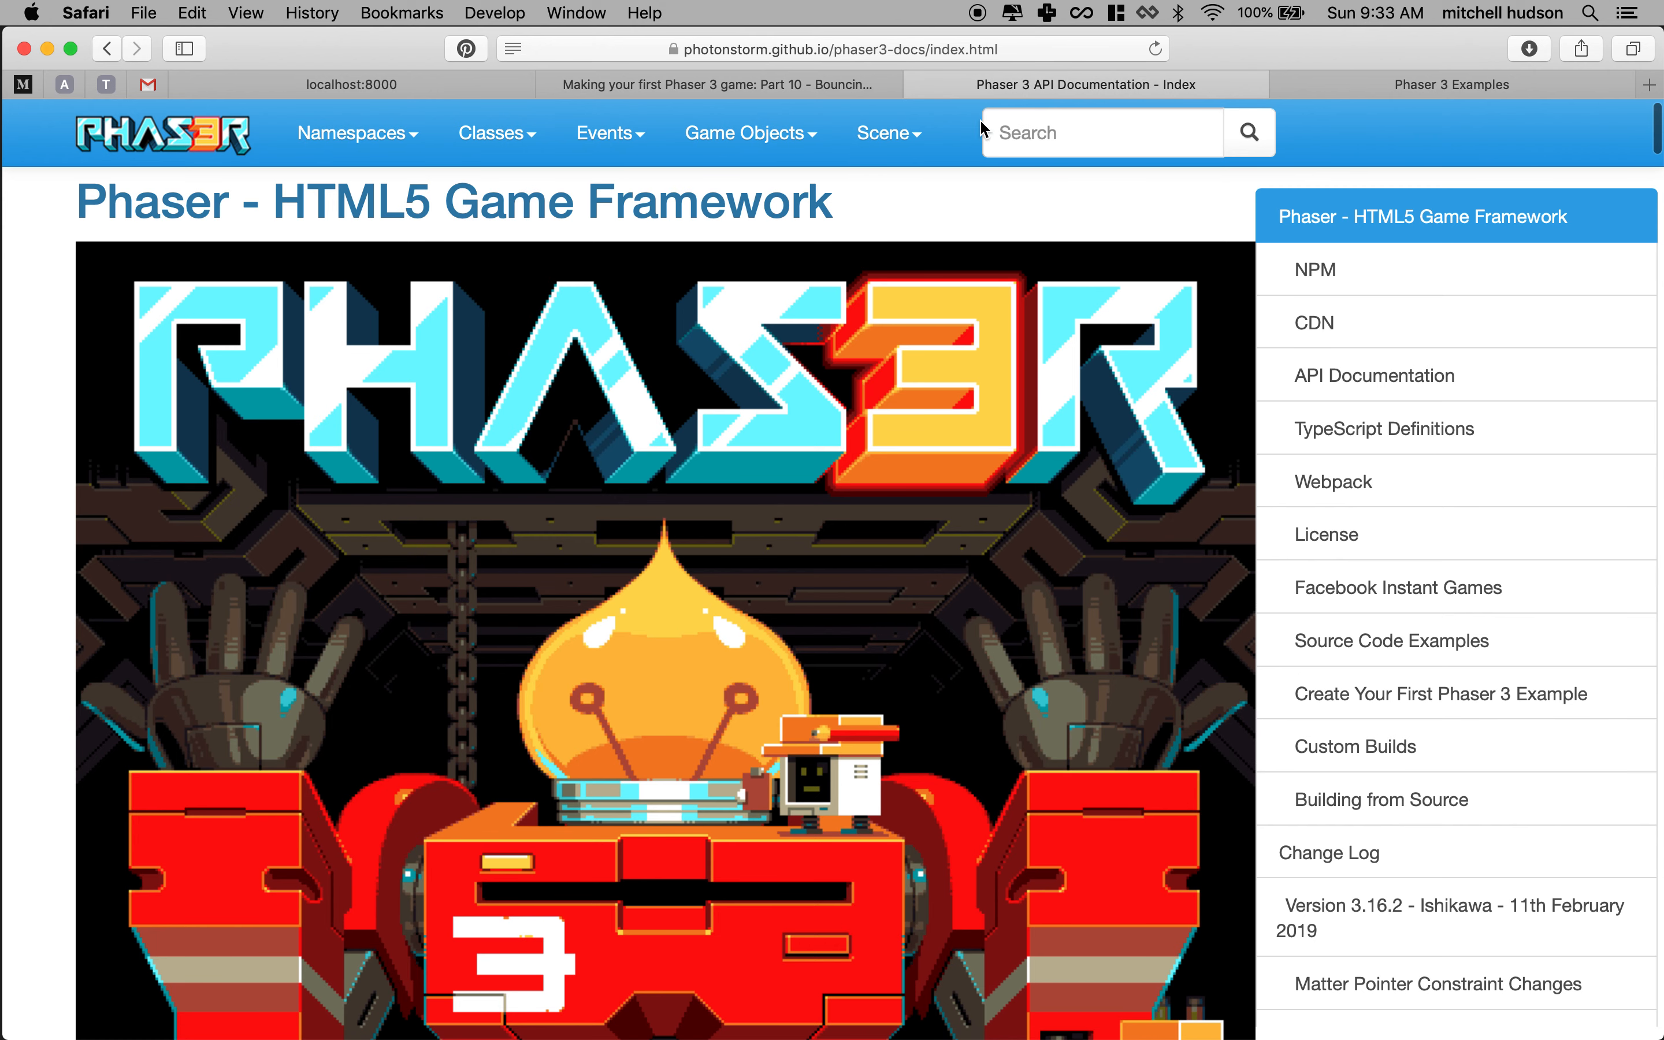
click(887, 133)
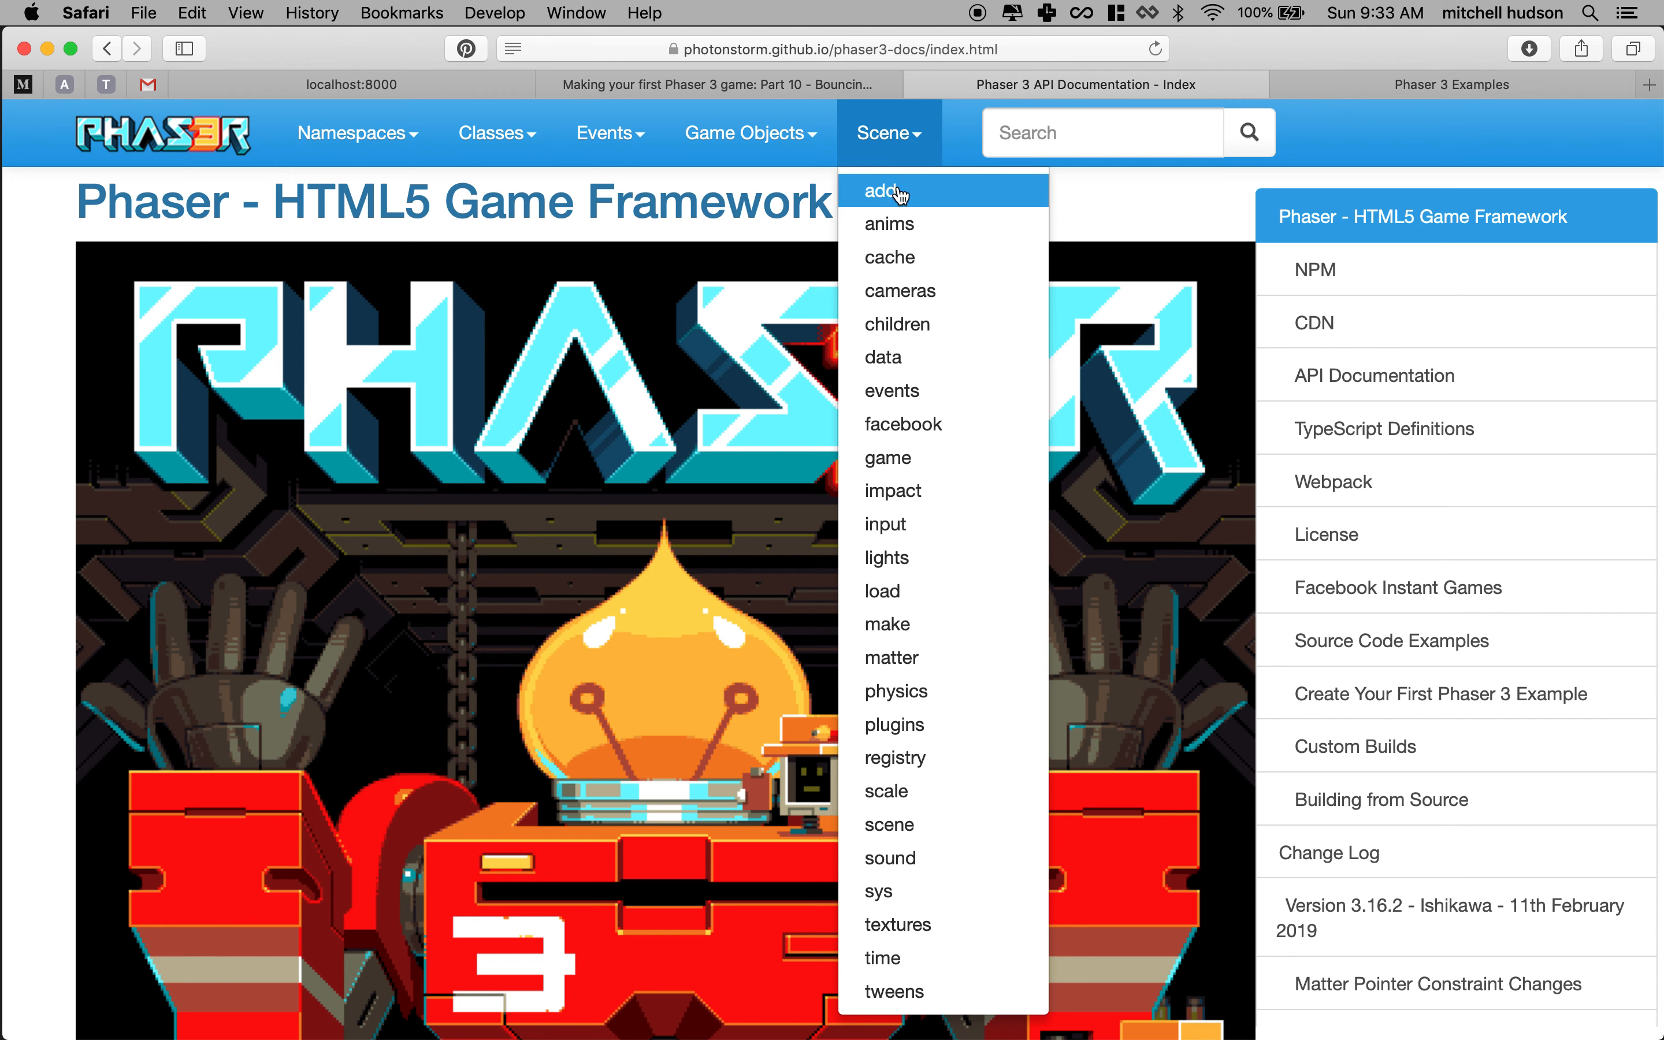
click(1063, 145)
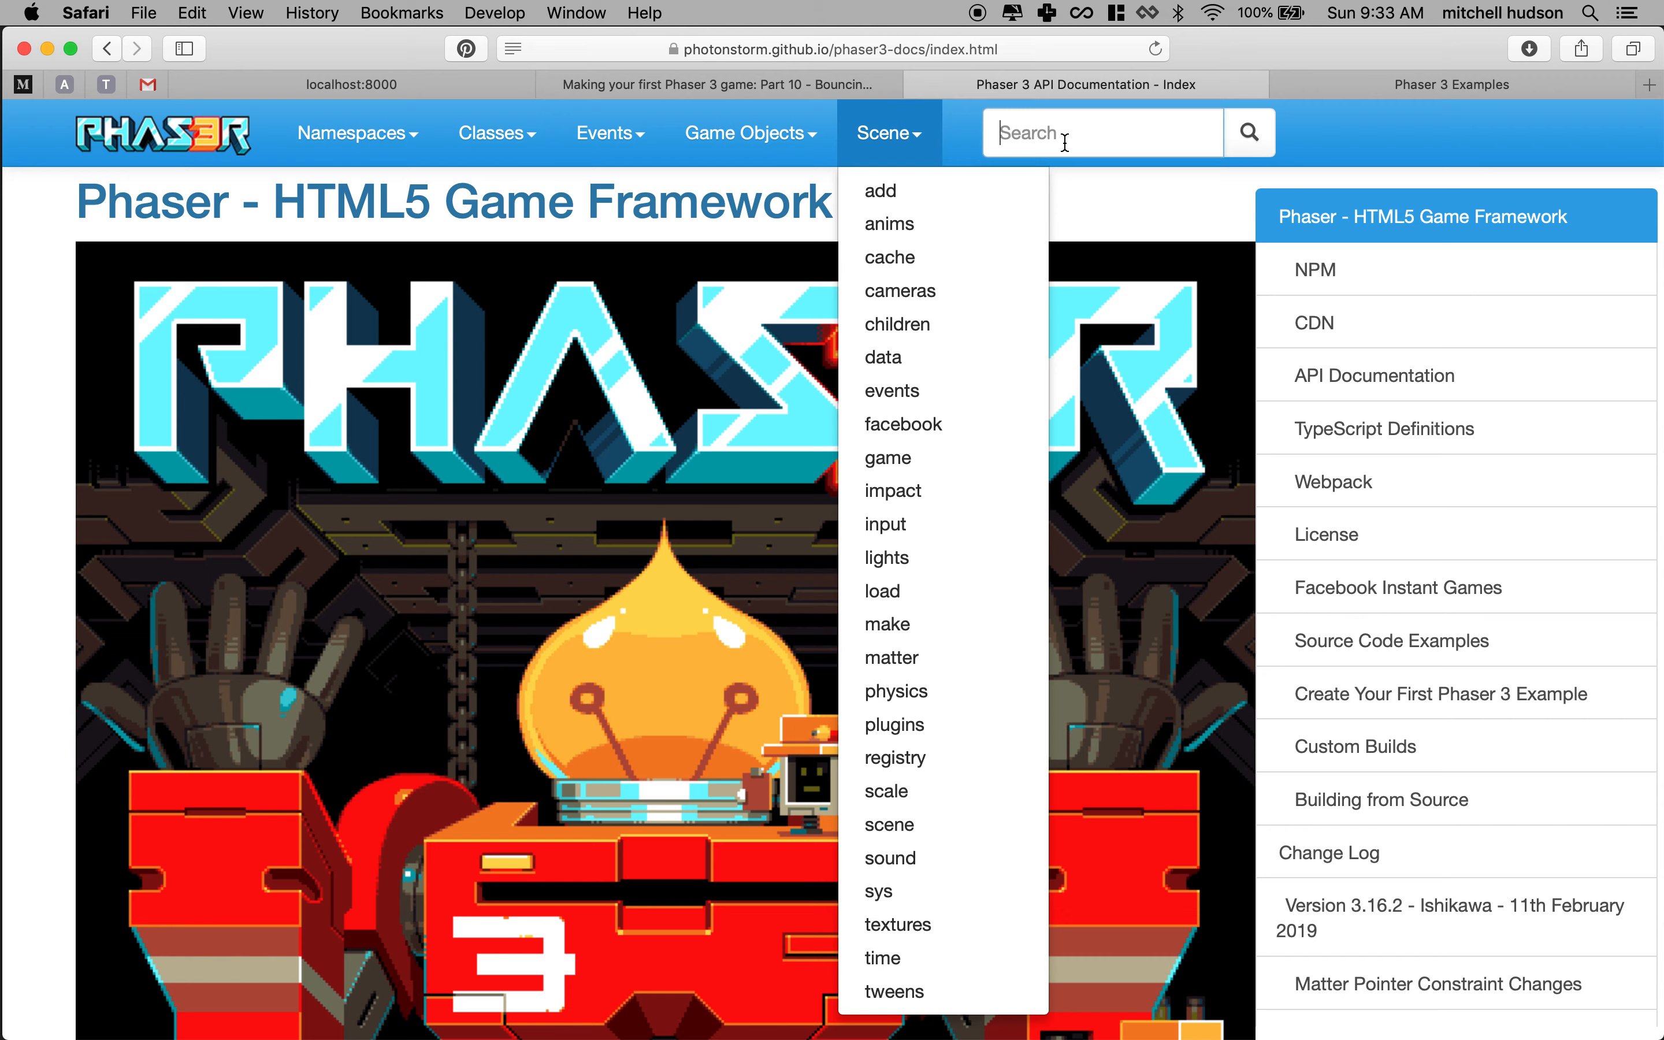
text(isCircle)
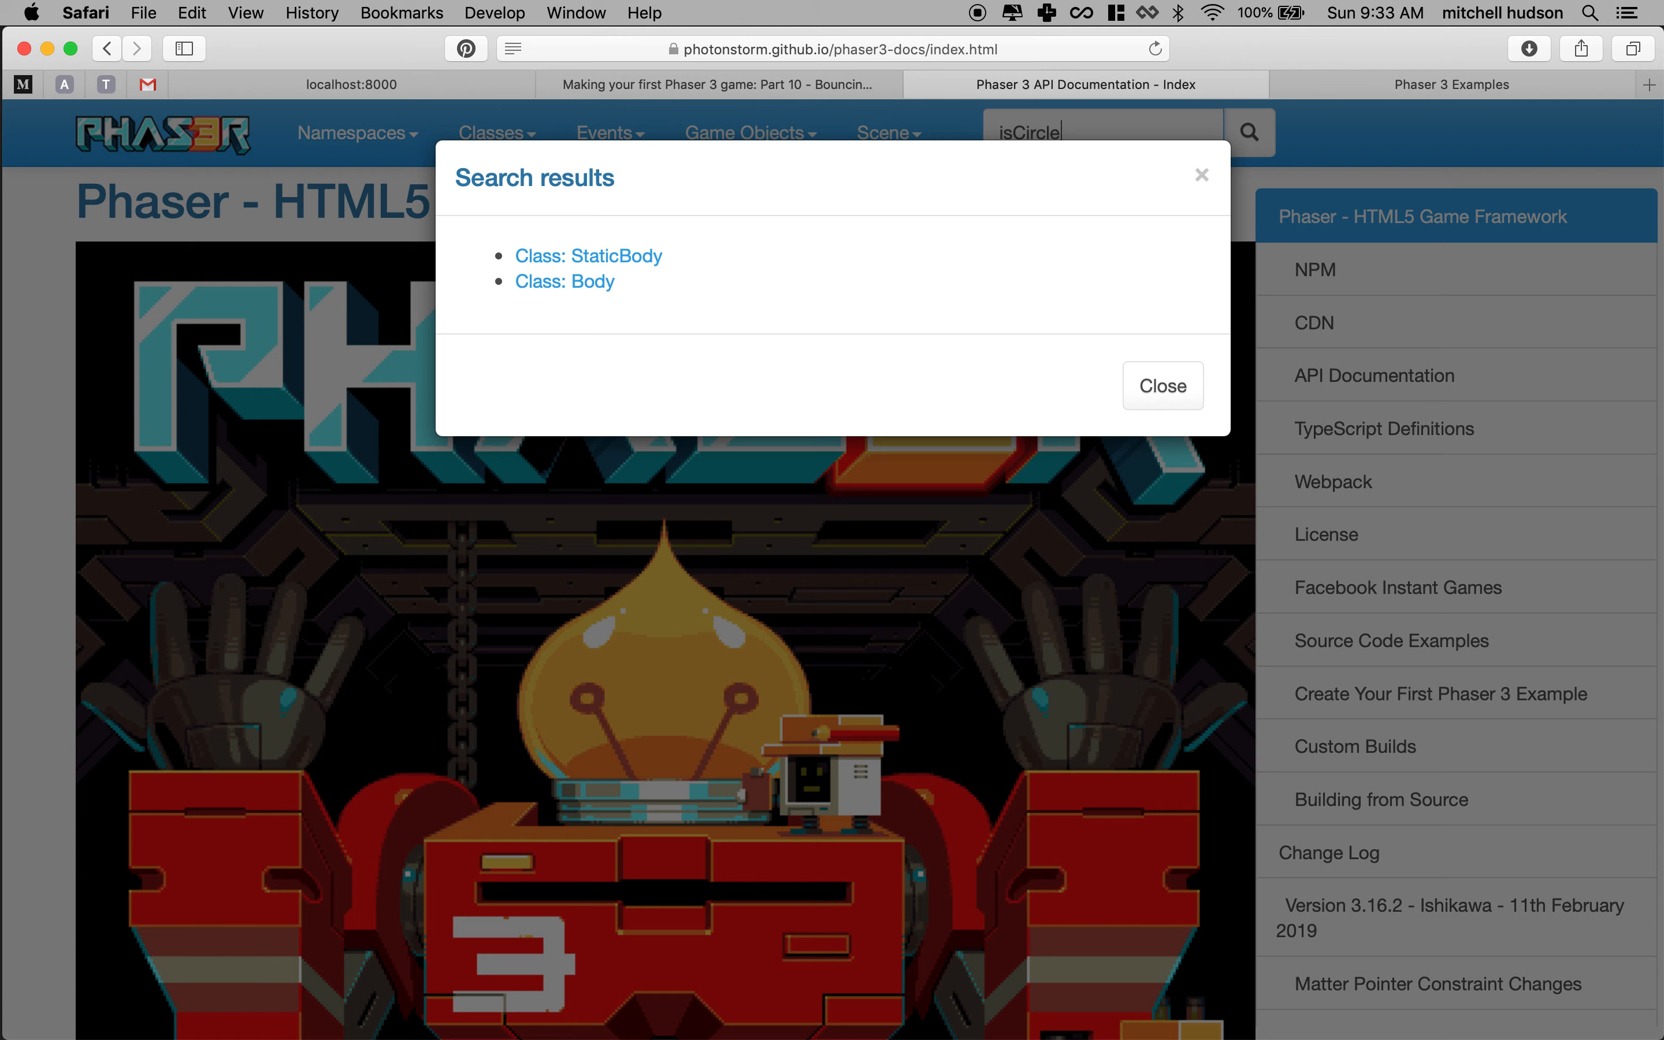
click(590, 256)
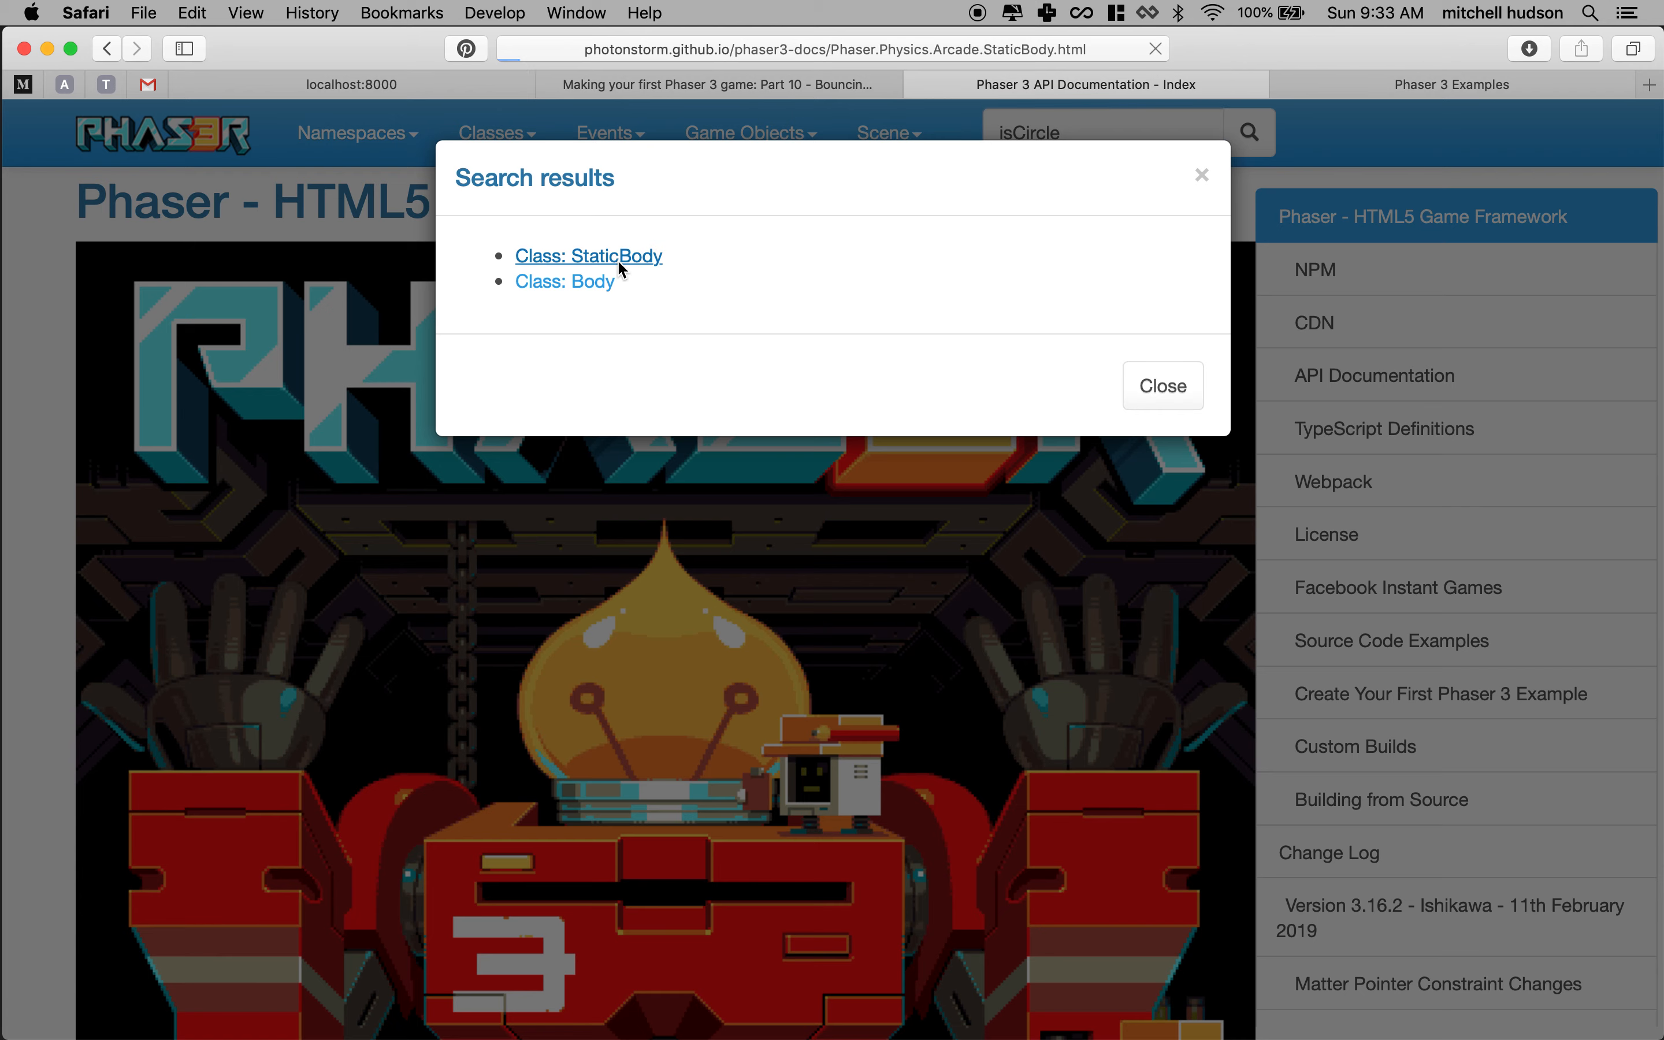
click(588, 257)
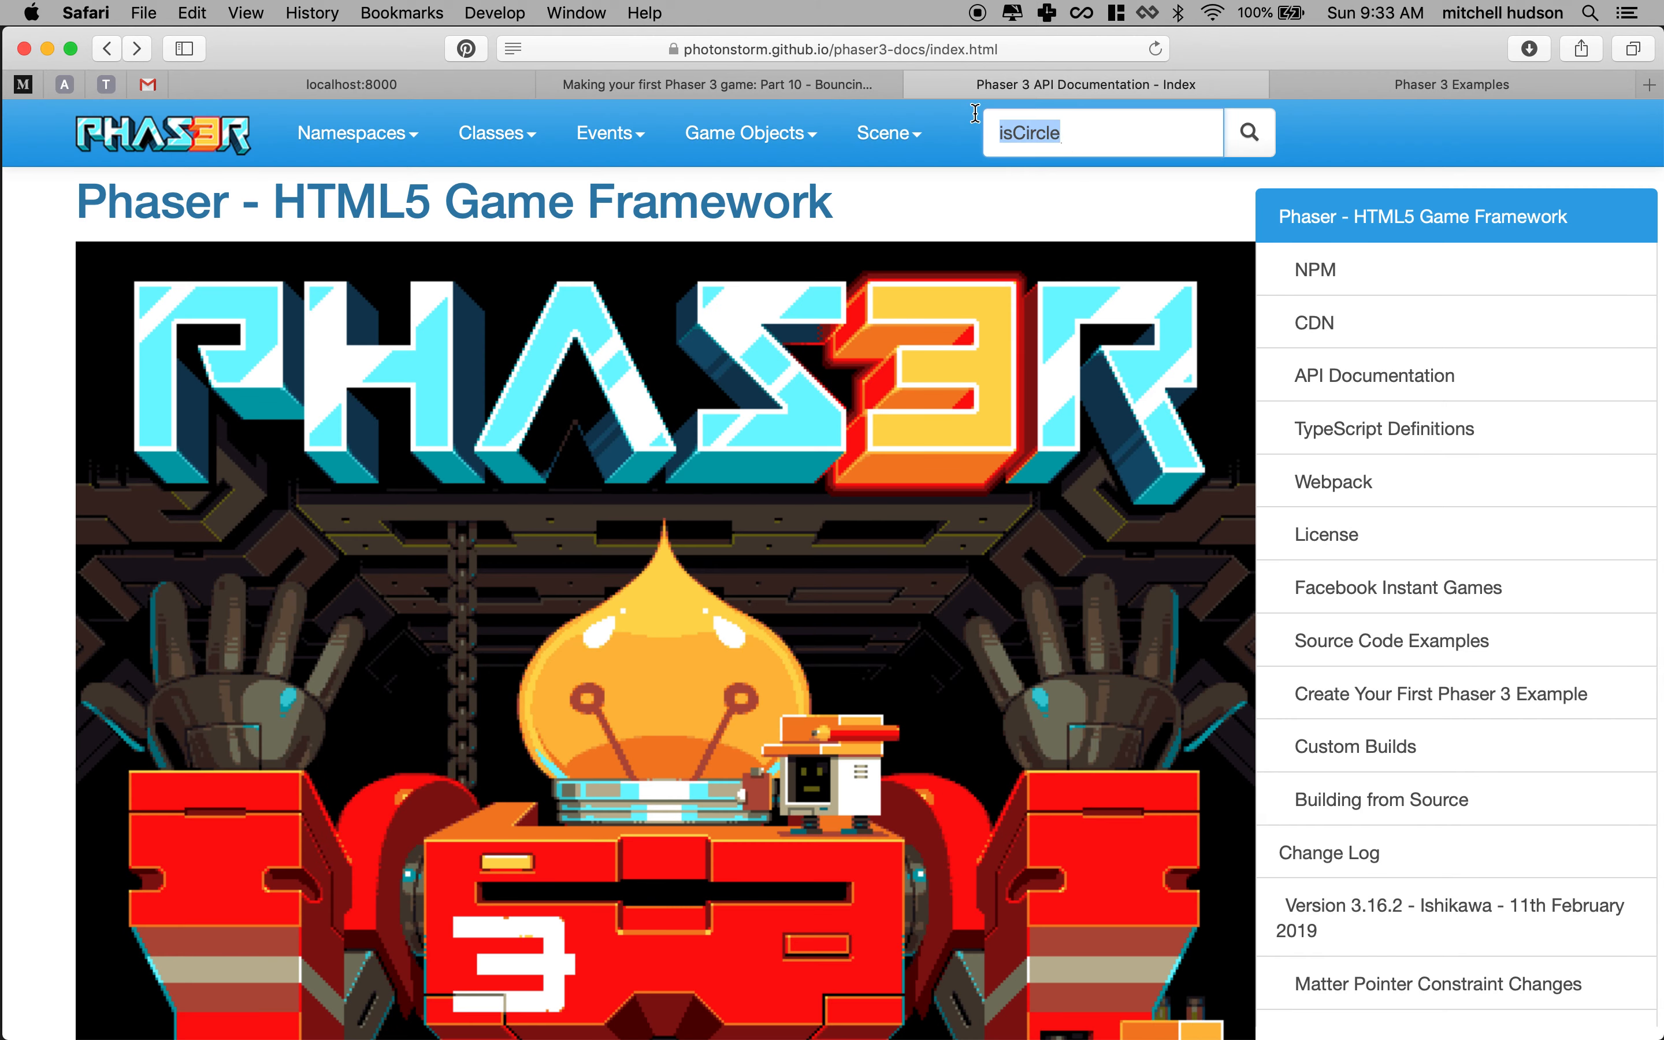
mouse_move(1260, 70)
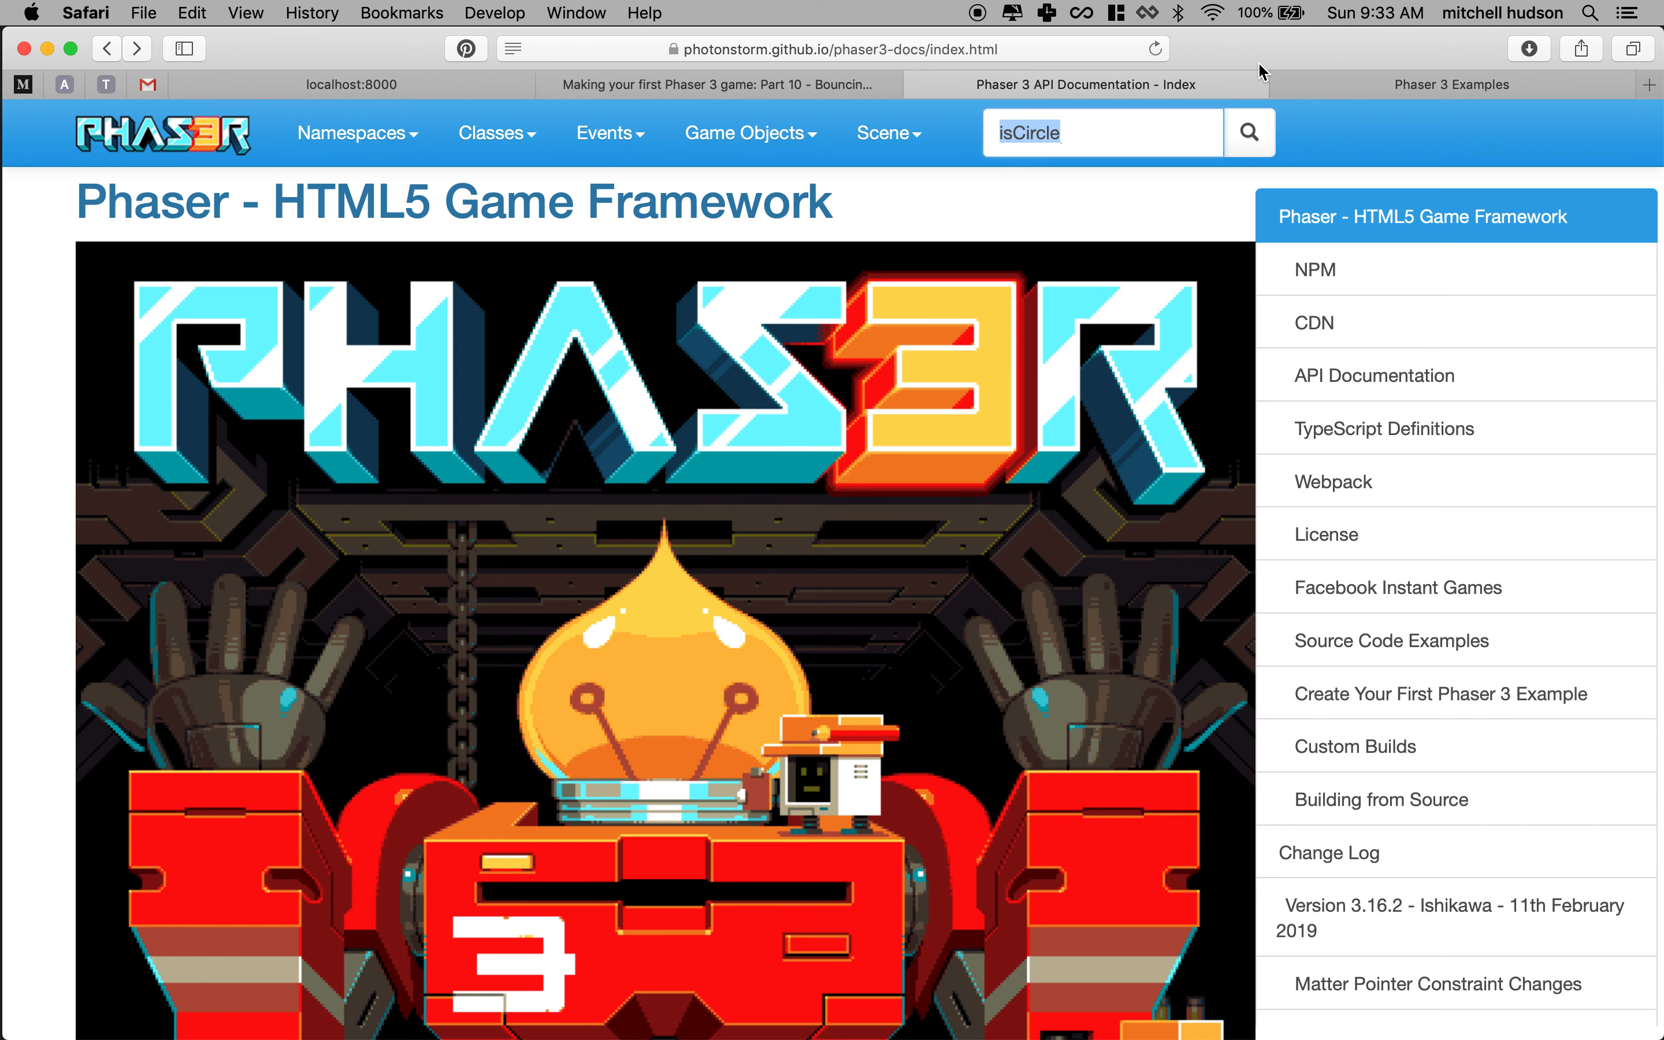
mouse_move(772, 697)
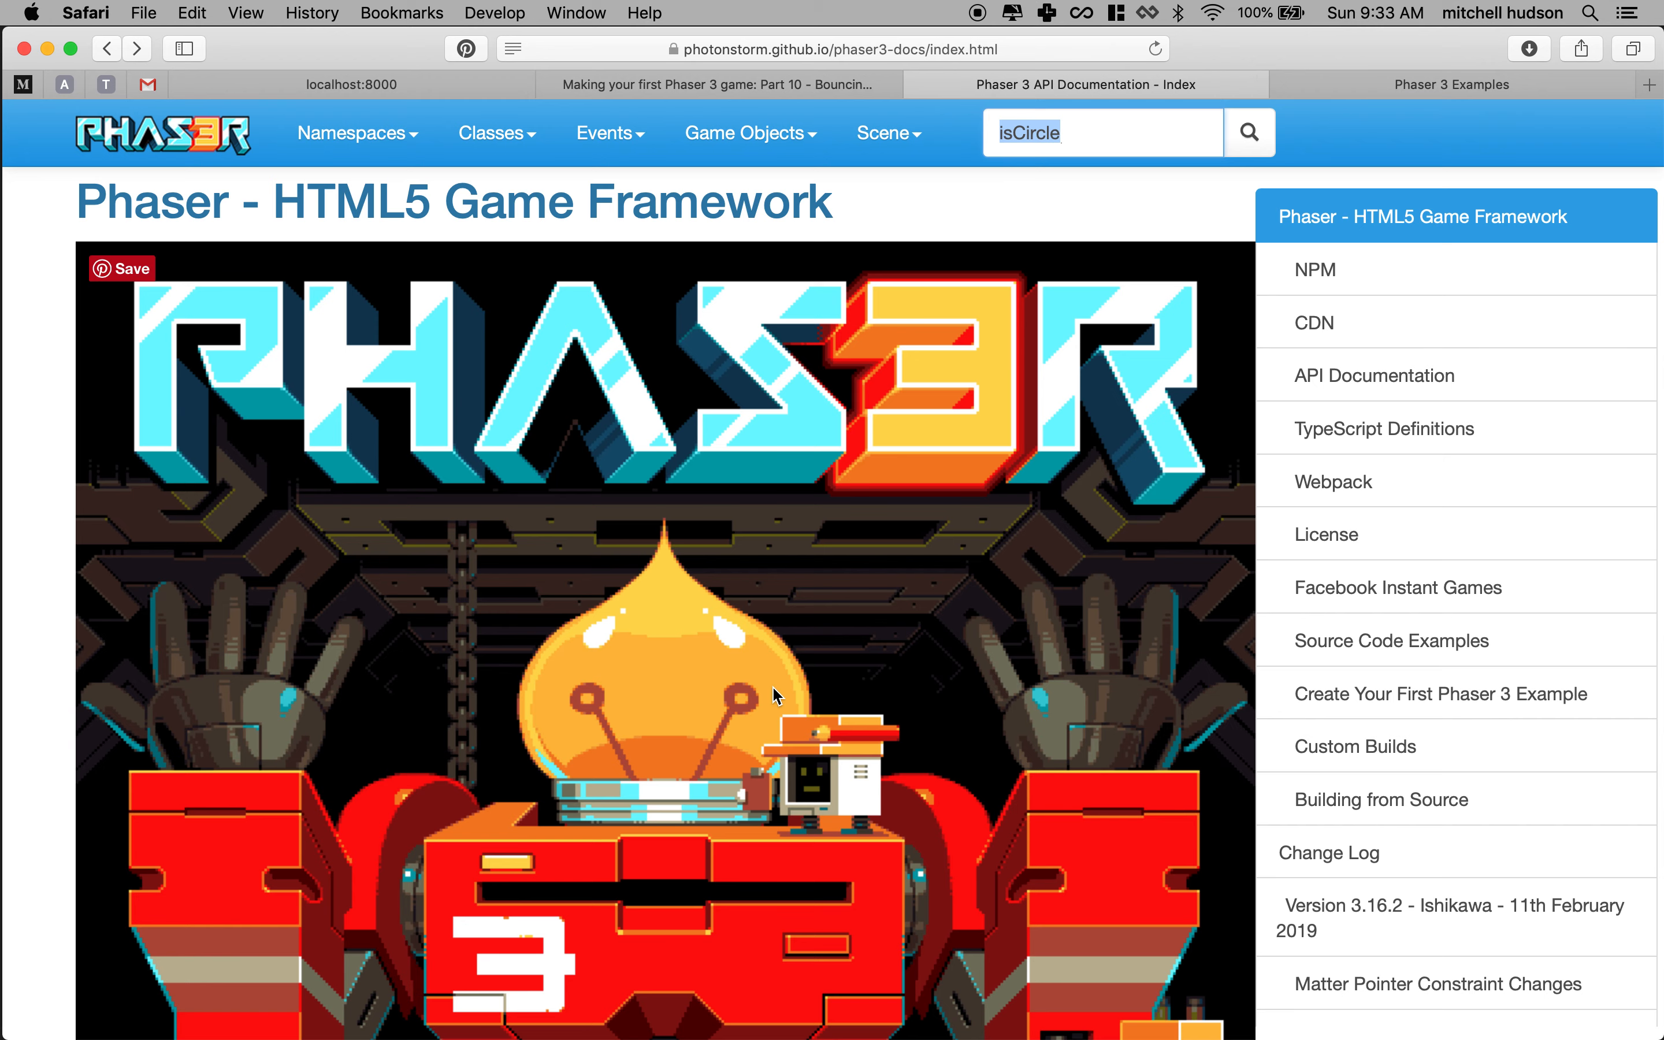
After checking the game tab, search 'body' and load the Class: Body page.
click(352, 85)
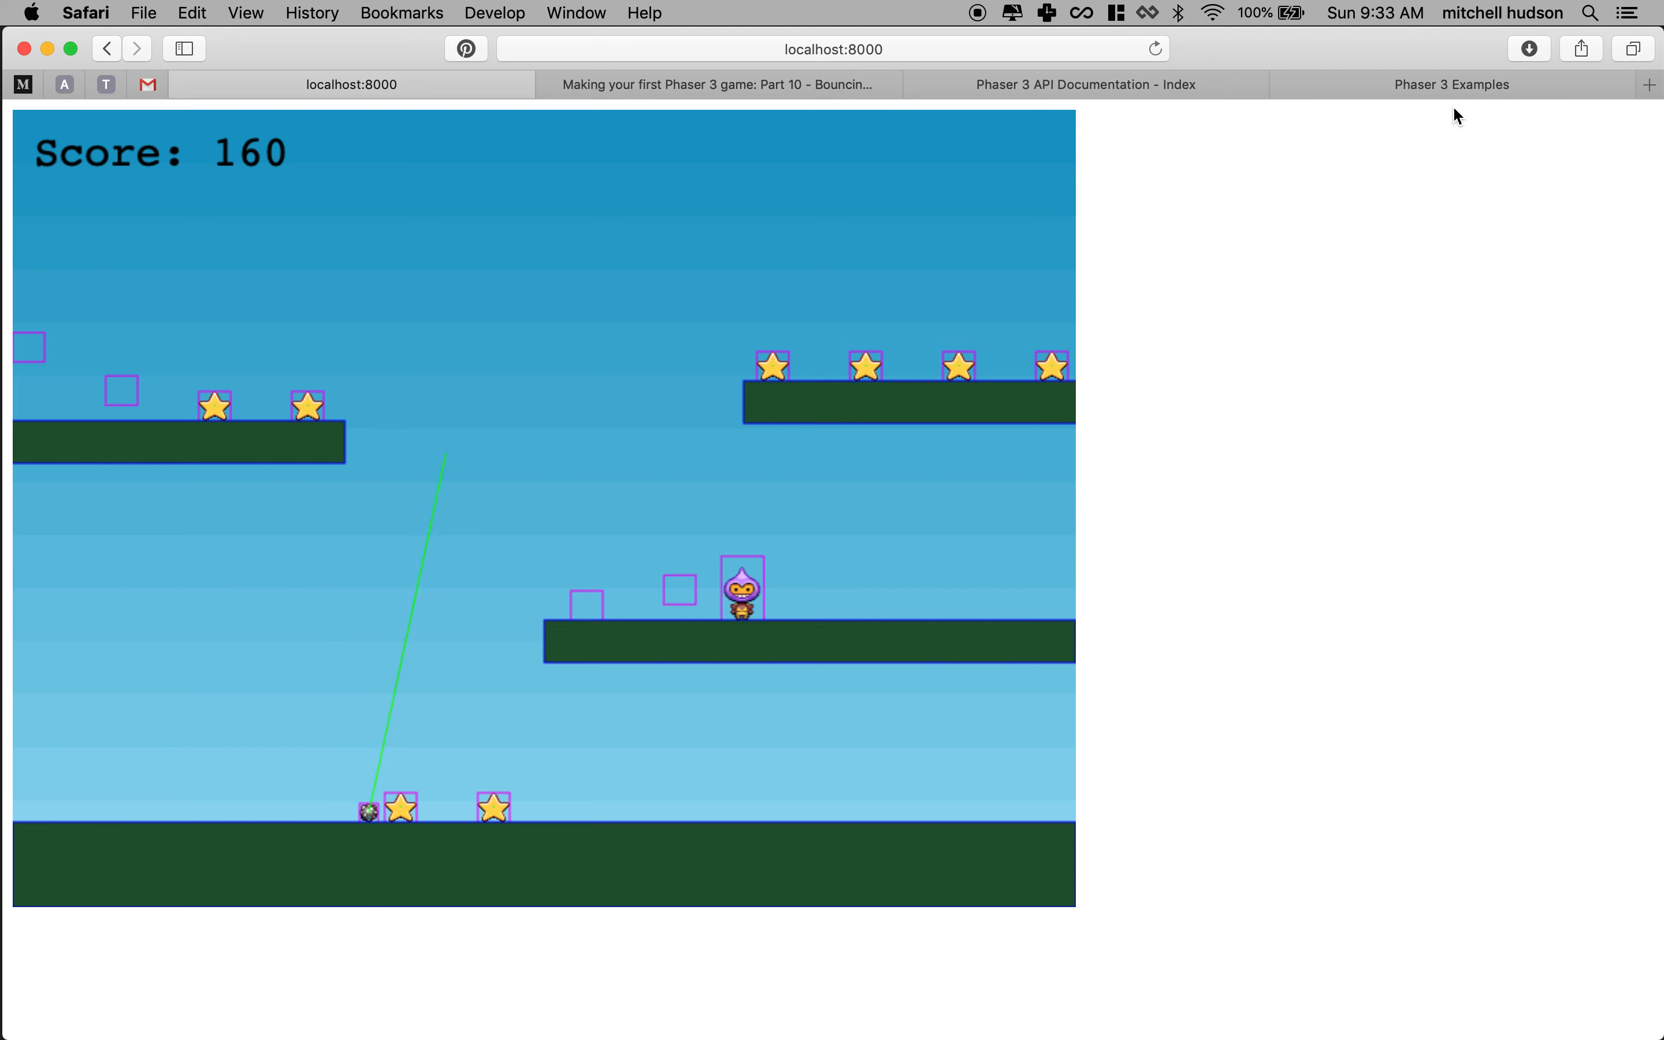
click(1084, 84)
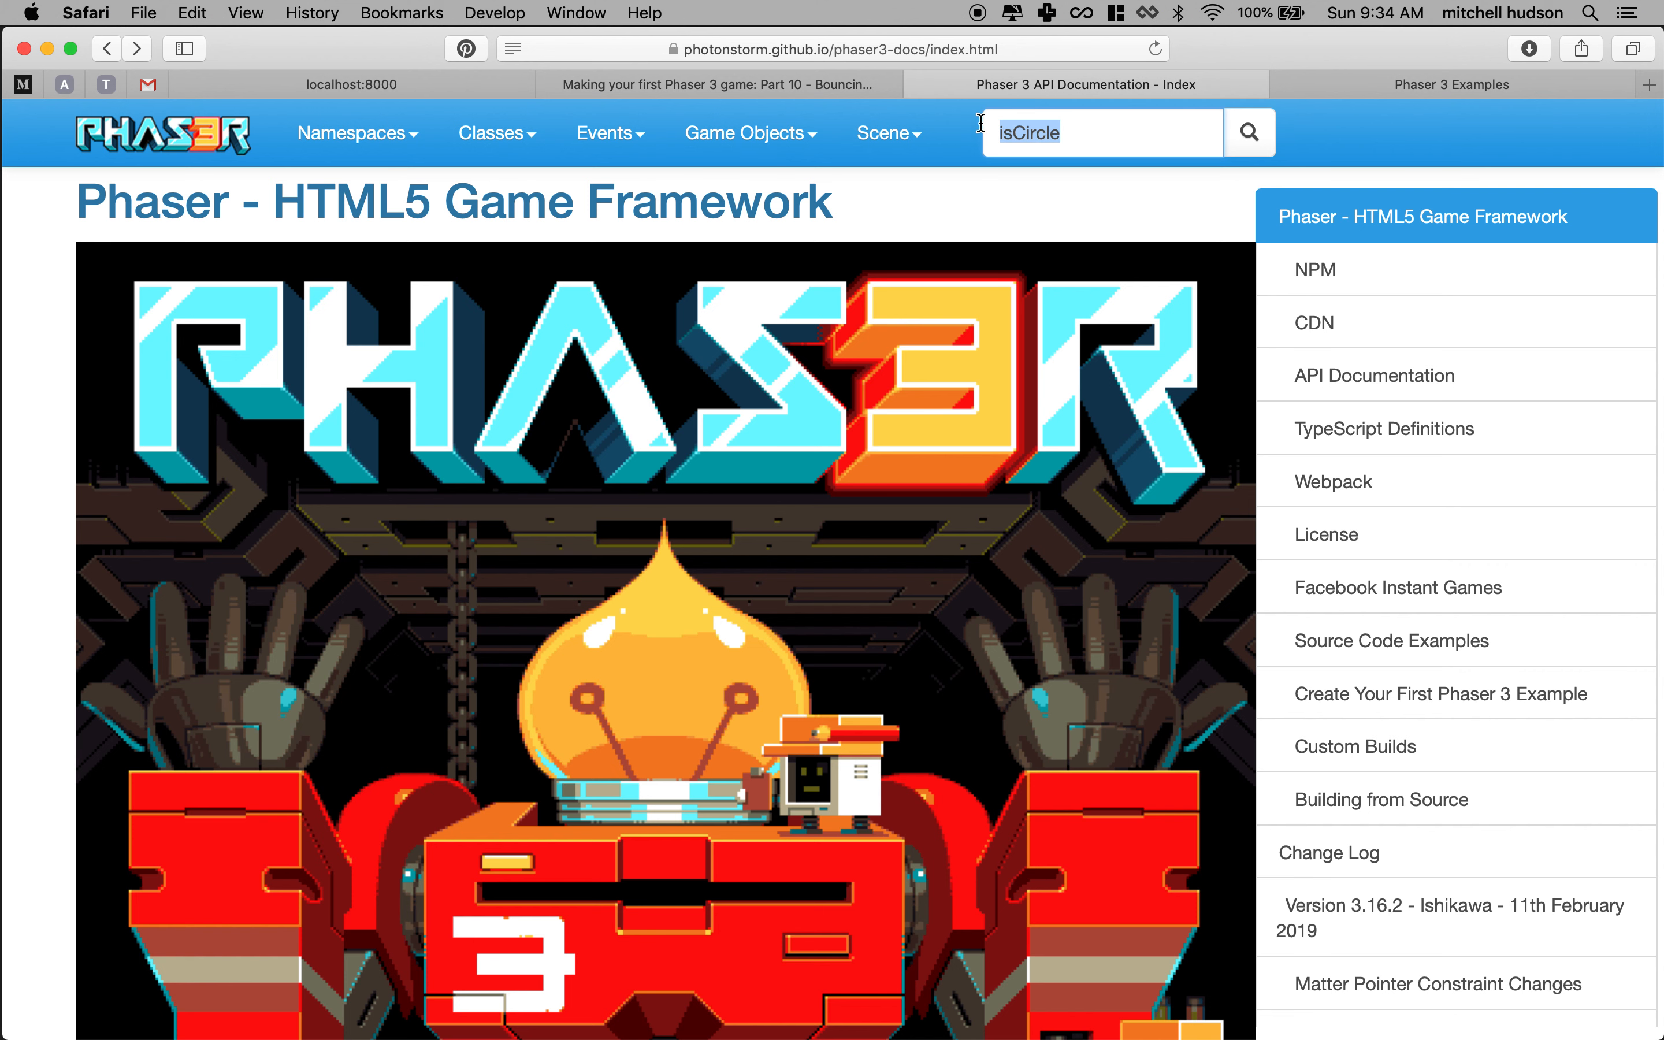
text(b)
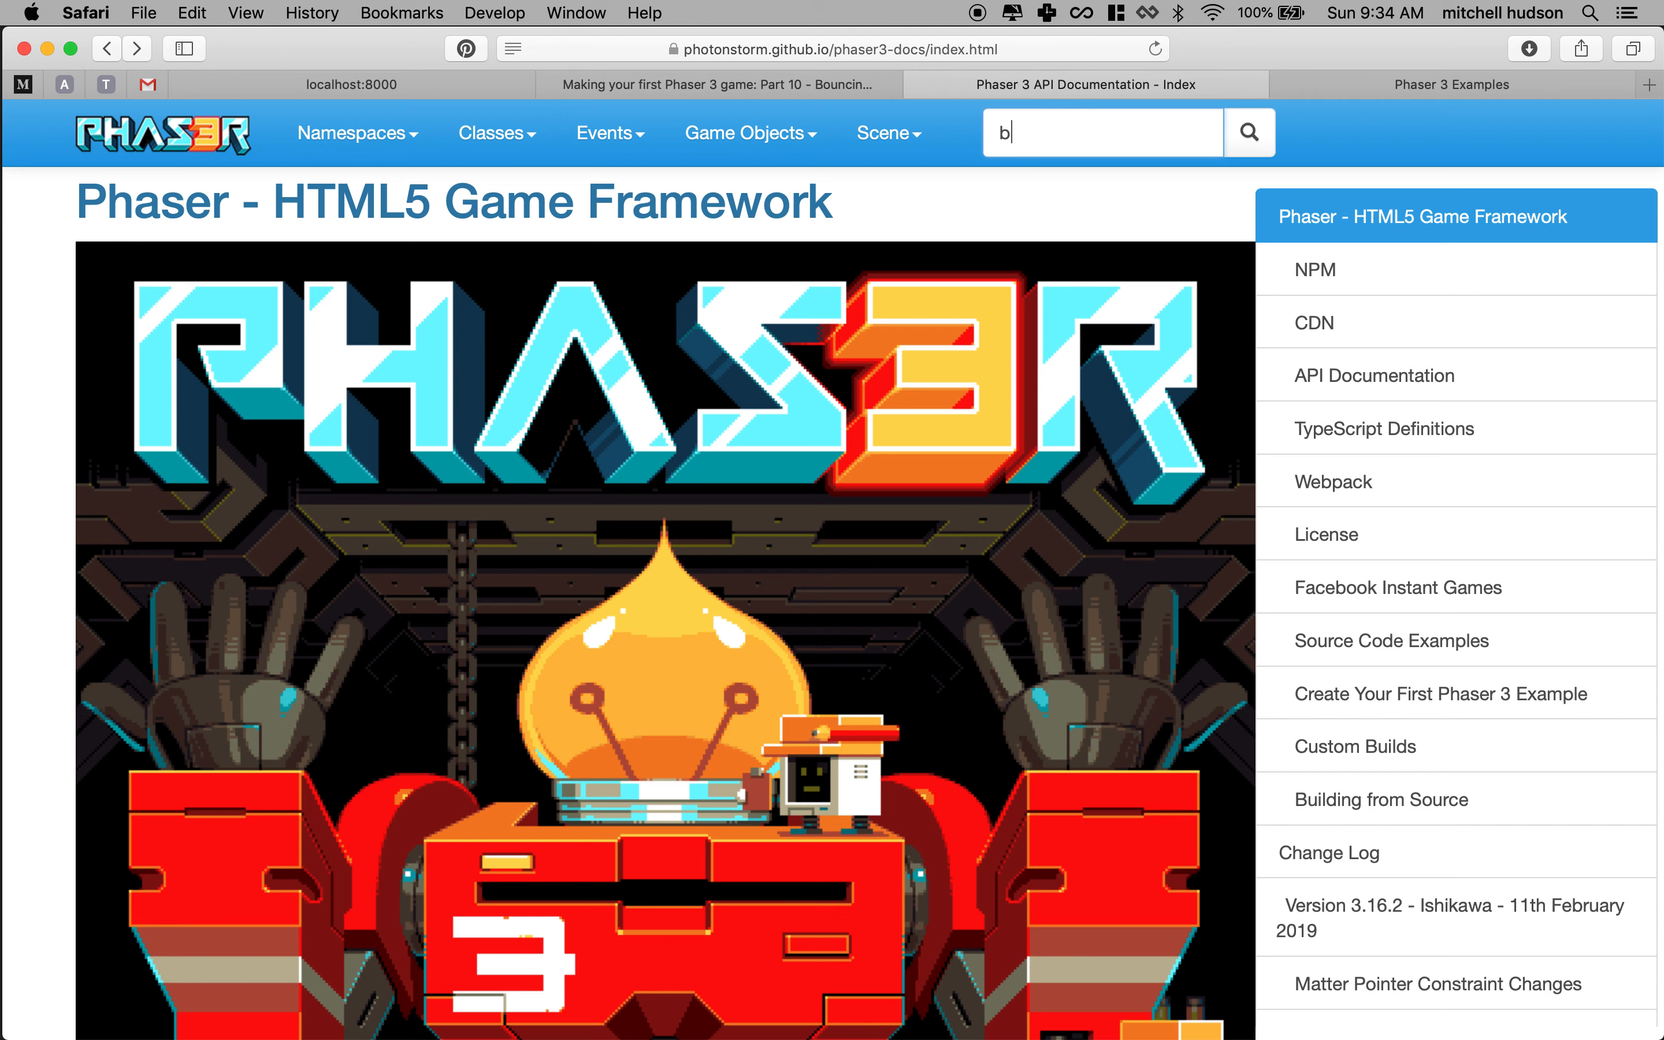
text(ody)
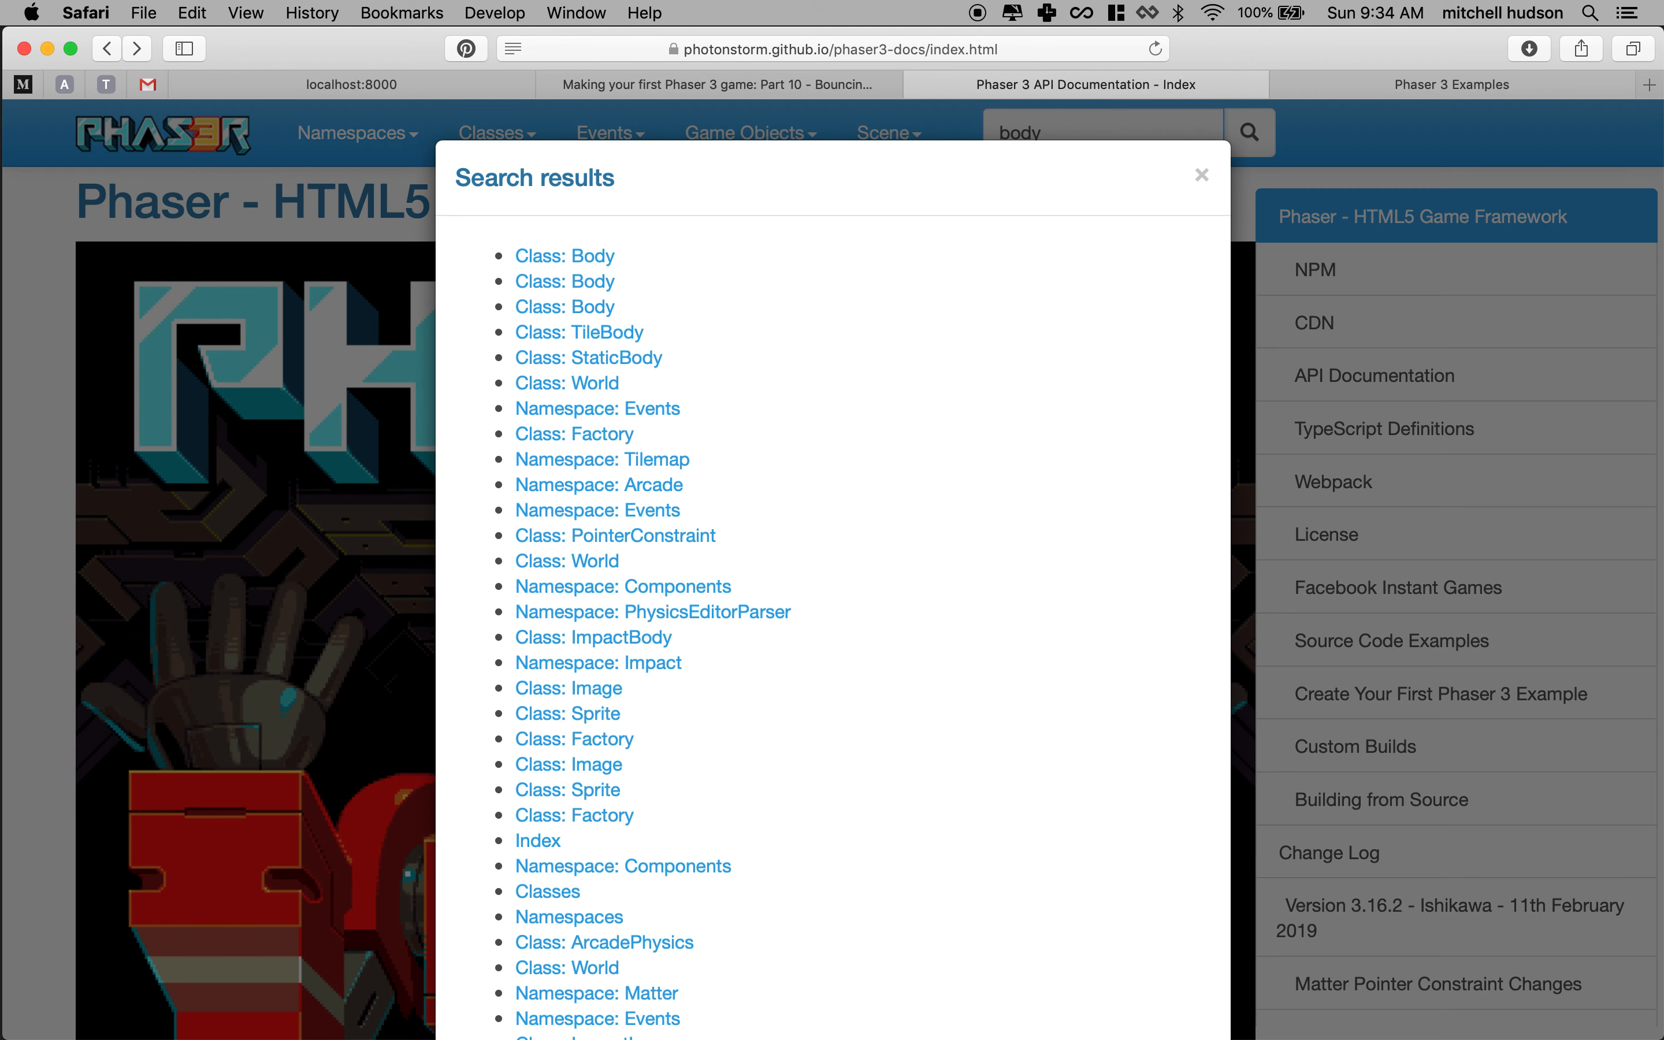
mouse_move(583, 256)
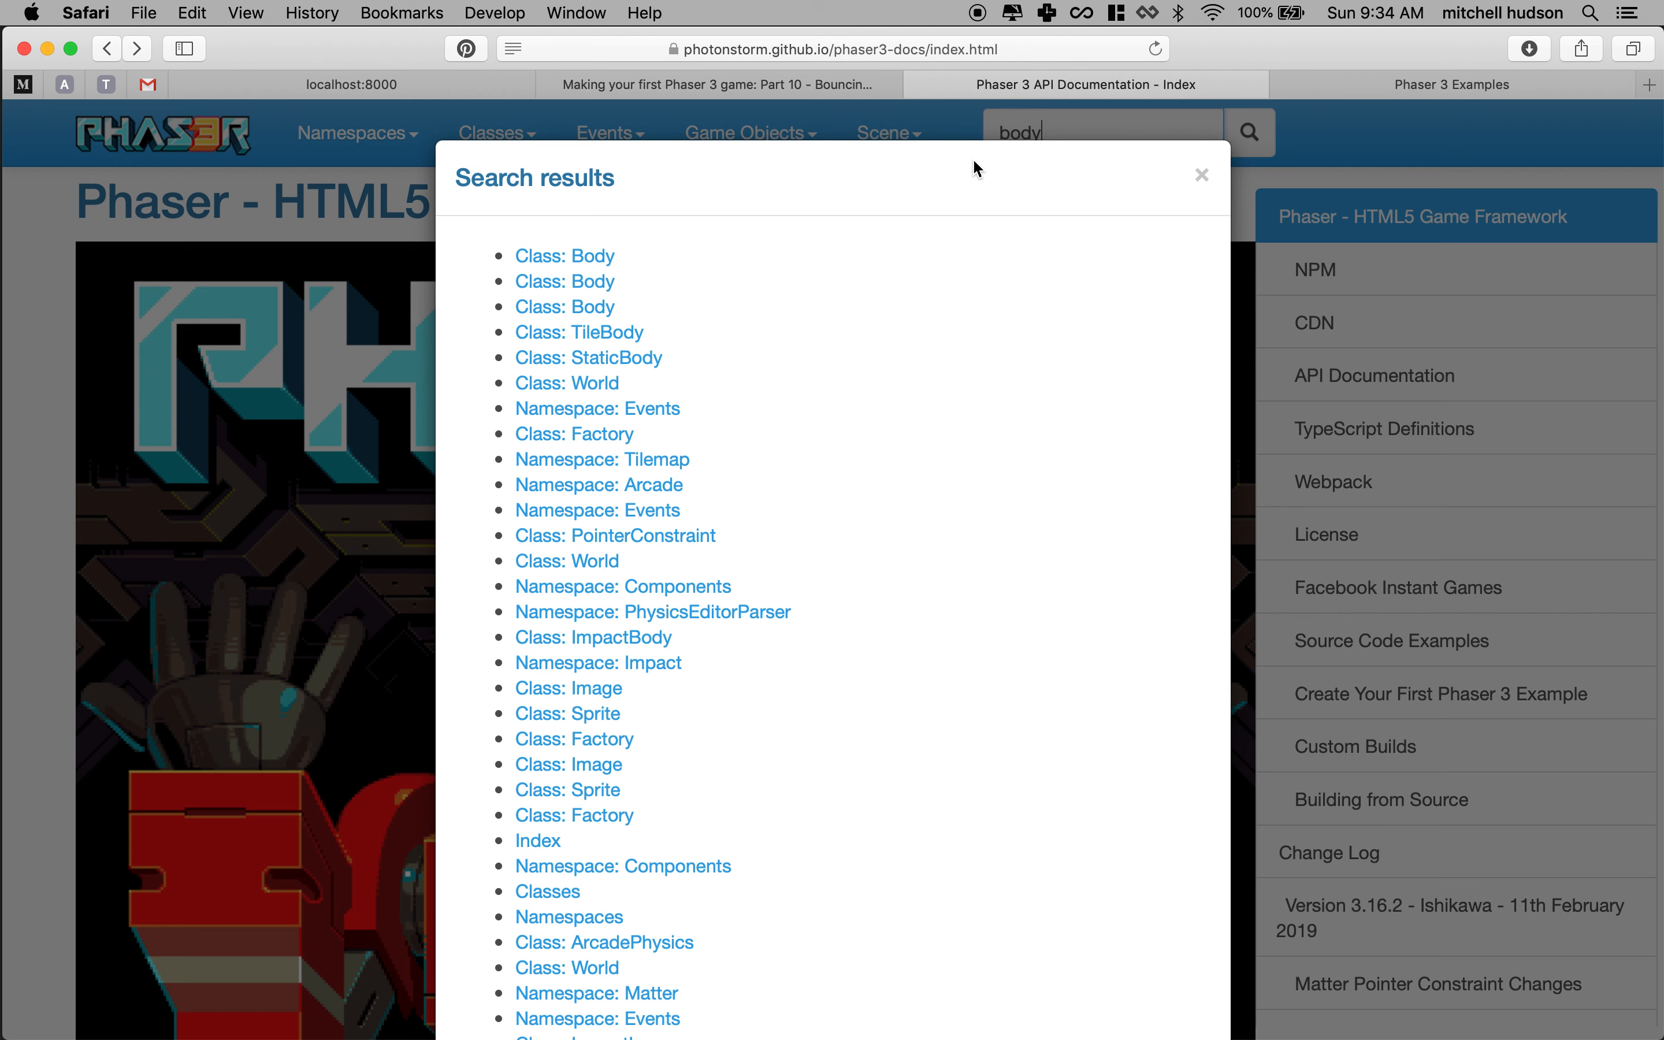
mouse_move(580, 250)
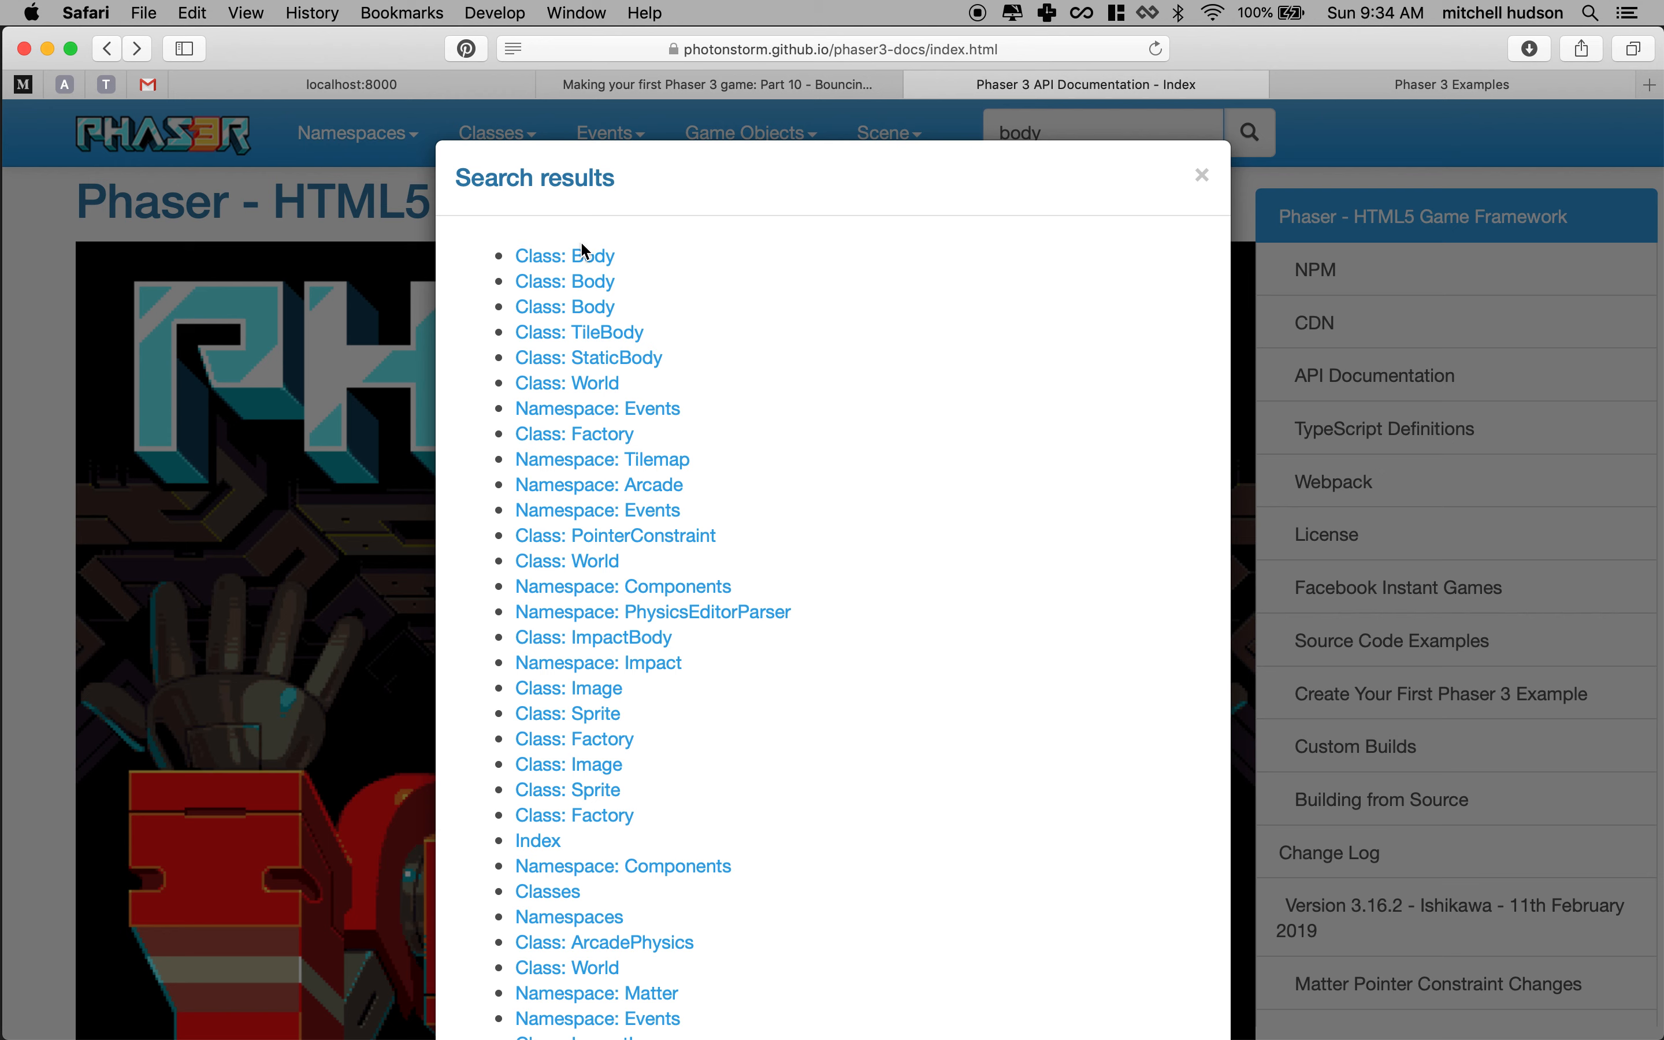
mouse_move(598, 825)
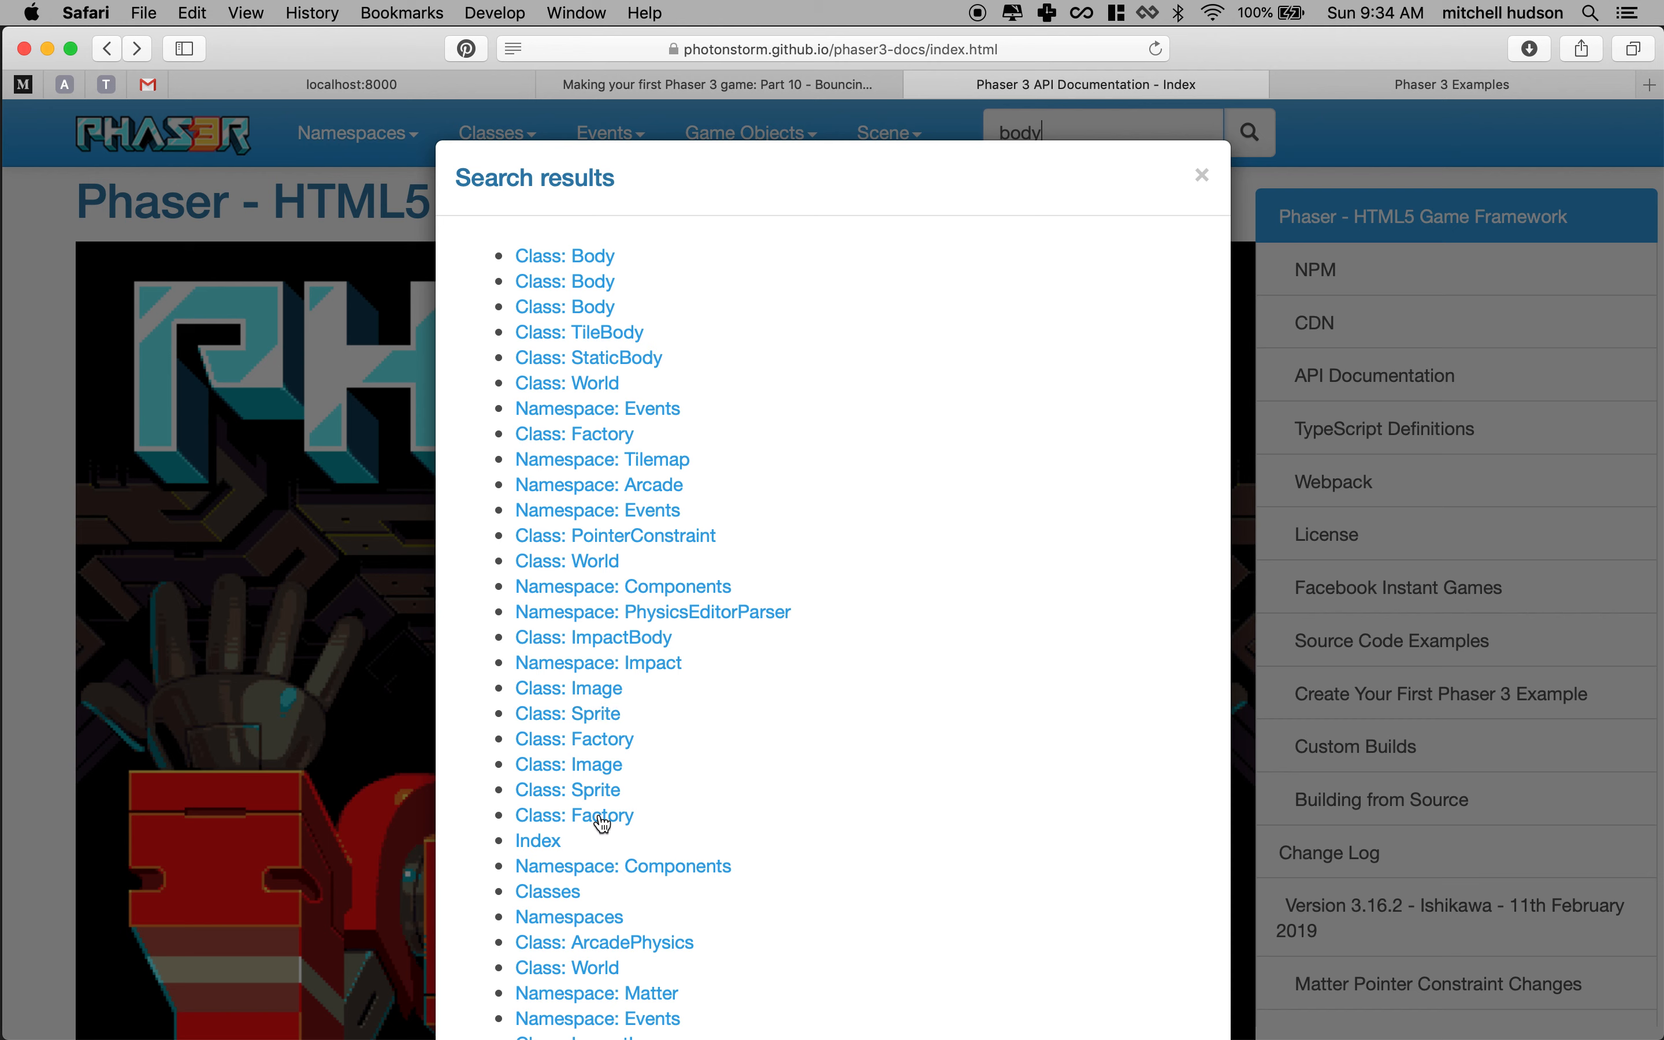
mouse_move(605, 263)
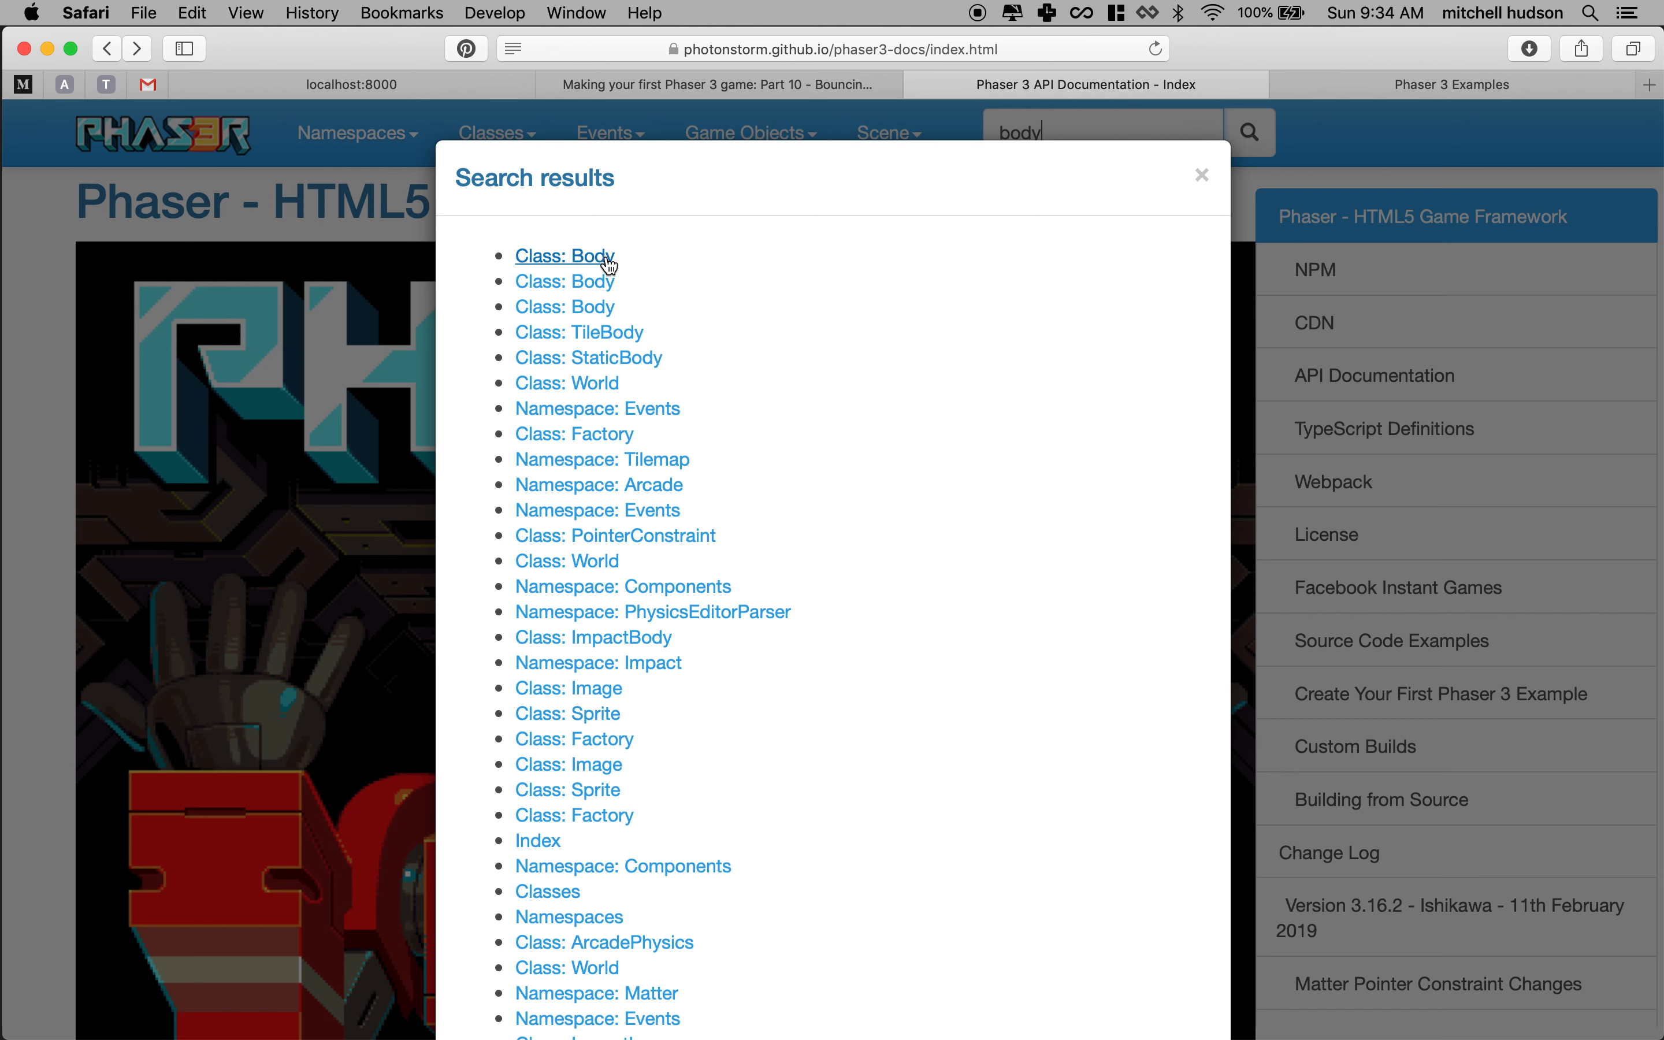
mouse_move(574, 279)
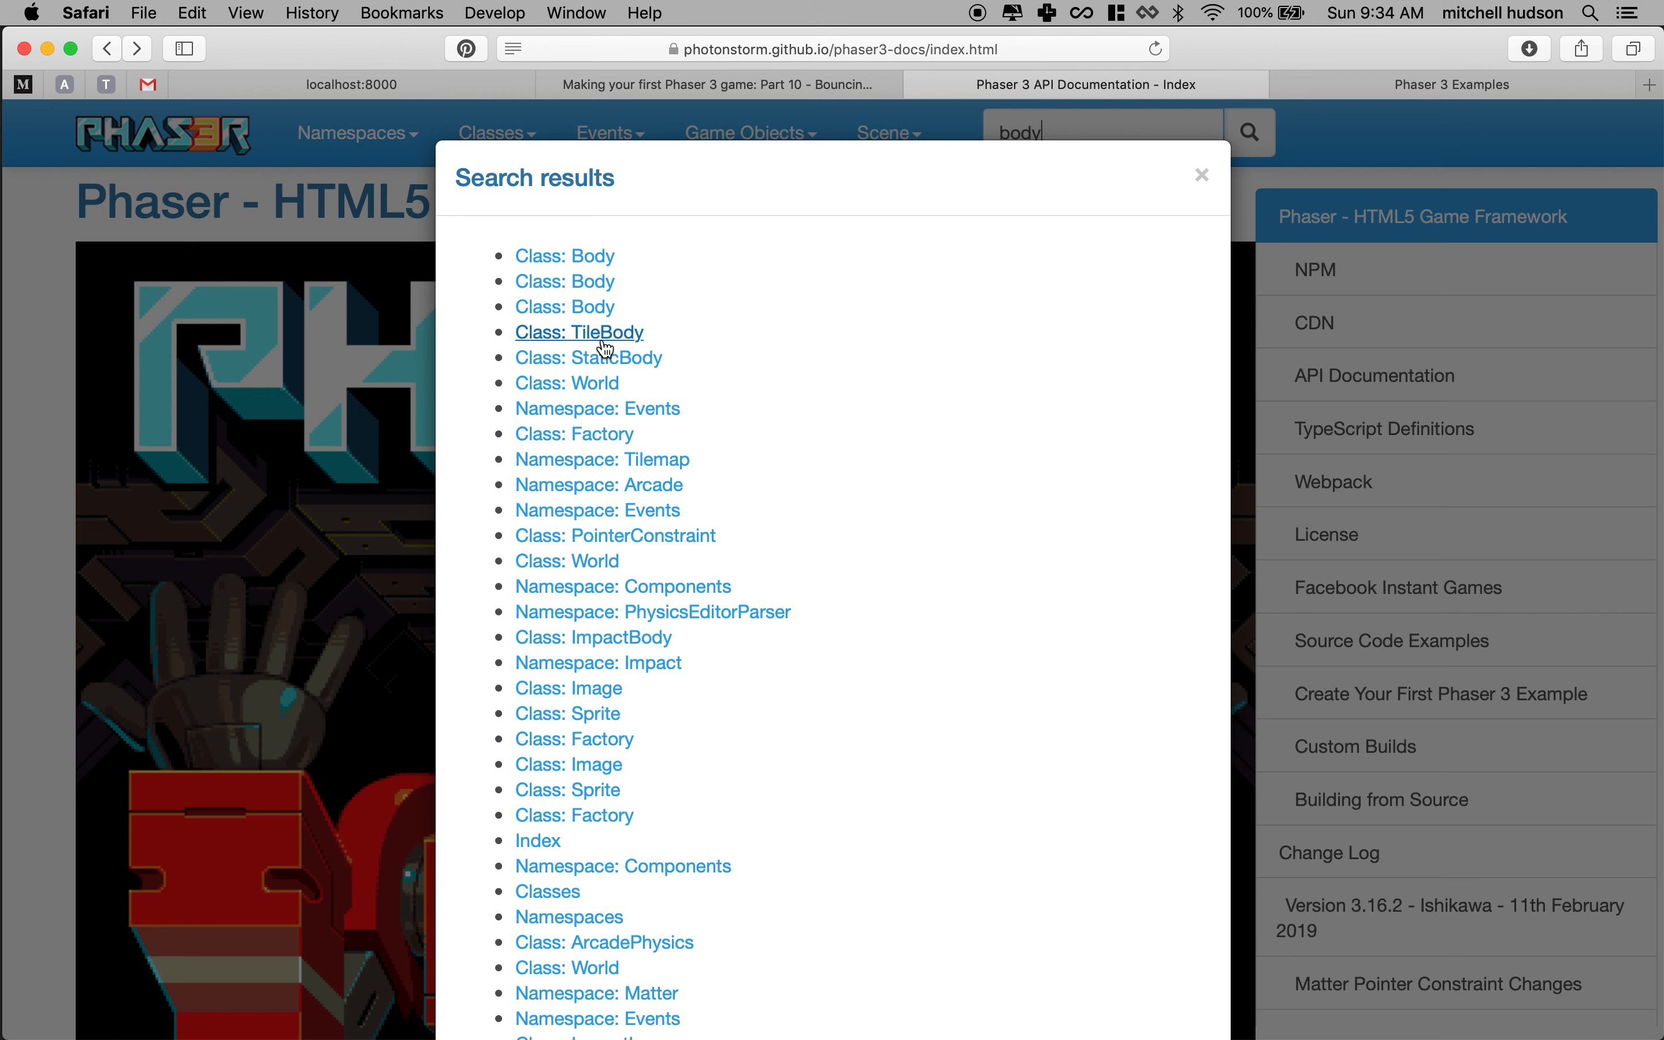
mouse_move(560, 256)
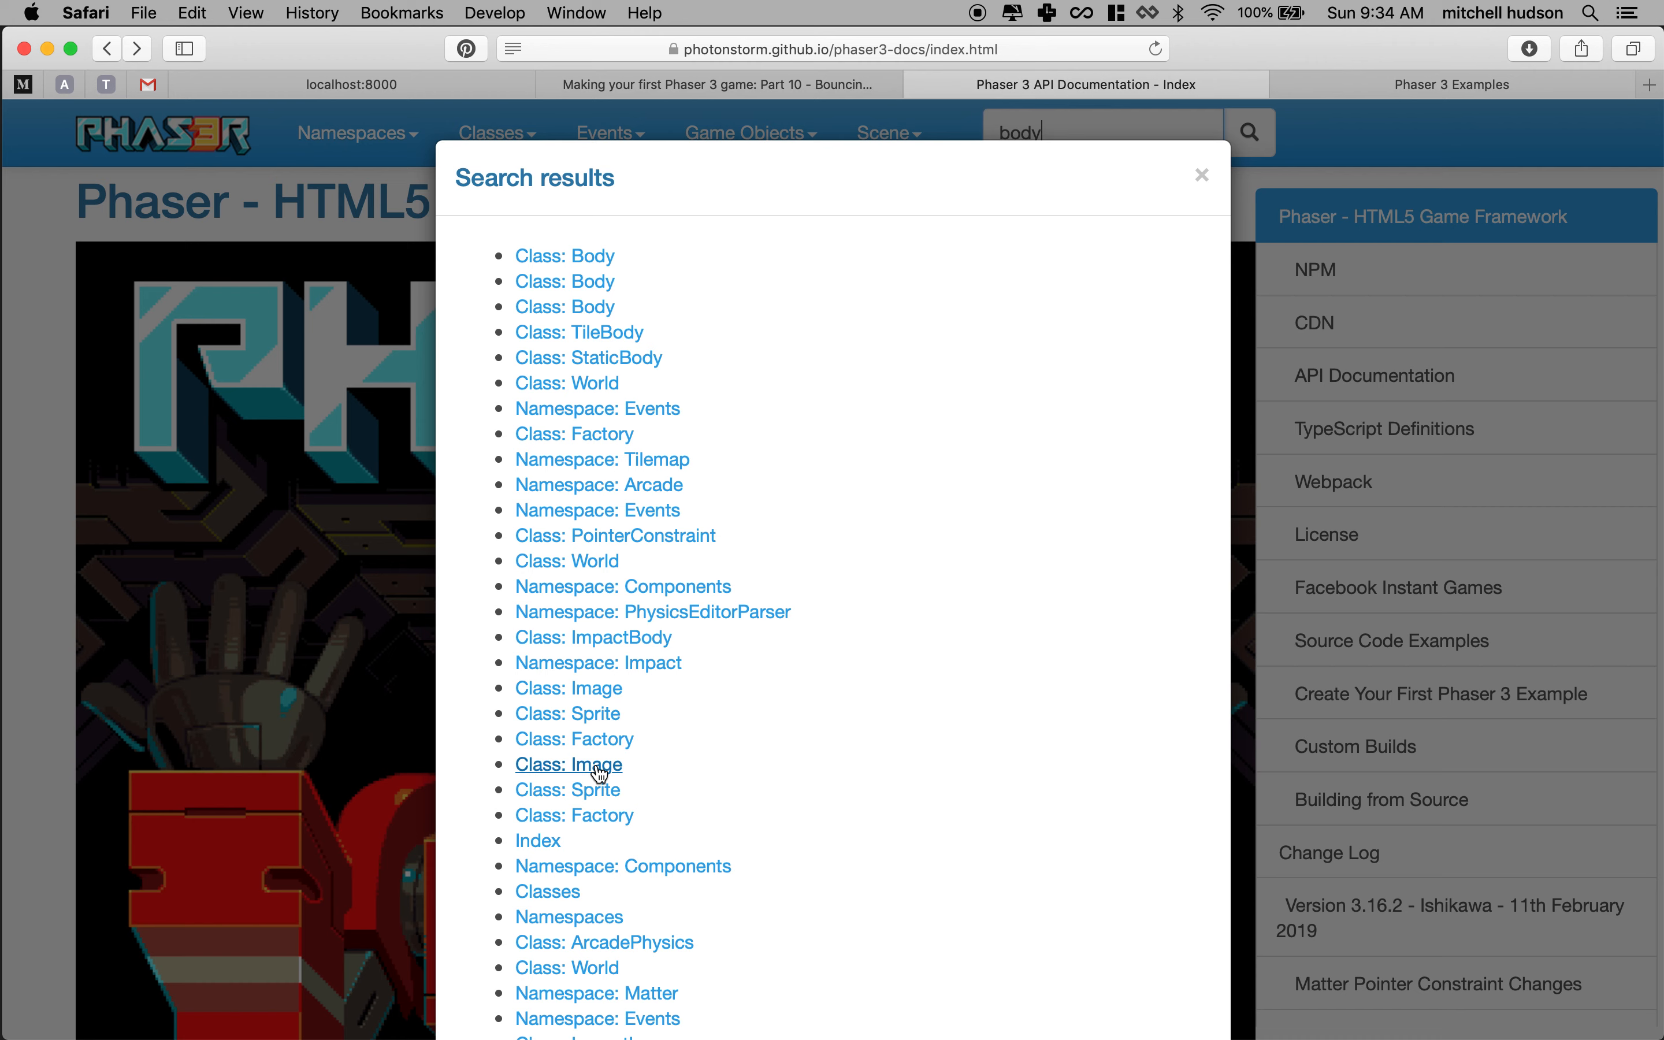
mouse_move(630, 260)
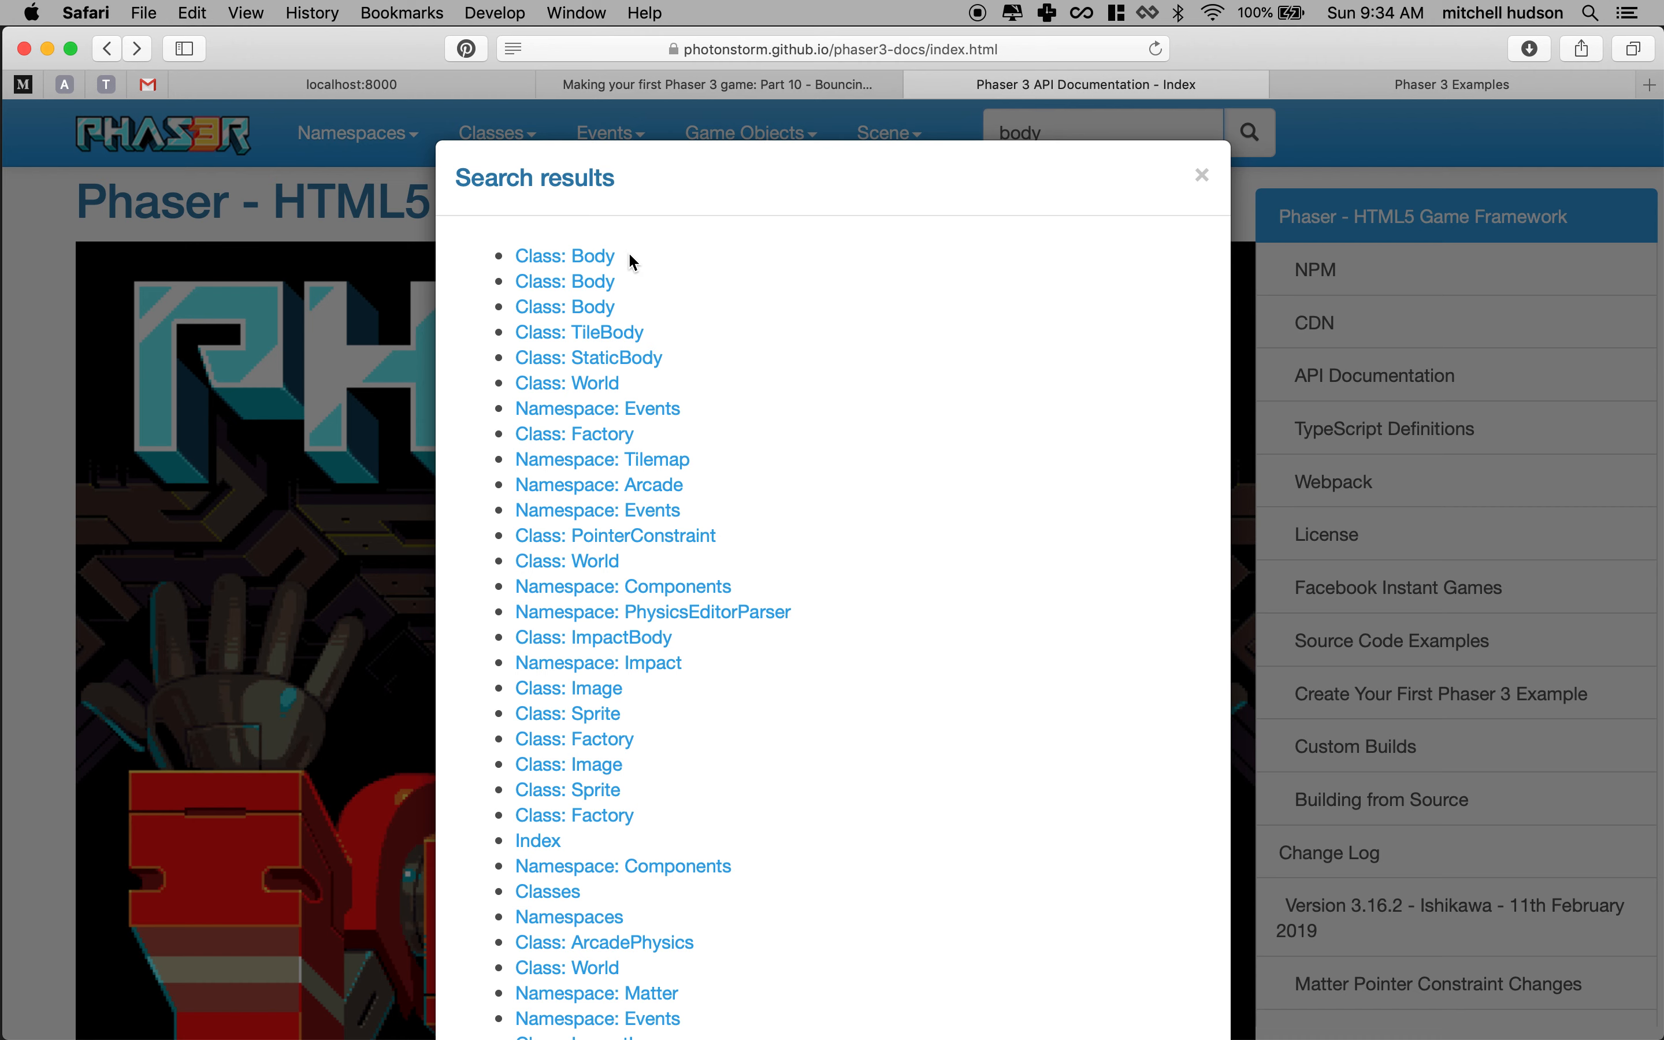
mouse_move(624, 671)
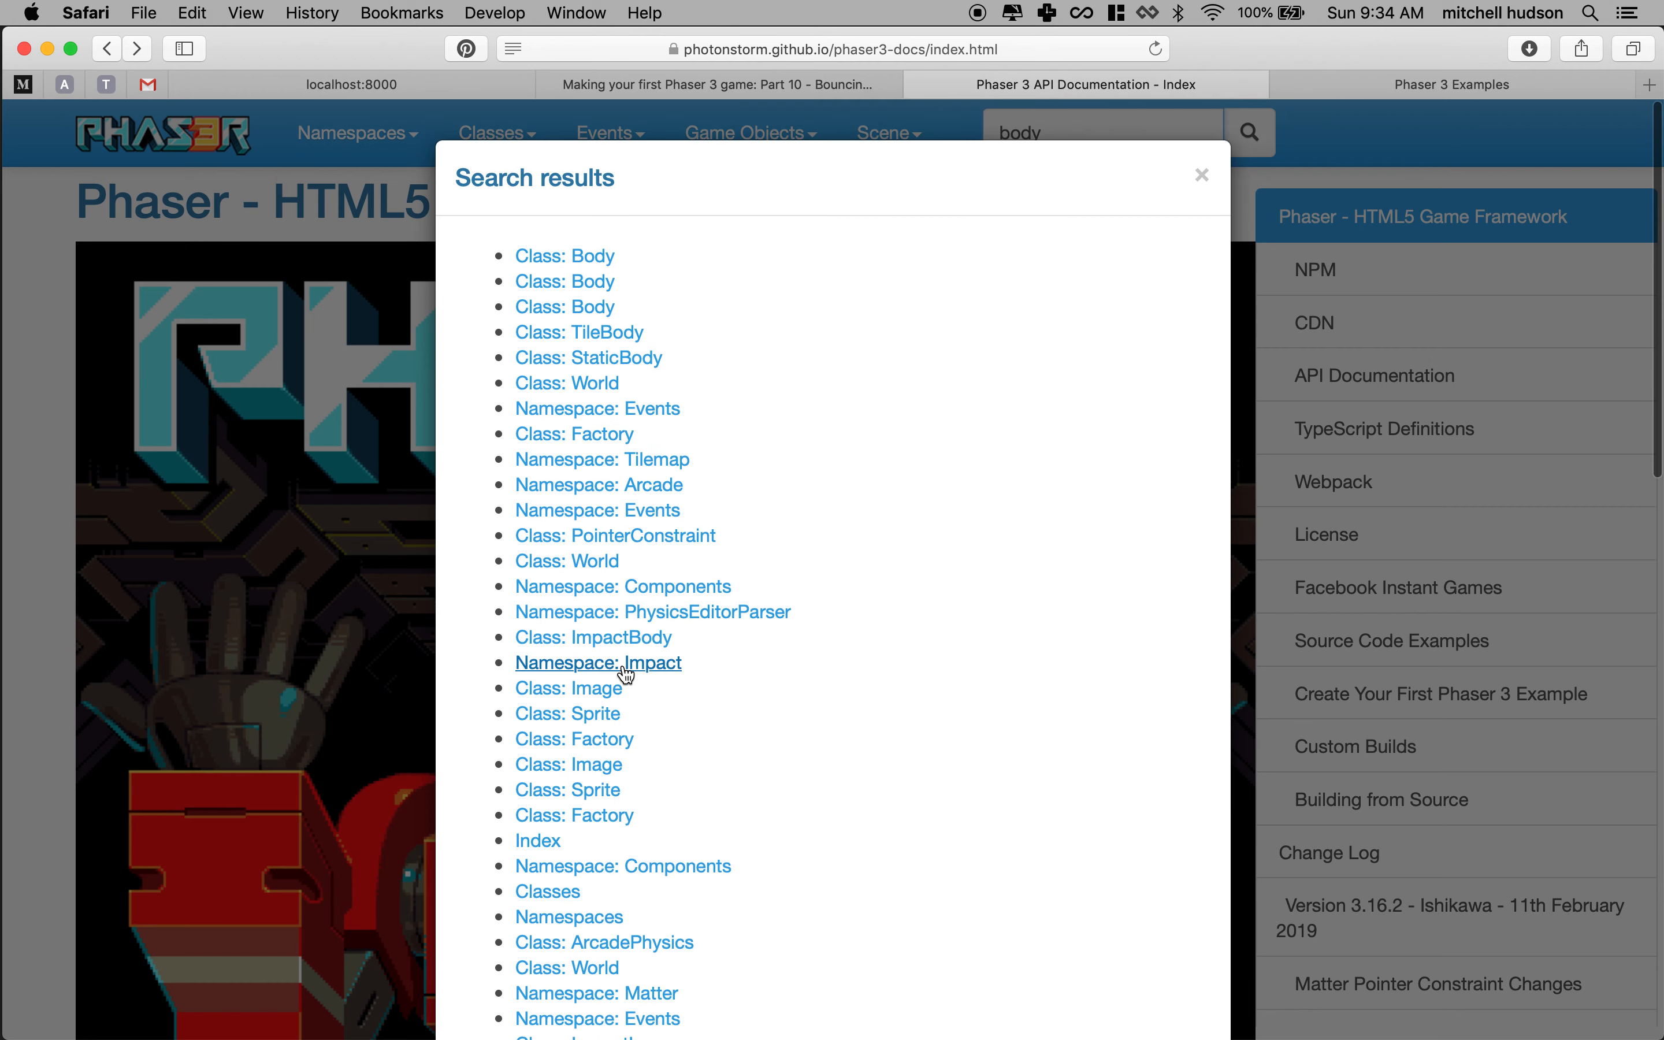
mouse_move(608, 247)
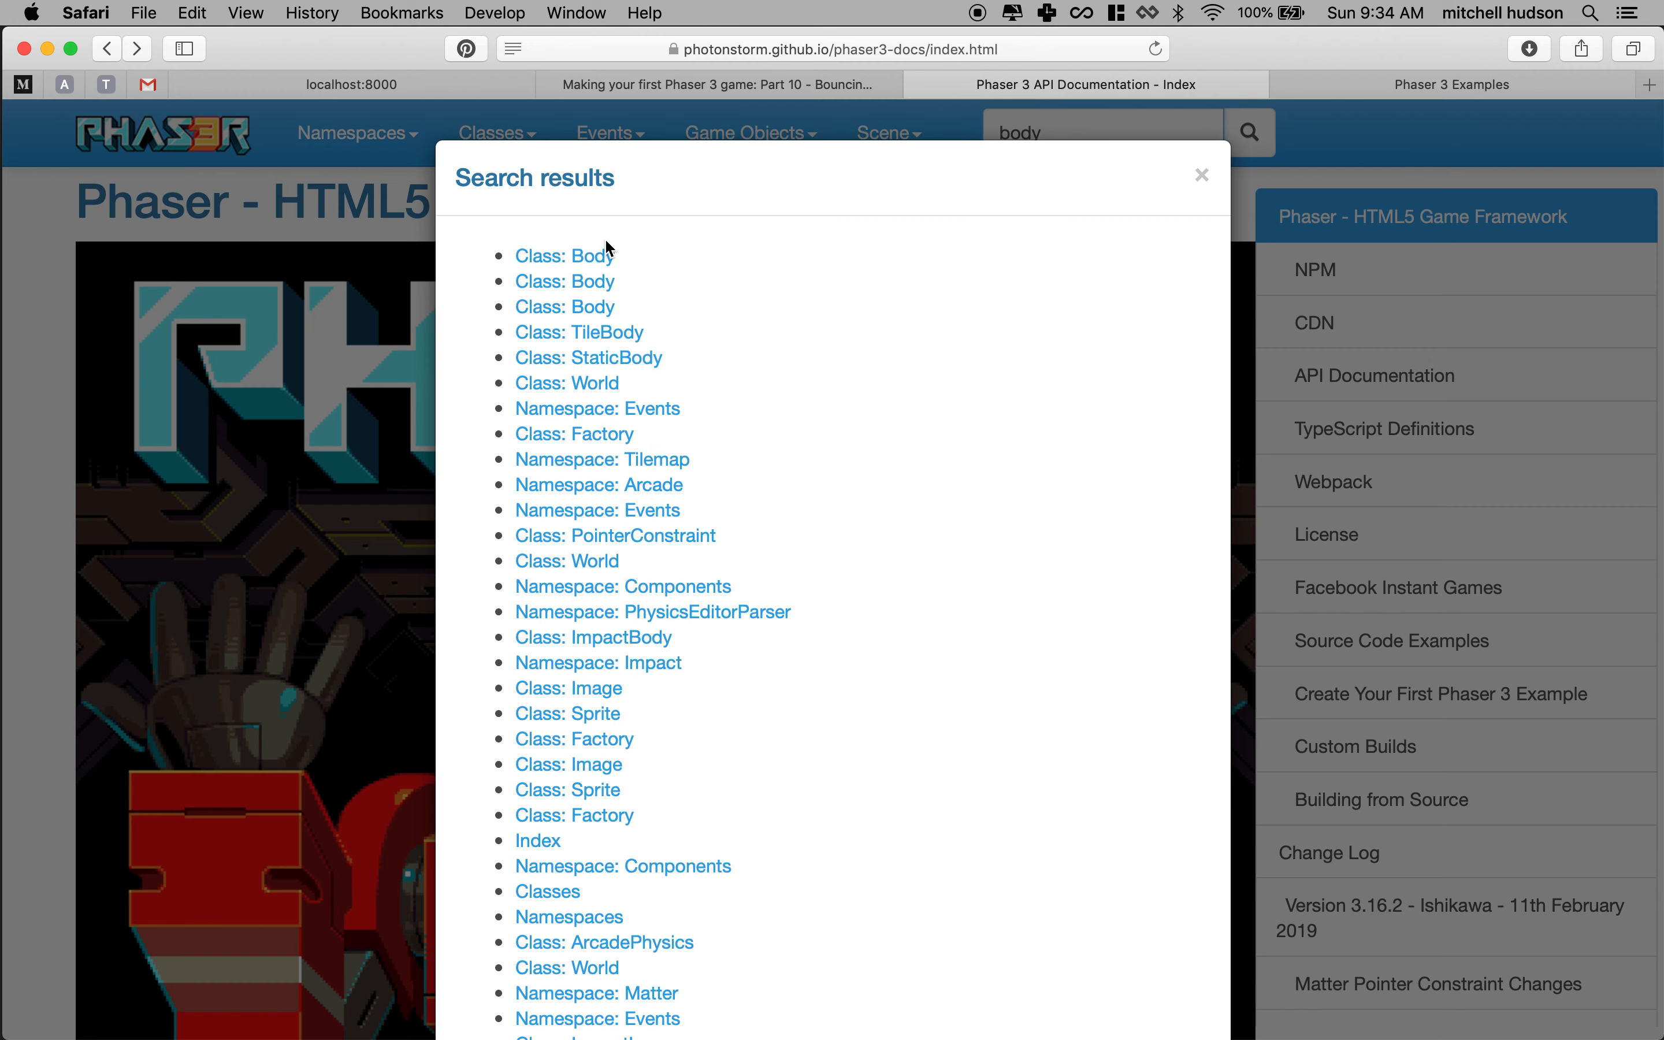
click(565, 256)
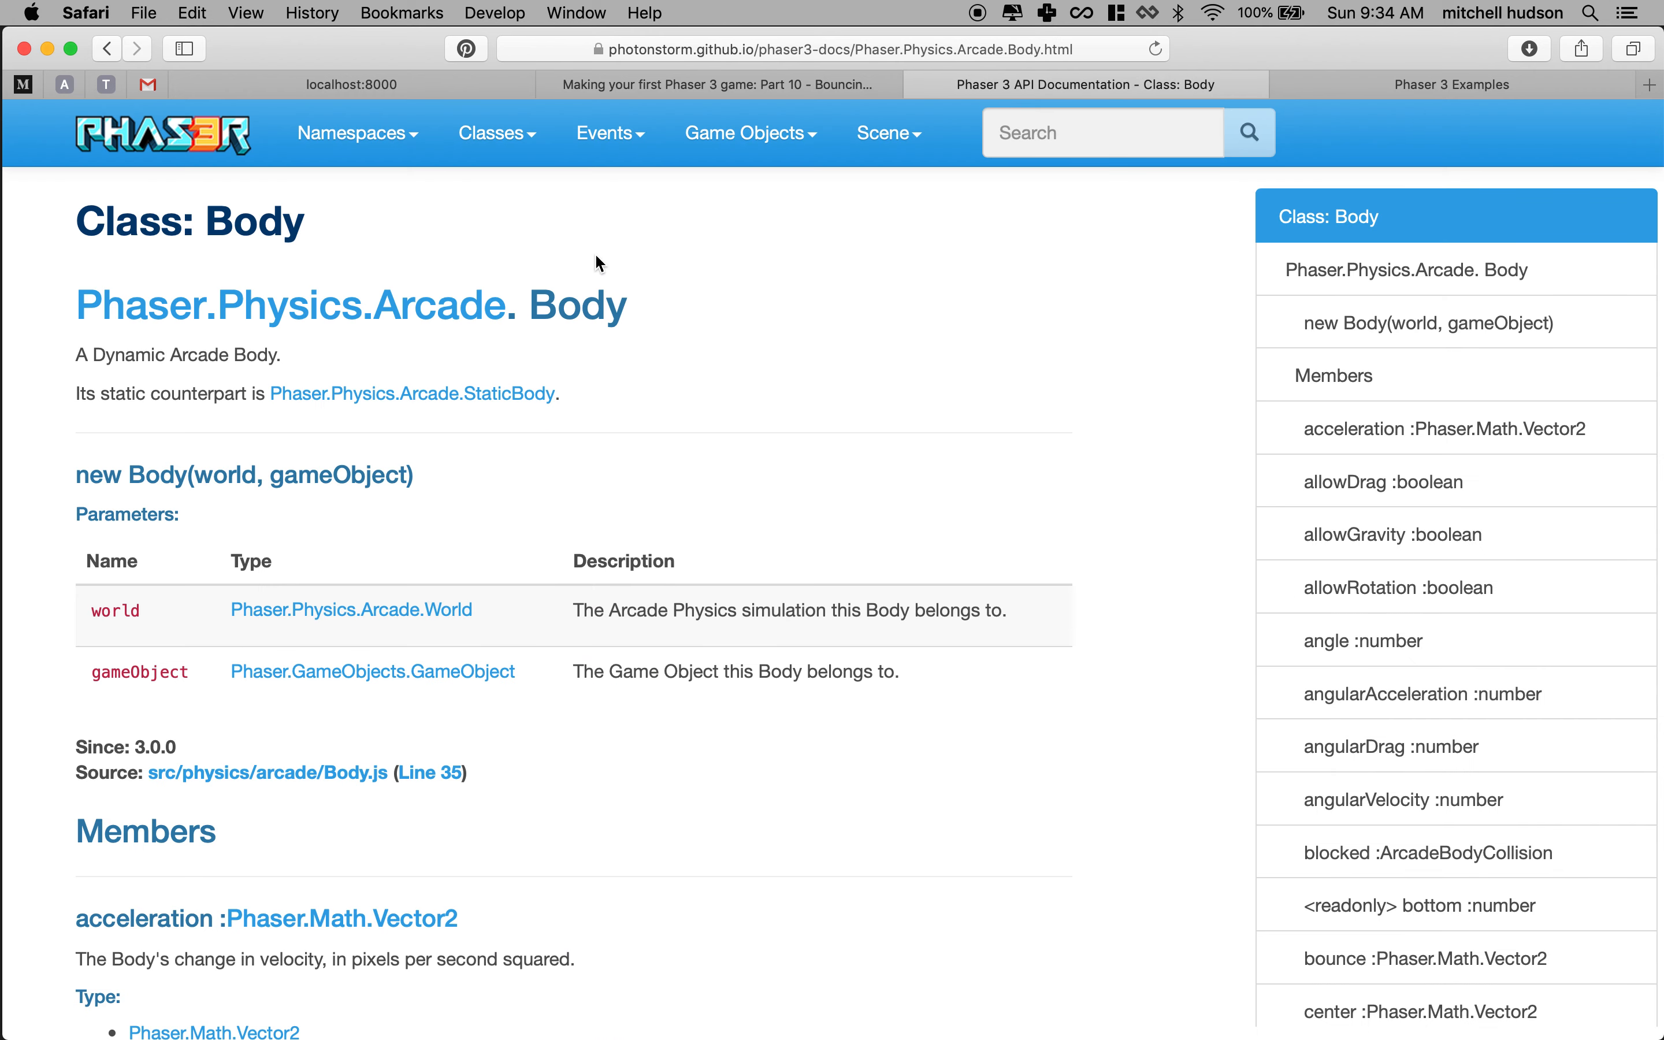
mouse_move(304, 314)
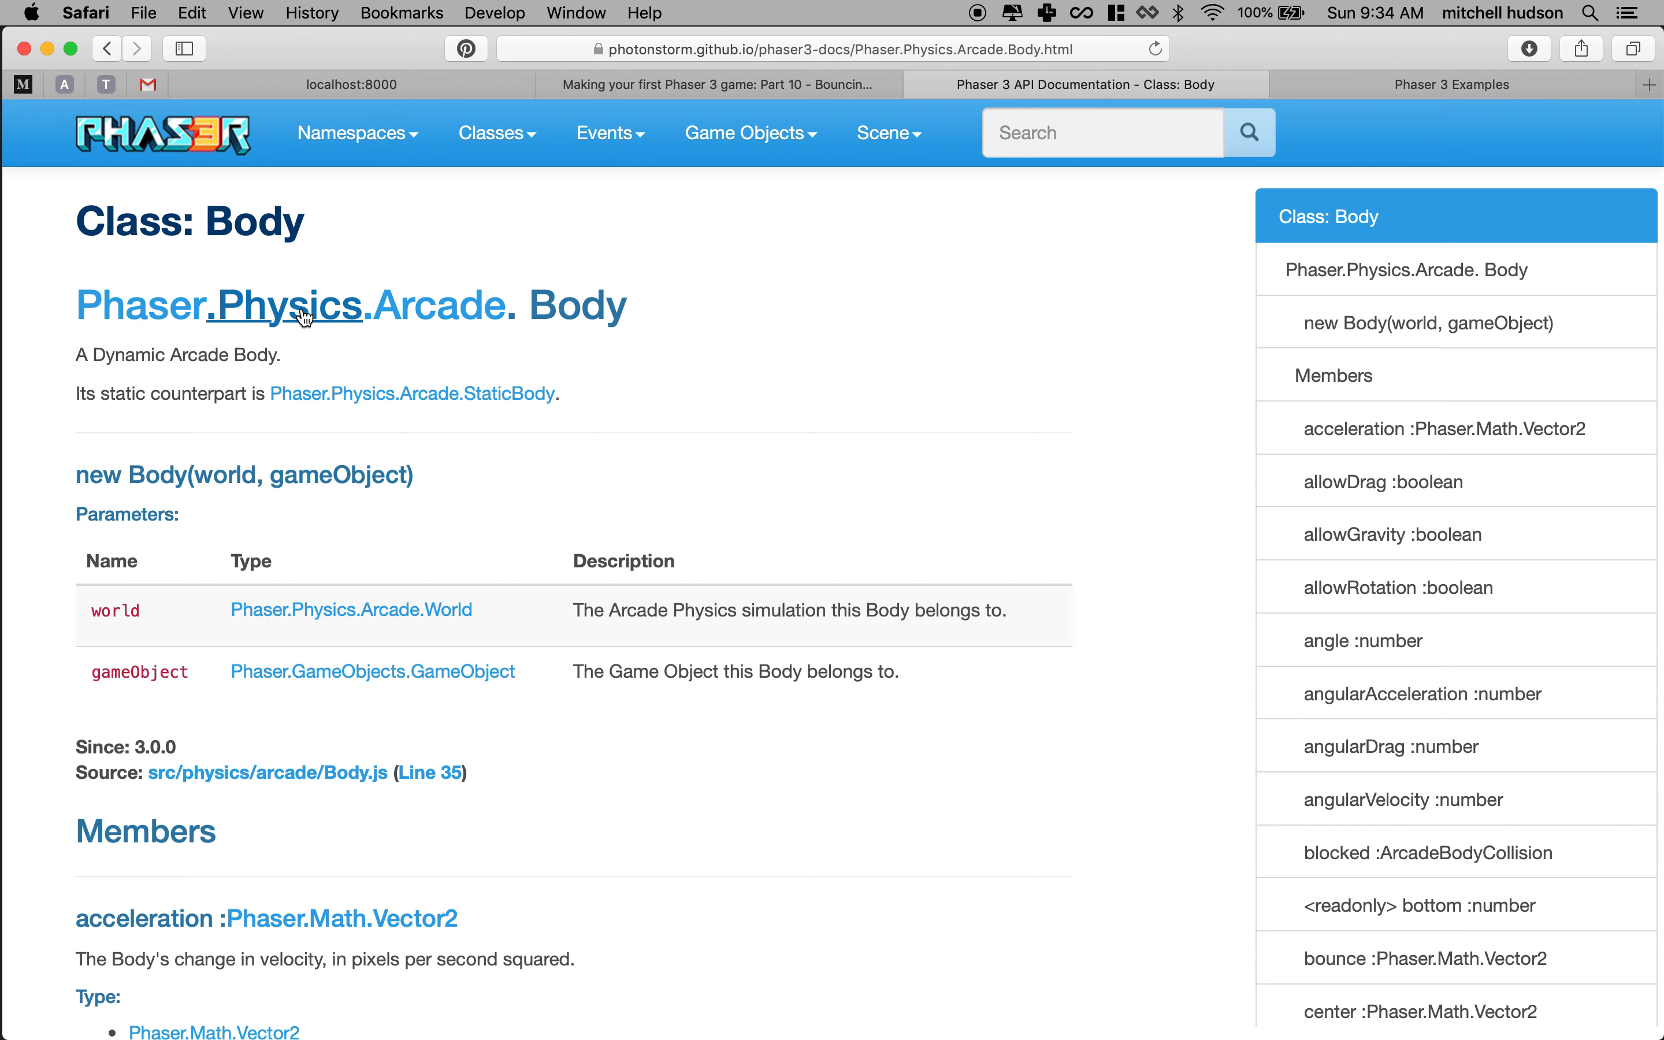
mouse_move(432, 336)
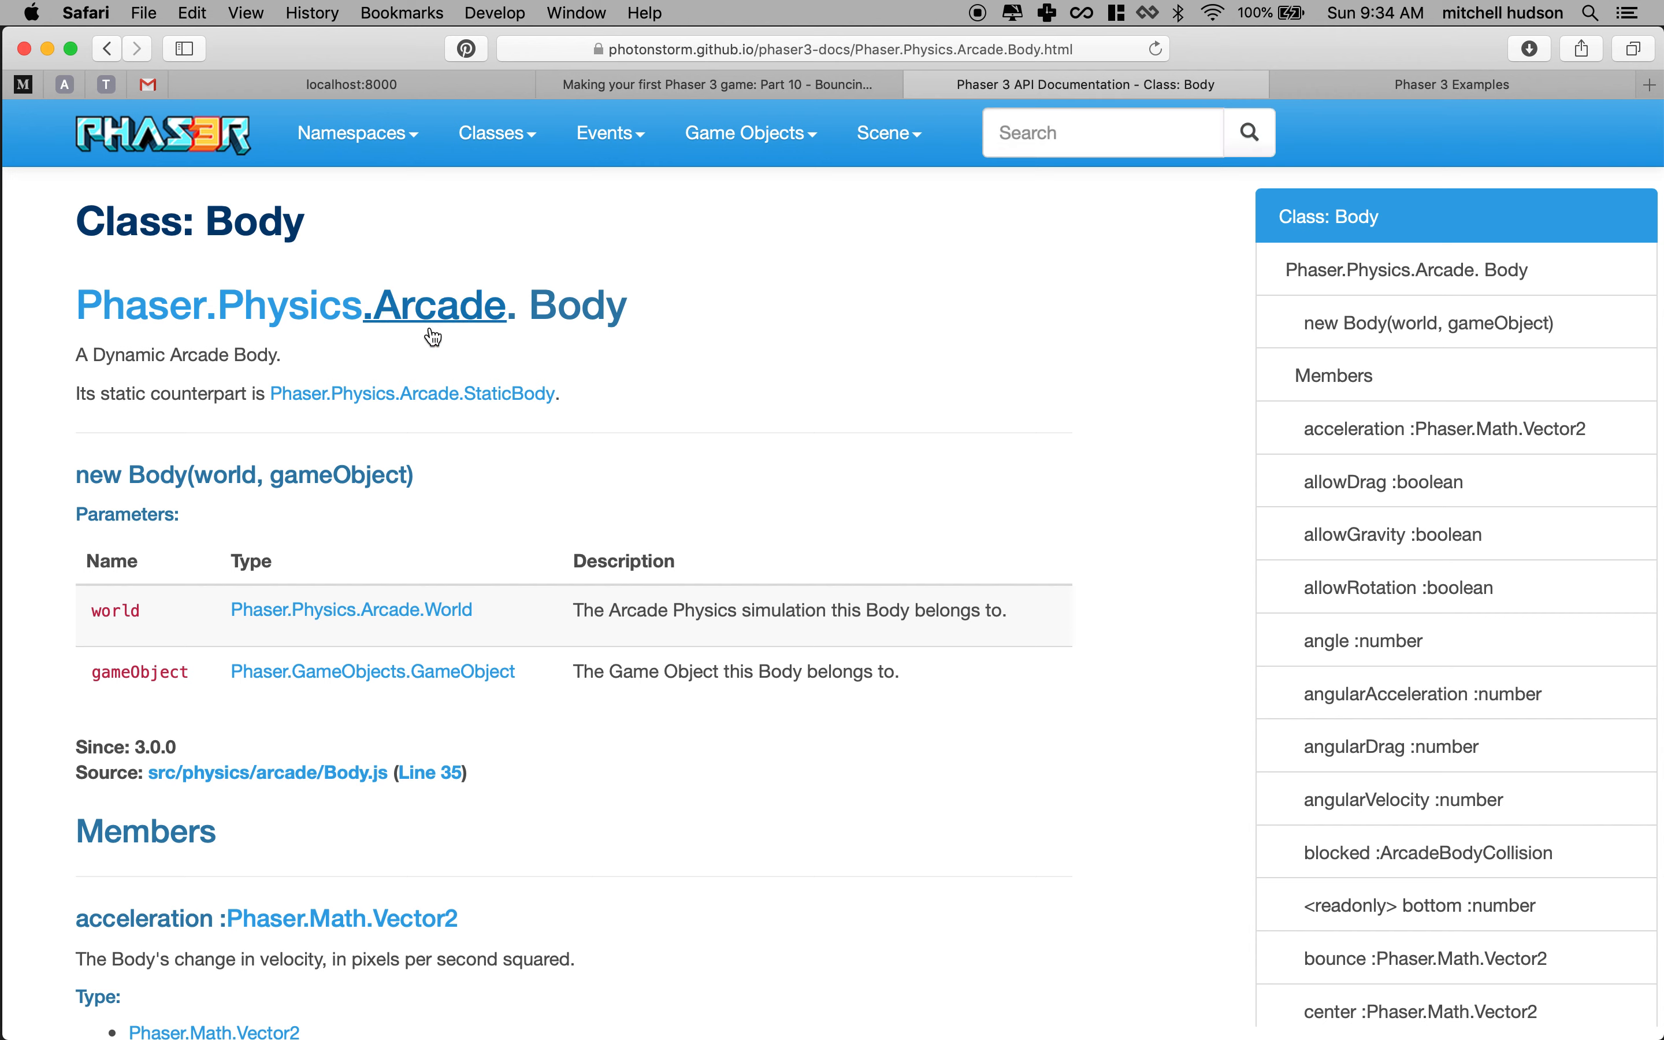
Scroll the Body member list and jump to the isCircle :boolean entry.
scroll(down, 3)
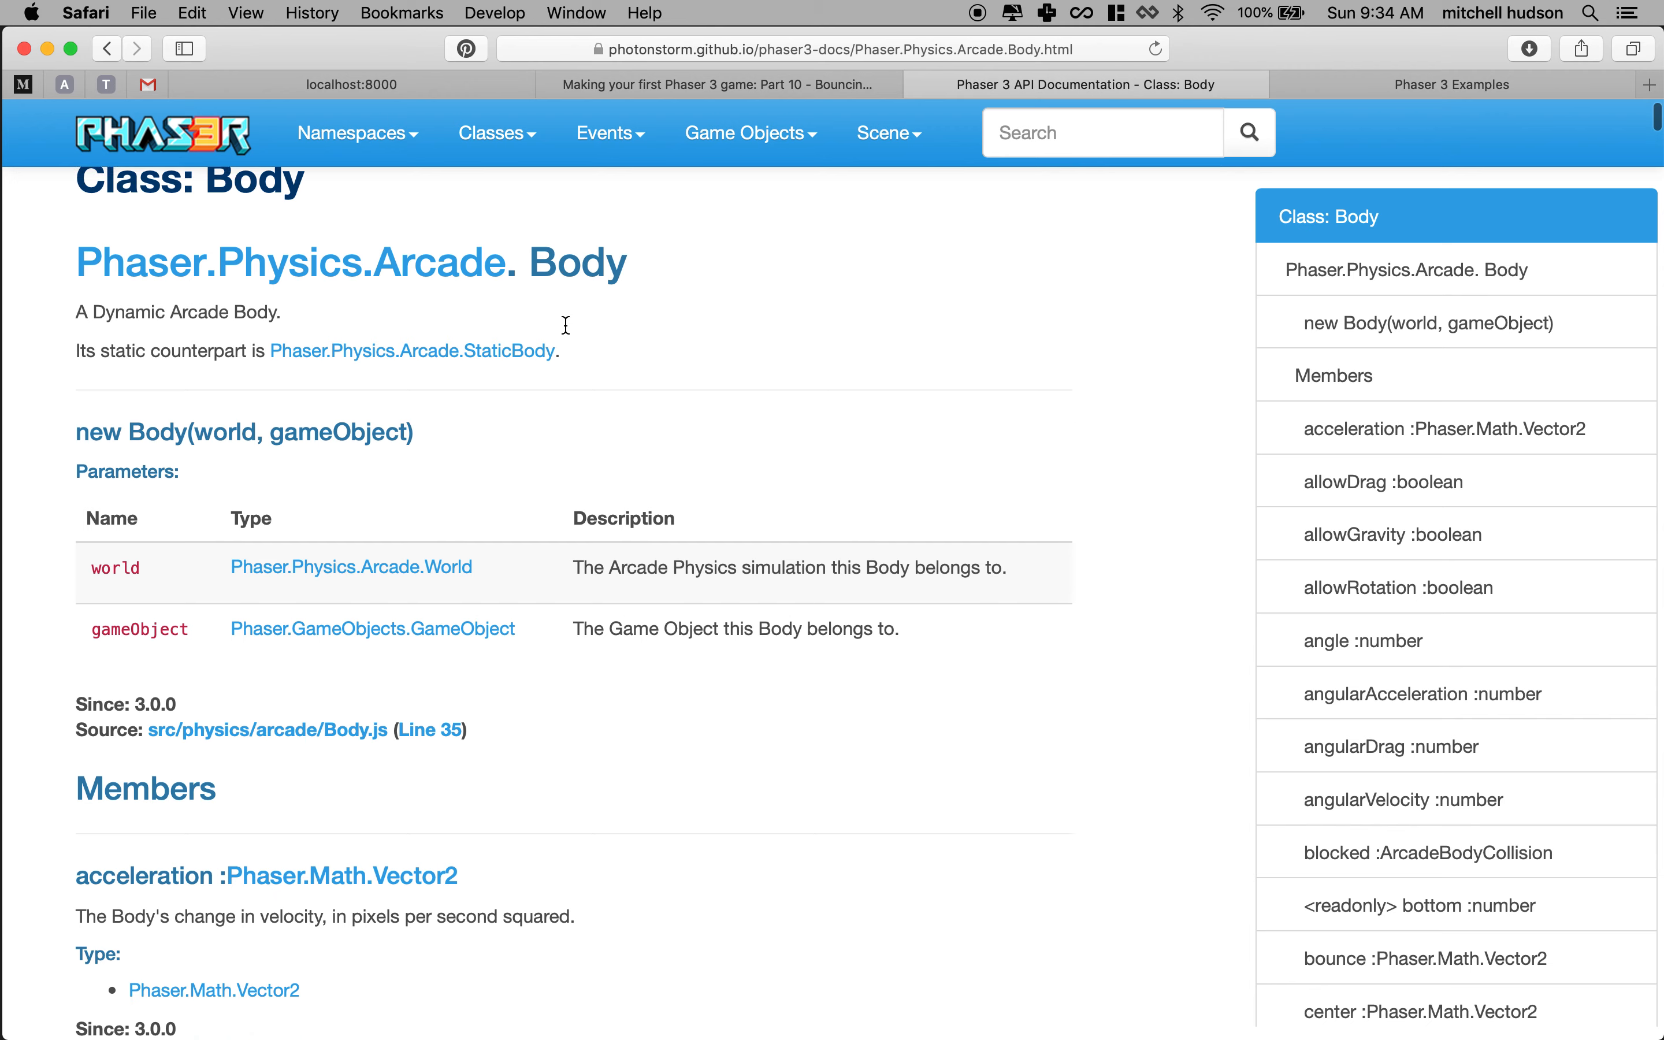
scroll(down, 3)
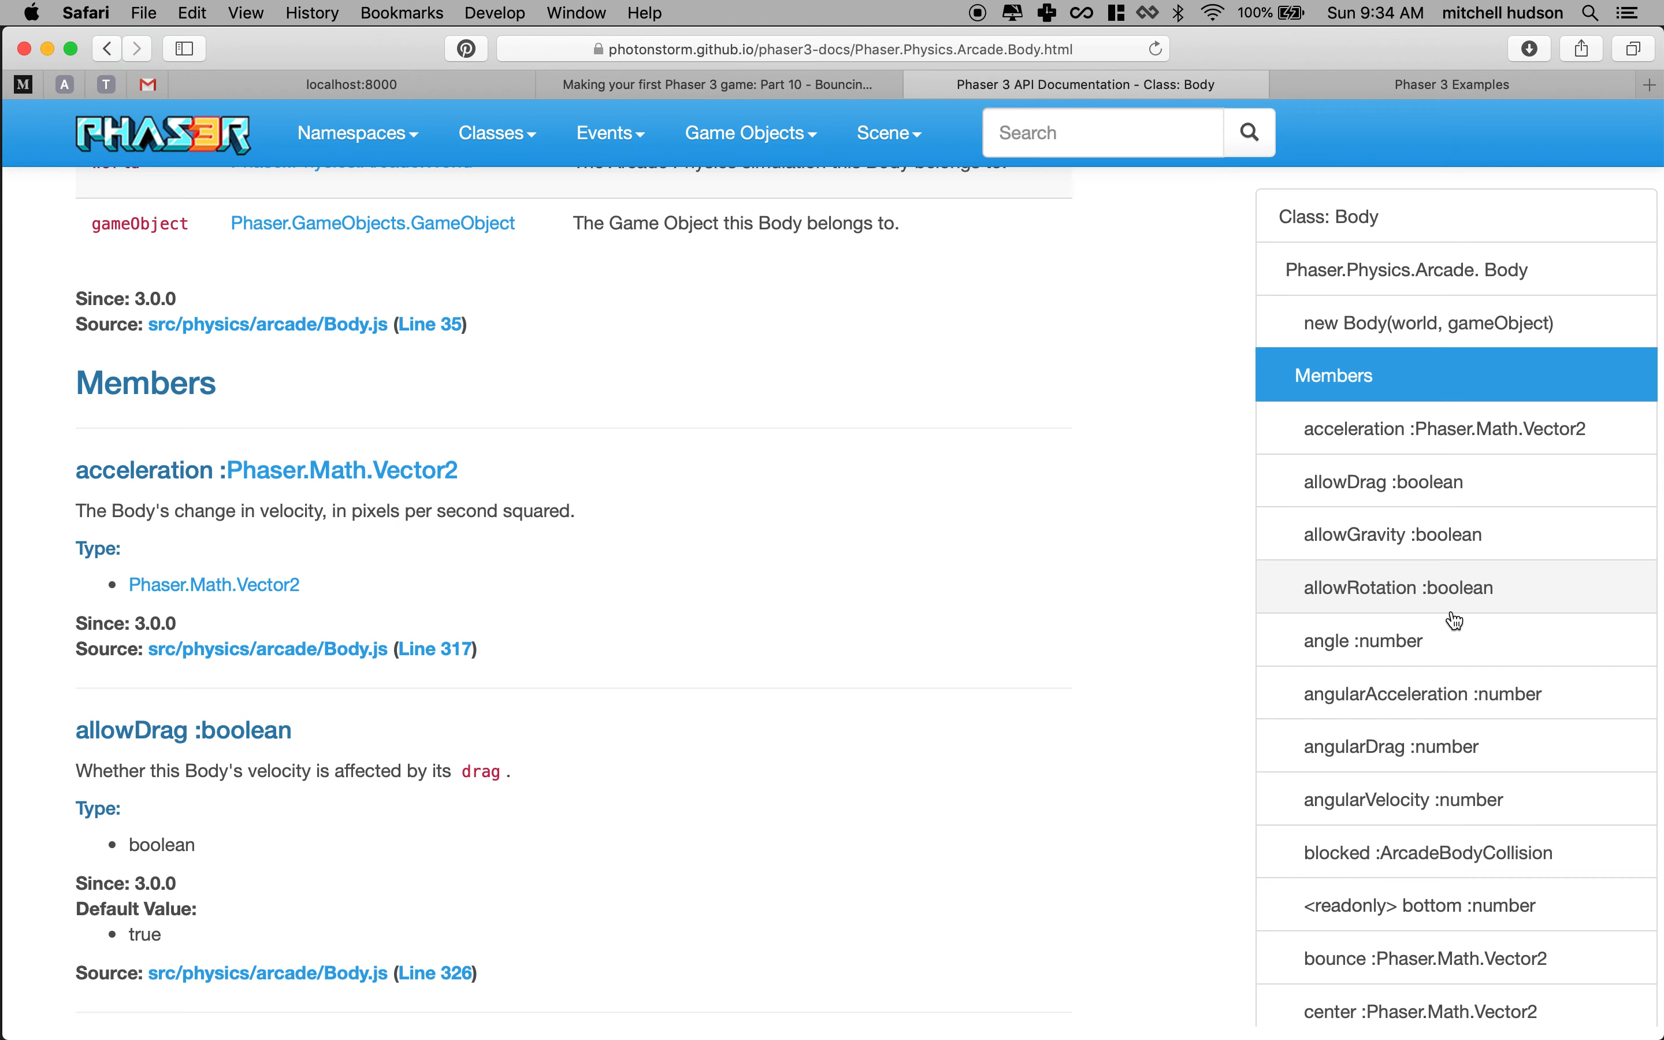
mouse_move(1549, 713)
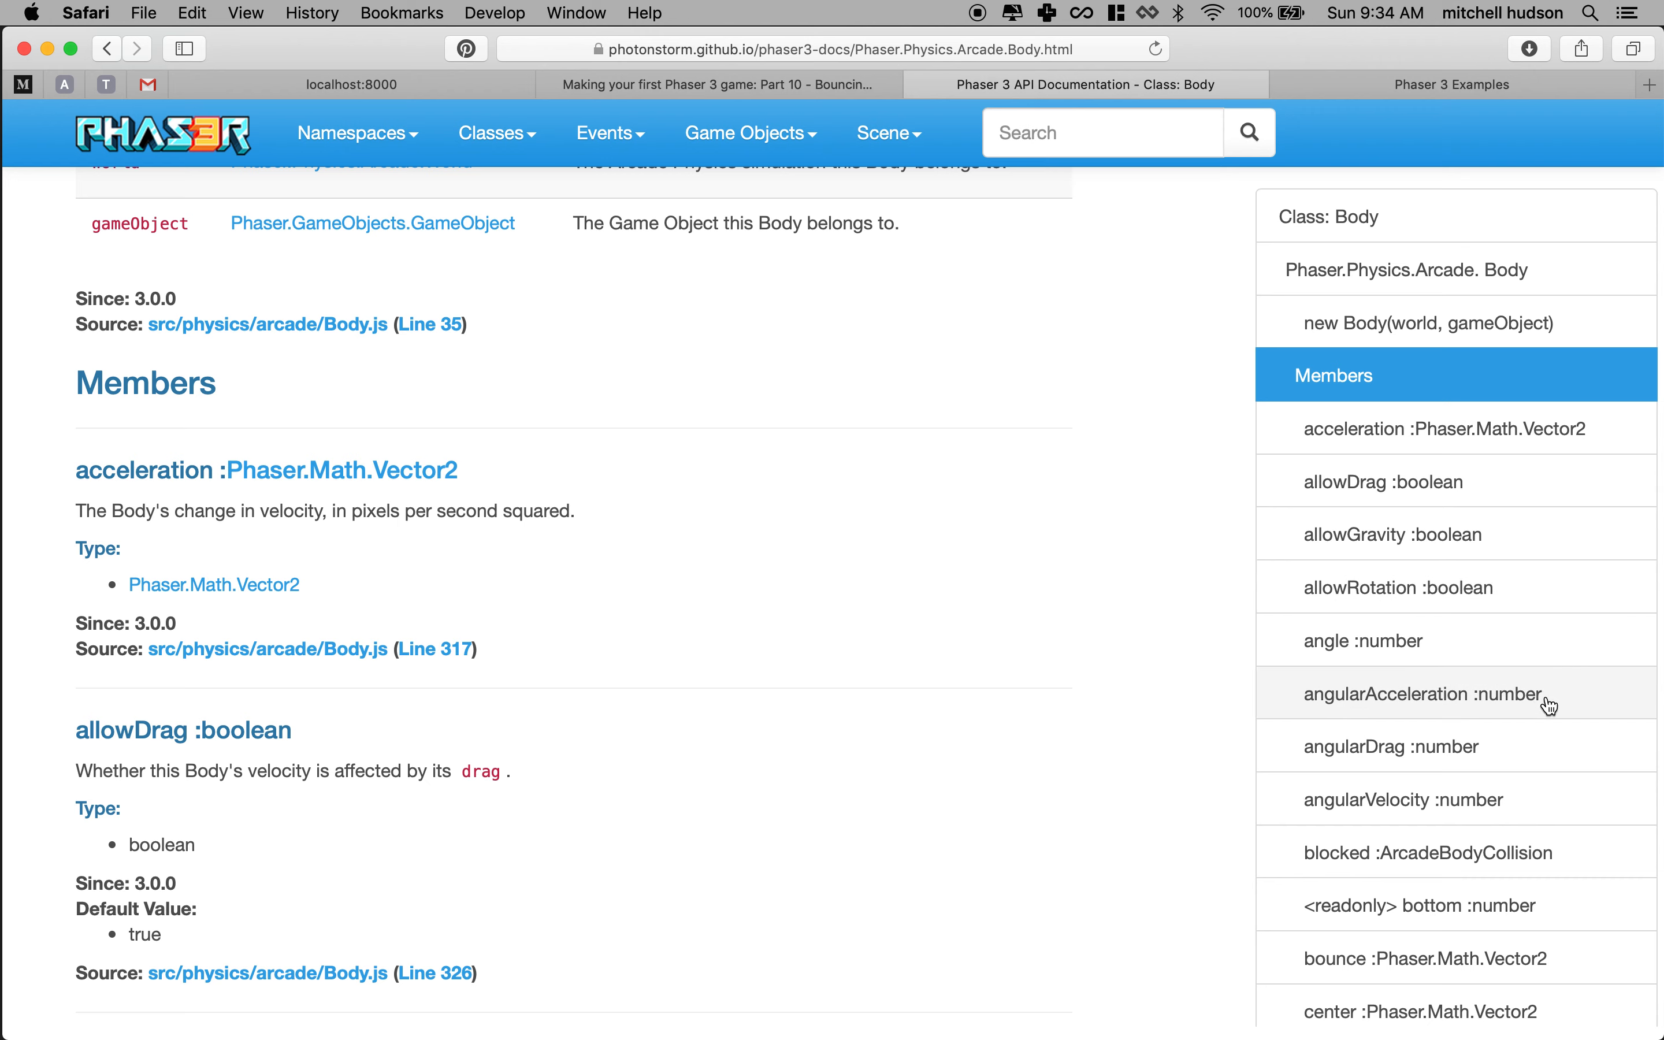
scroll(down, 3)
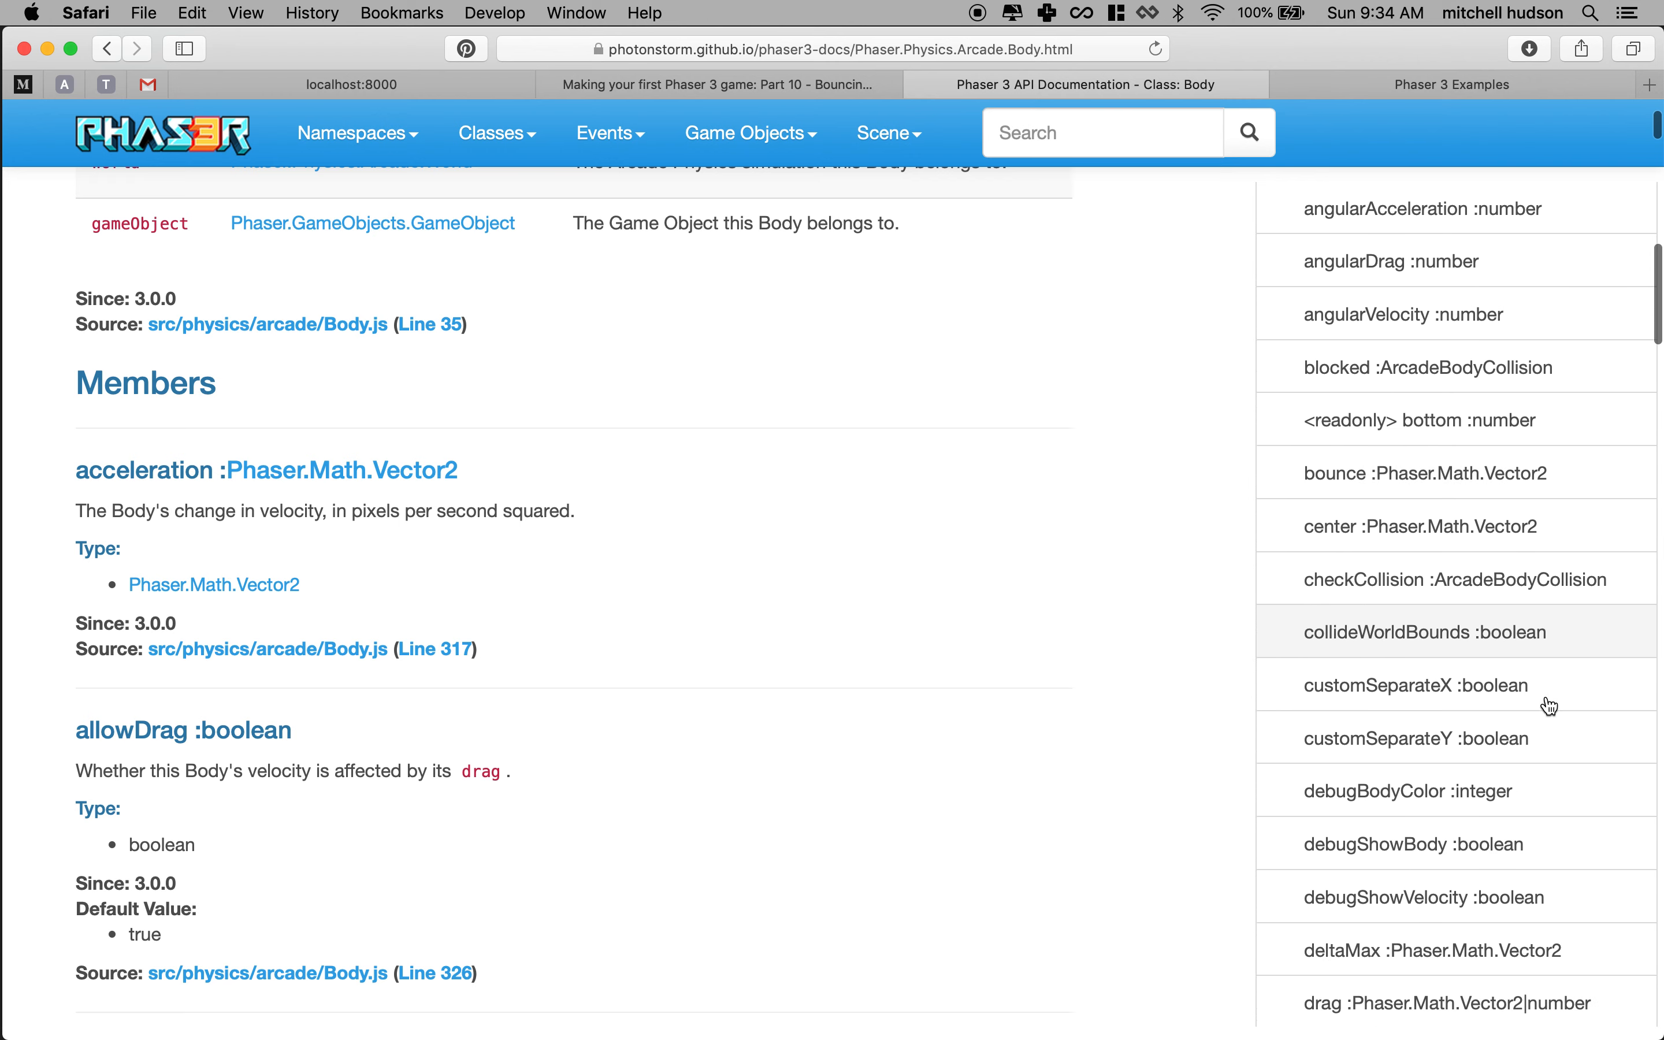
scroll(down, 3)
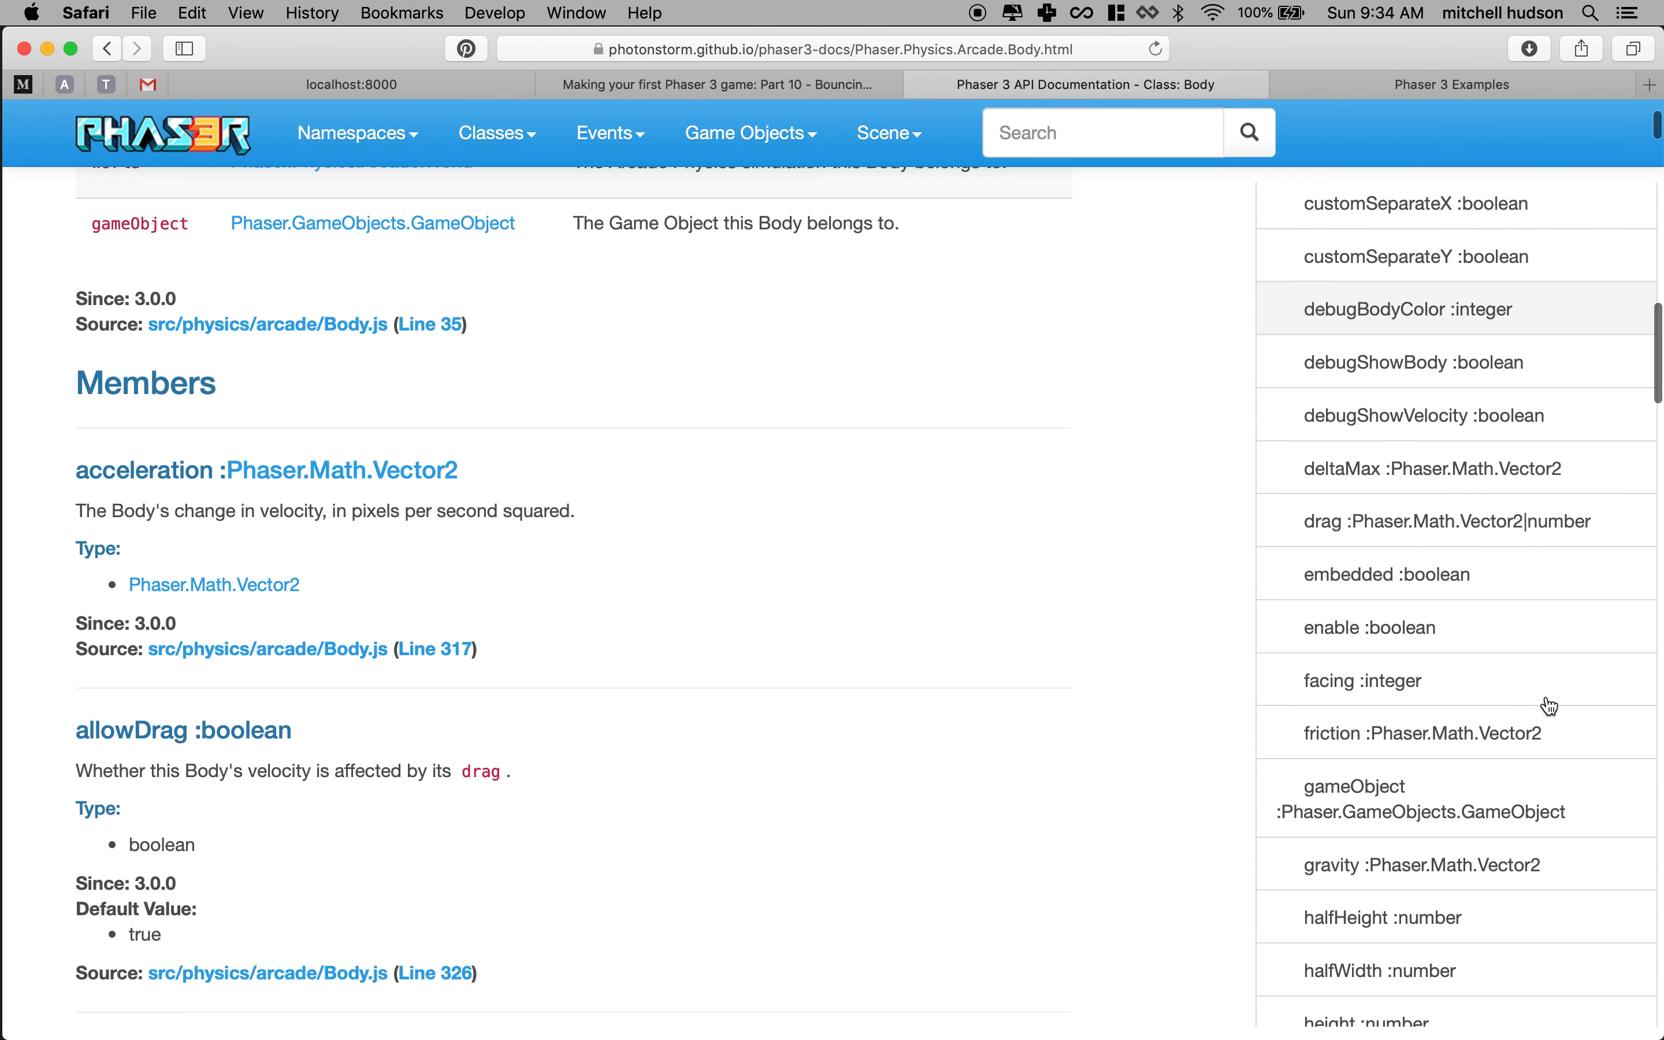
scroll(down, 3)
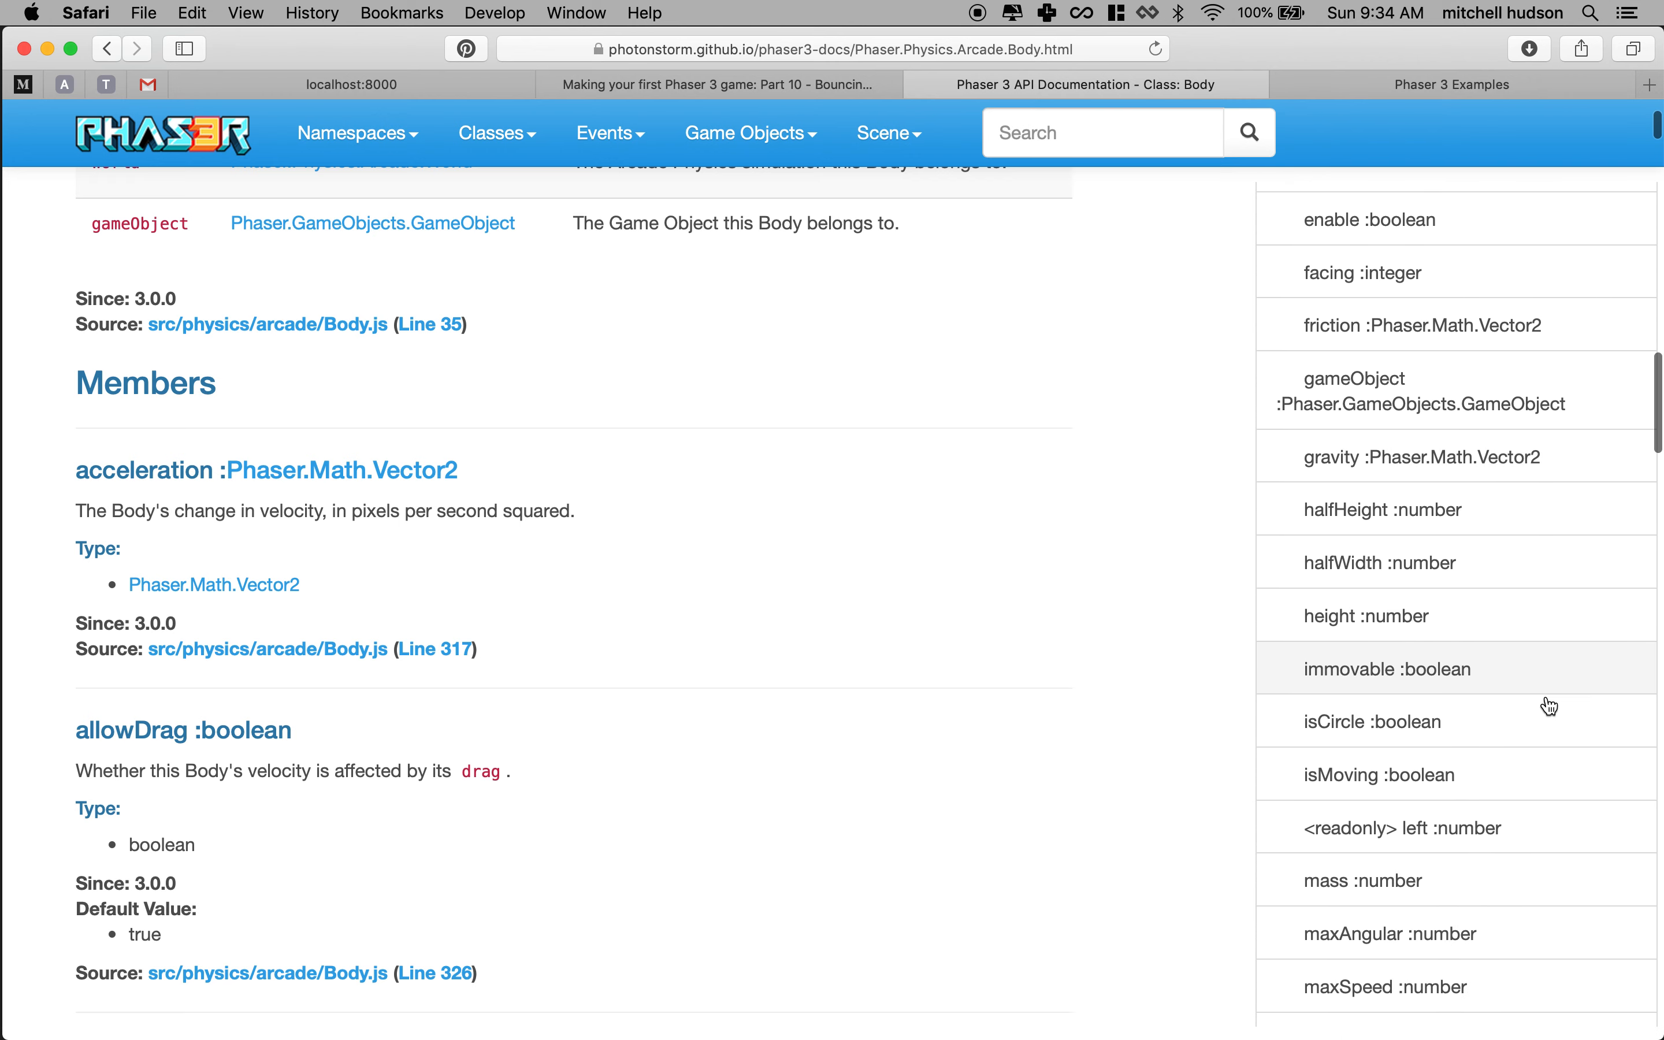
click(1361, 722)
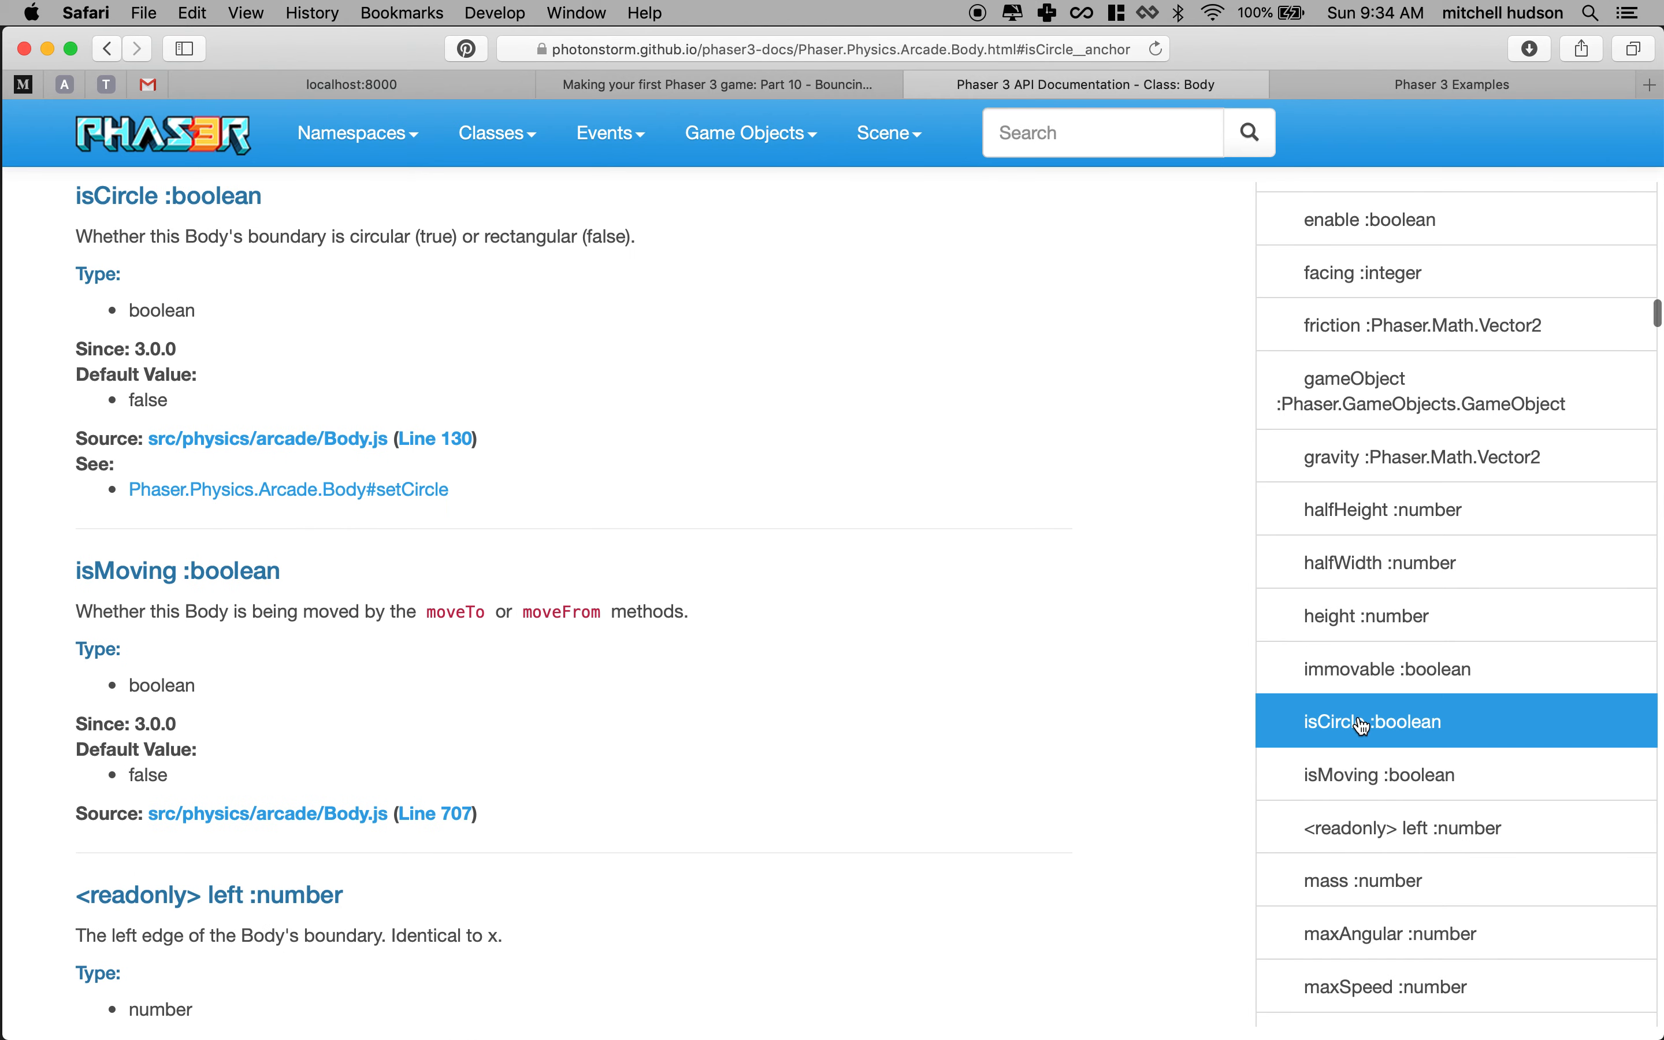
mouse_move(316, 229)
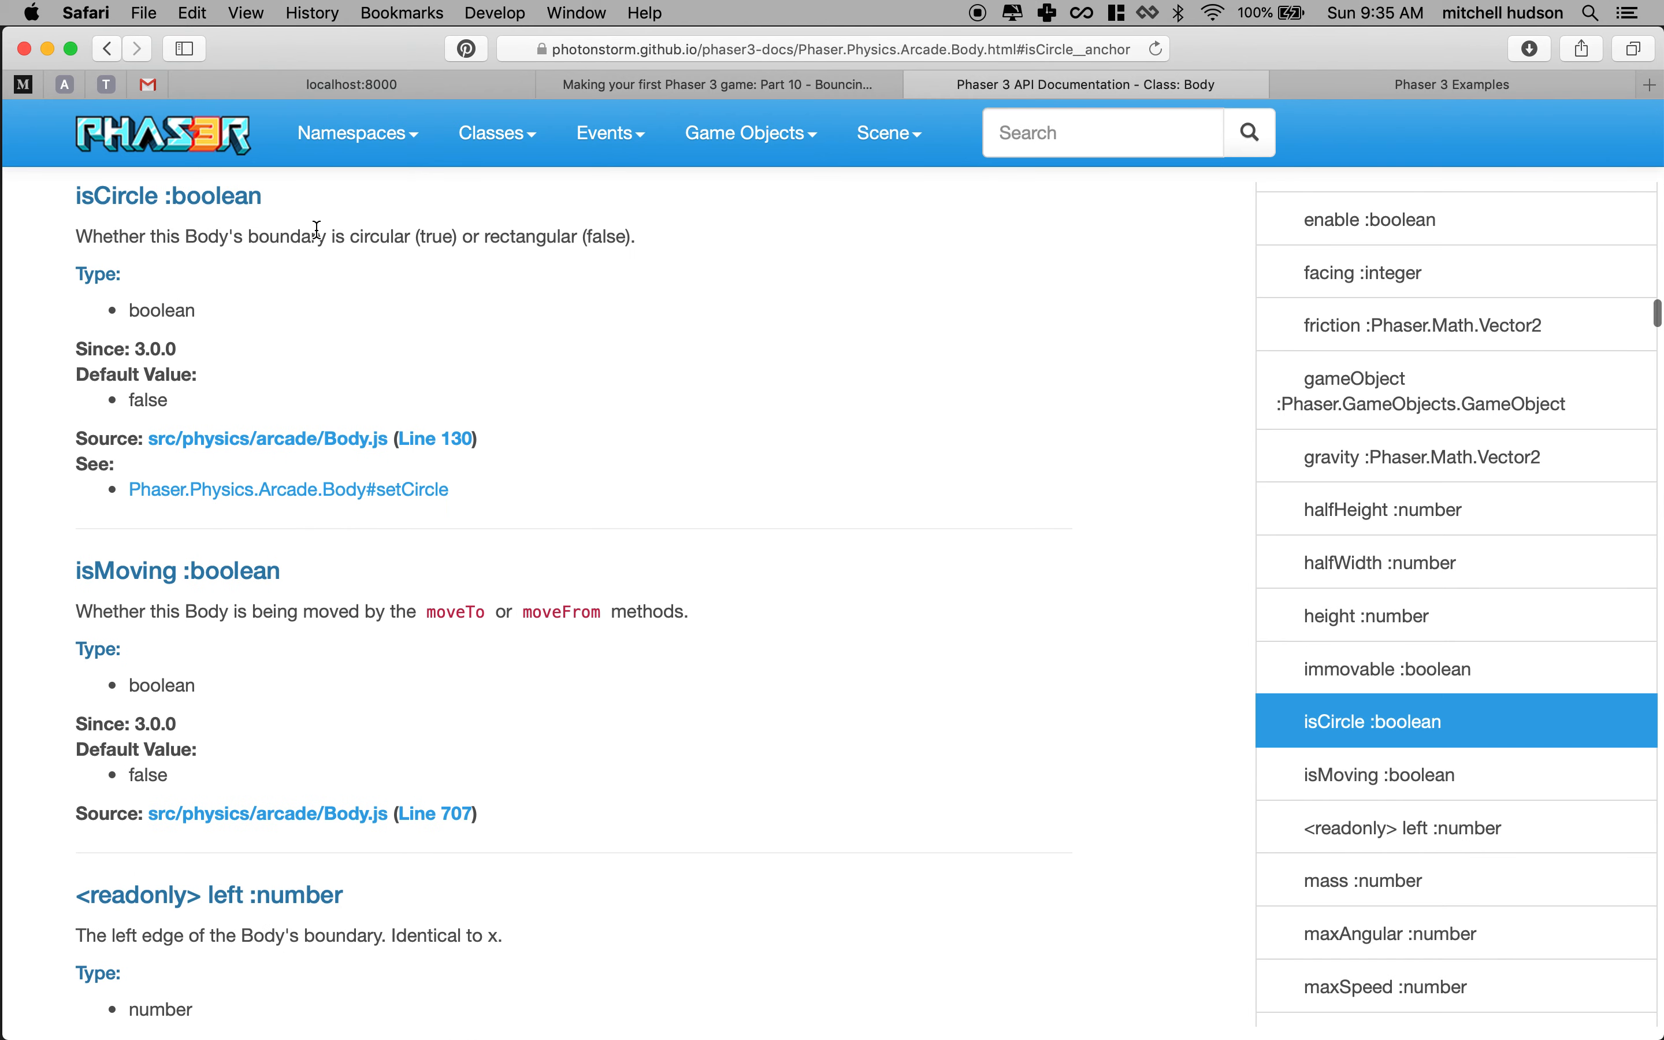
mouse_move(133, 228)
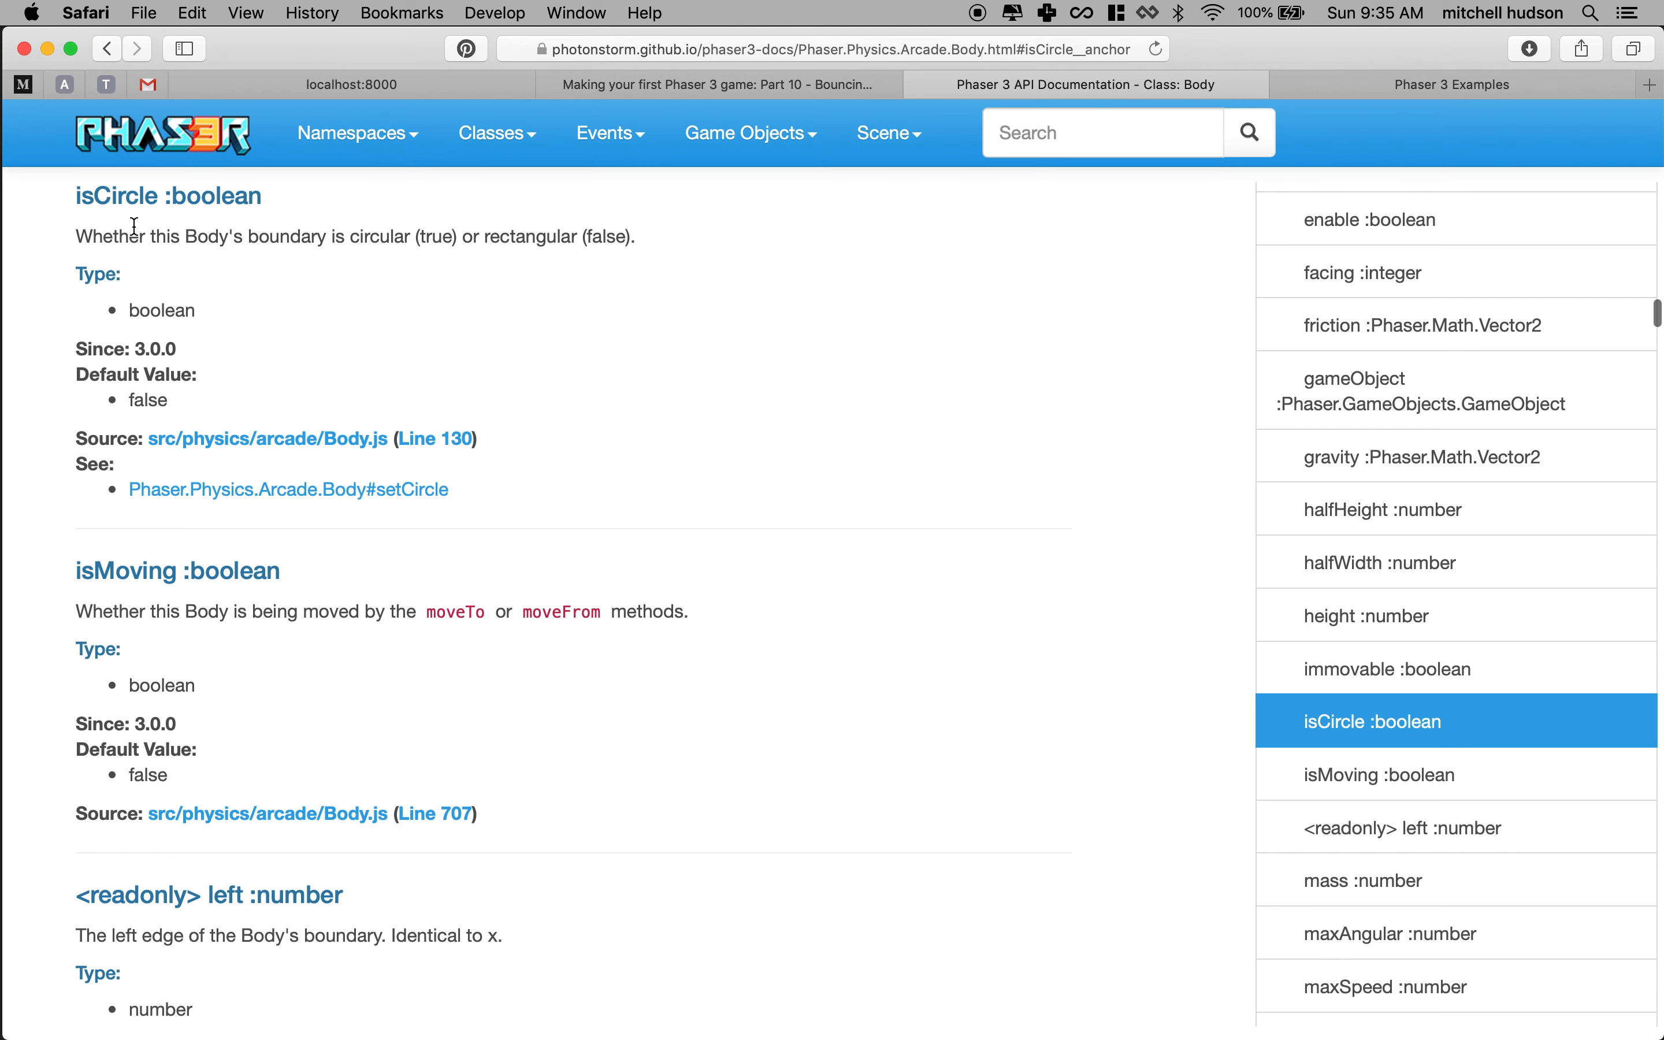
Highlight the circular-versus-rectangular boundary sentence, then follow the Body.js source link.
drag(137, 236, 541, 236)
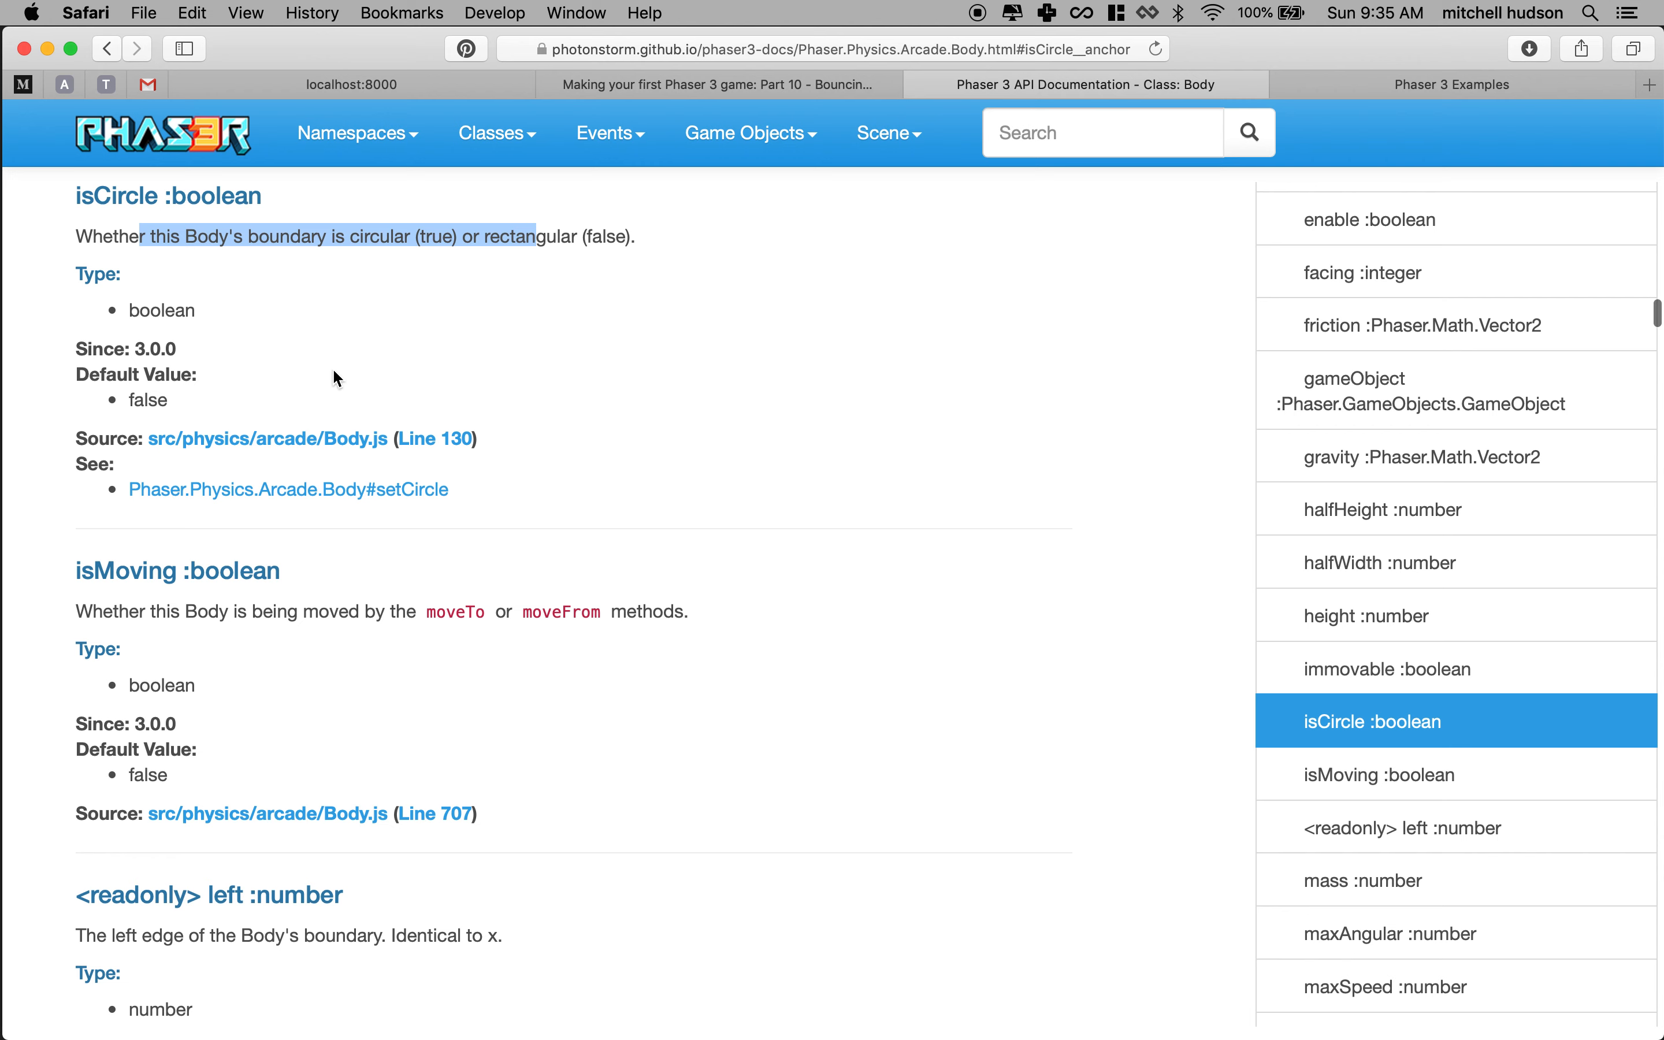
mouse_move(194, 467)
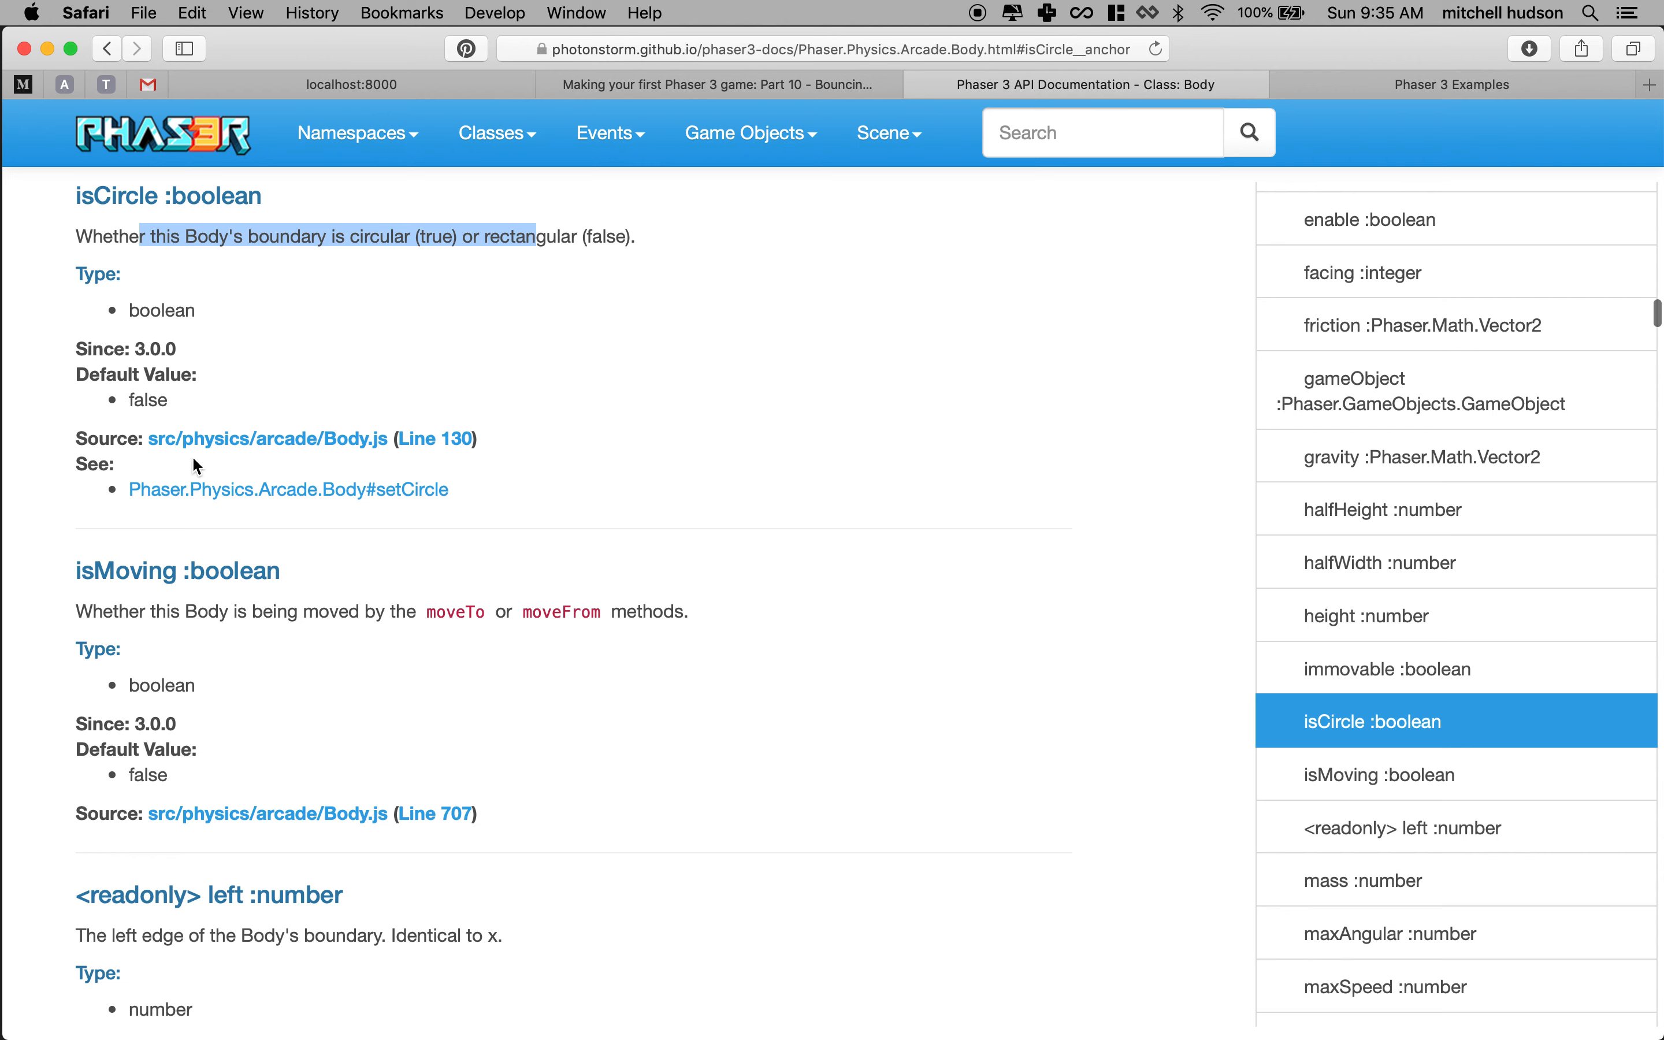
mouse_move(302, 453)
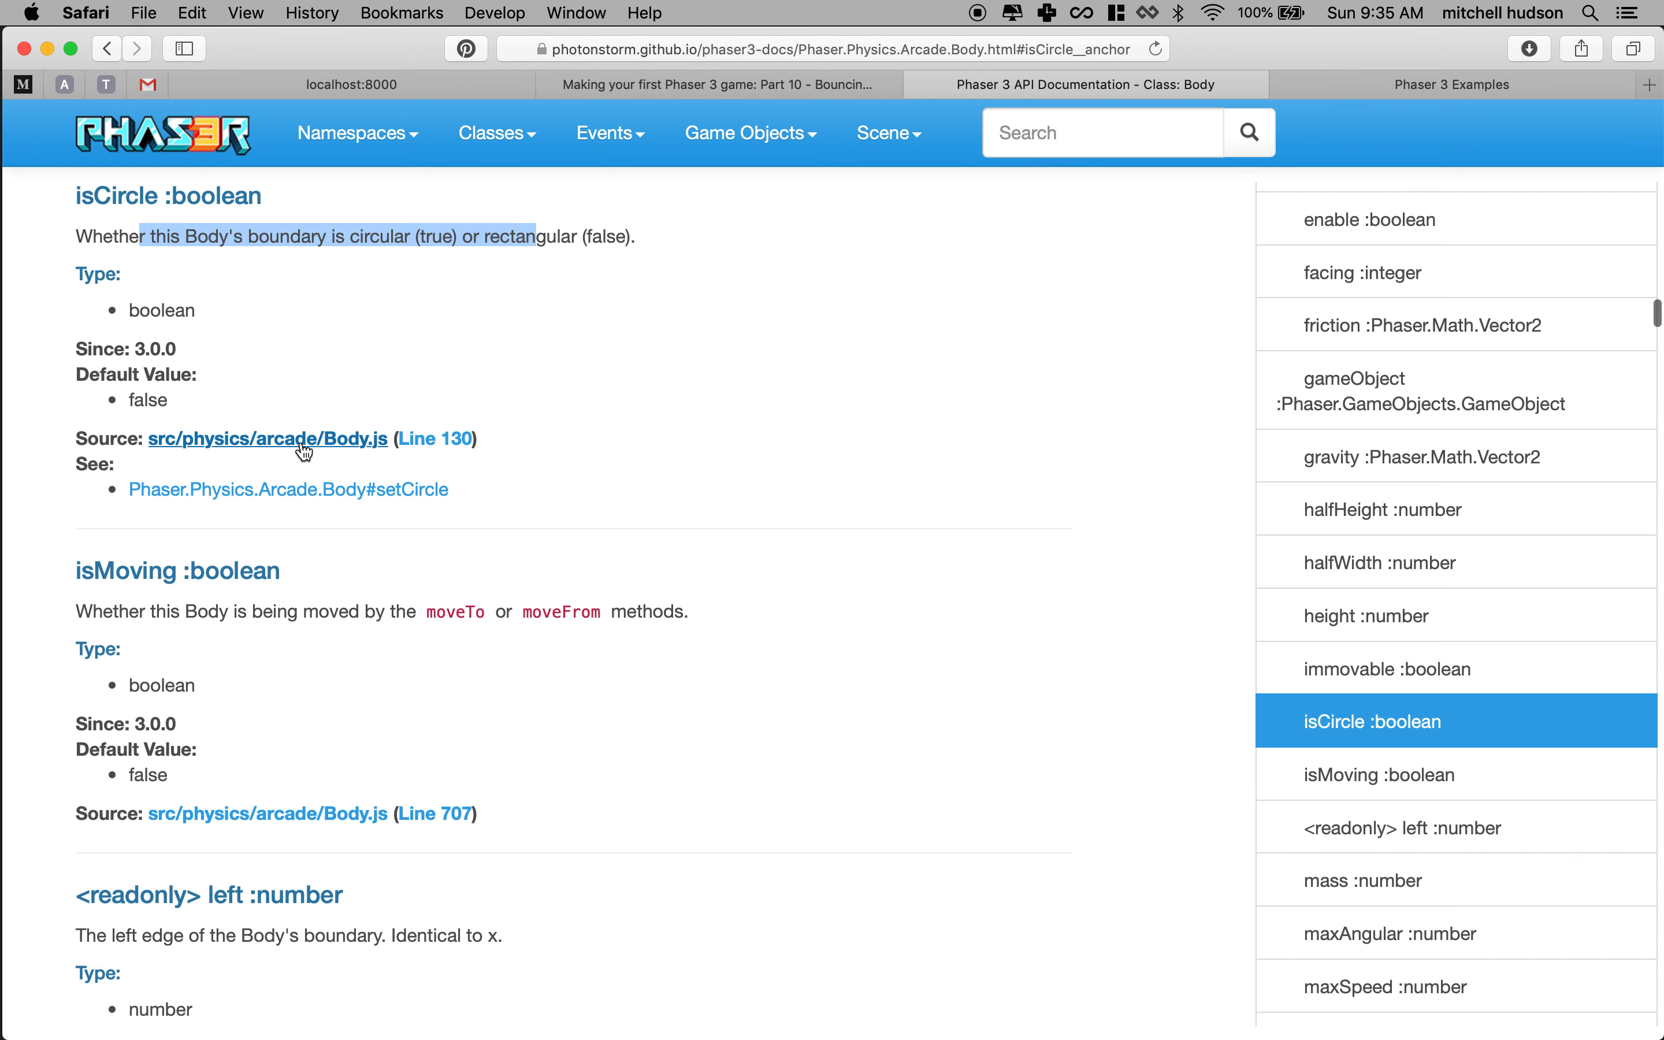
click(302, 439)
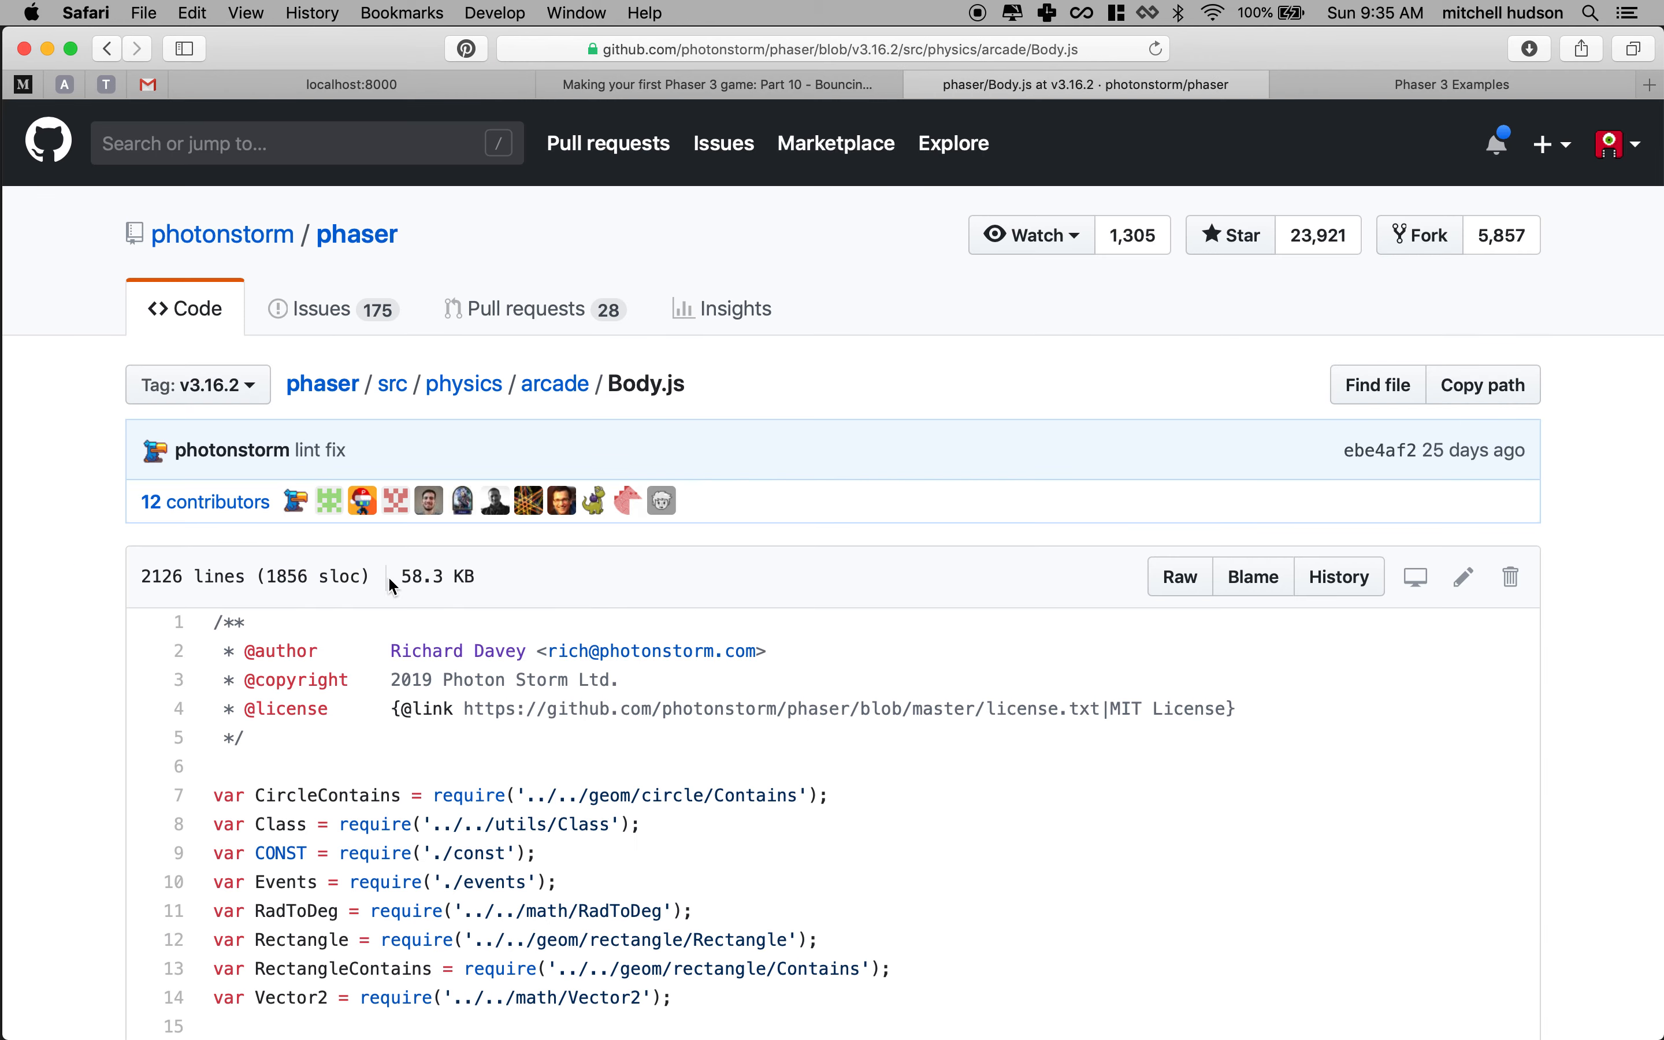
Scroll down through the arcade Body.js source on GitHub.
scroll(down, 3)
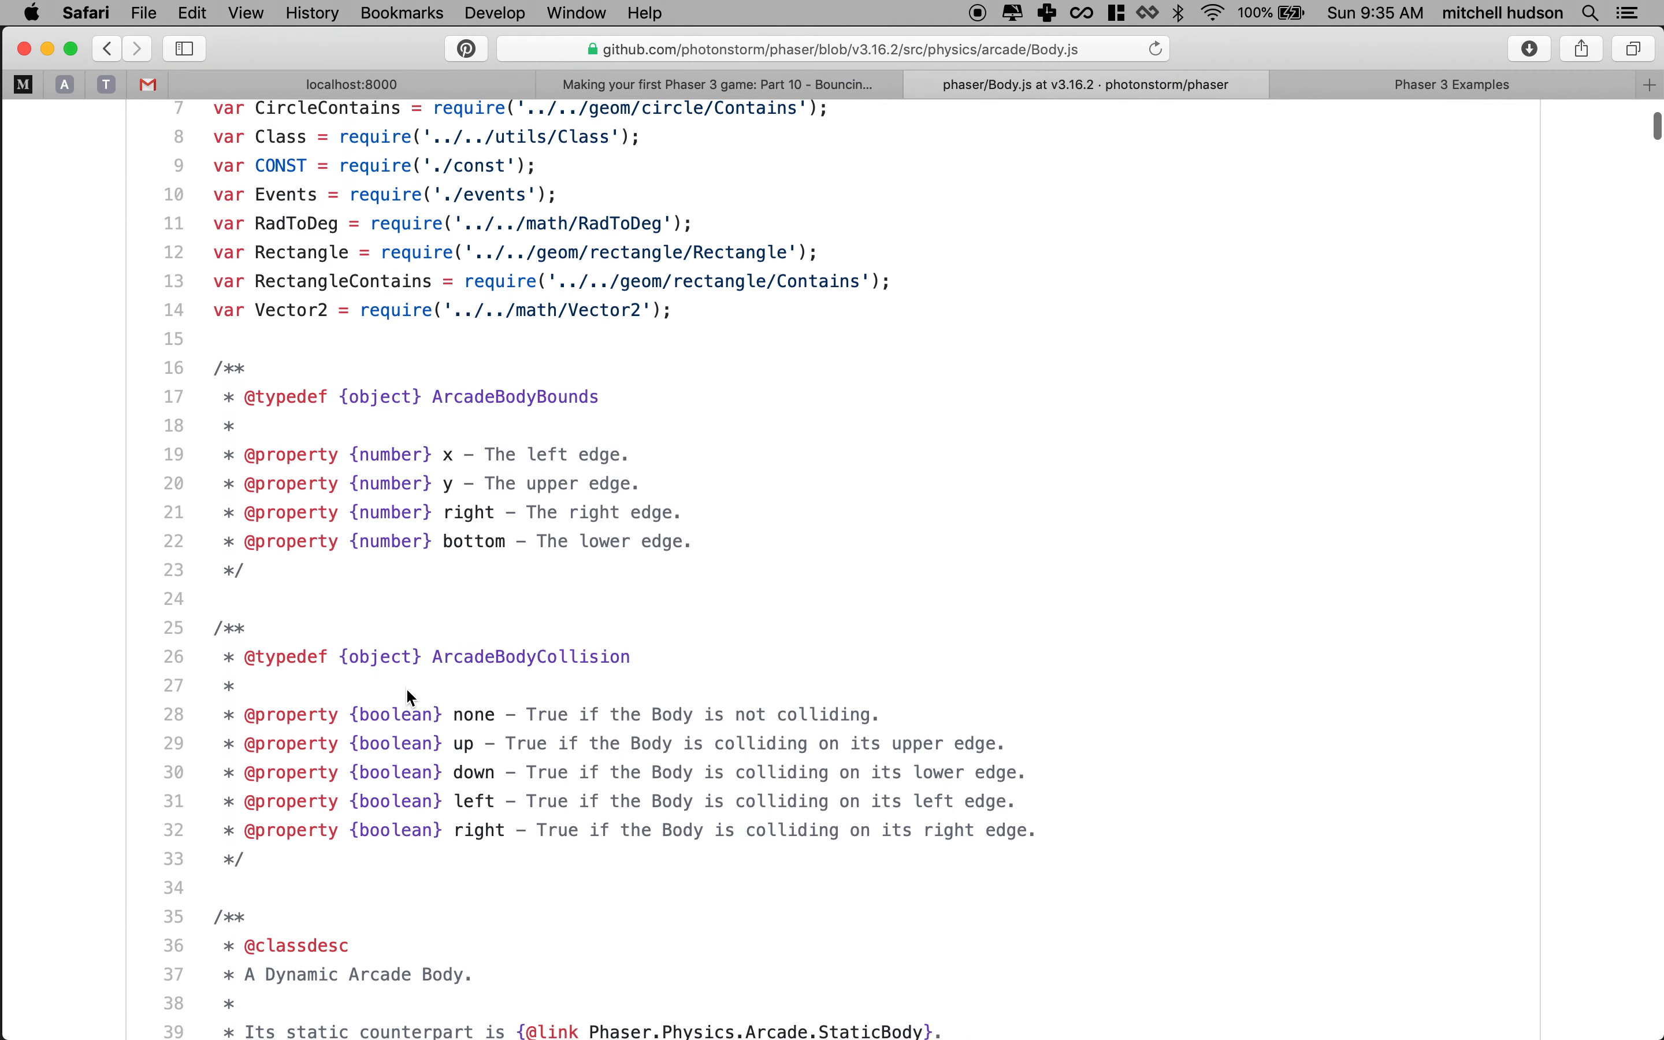
scroll(down, 3)
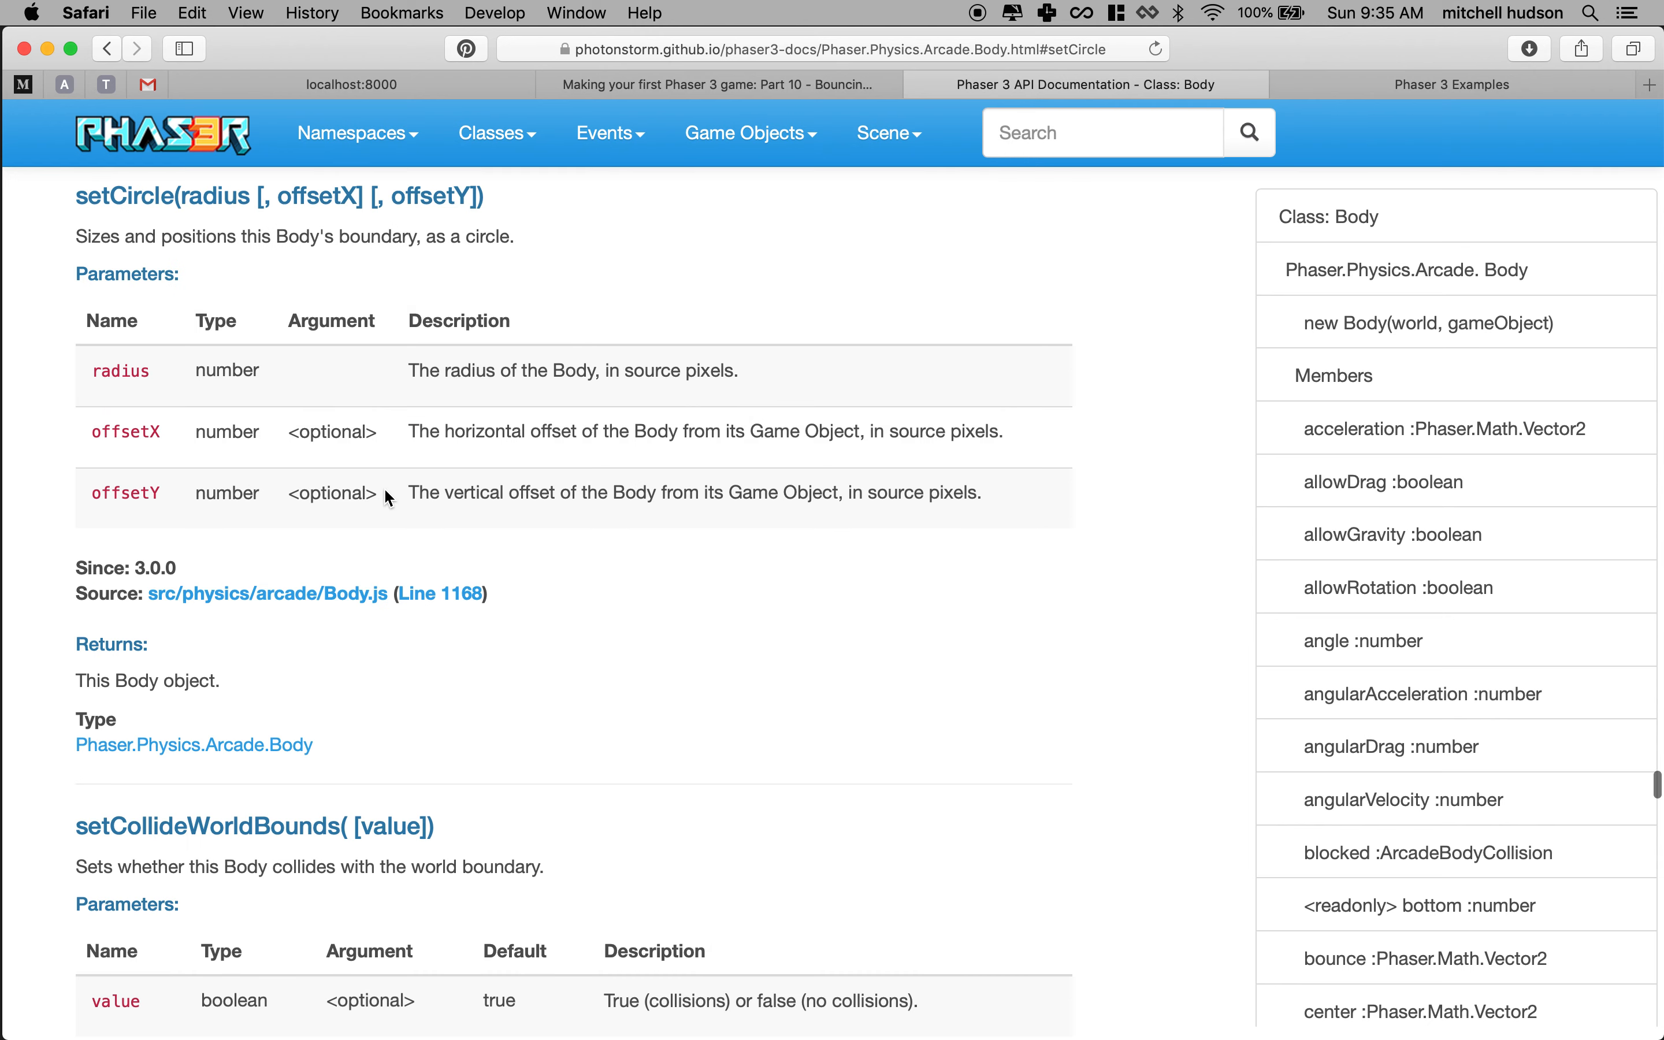
mouse_move(82, 198)
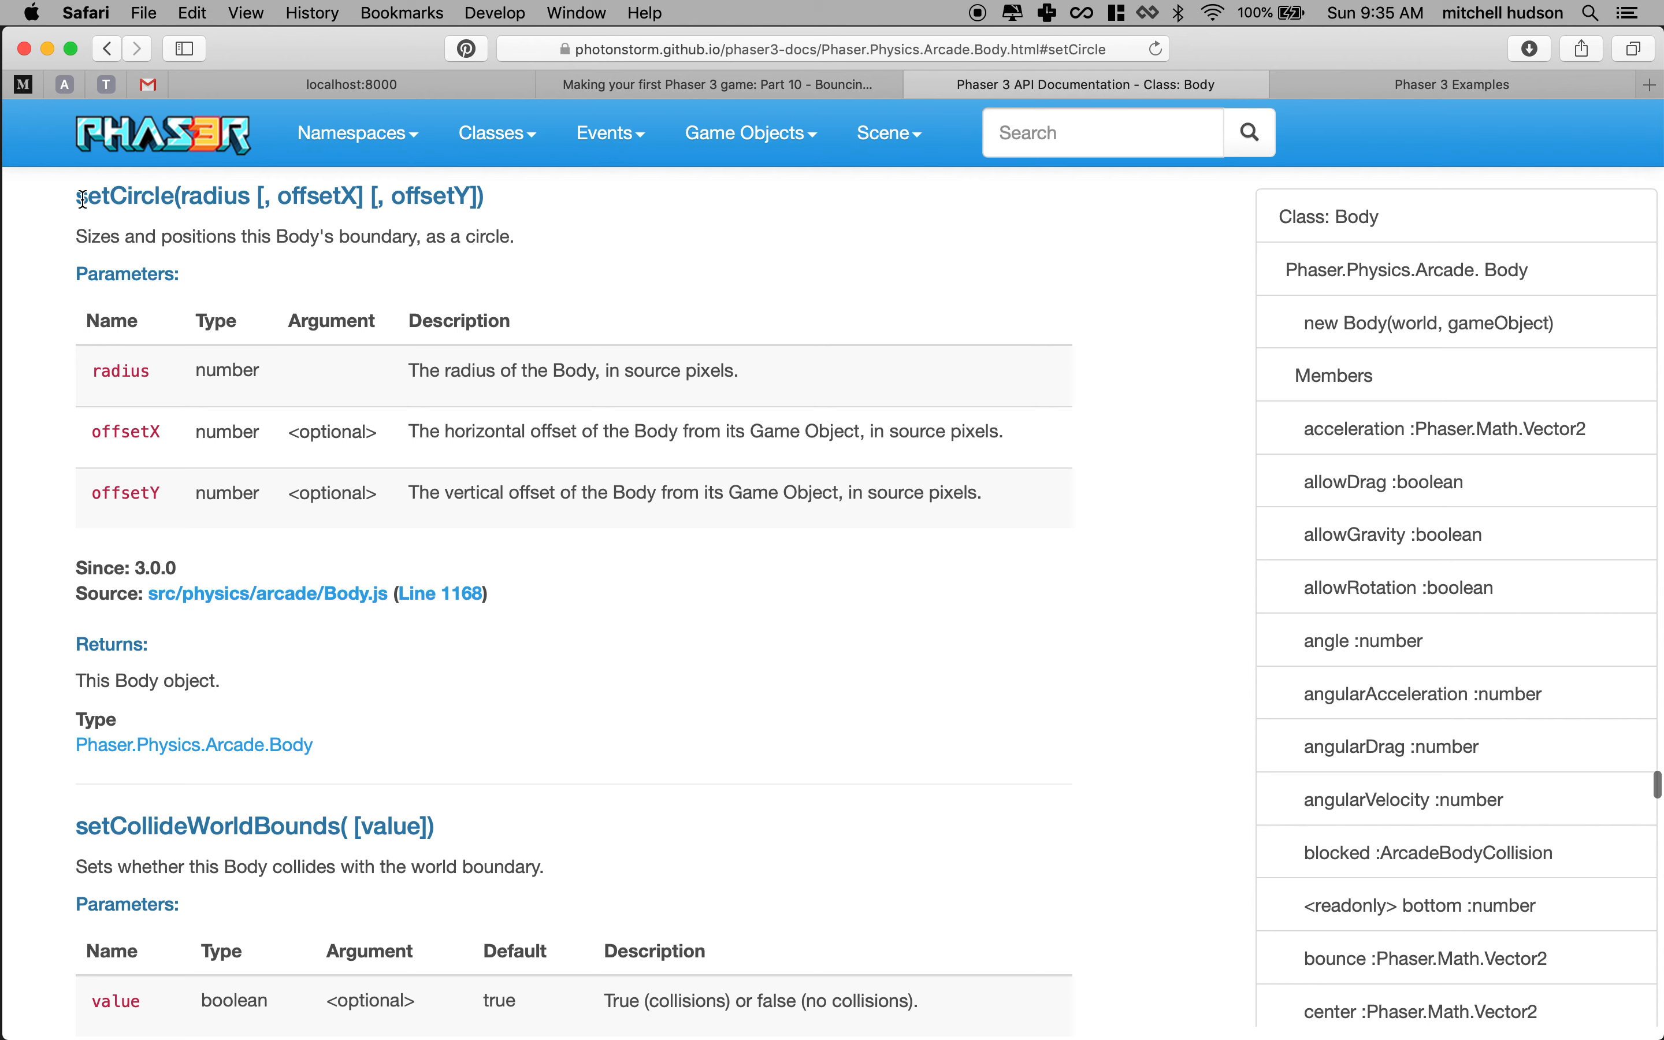
Highlight setCircle's name and its optional offsetX and offsetY parameters.
double_click(117, 196)
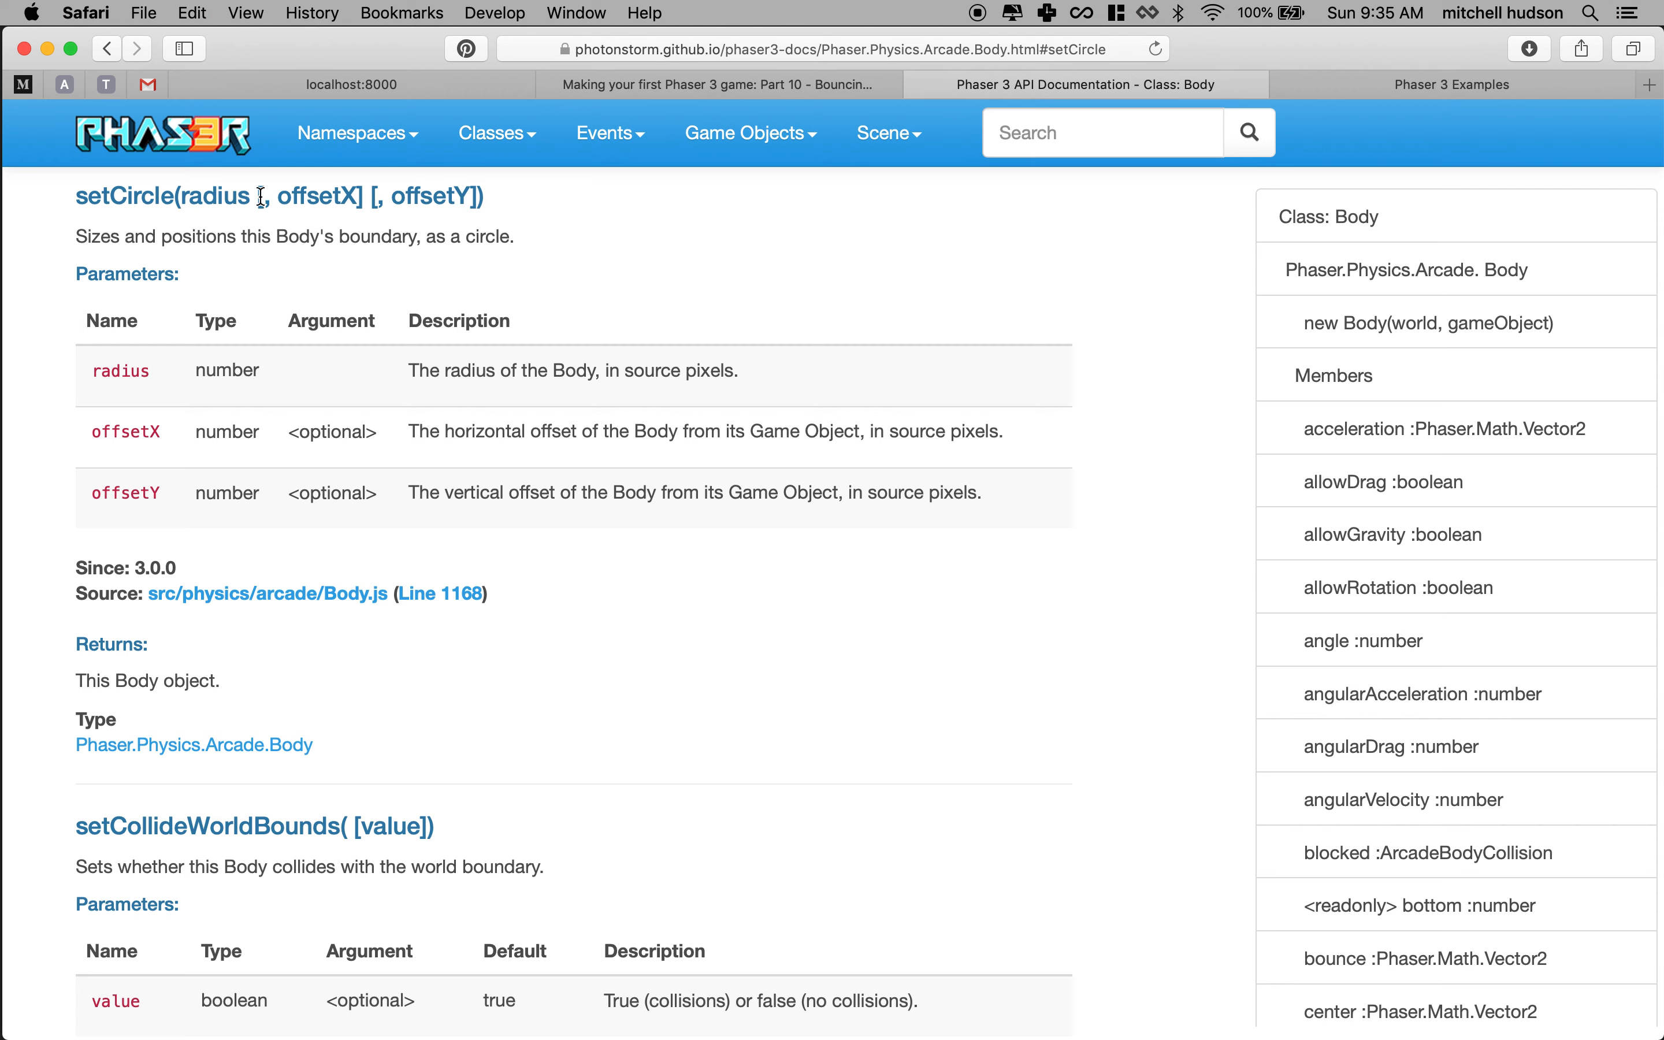
drag(262, 197, 478, 197)
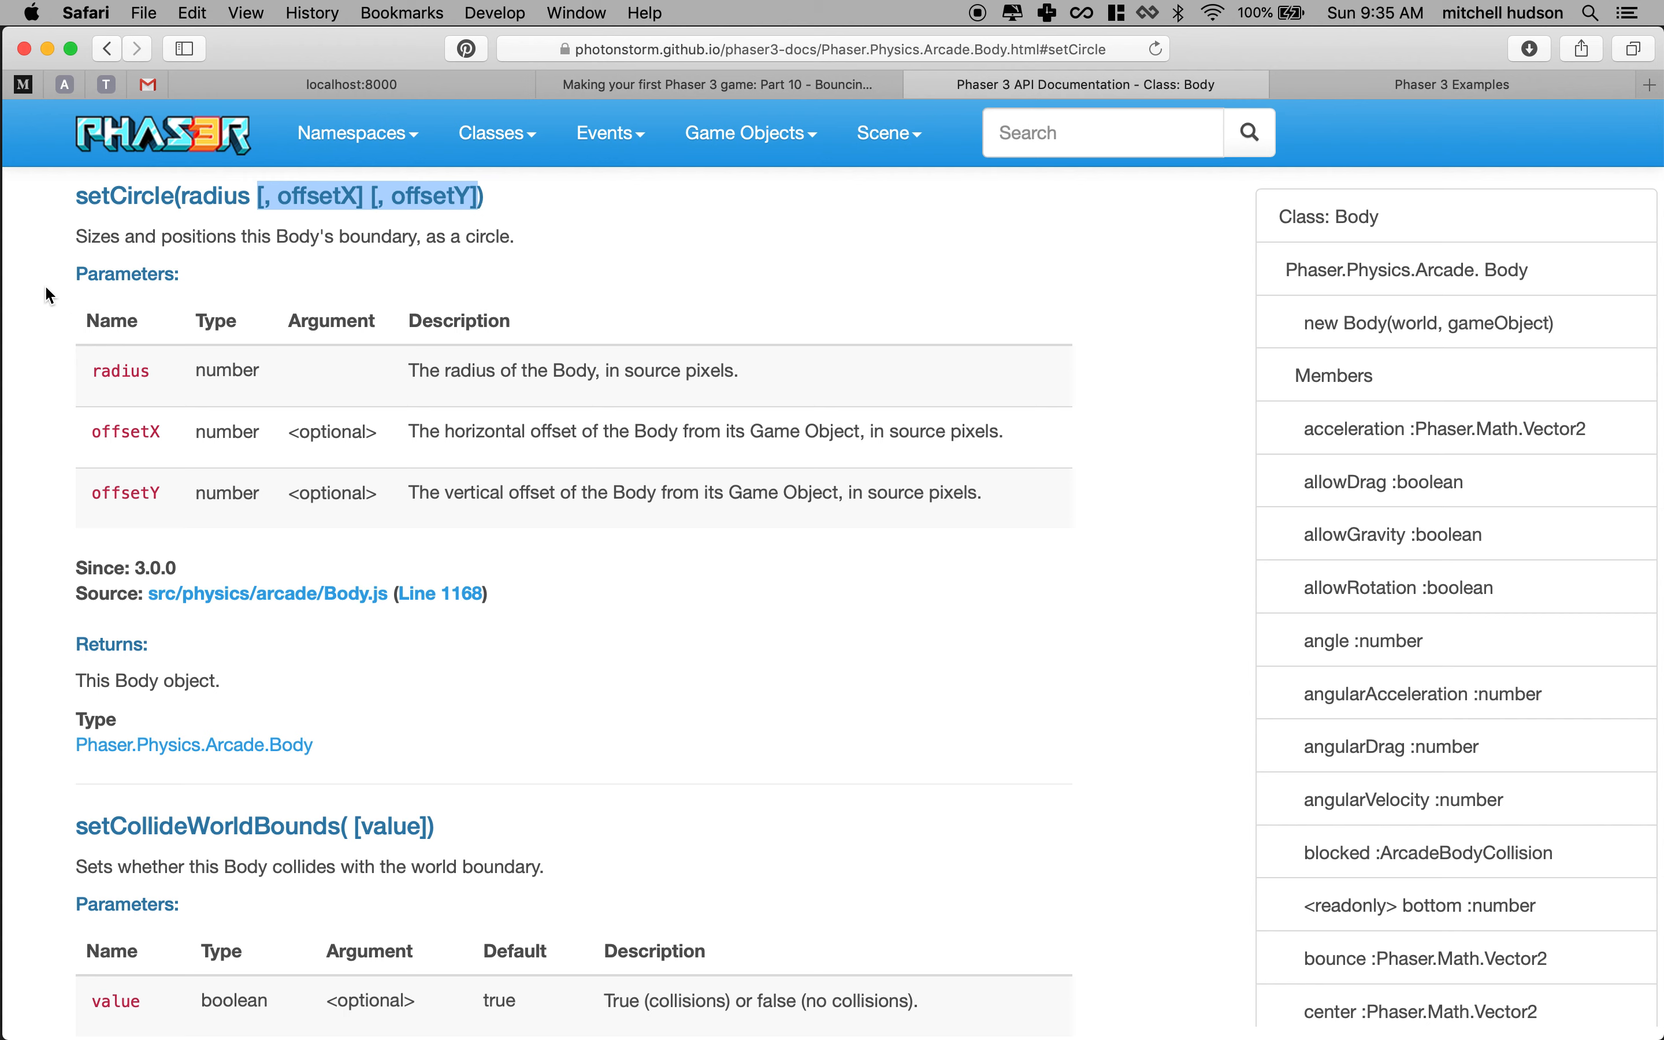
mouse_move(104, 378)
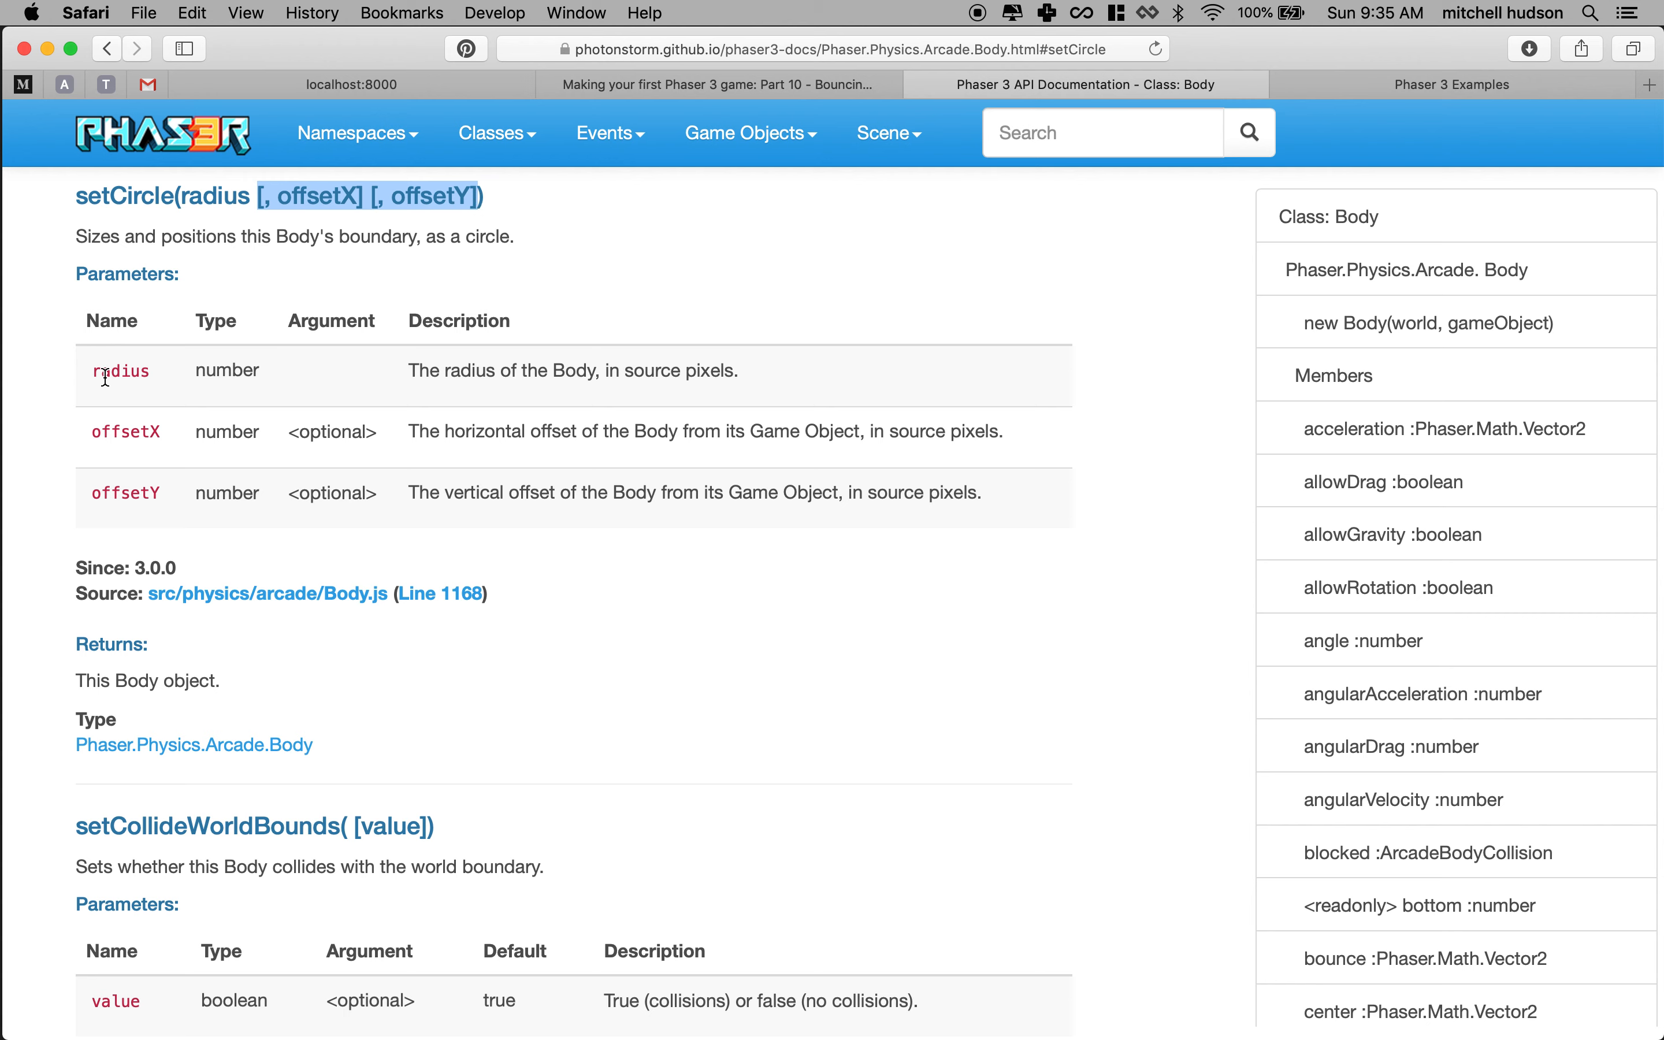
mouse_move(522, 400)
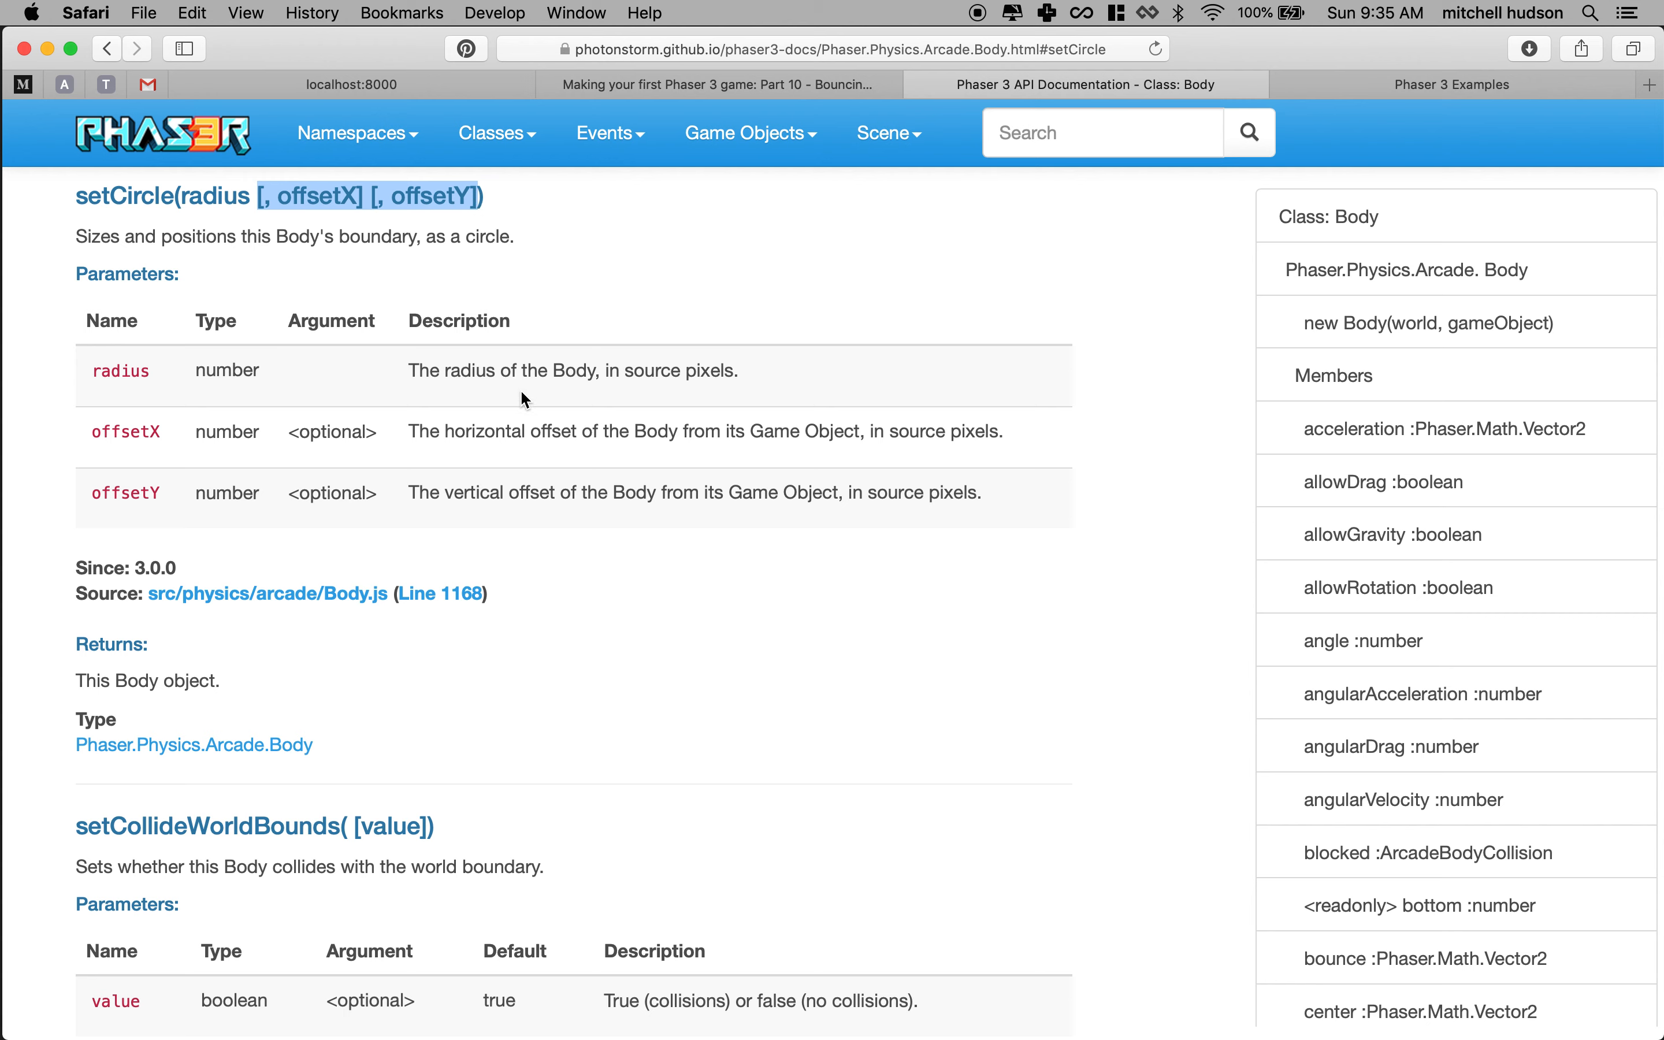
mouse_move(685, 381)
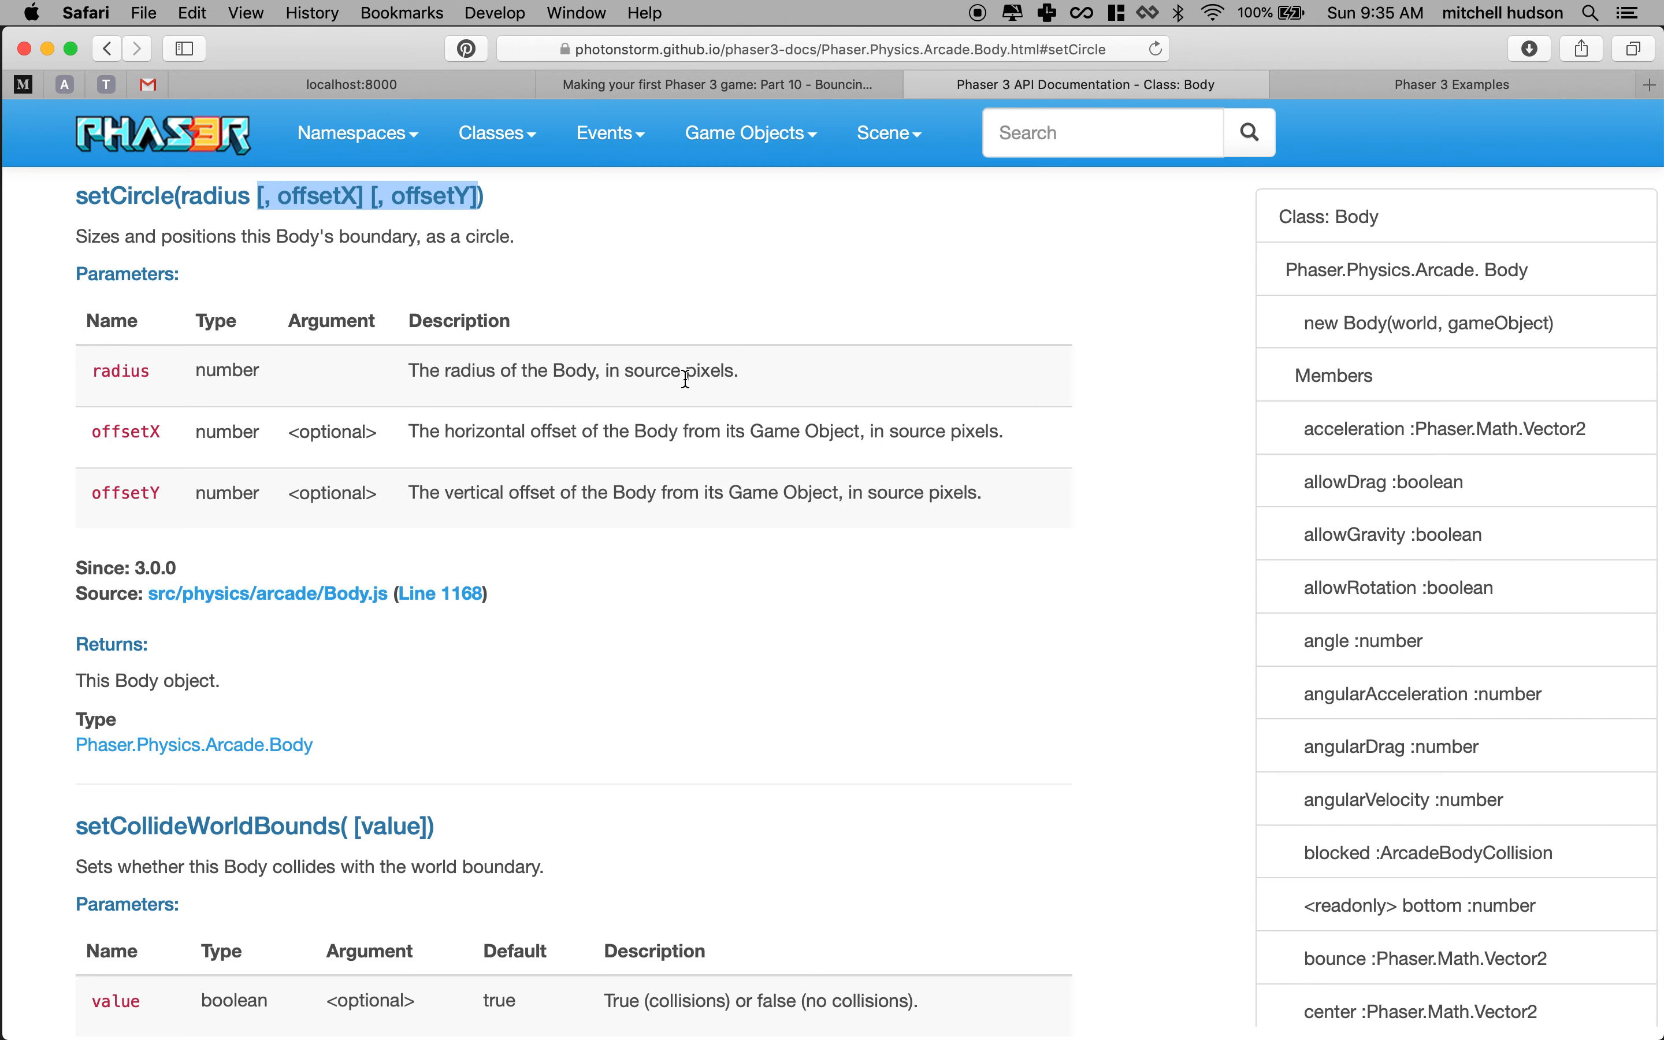
mouse_move(544, 458)
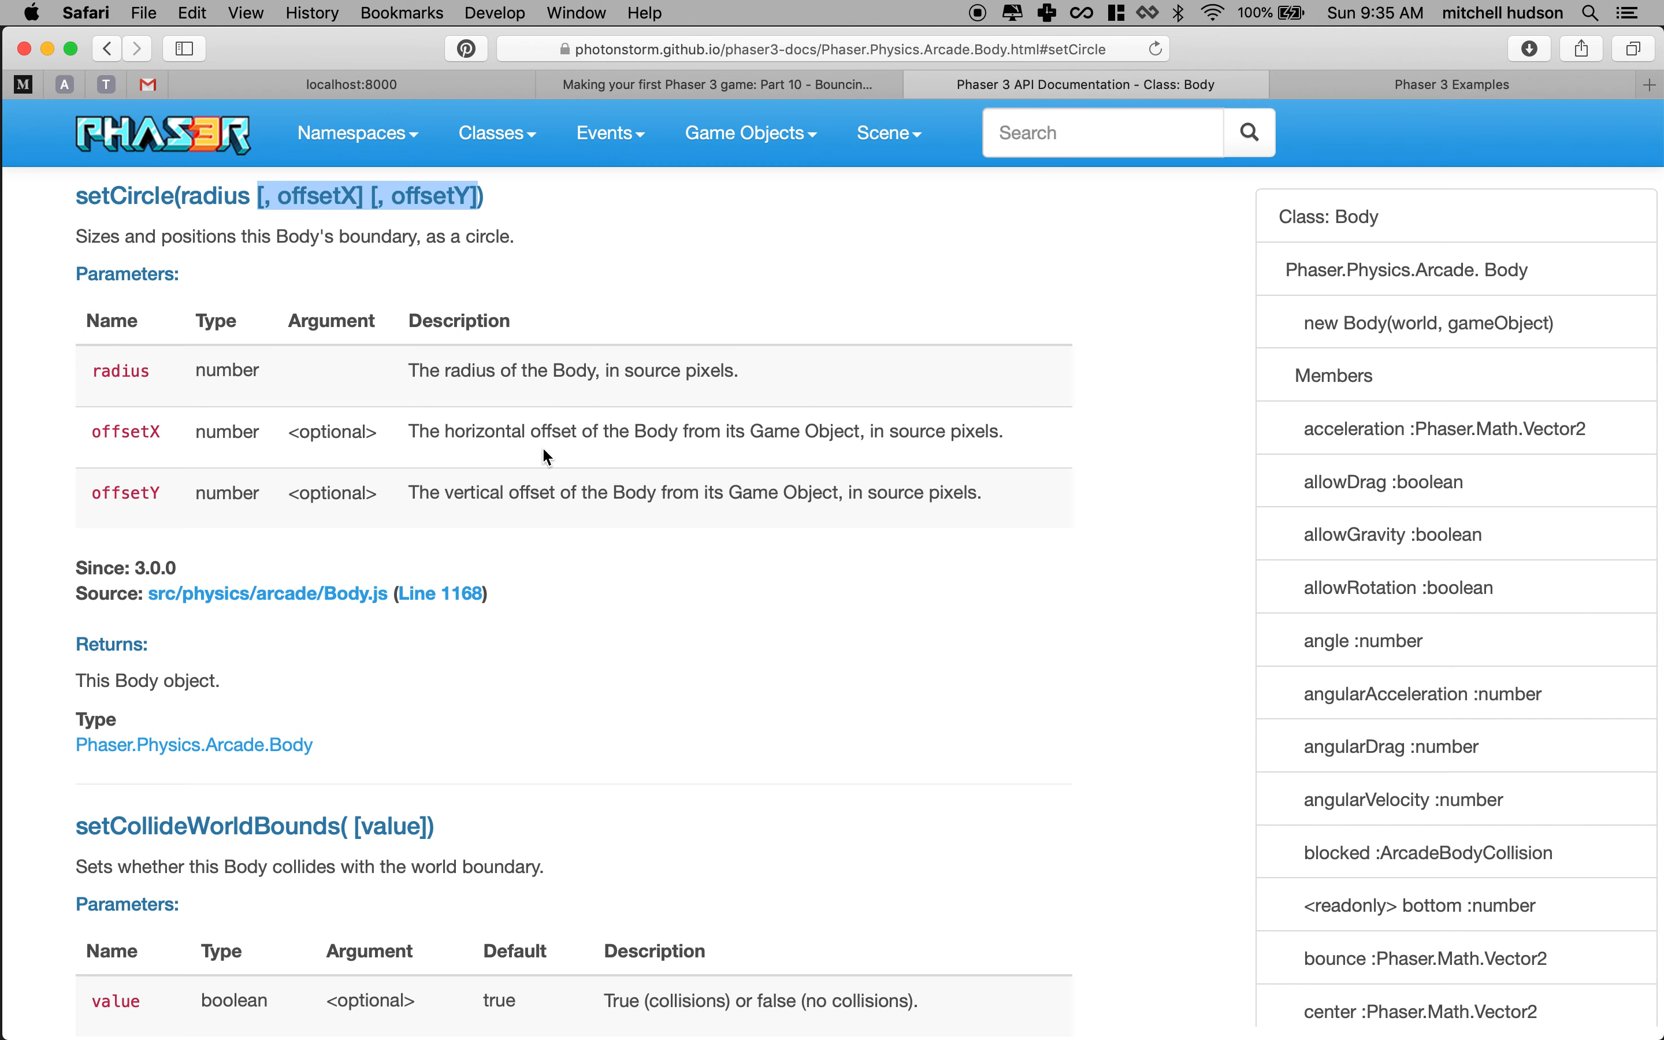
mouse_move(677, 460)
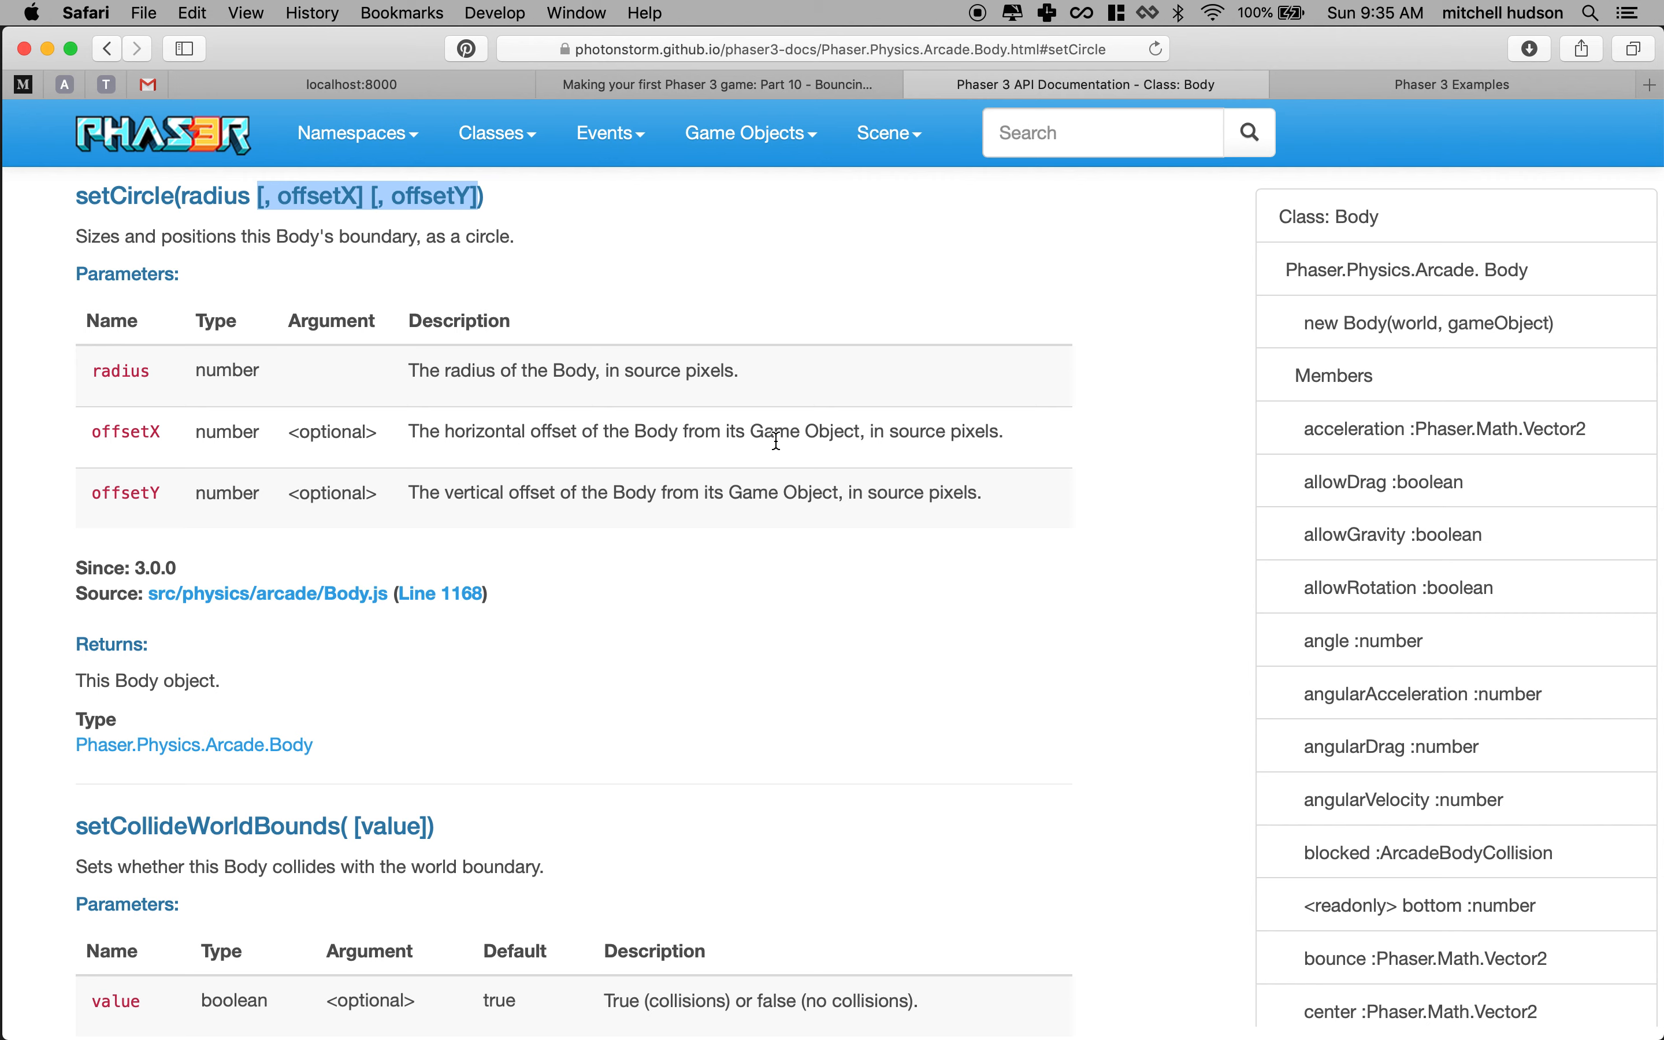
mouse_move(346, 228)
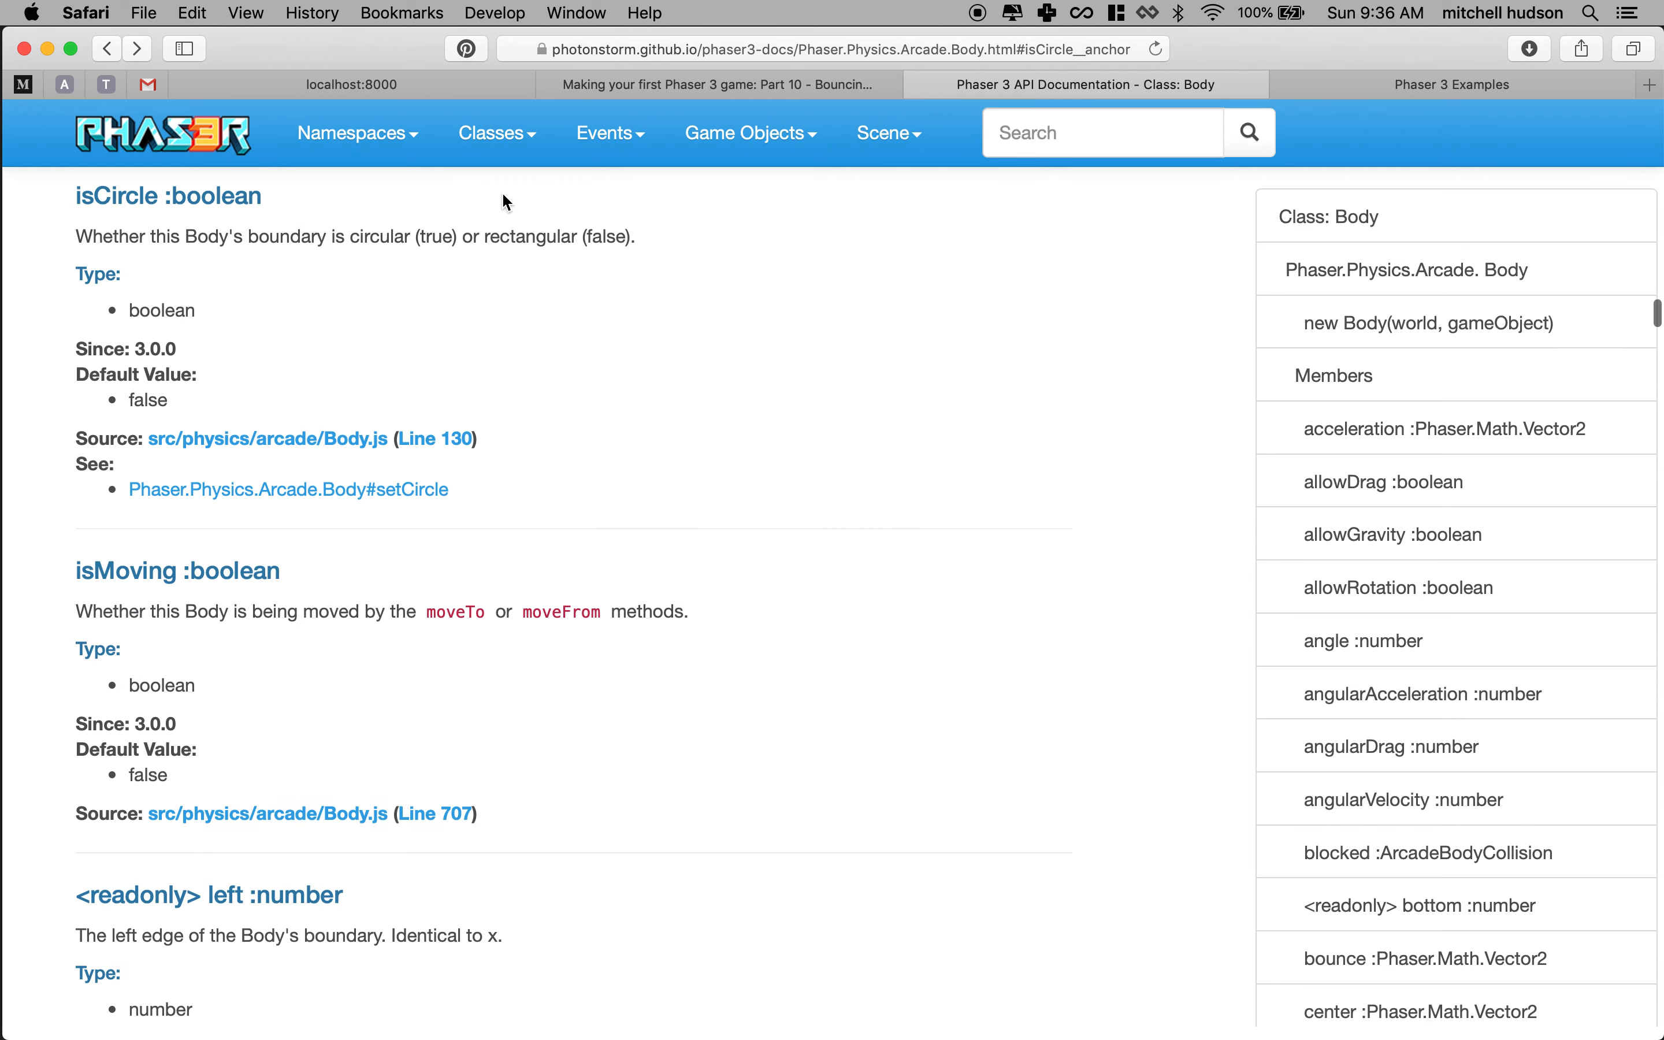
mouse_move(368, 425)
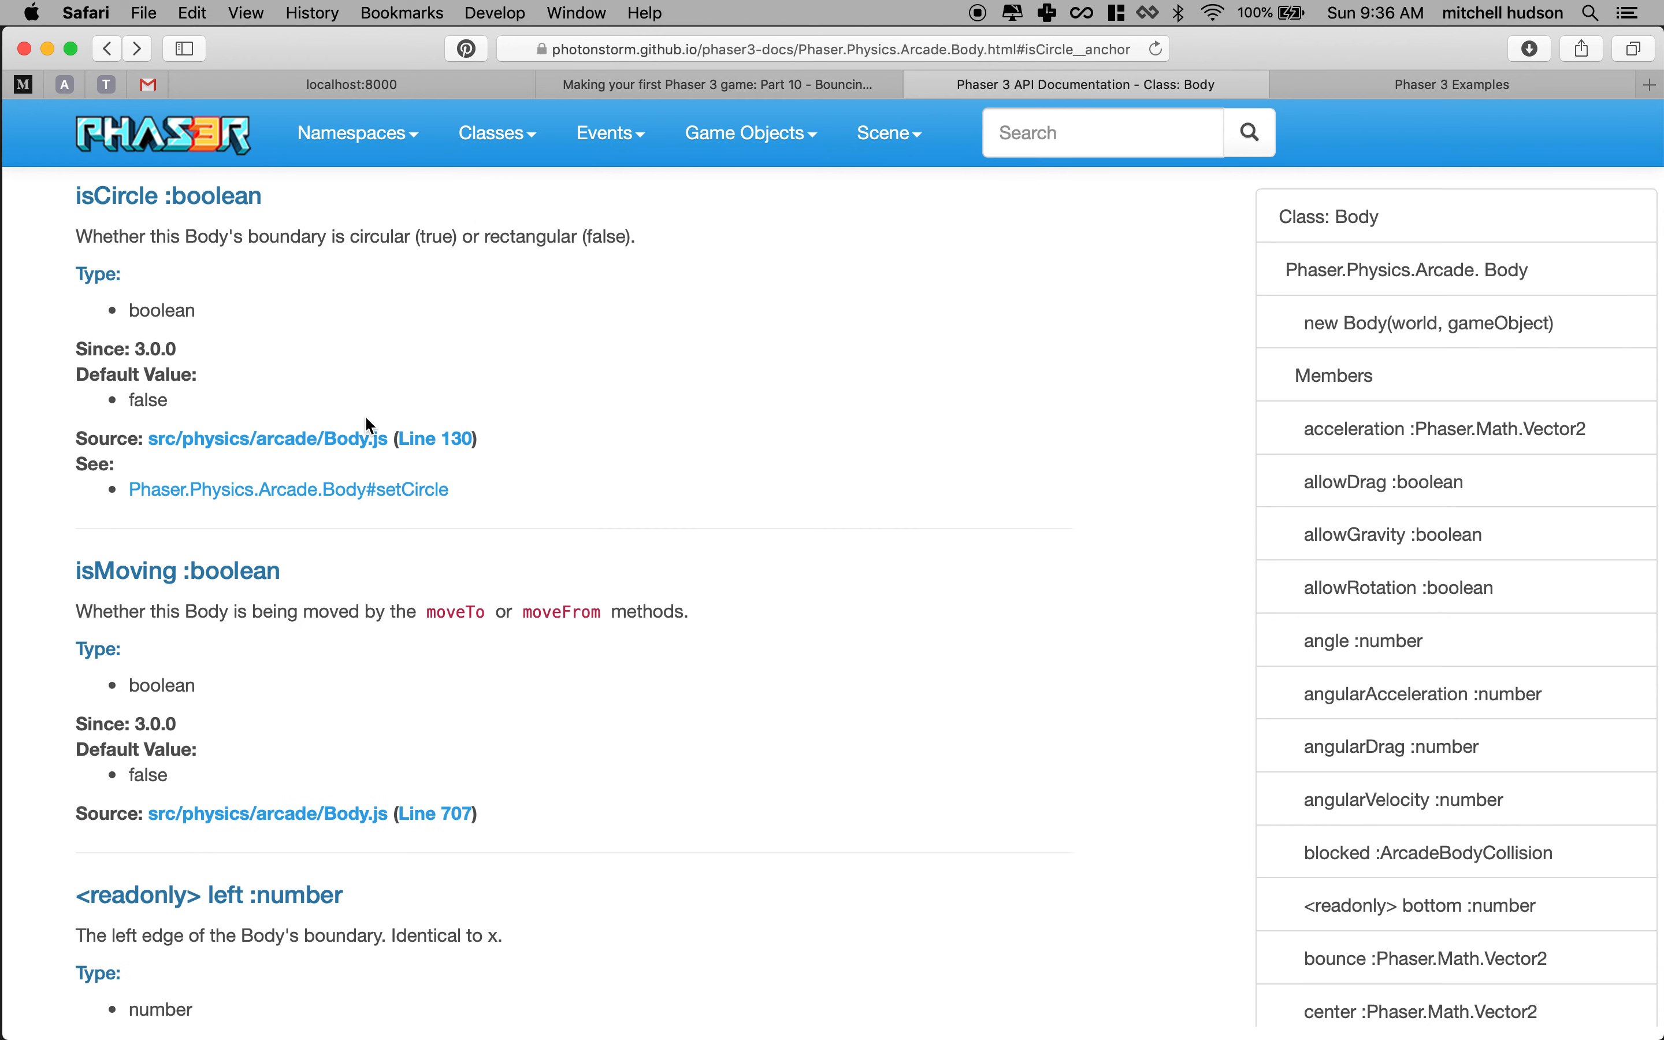
mouse_move(184, 516)
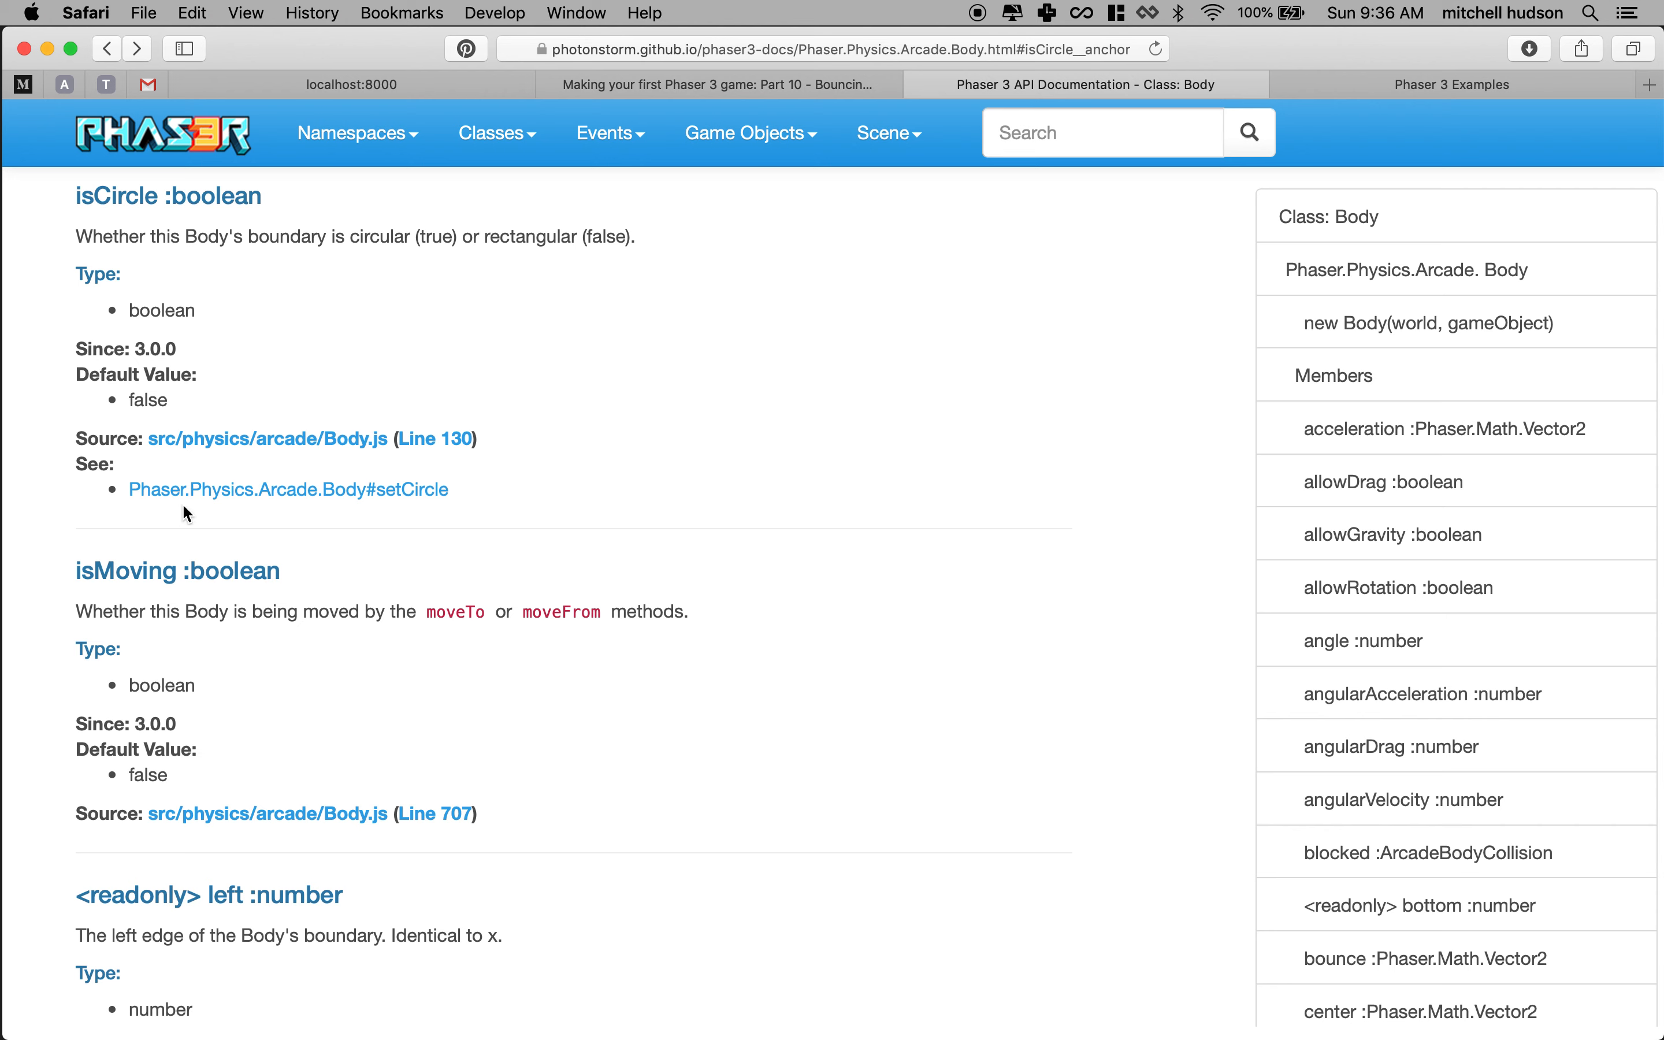
mouse_move(264, 465)
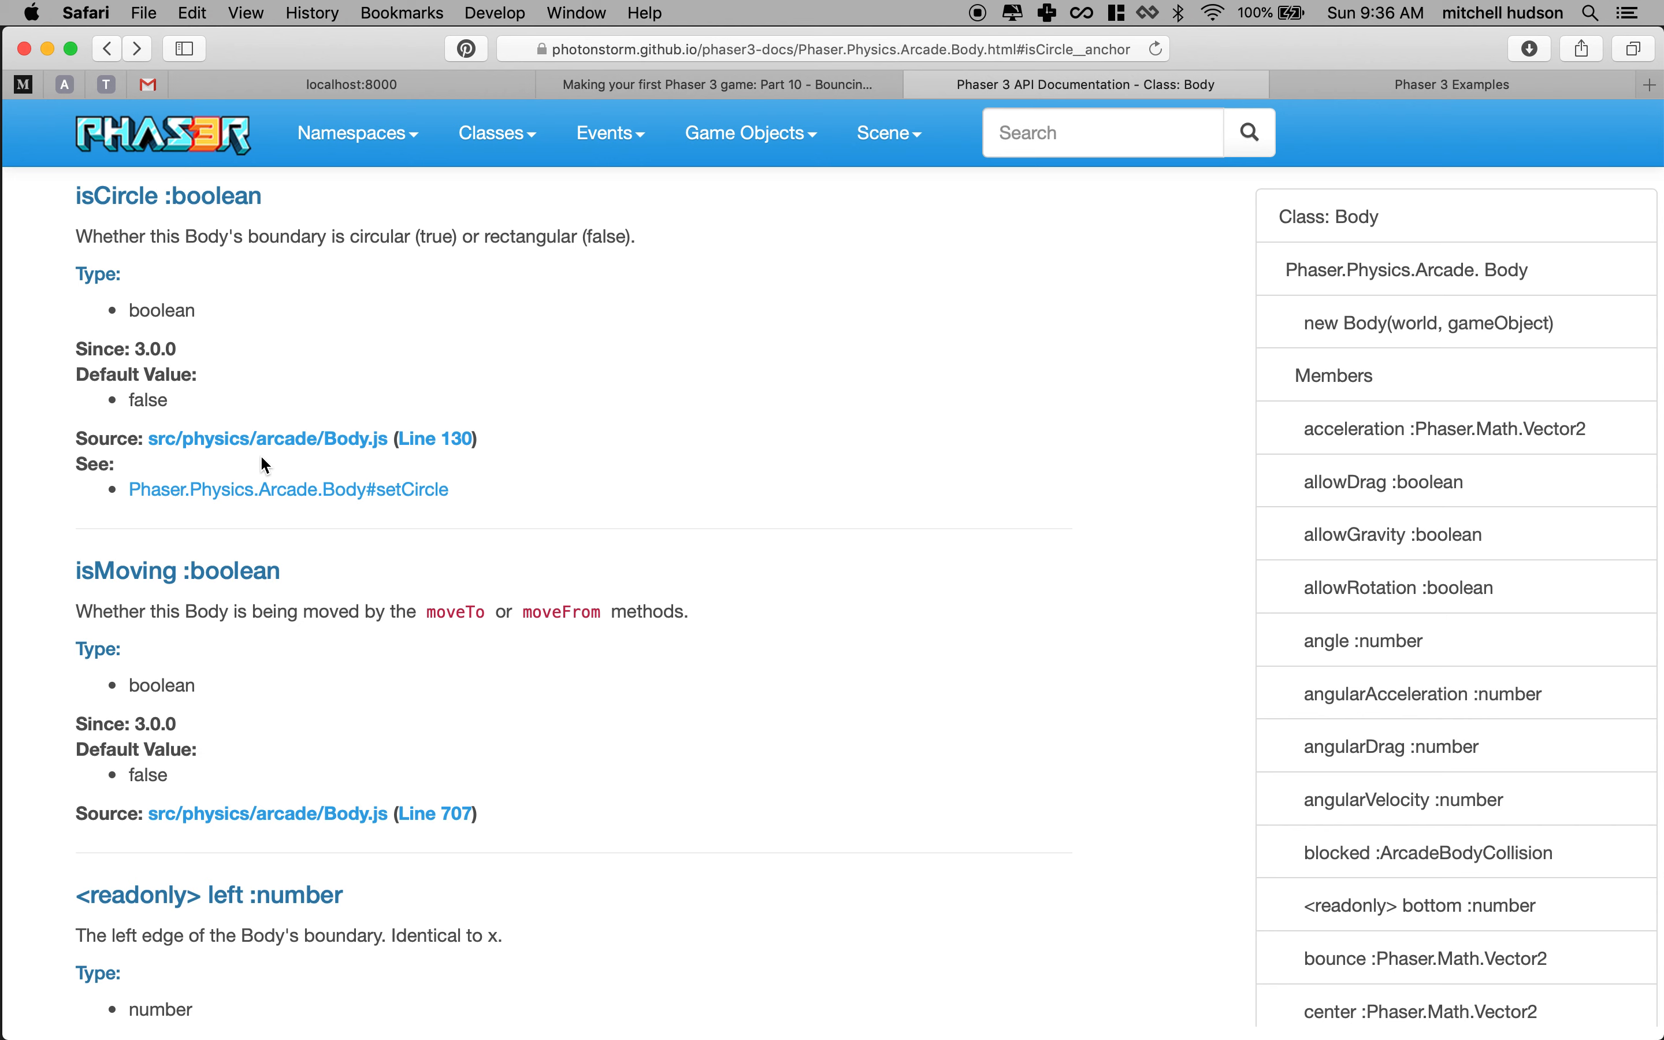
mouse_move(194, 470)
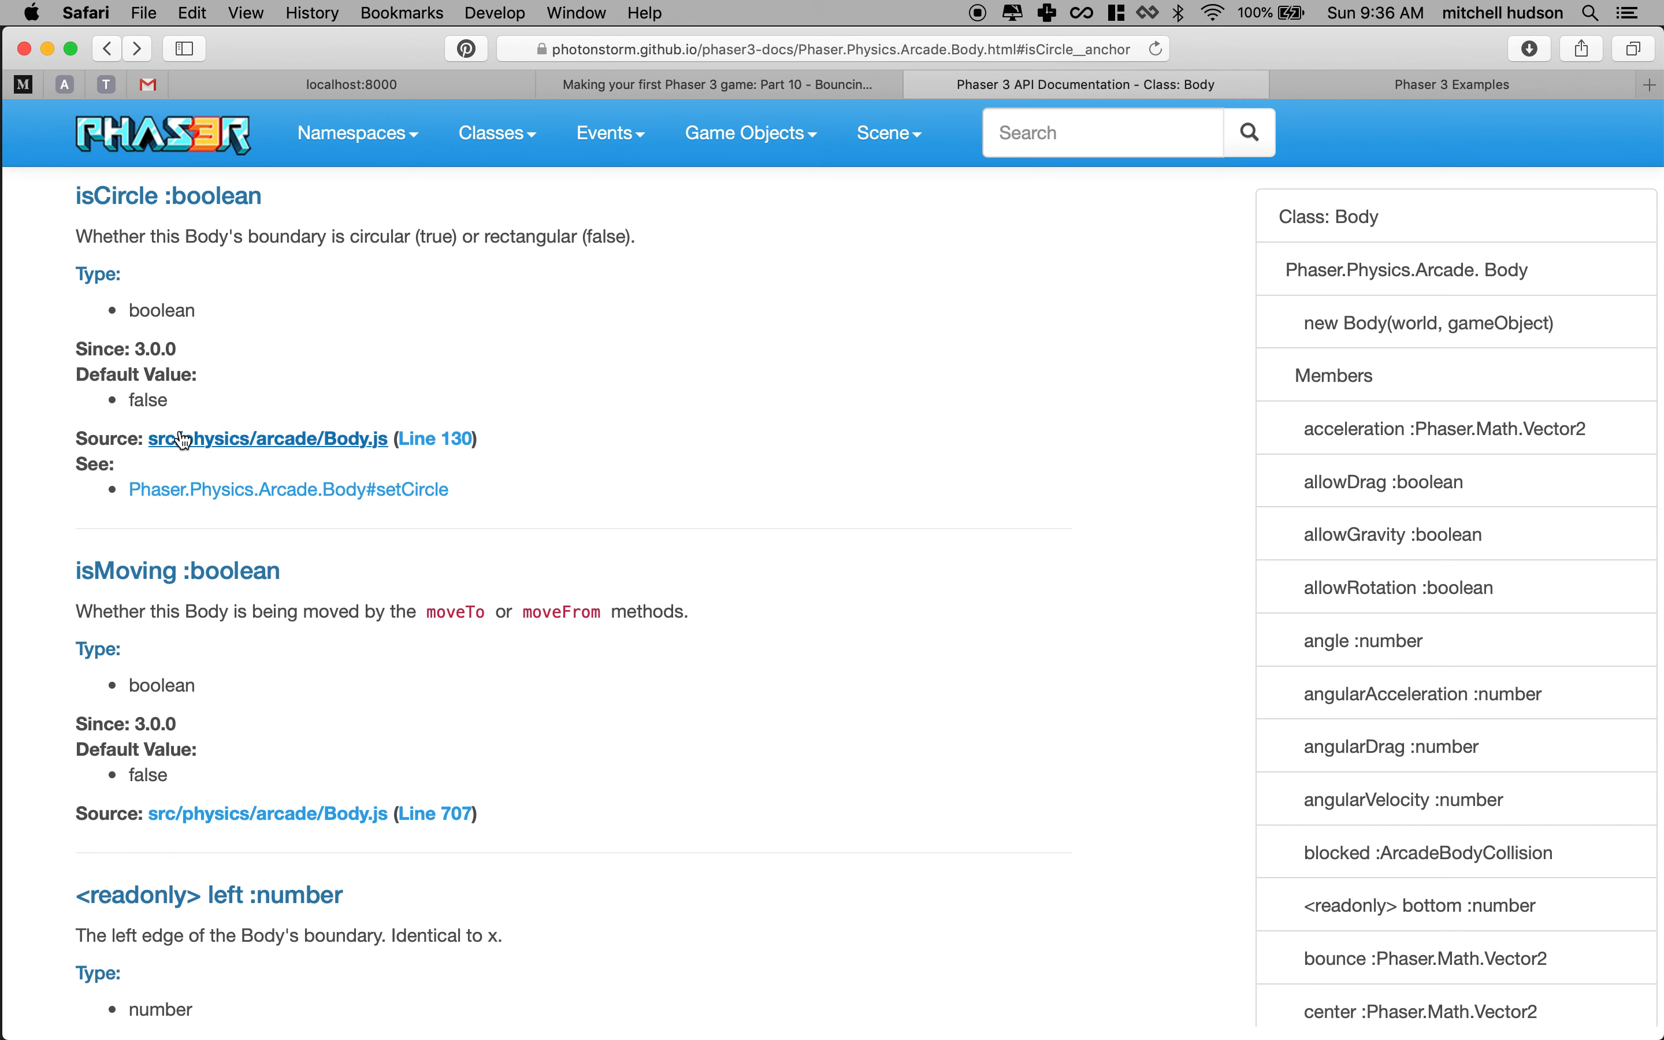
mouse_move(336, 465)
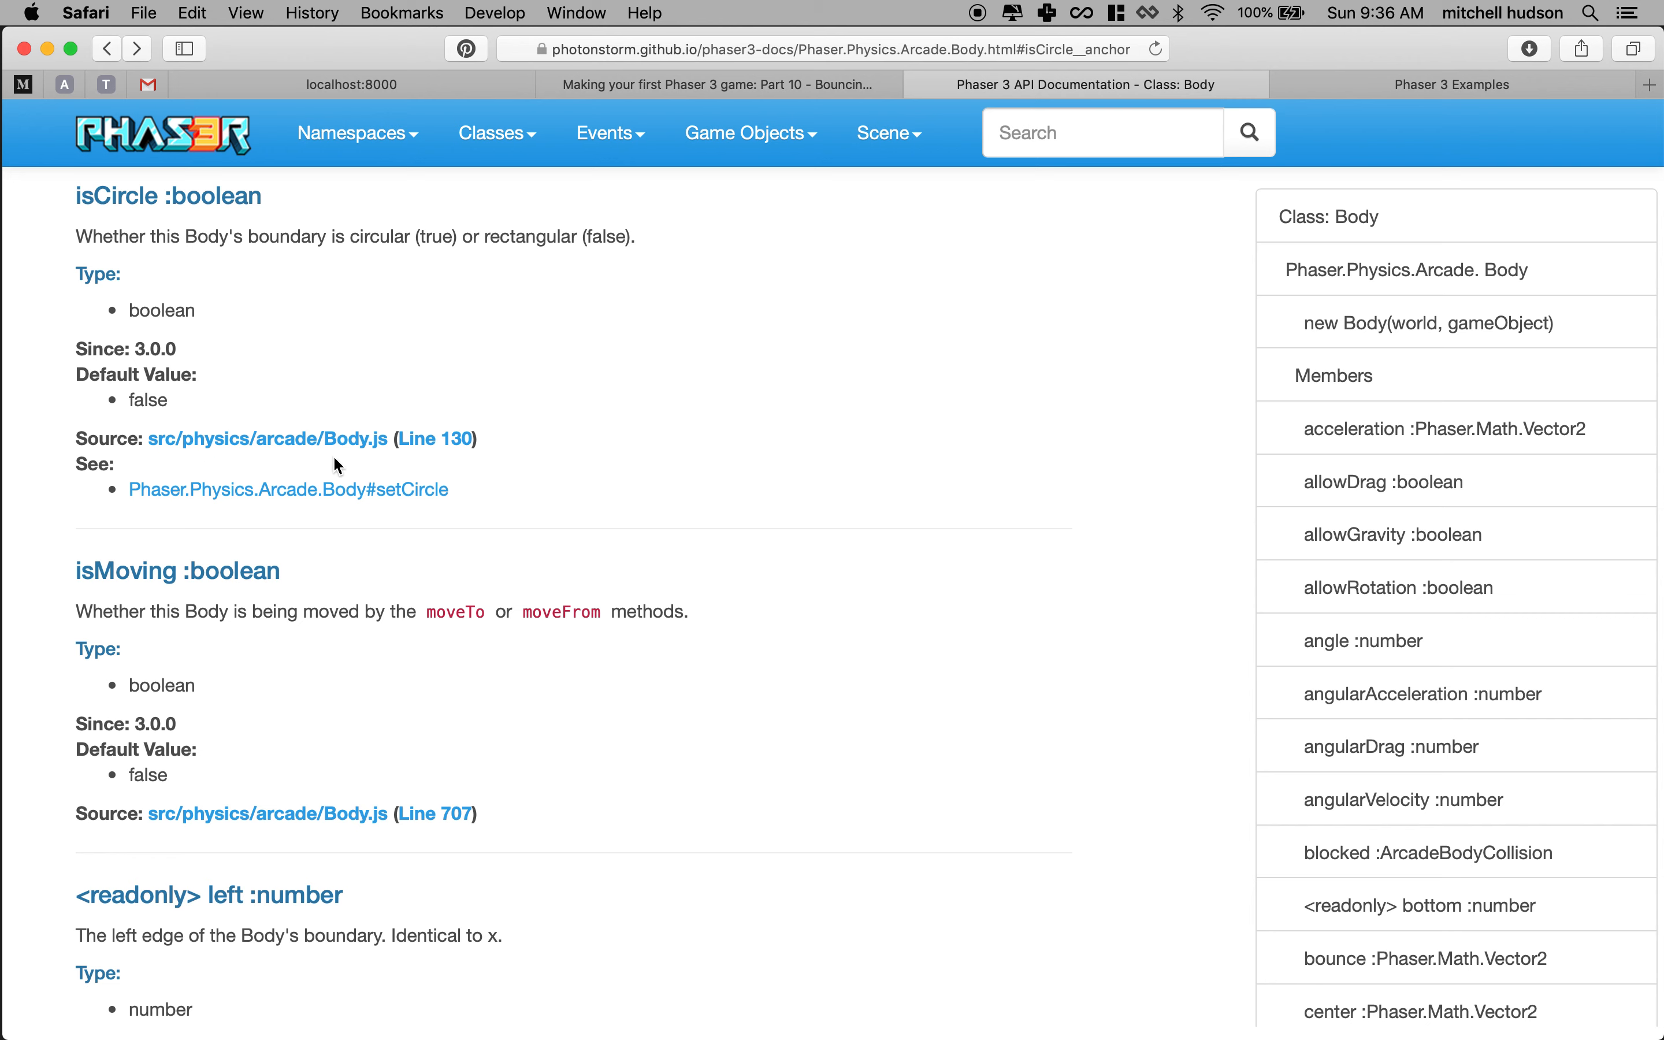
mouse_move(292, 257)
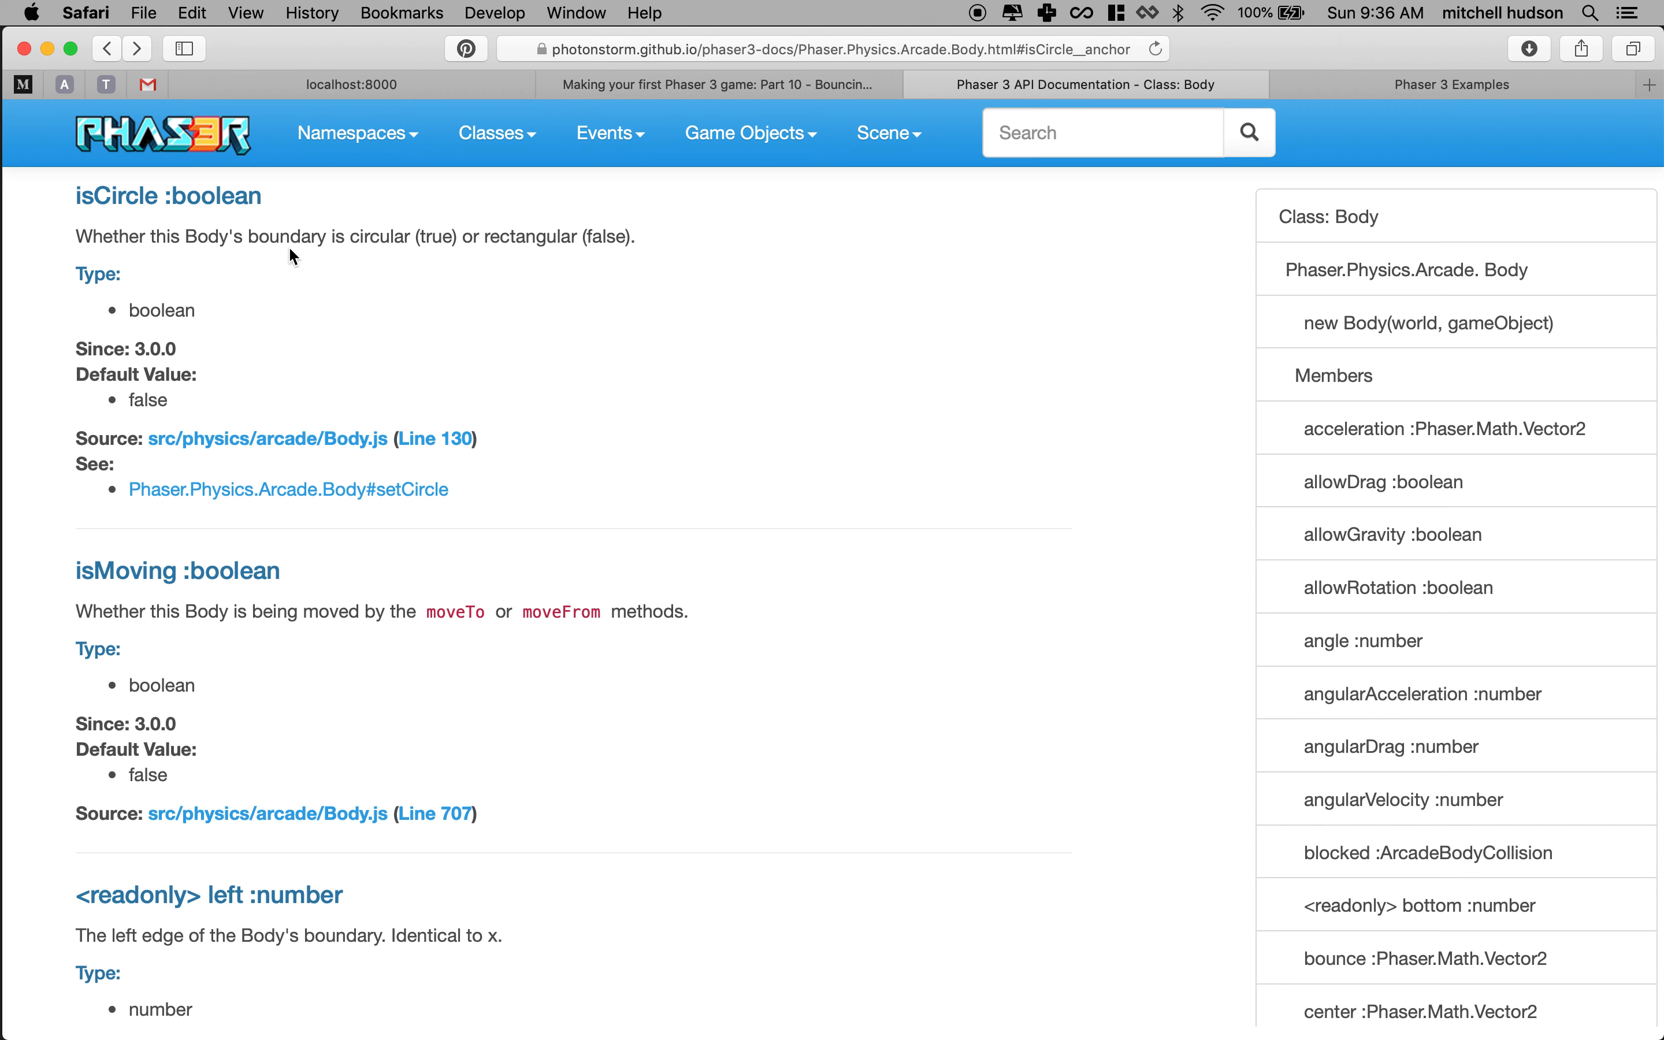
mouse_move(209, 349)
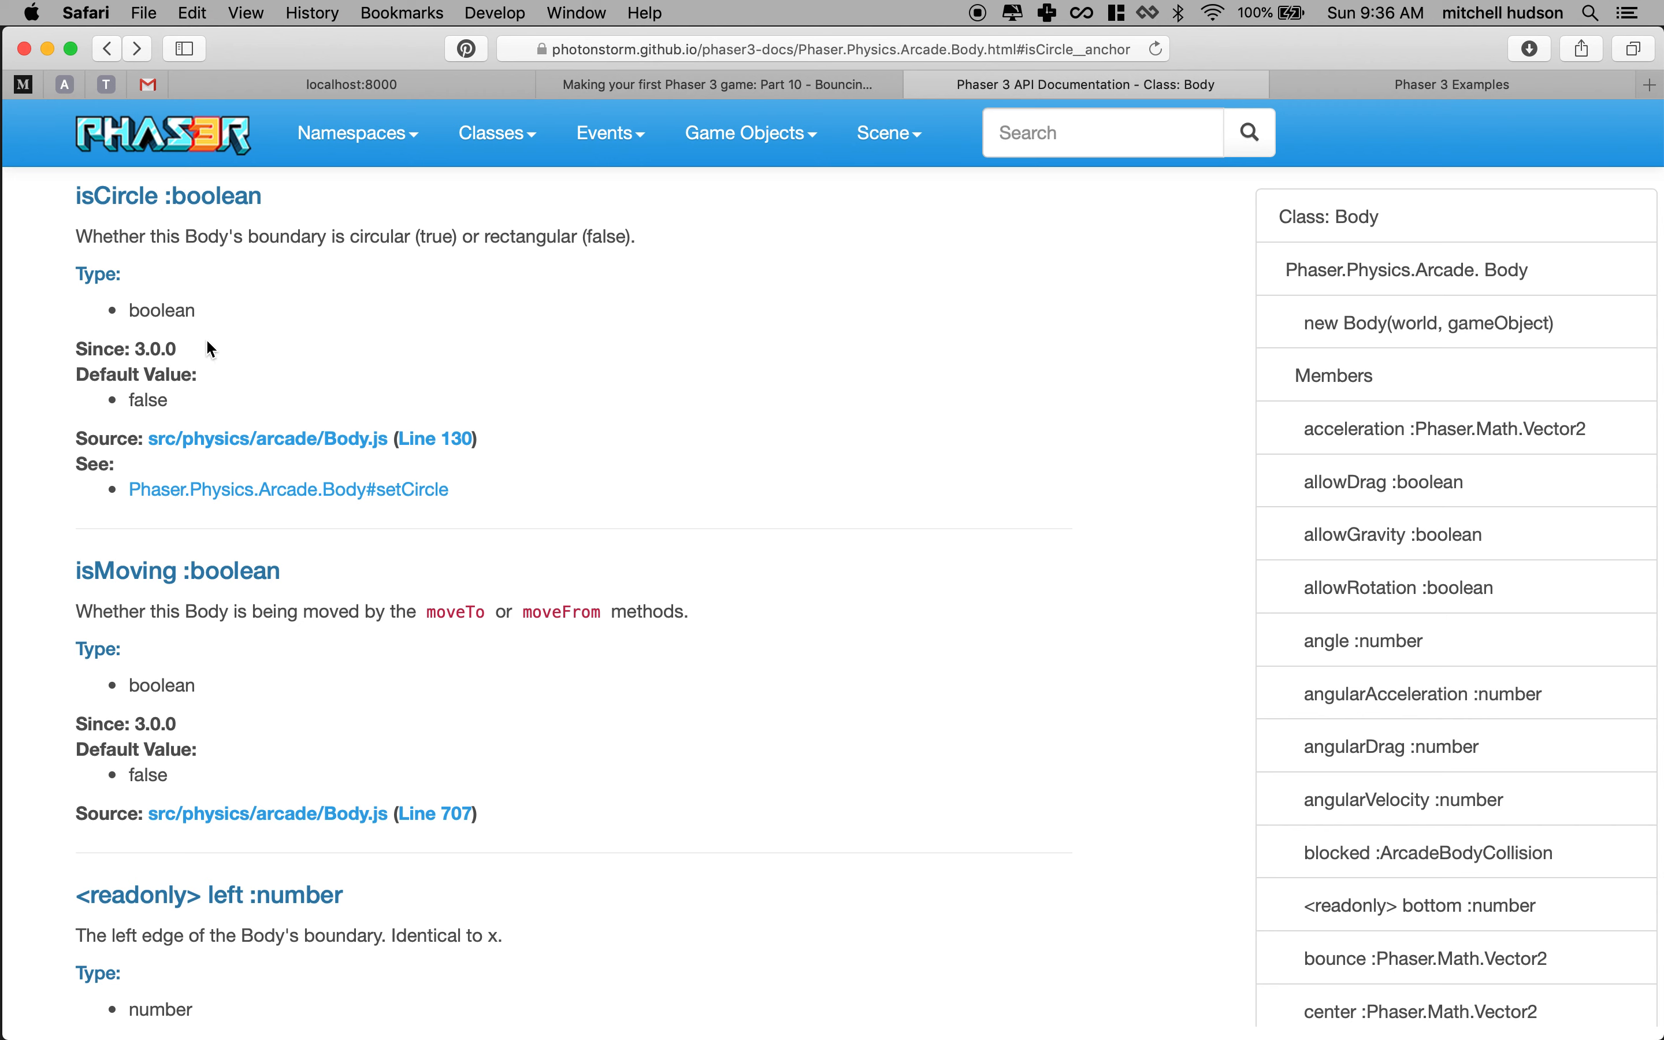
mouse_move(254, 518)
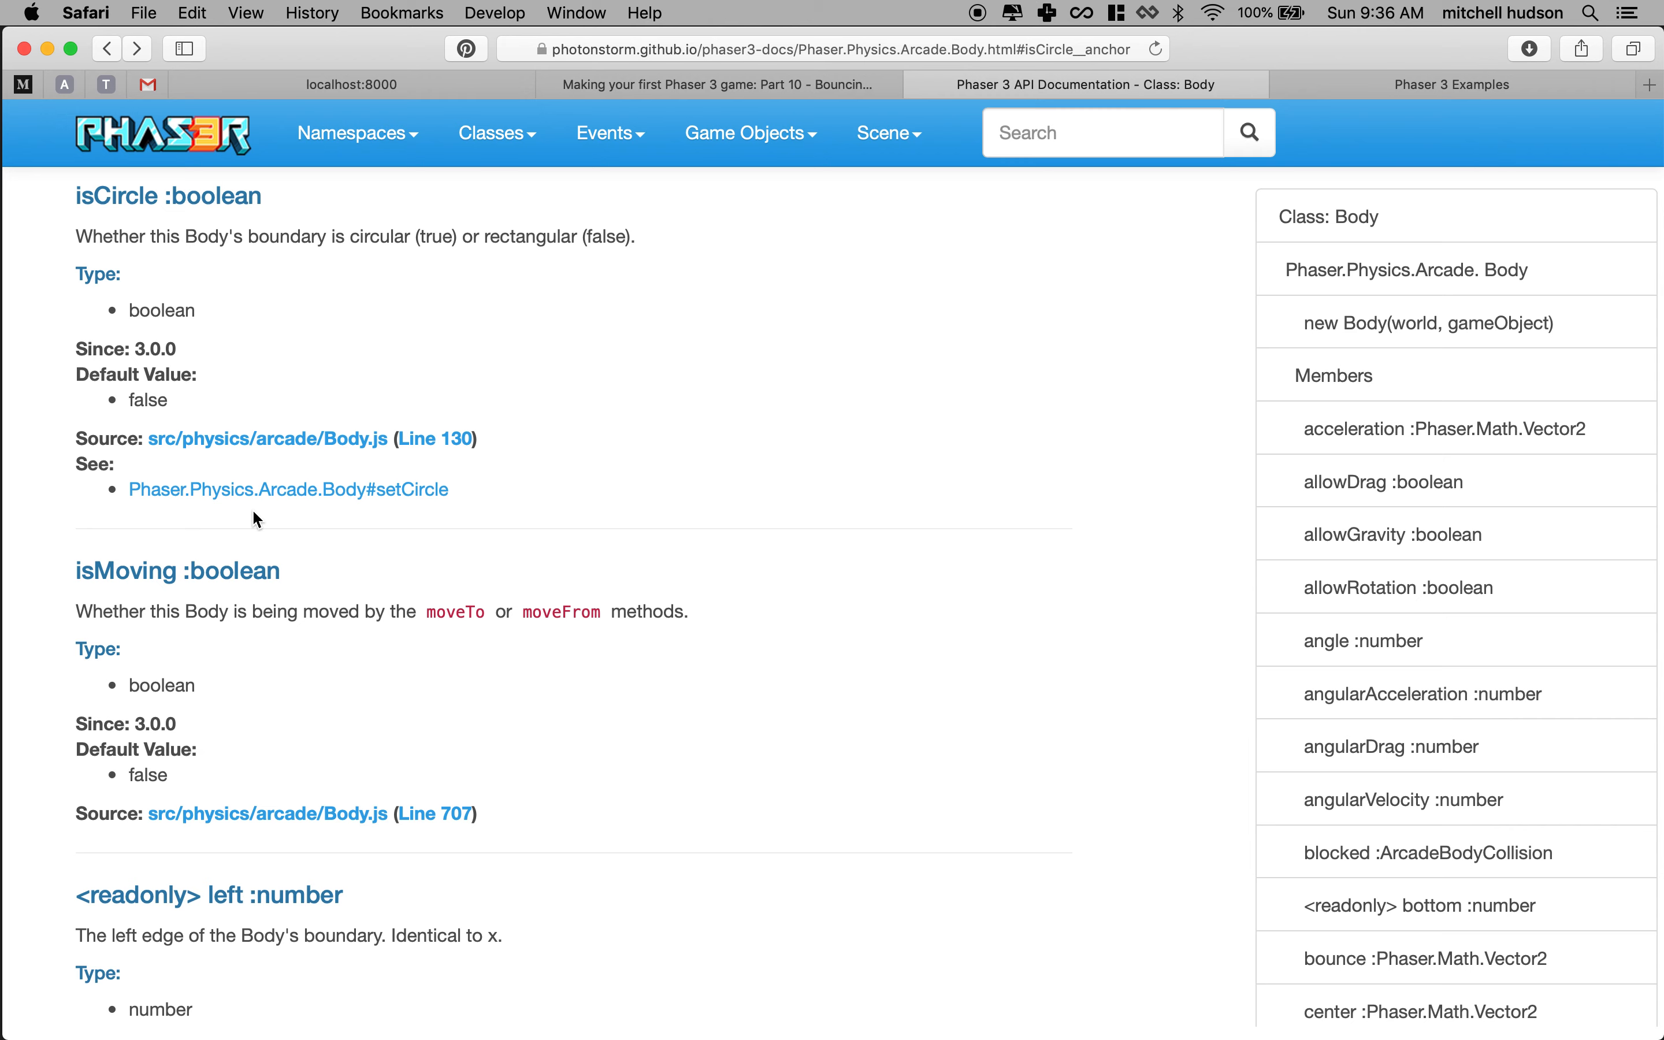
mouse_move(311, 559)
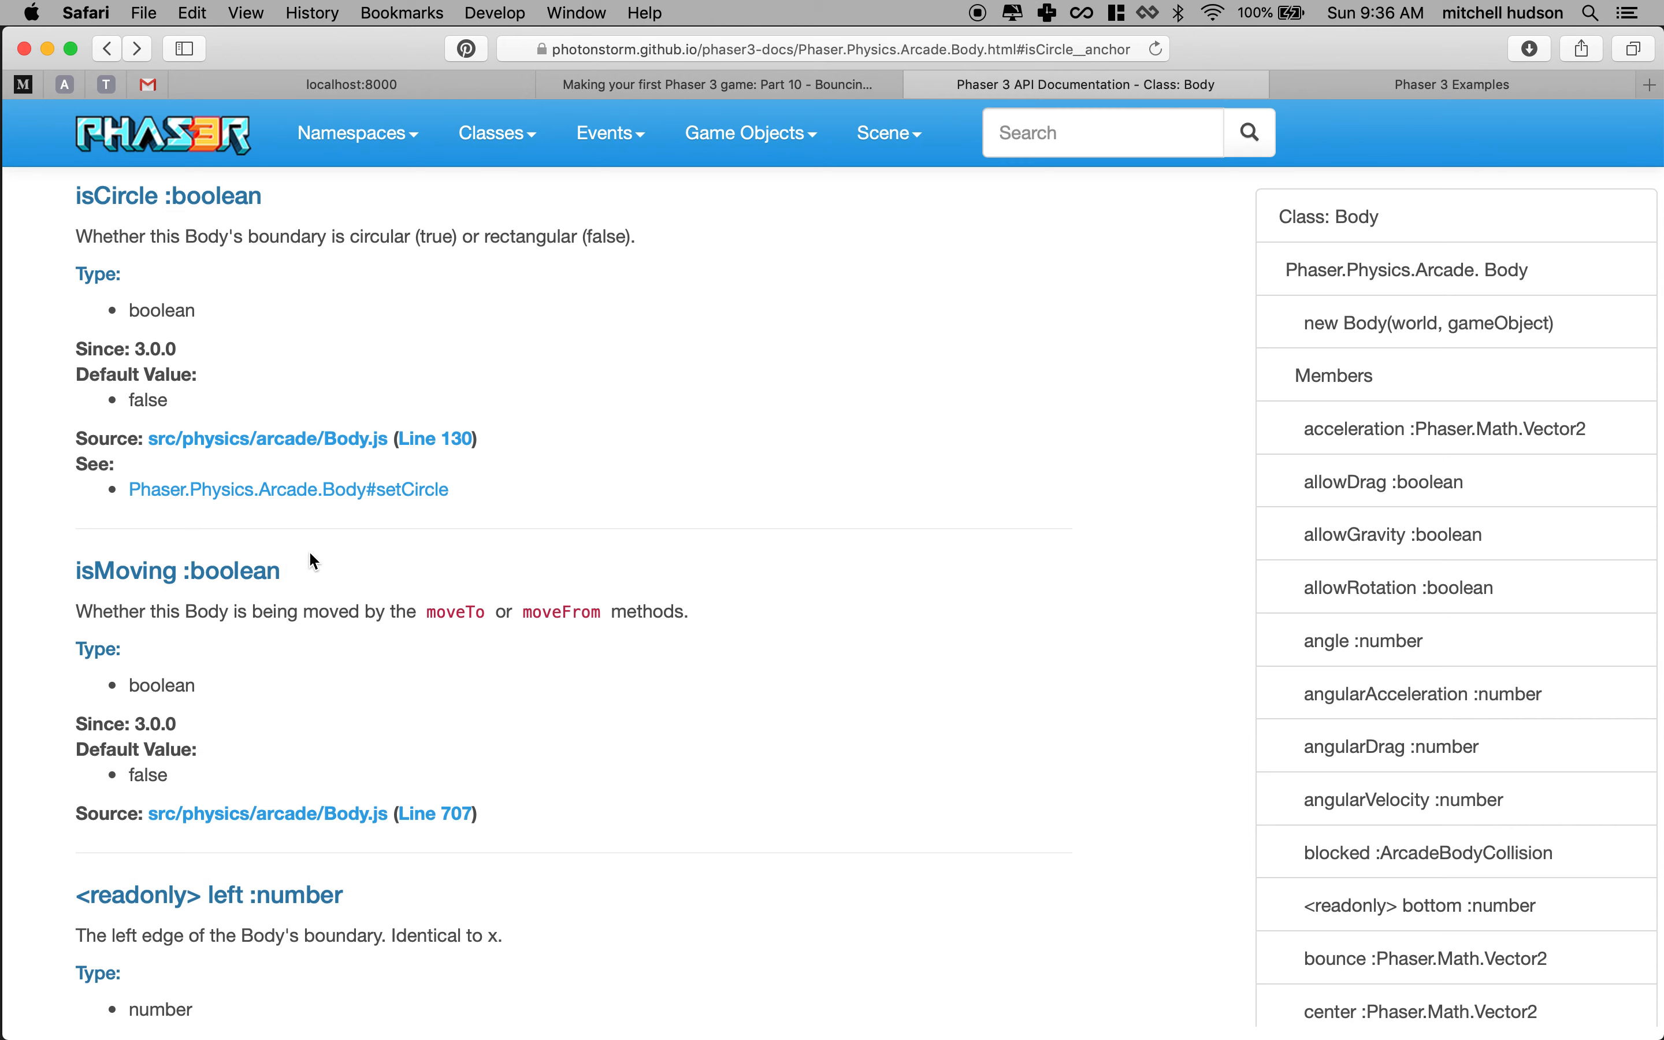
mouse_move(1179, 242)
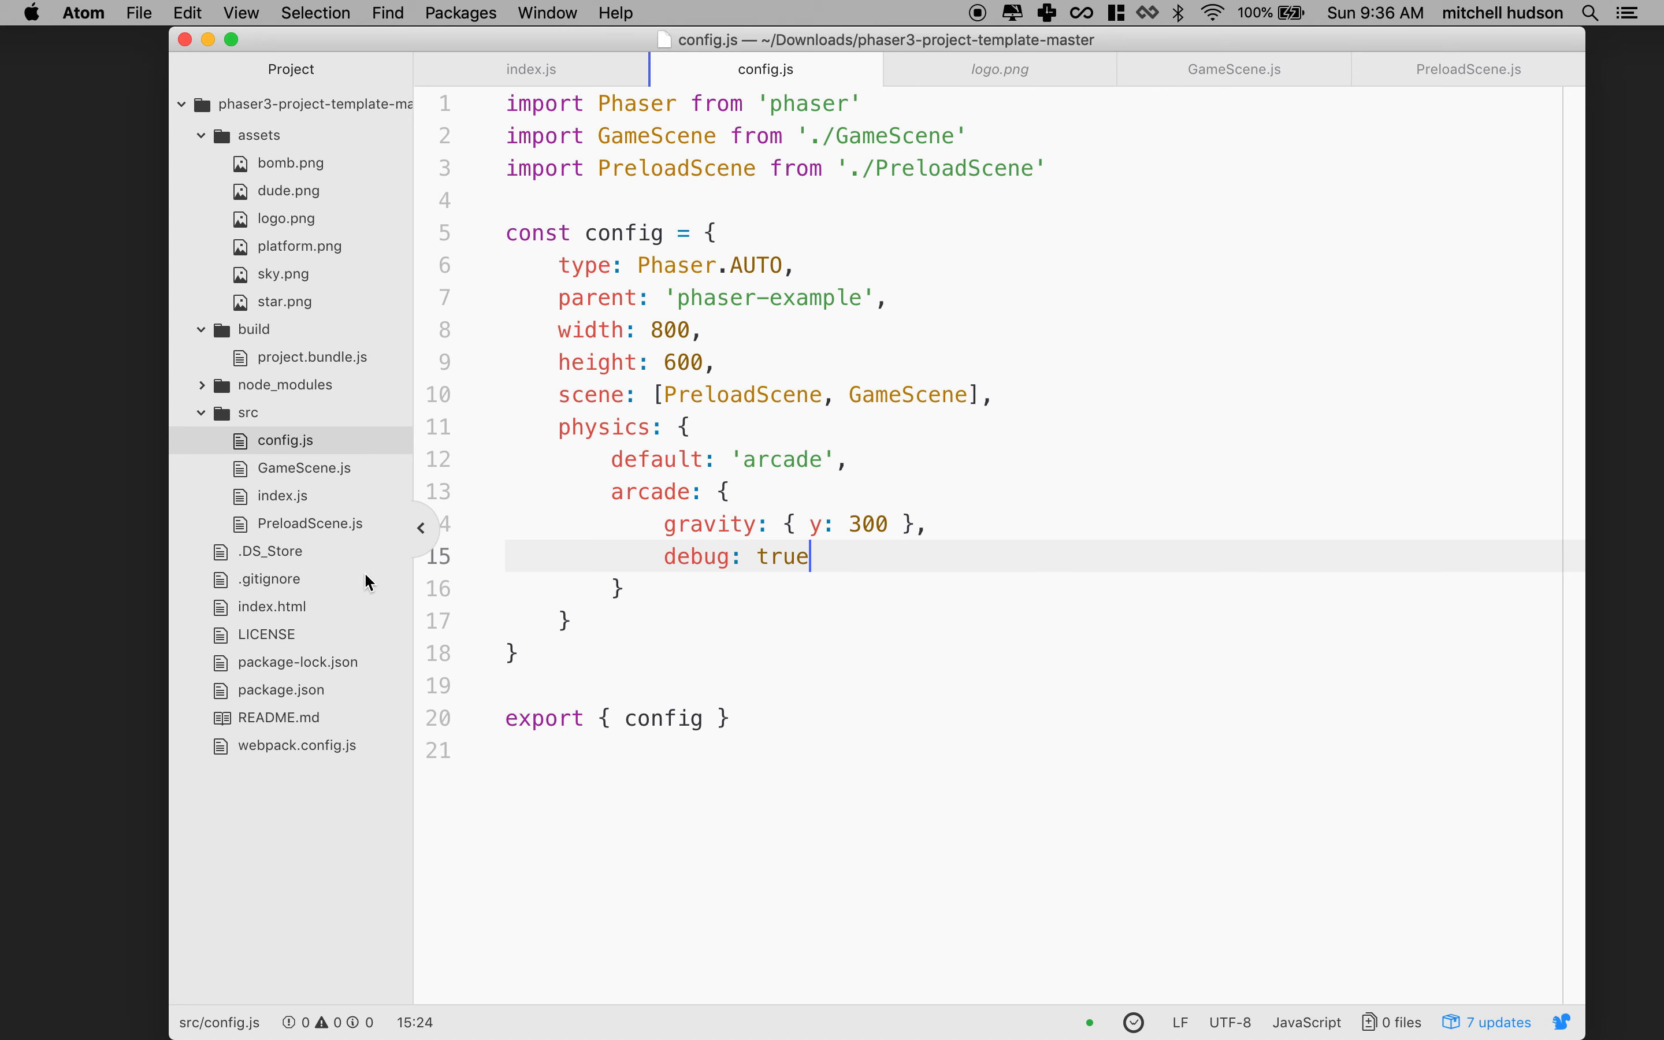
In GameScene.js, place the cursor at the end of the player sprite creation line in createPlayer.
click(1234, 69)
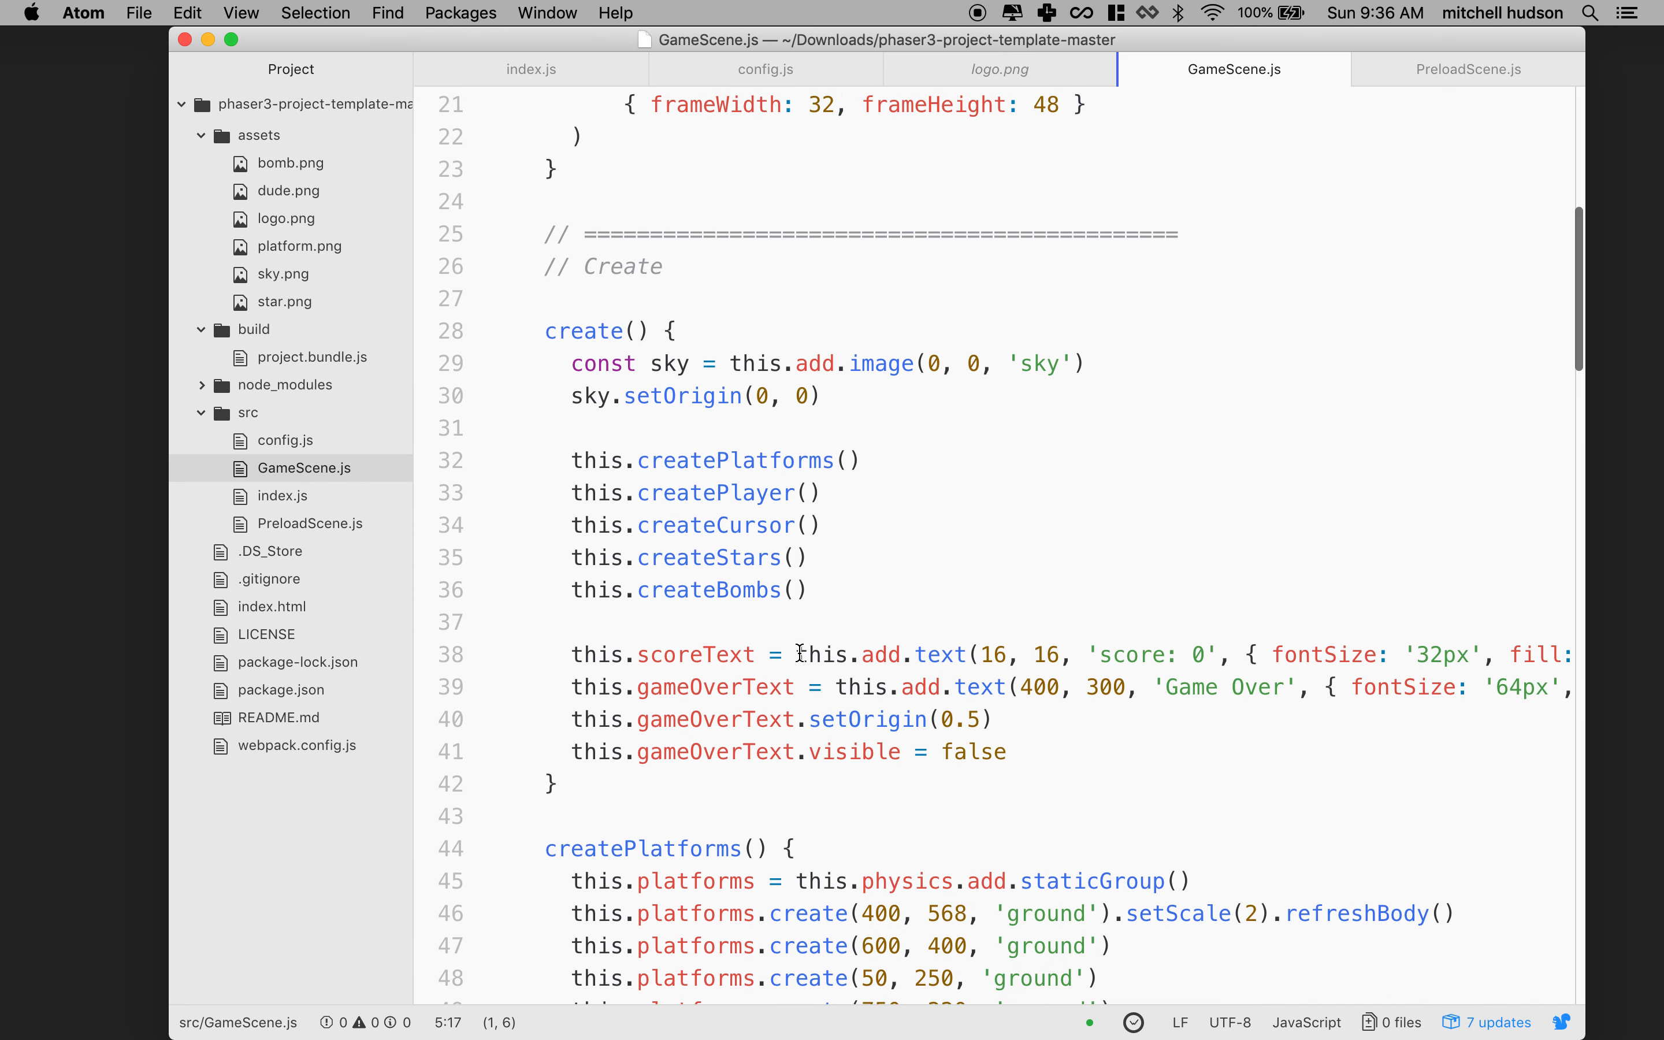
scroll(down, 3)
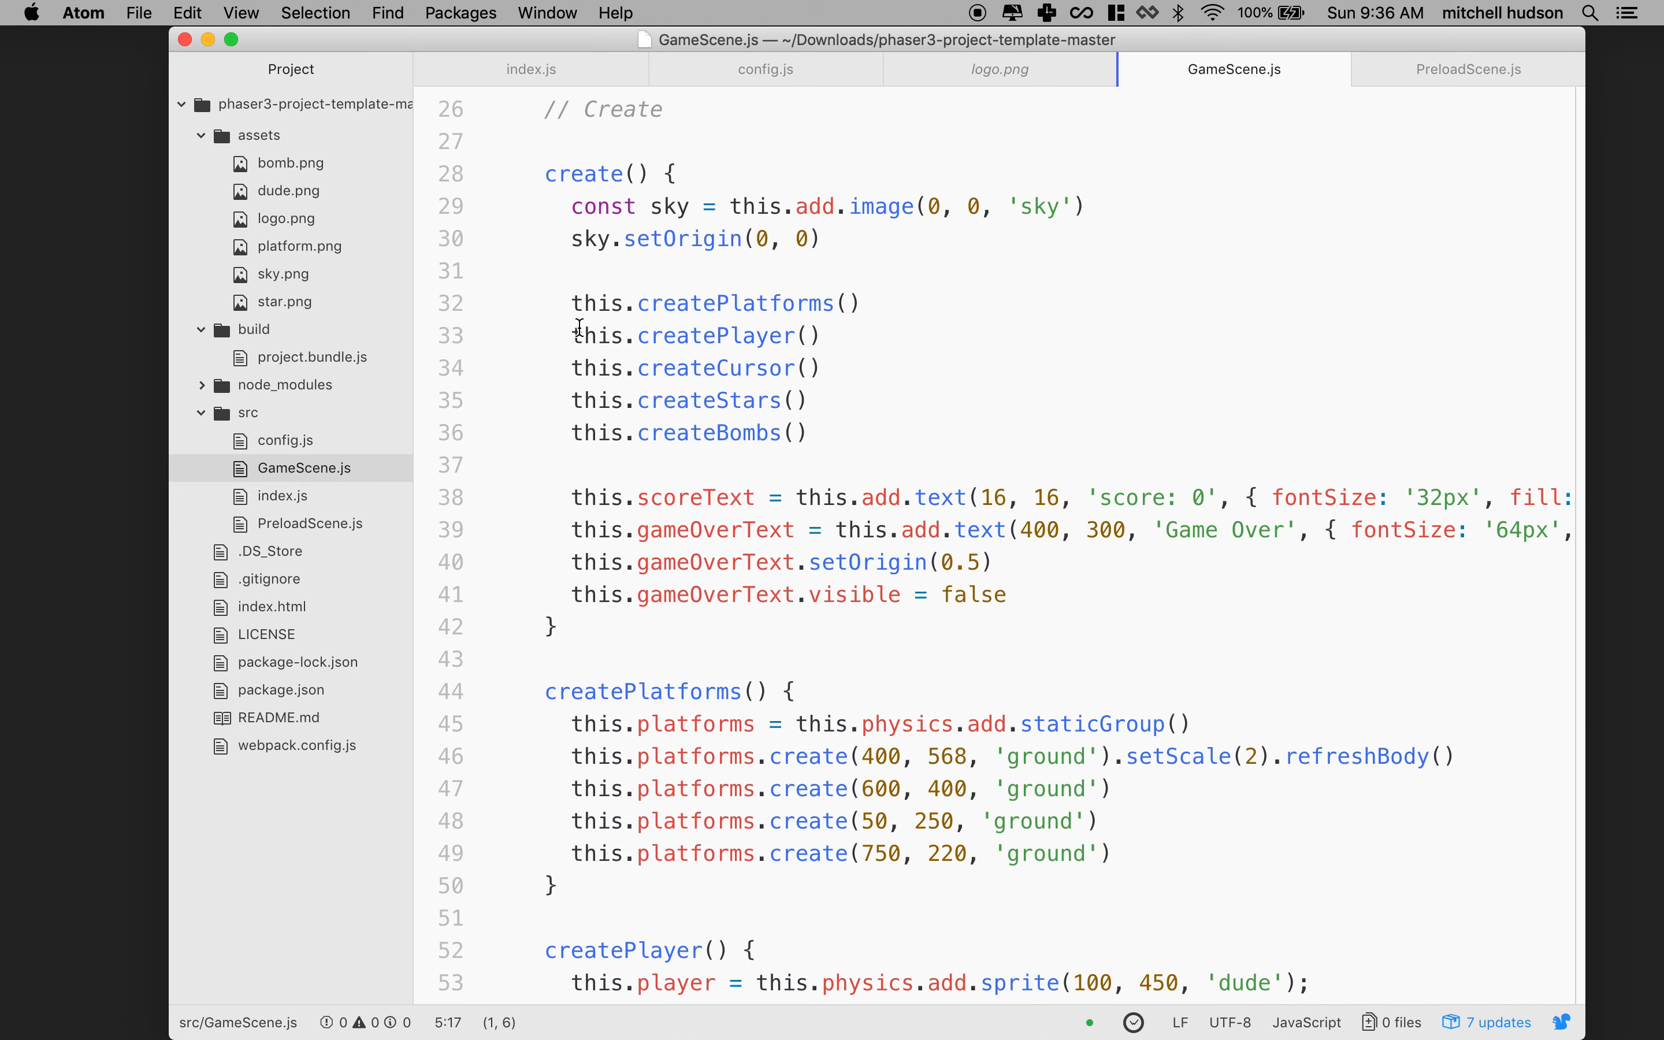
scroll(down, 3)
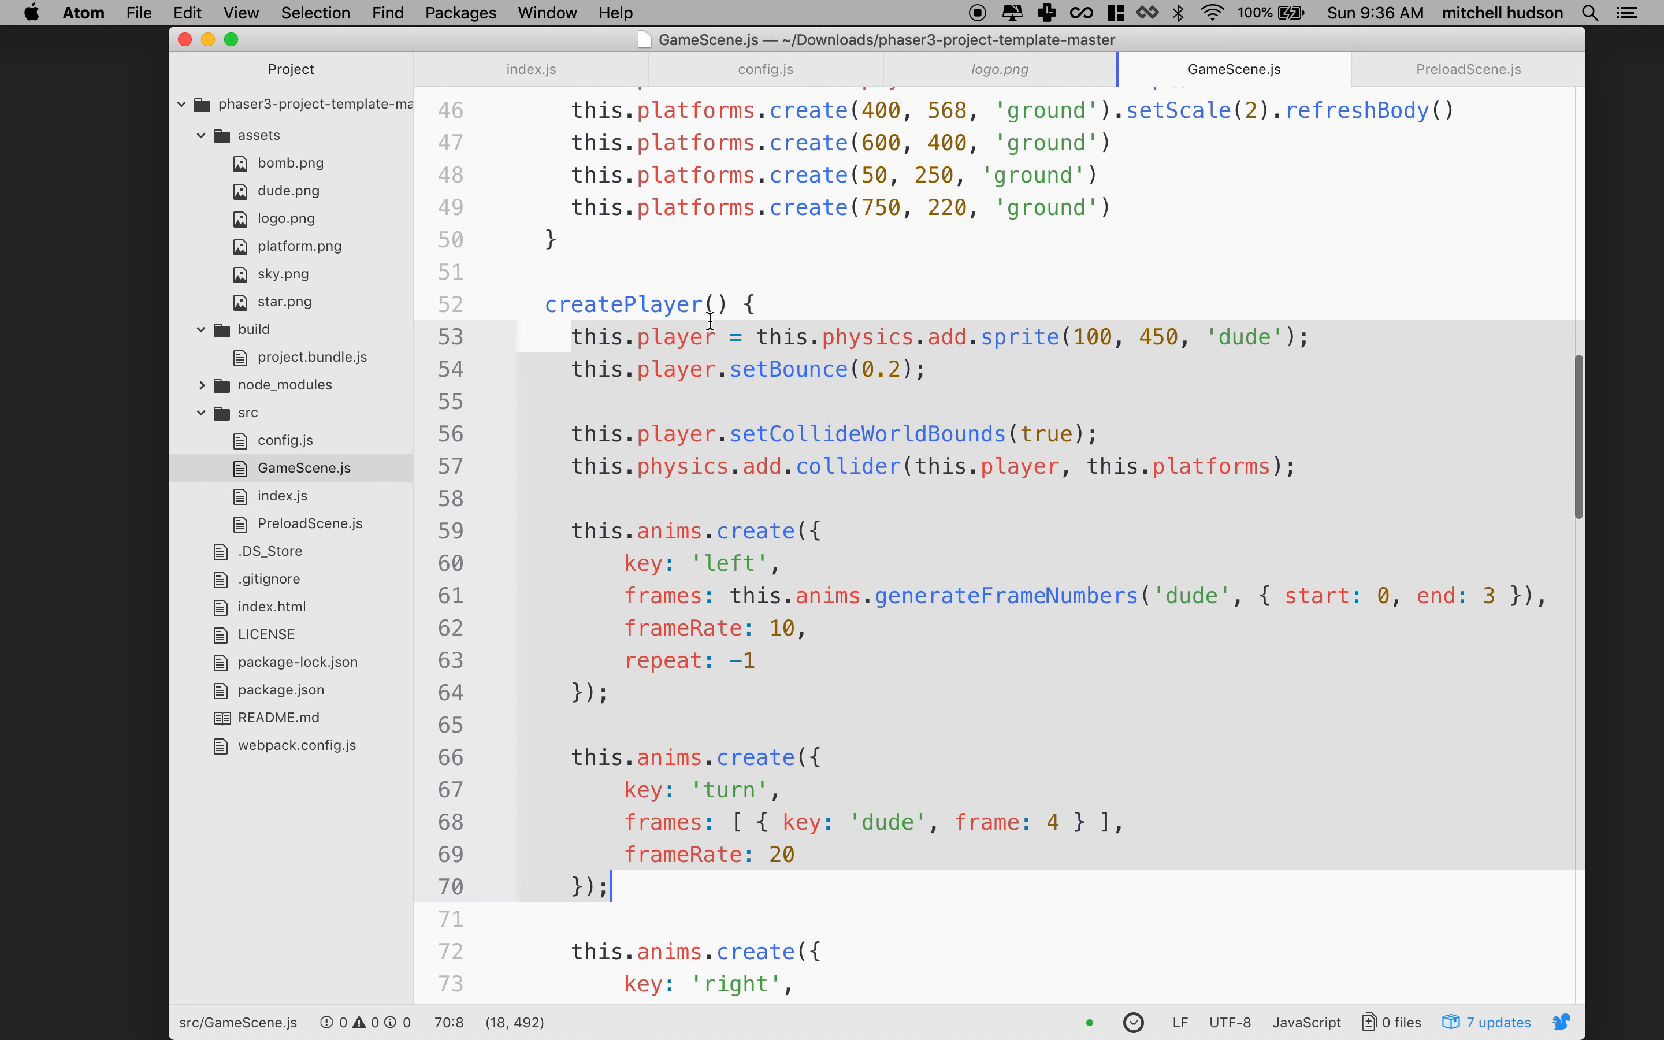
click(784, 336)
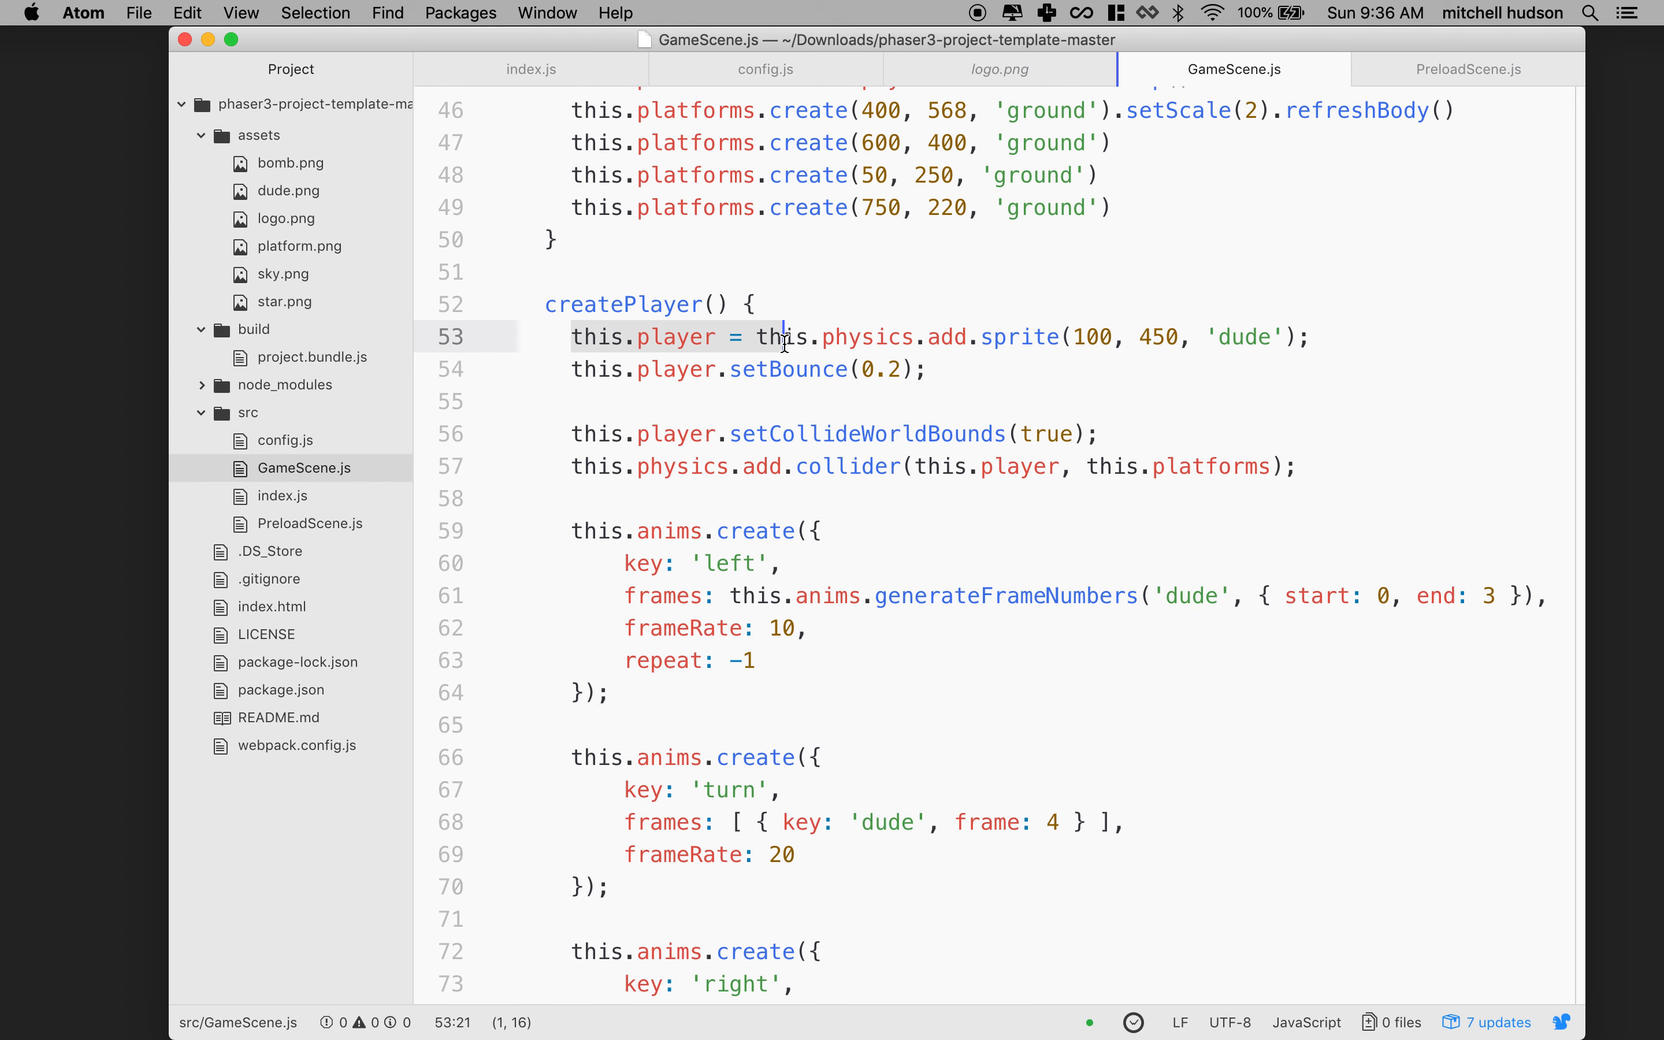
click(1335, 337)
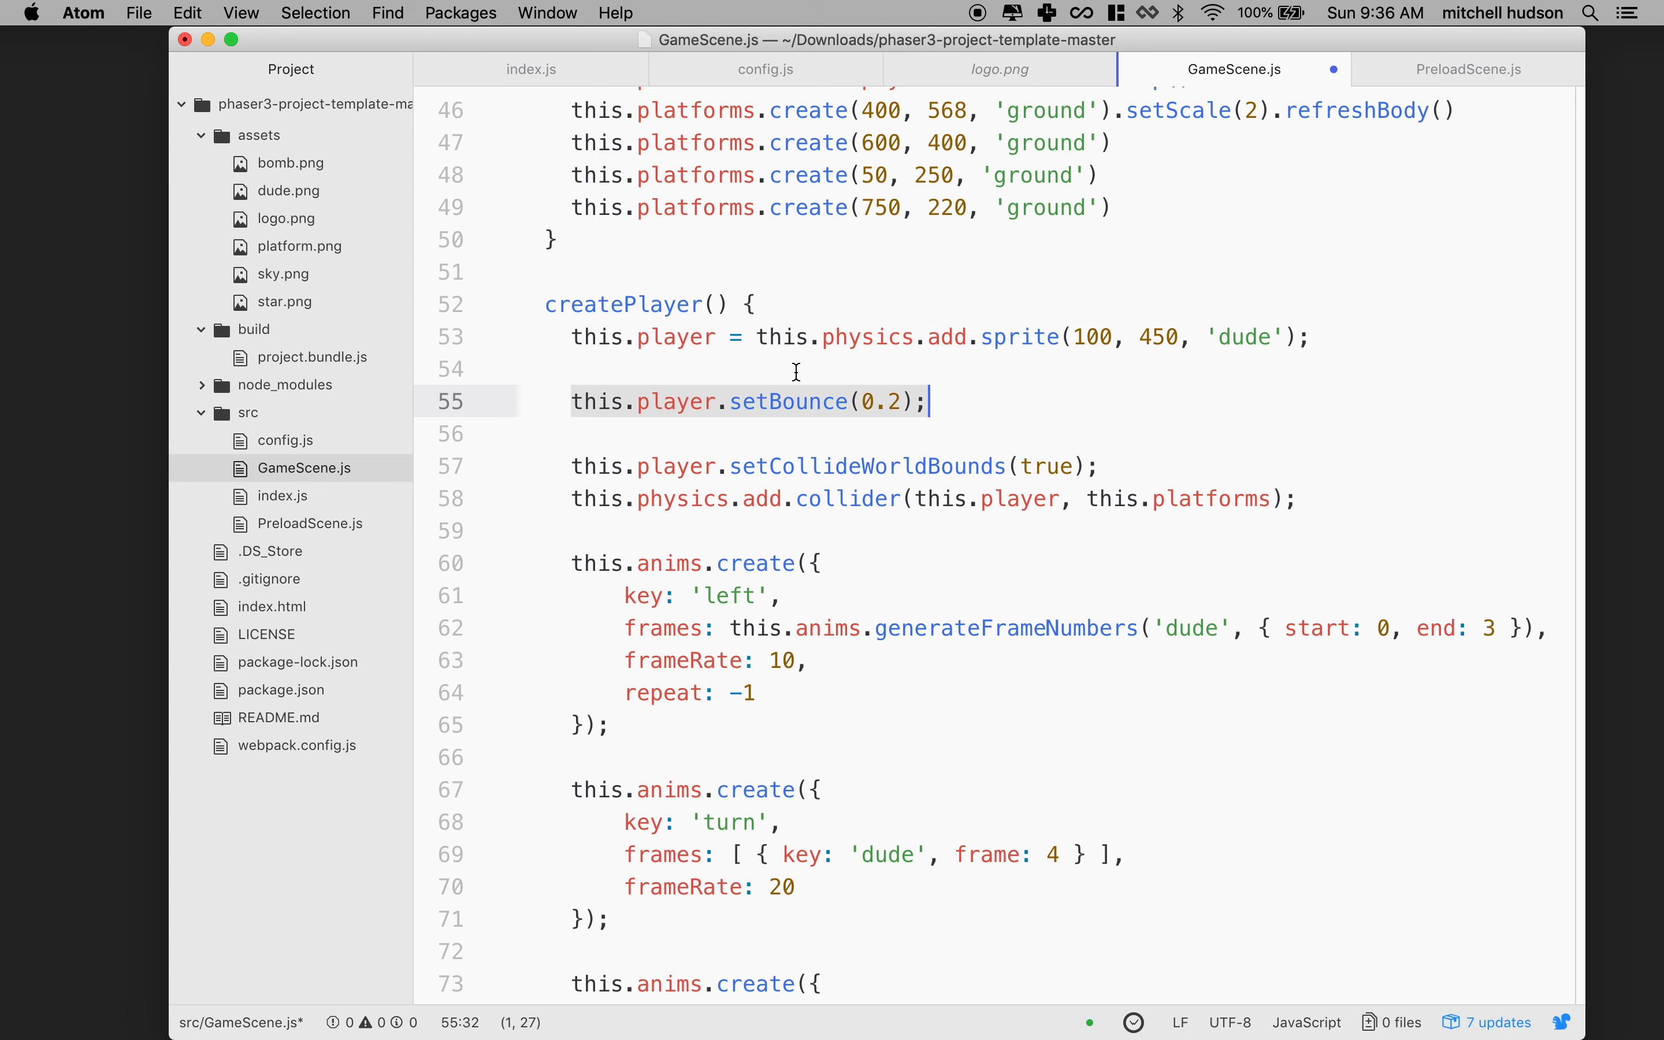
Type this.player.se and accept the setCircle autocompletion.
text(this.)
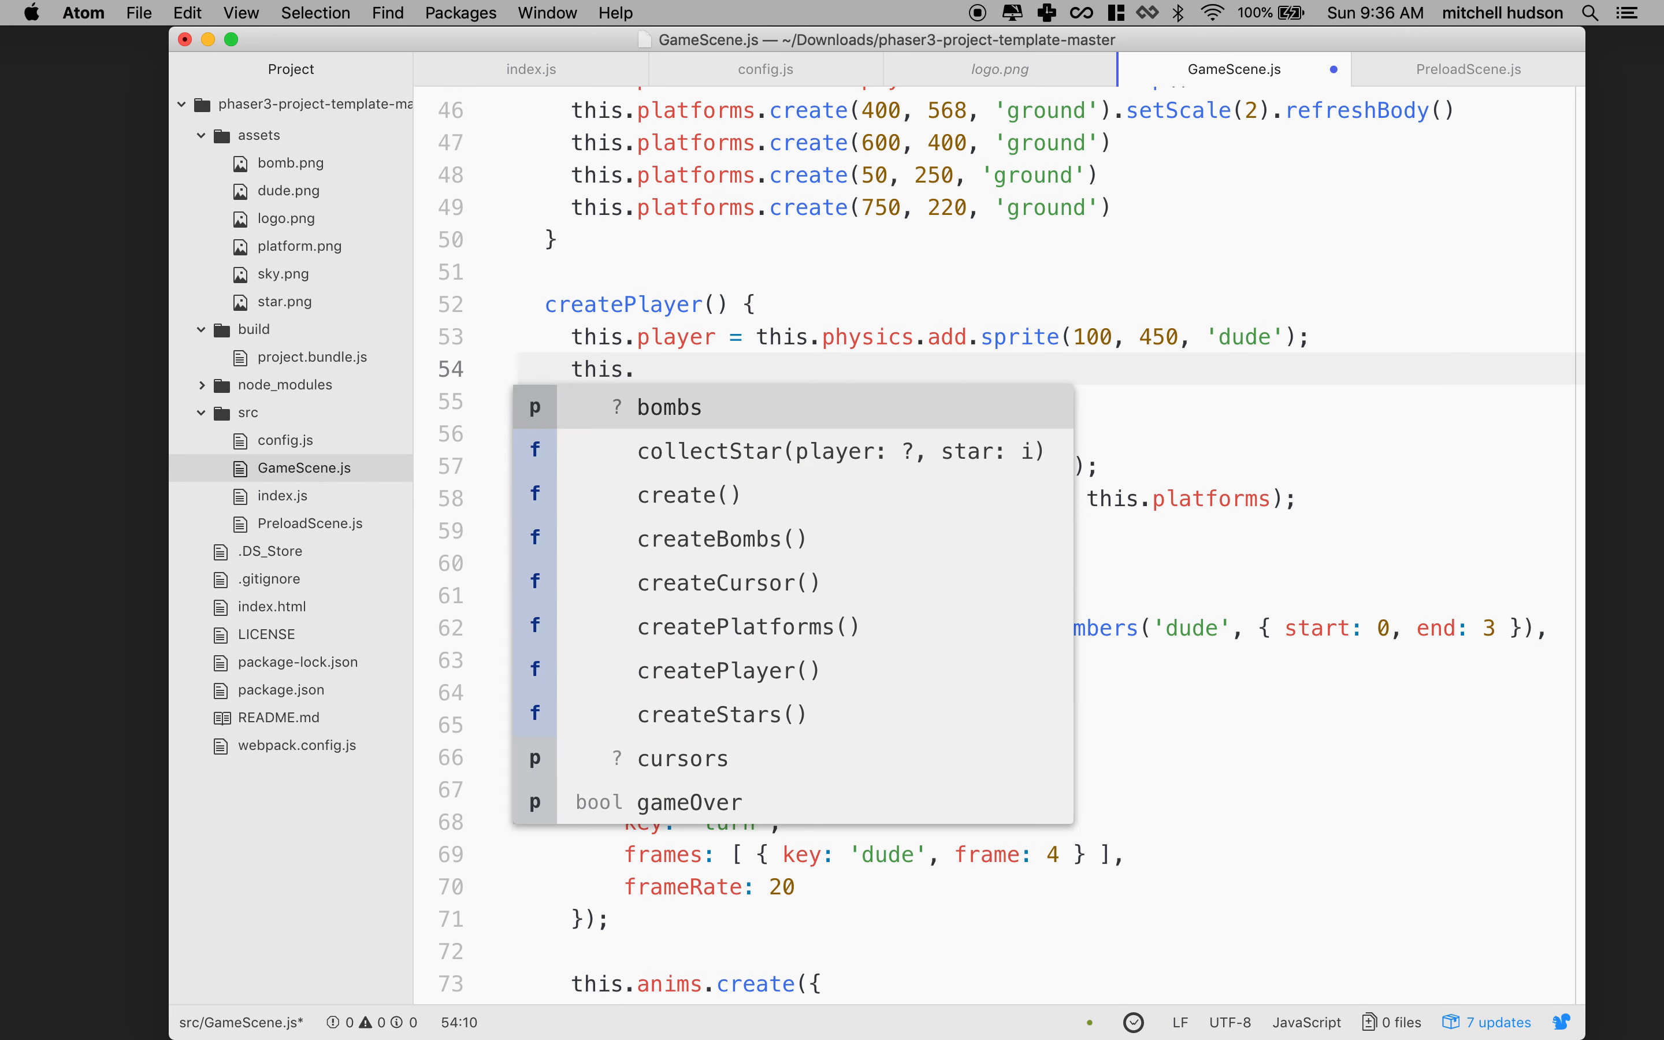
text(playe)
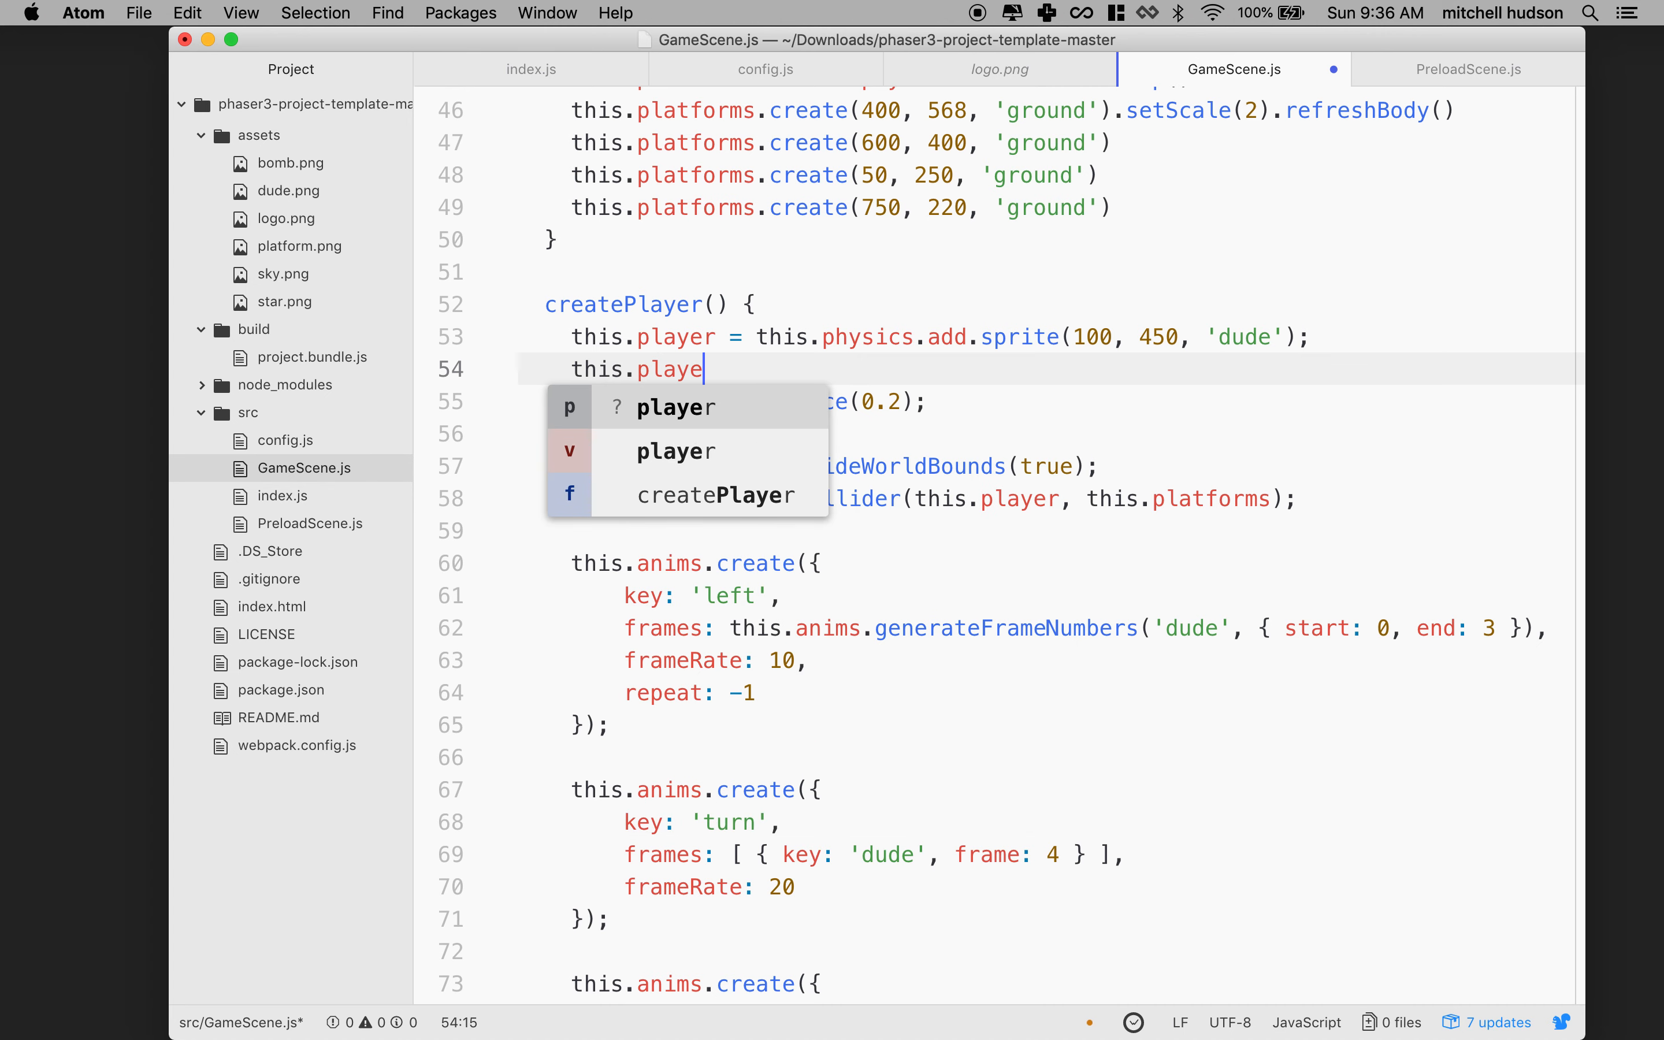
text(r.setCi)
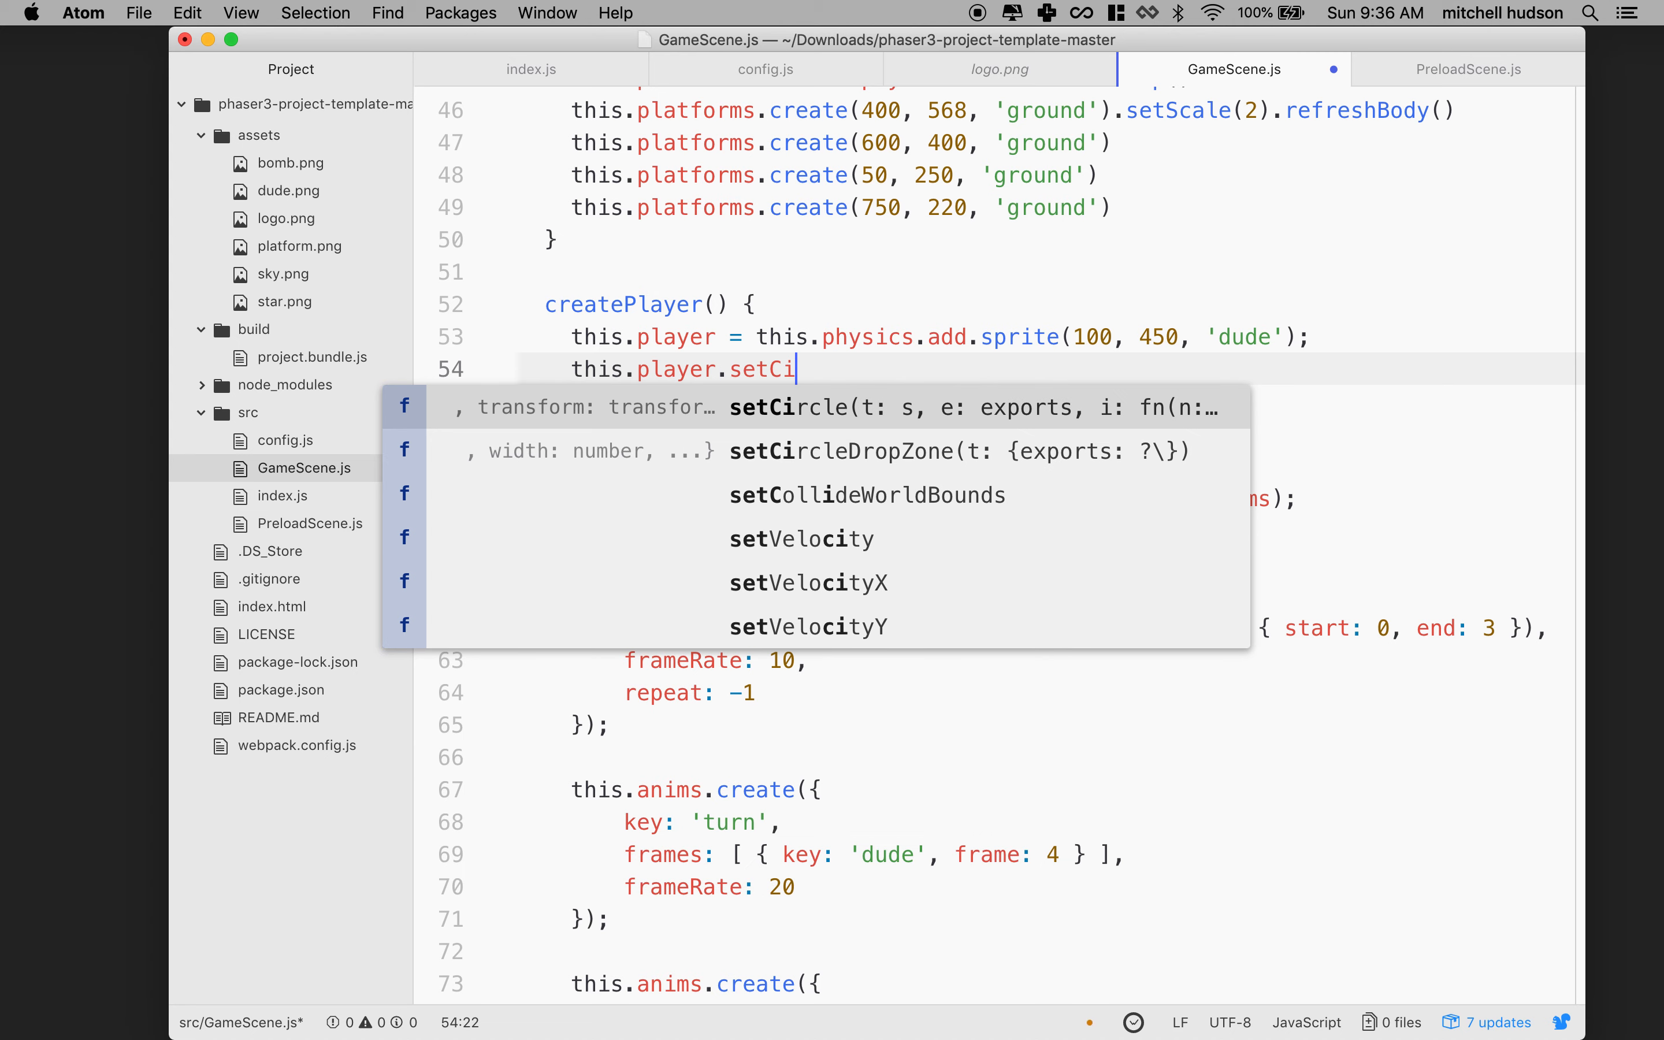
mouse_move(857, 418)
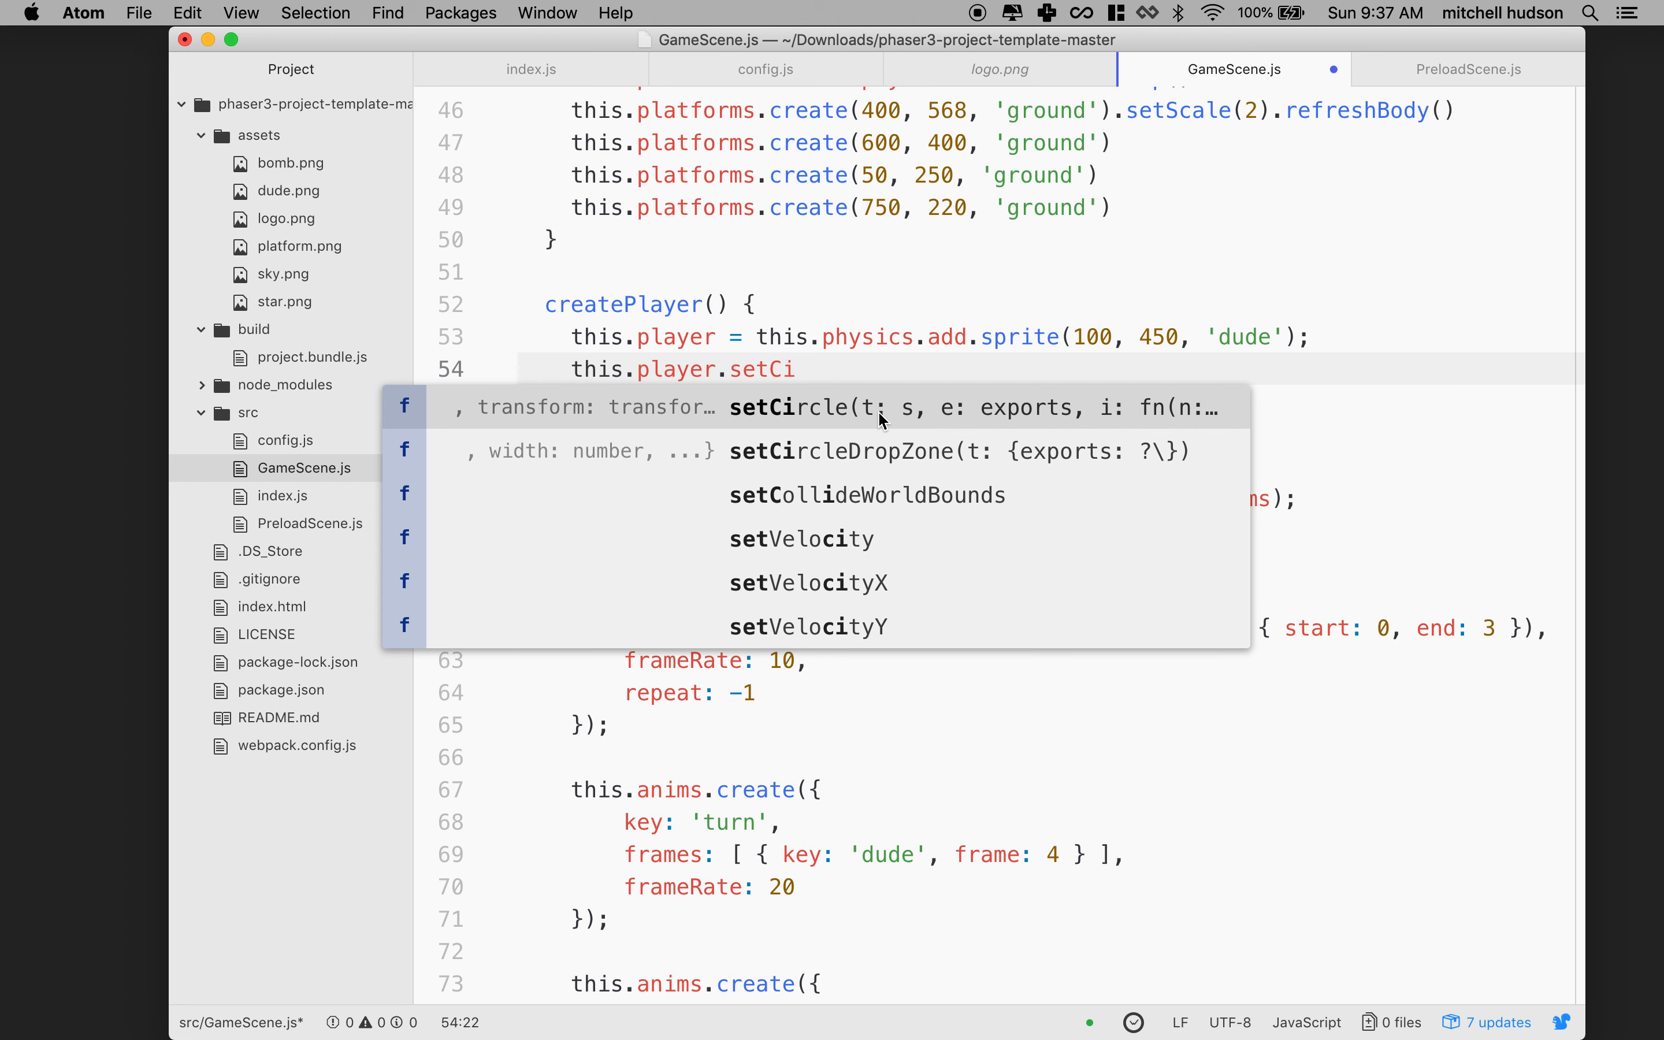
mouse_move(1025, 419)
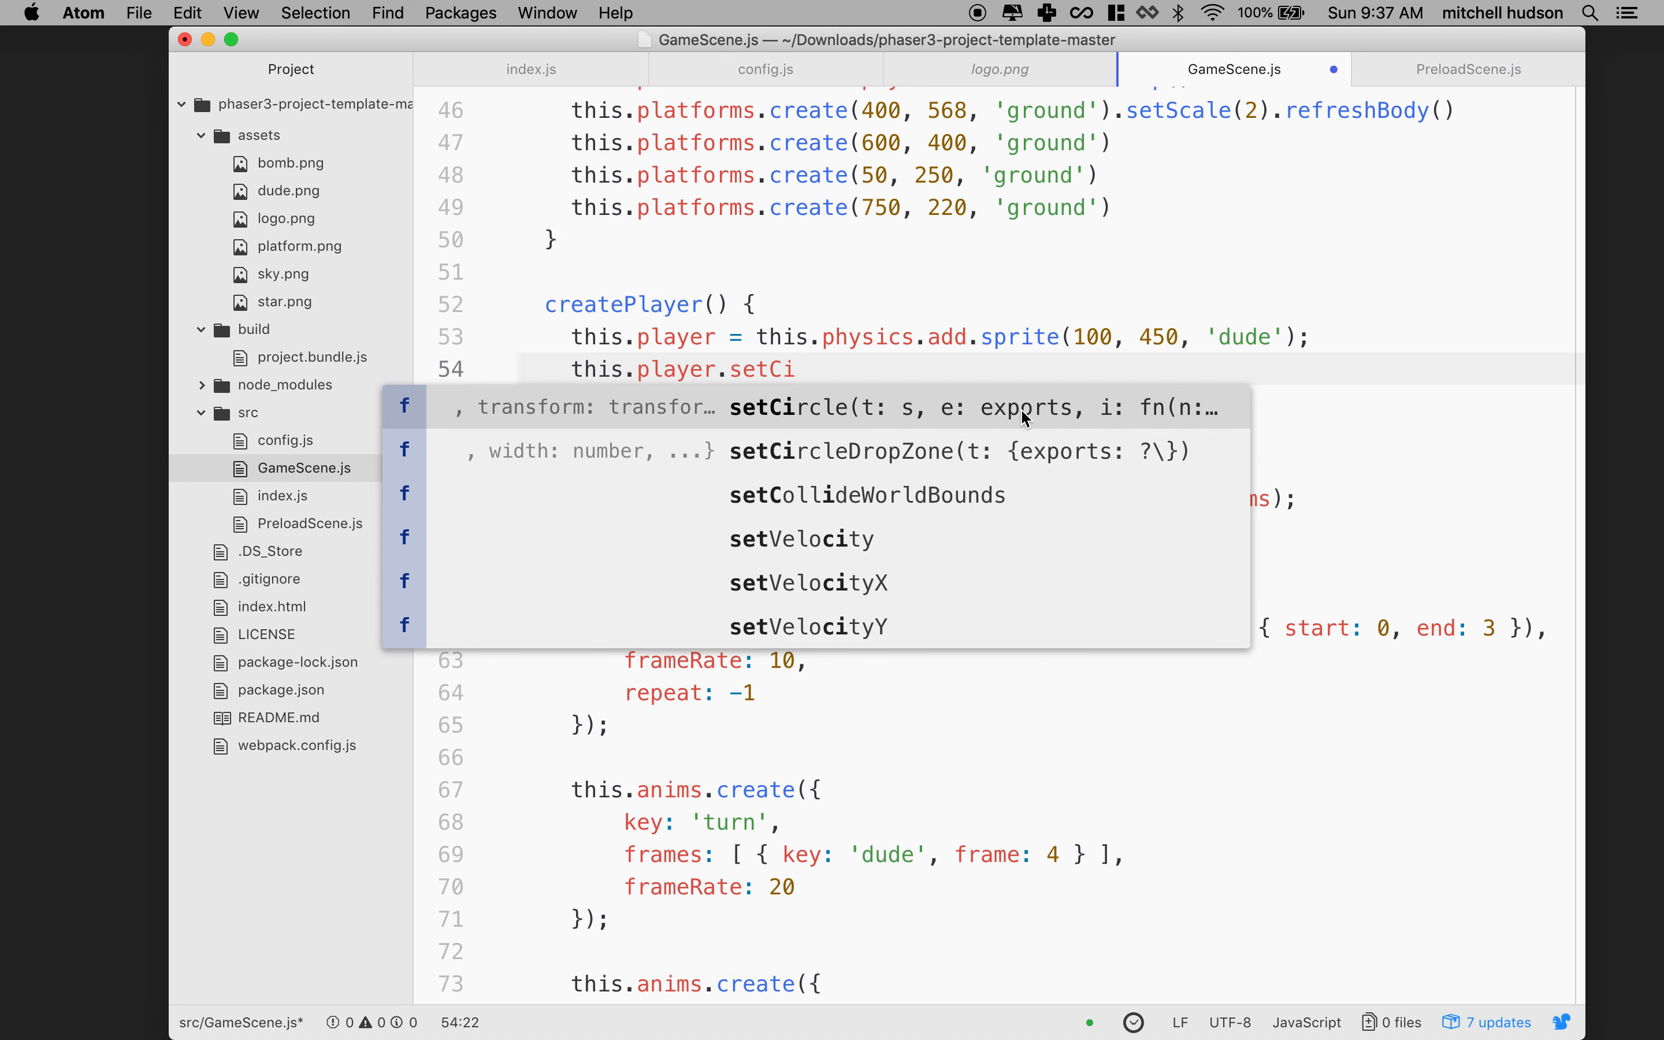
key(Enter)
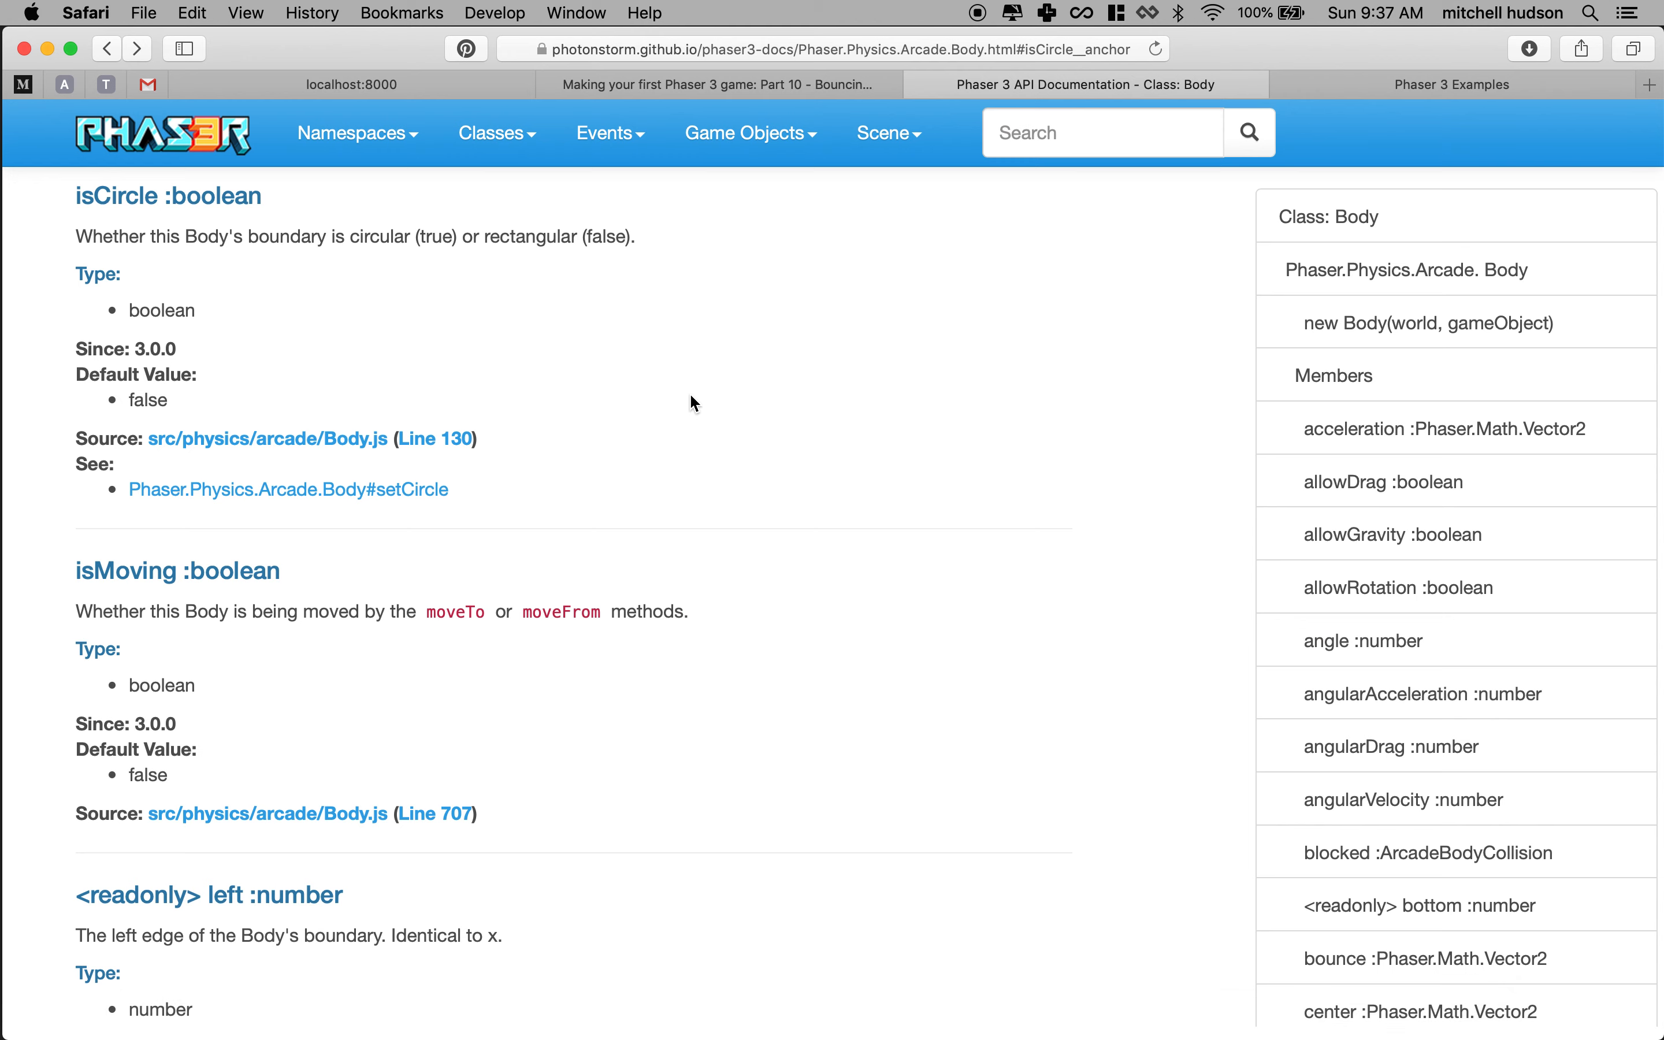
mouse_move(196, 352)
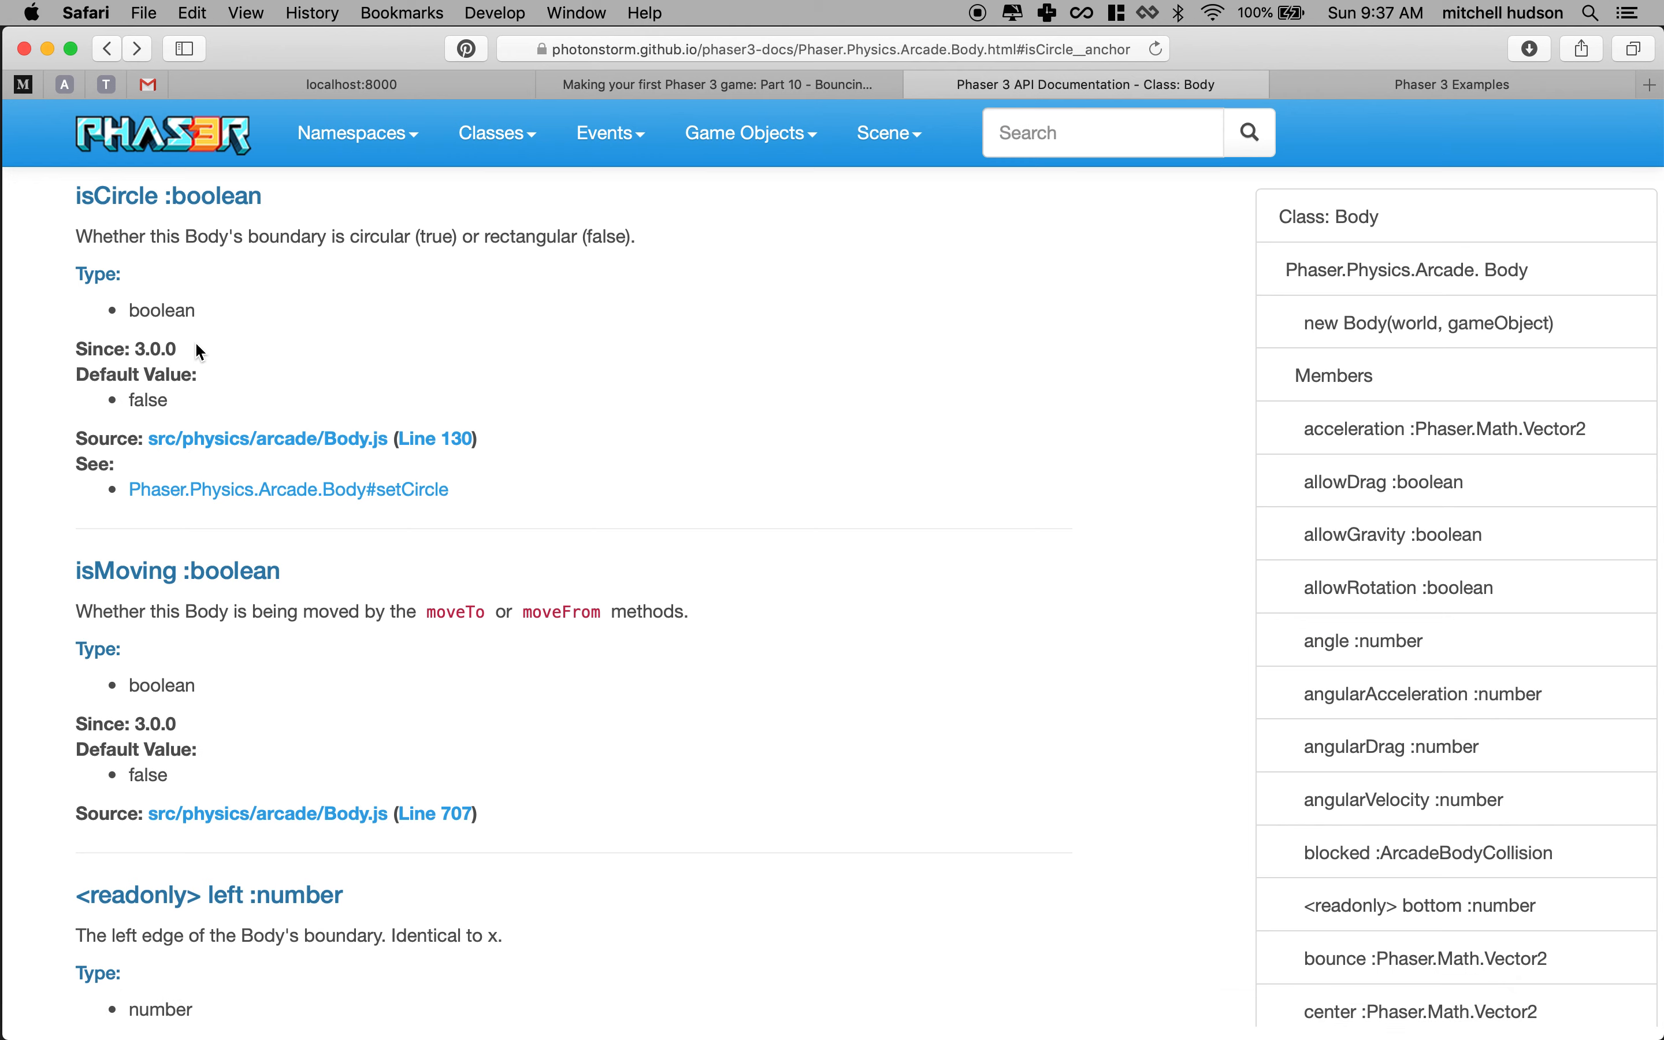
Jump from isCircle to the setCircle entry listing radius, offsetX and offsetY.
click(290, 490)
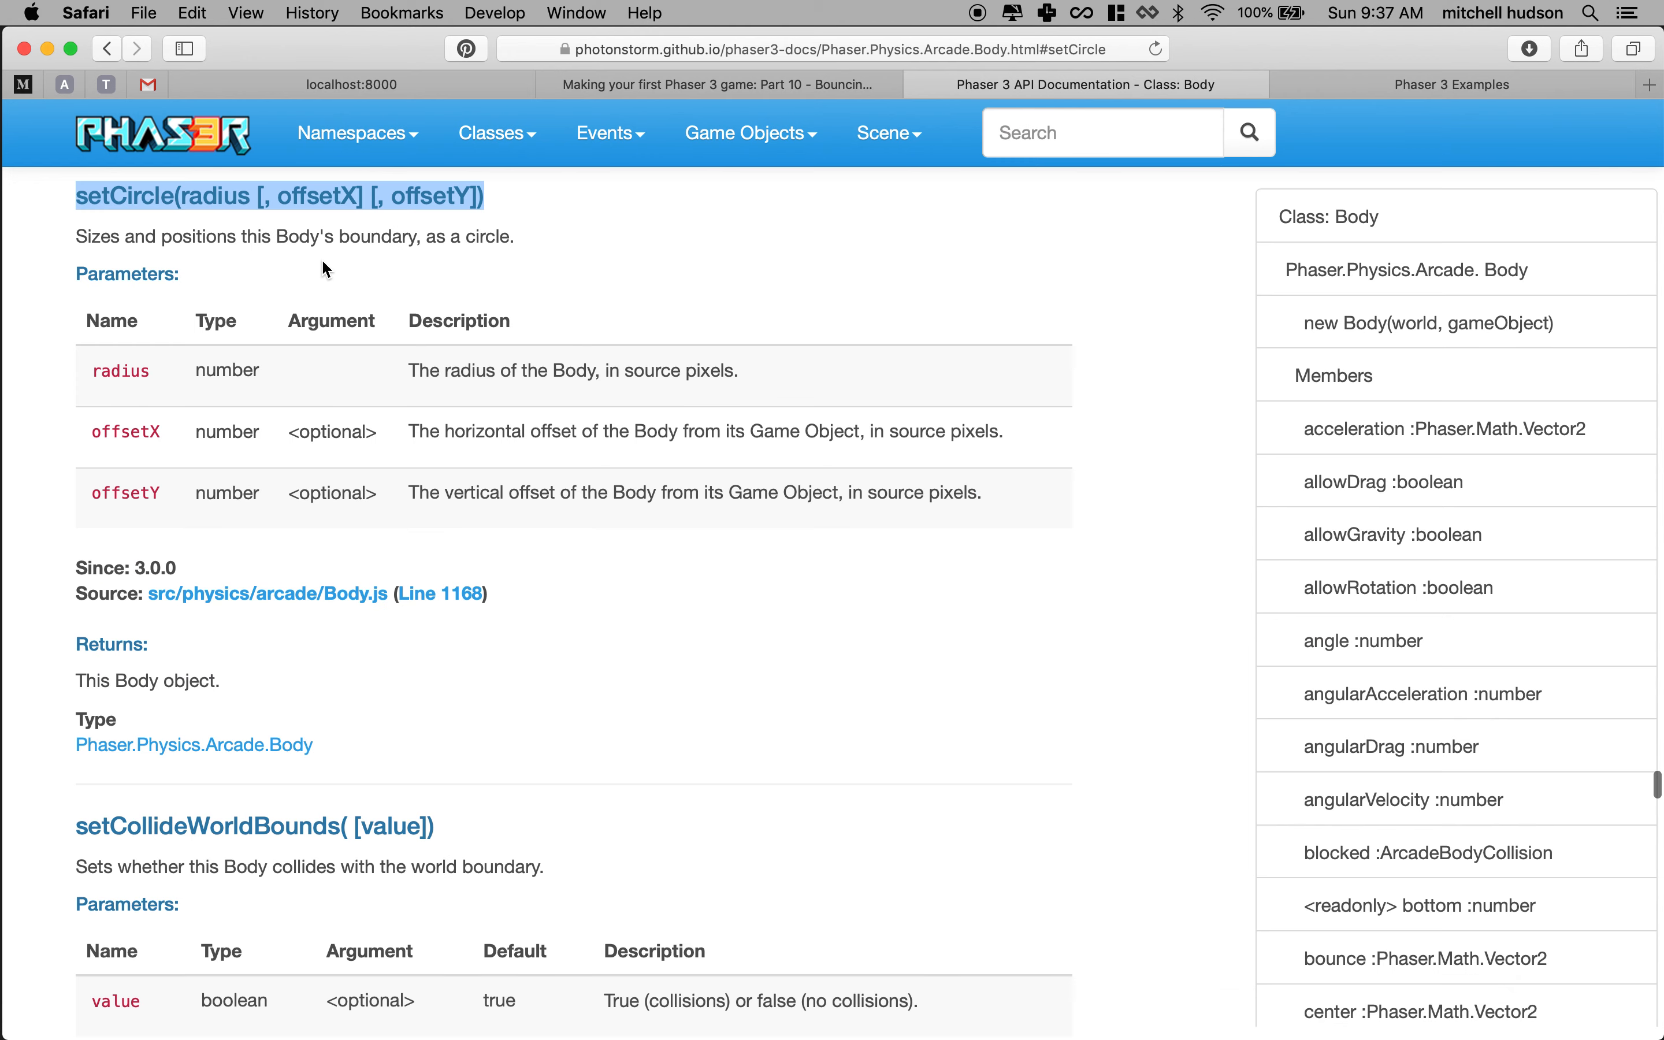
mouse_move(340, 220)
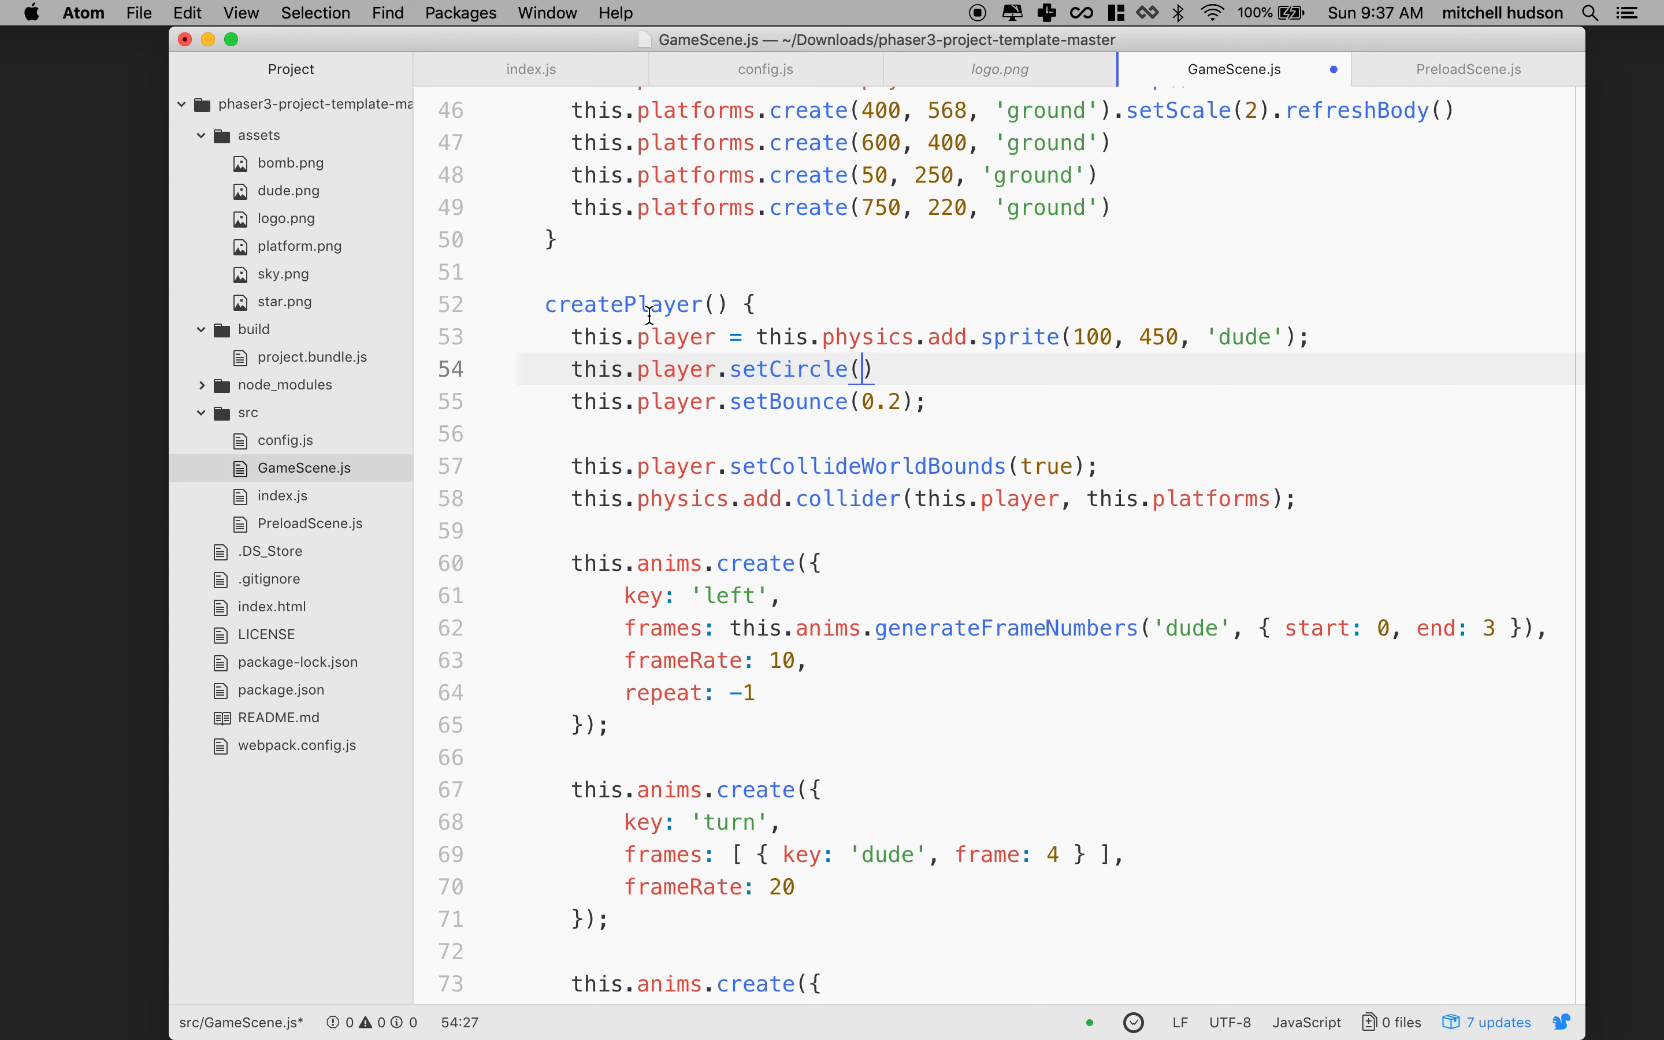
Give setCircle a radius of 10 and switch to the localhost game to test it.
text(10)
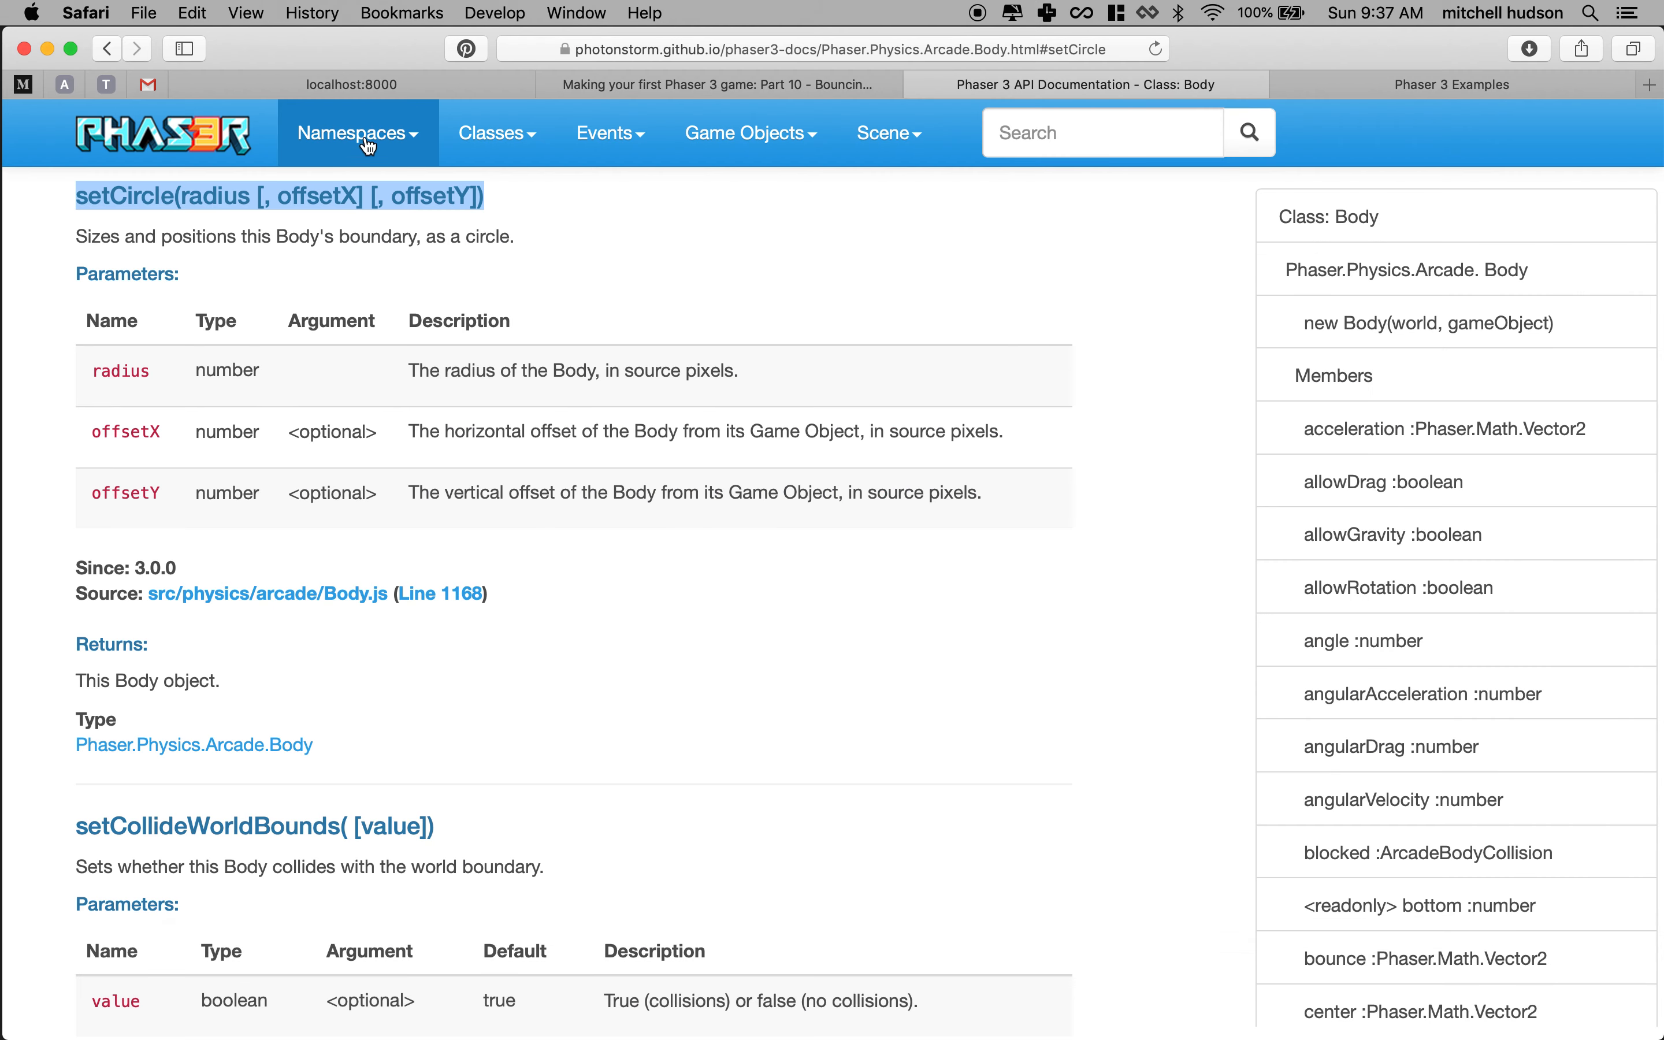
click(351, 85)
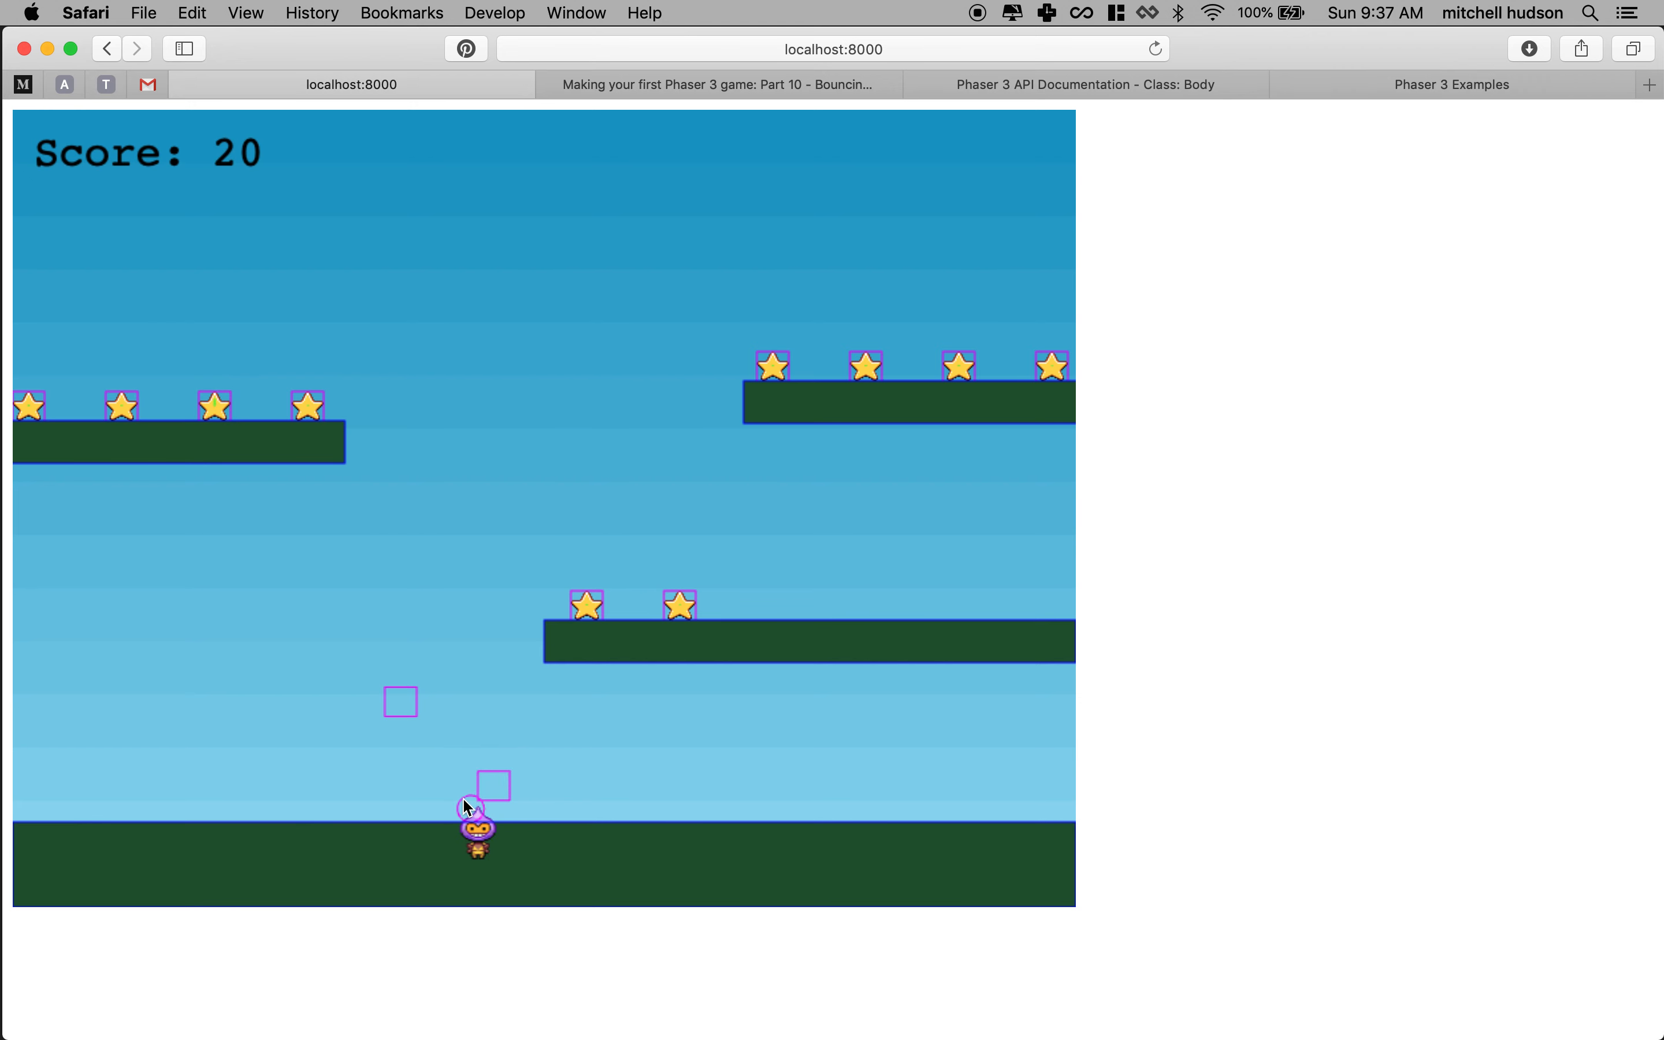
mouse_move(476, 803)
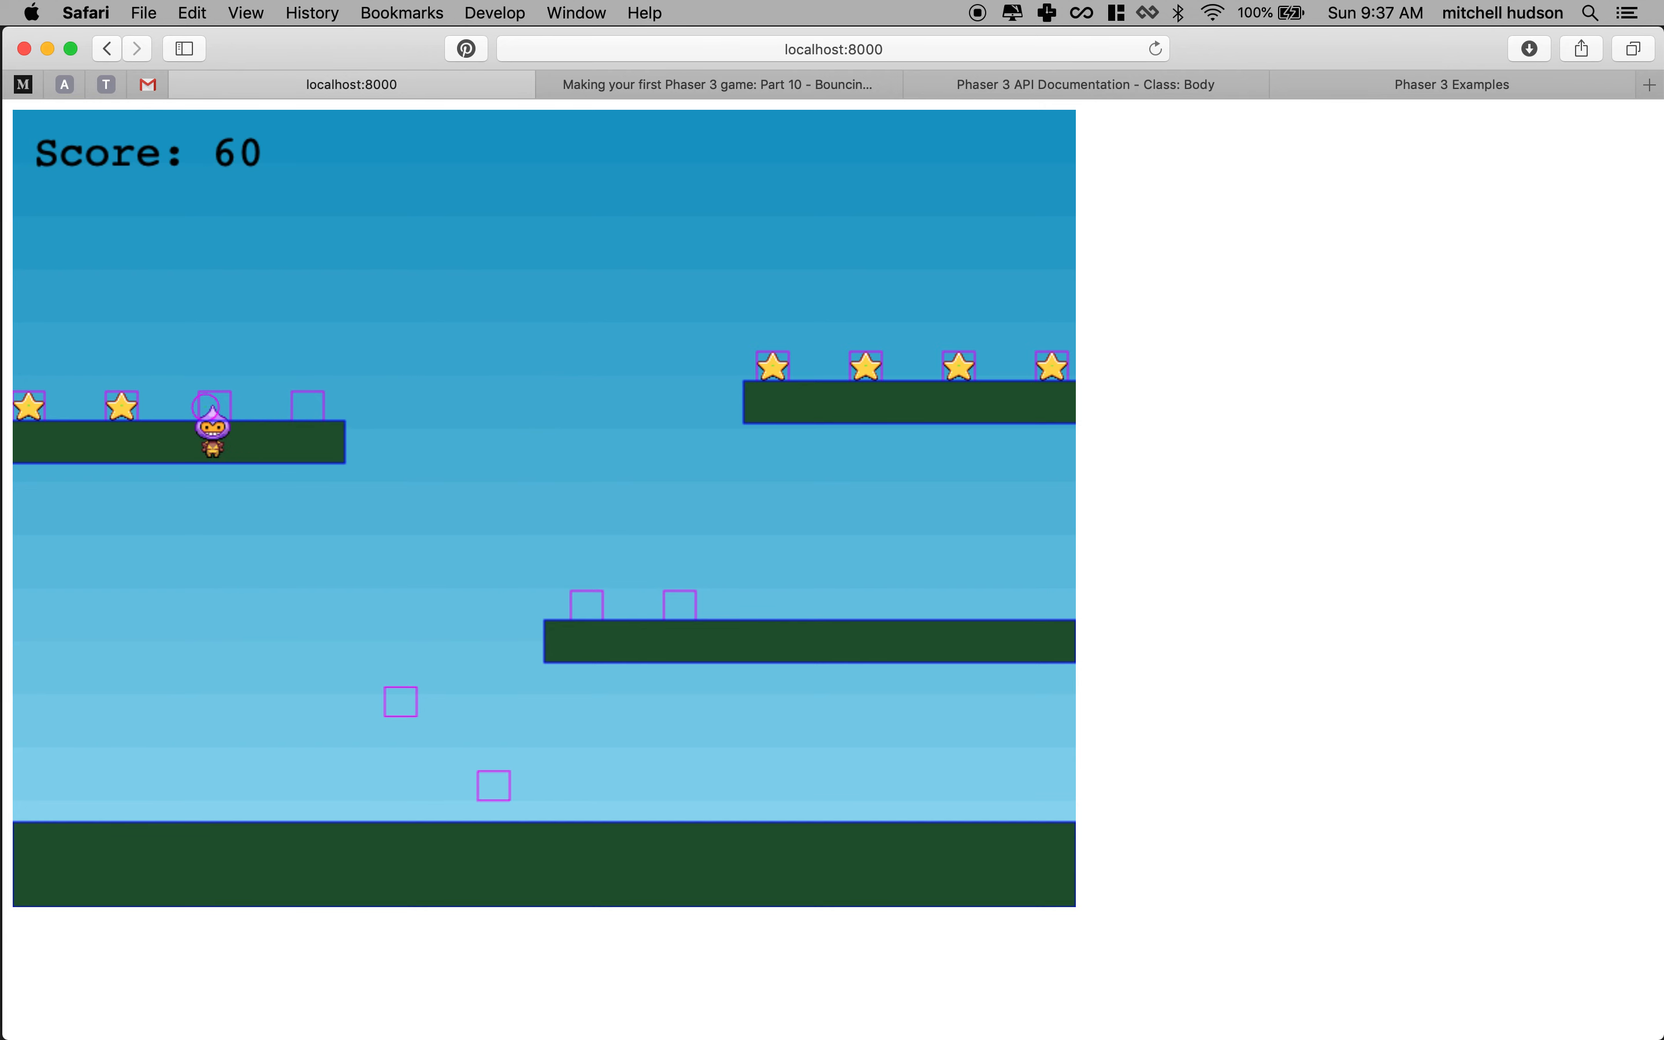
Move the player right with the arrow keys to collect stars and watch the circular outline.
key(ArrowRight)
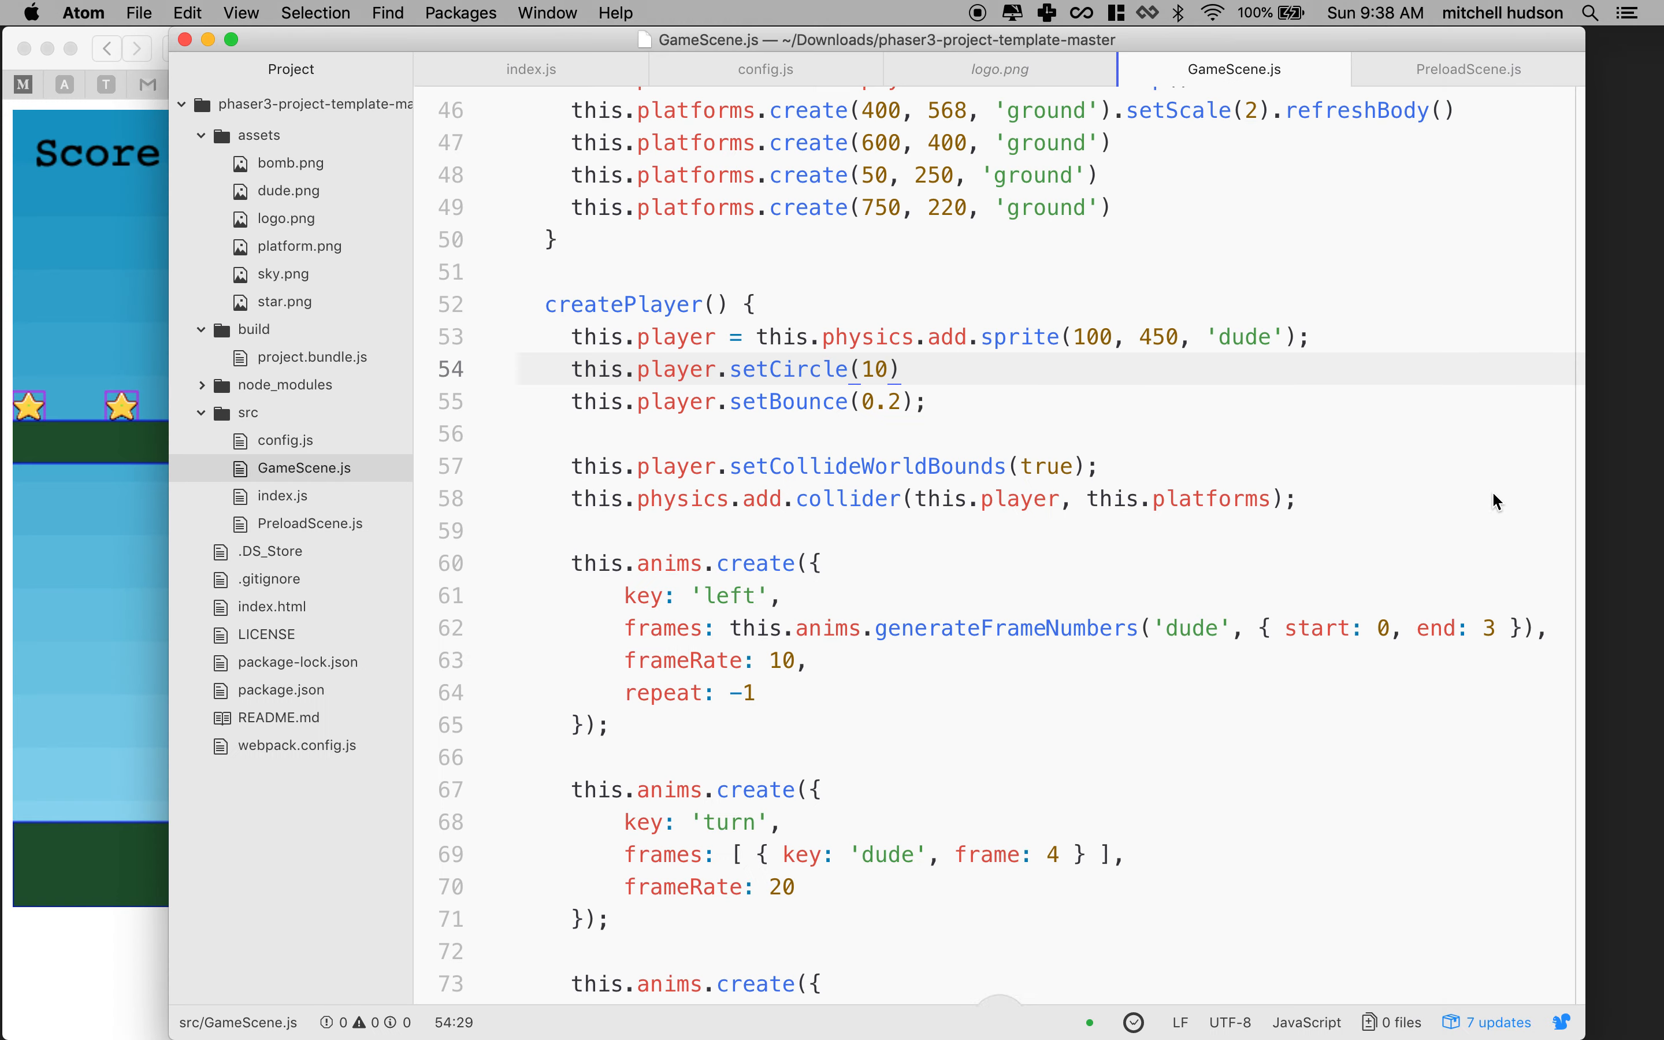
mouse_move(878, 370)
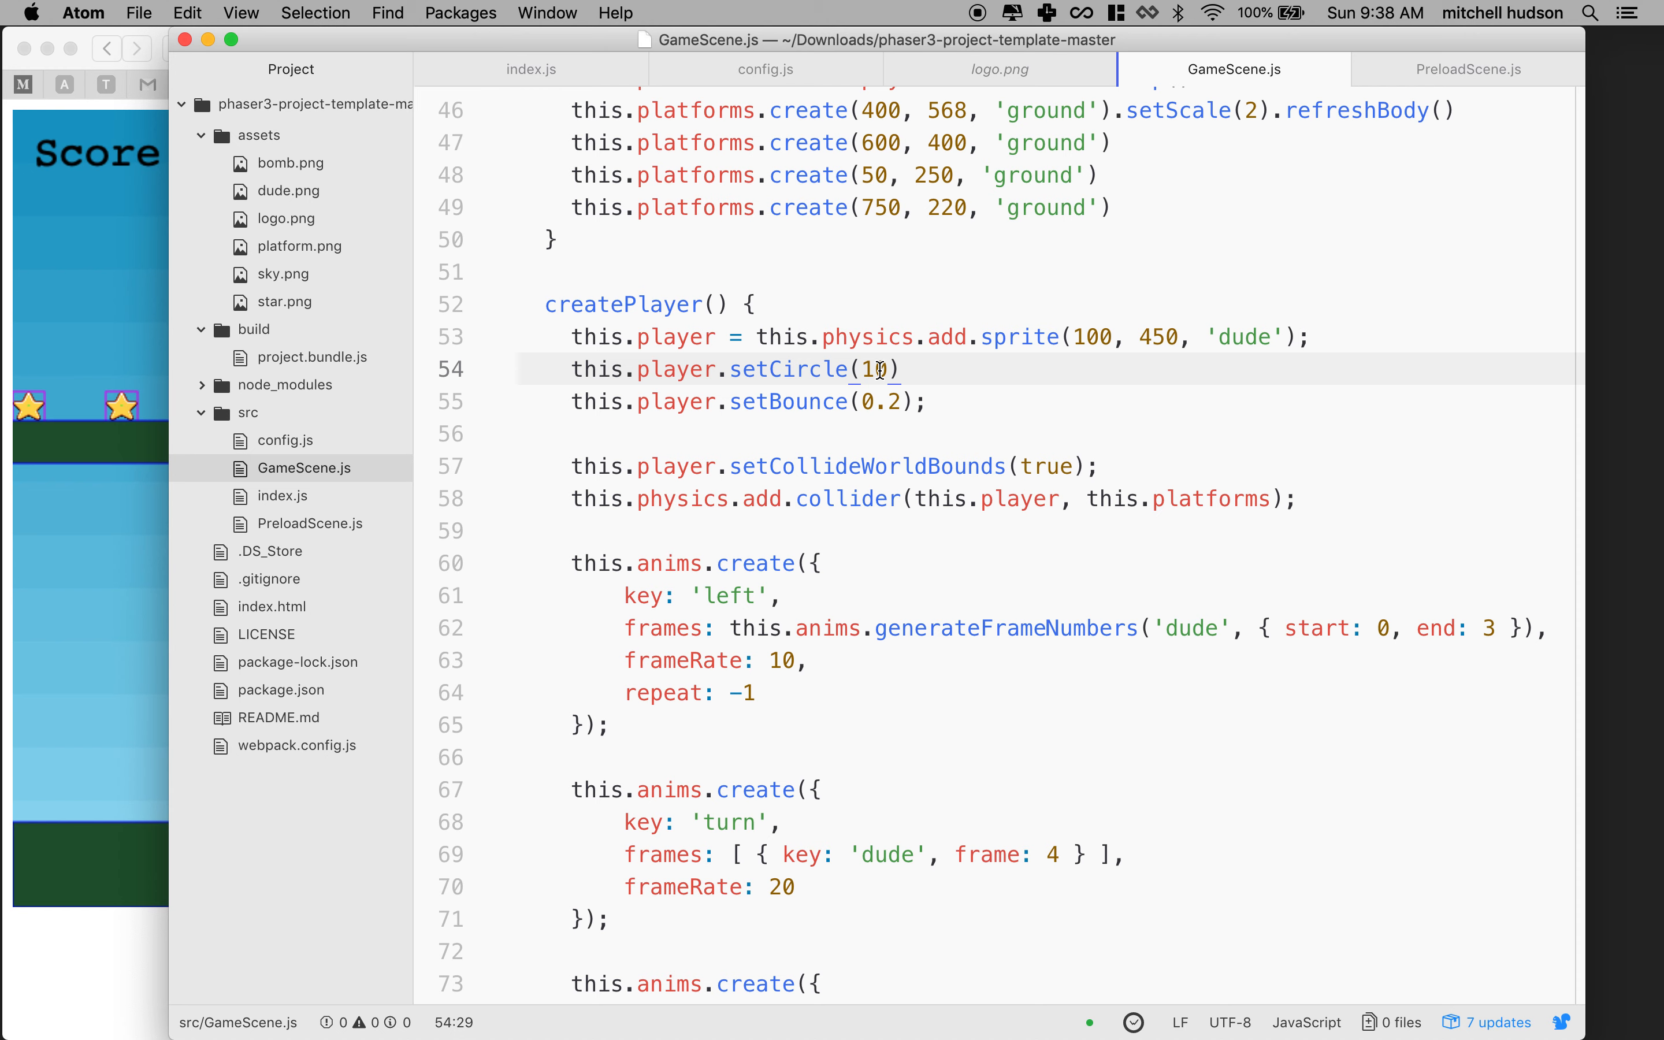
Try radius 12 in setCircle, then enlarge the player's circle radius to 13.
key(backspace)
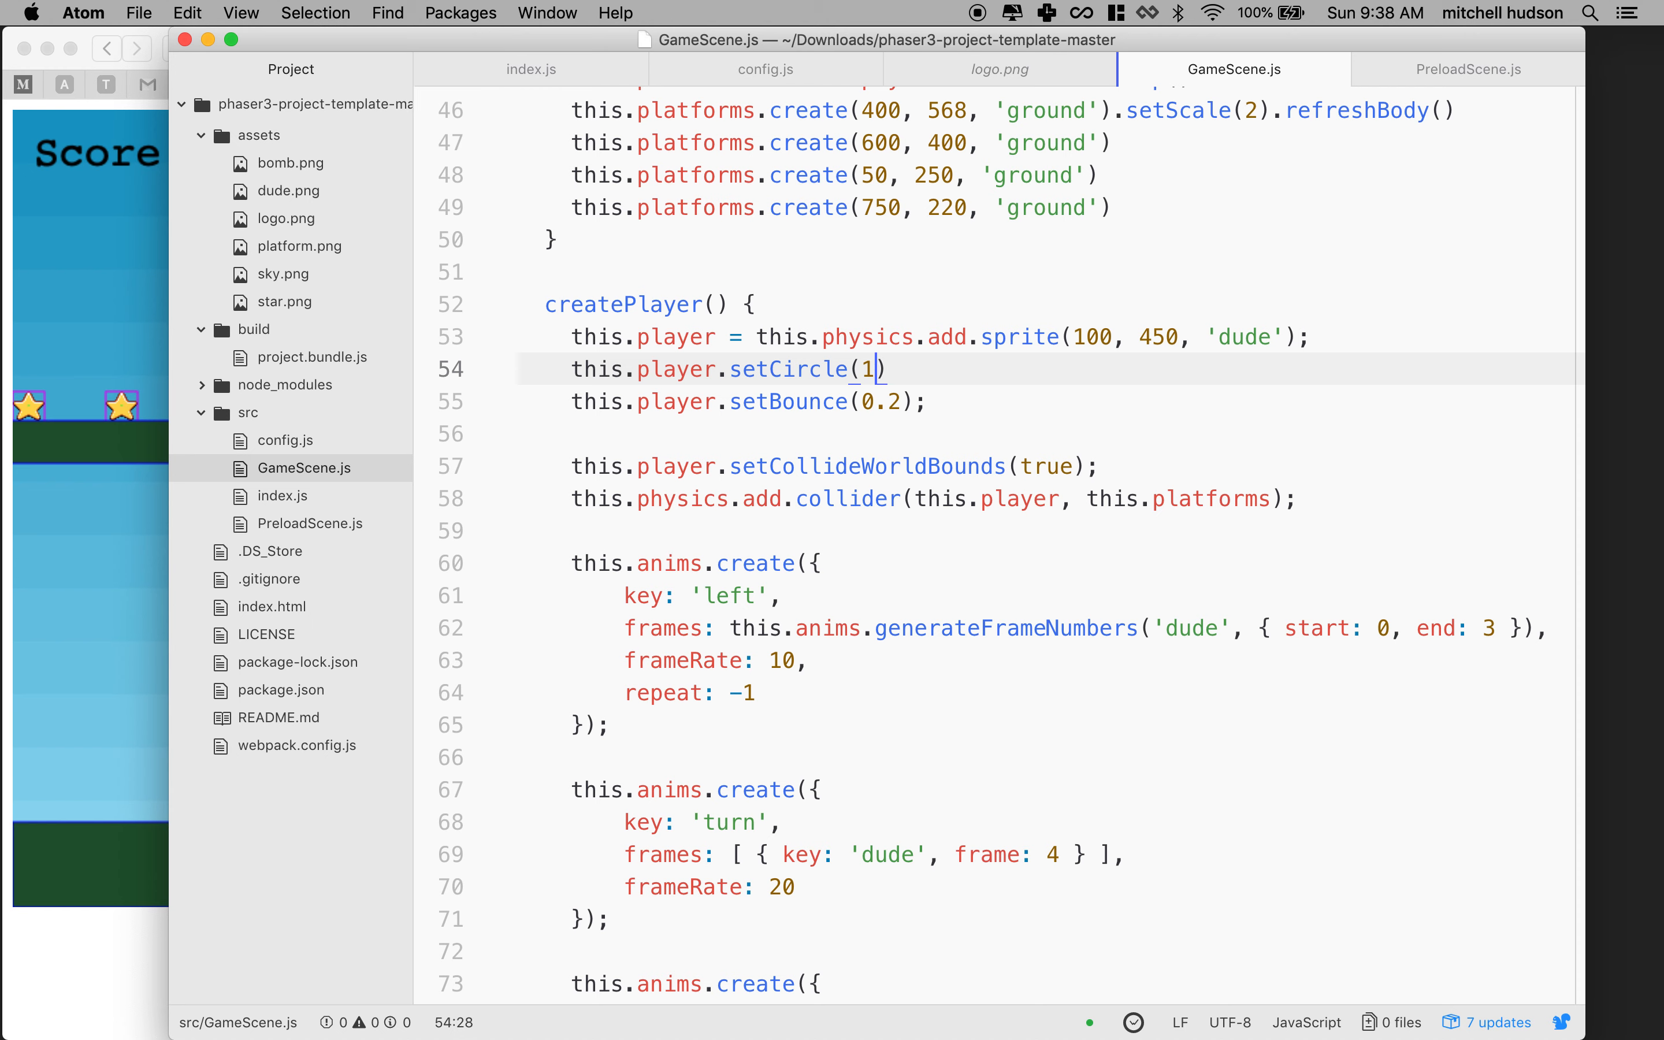
text(2)
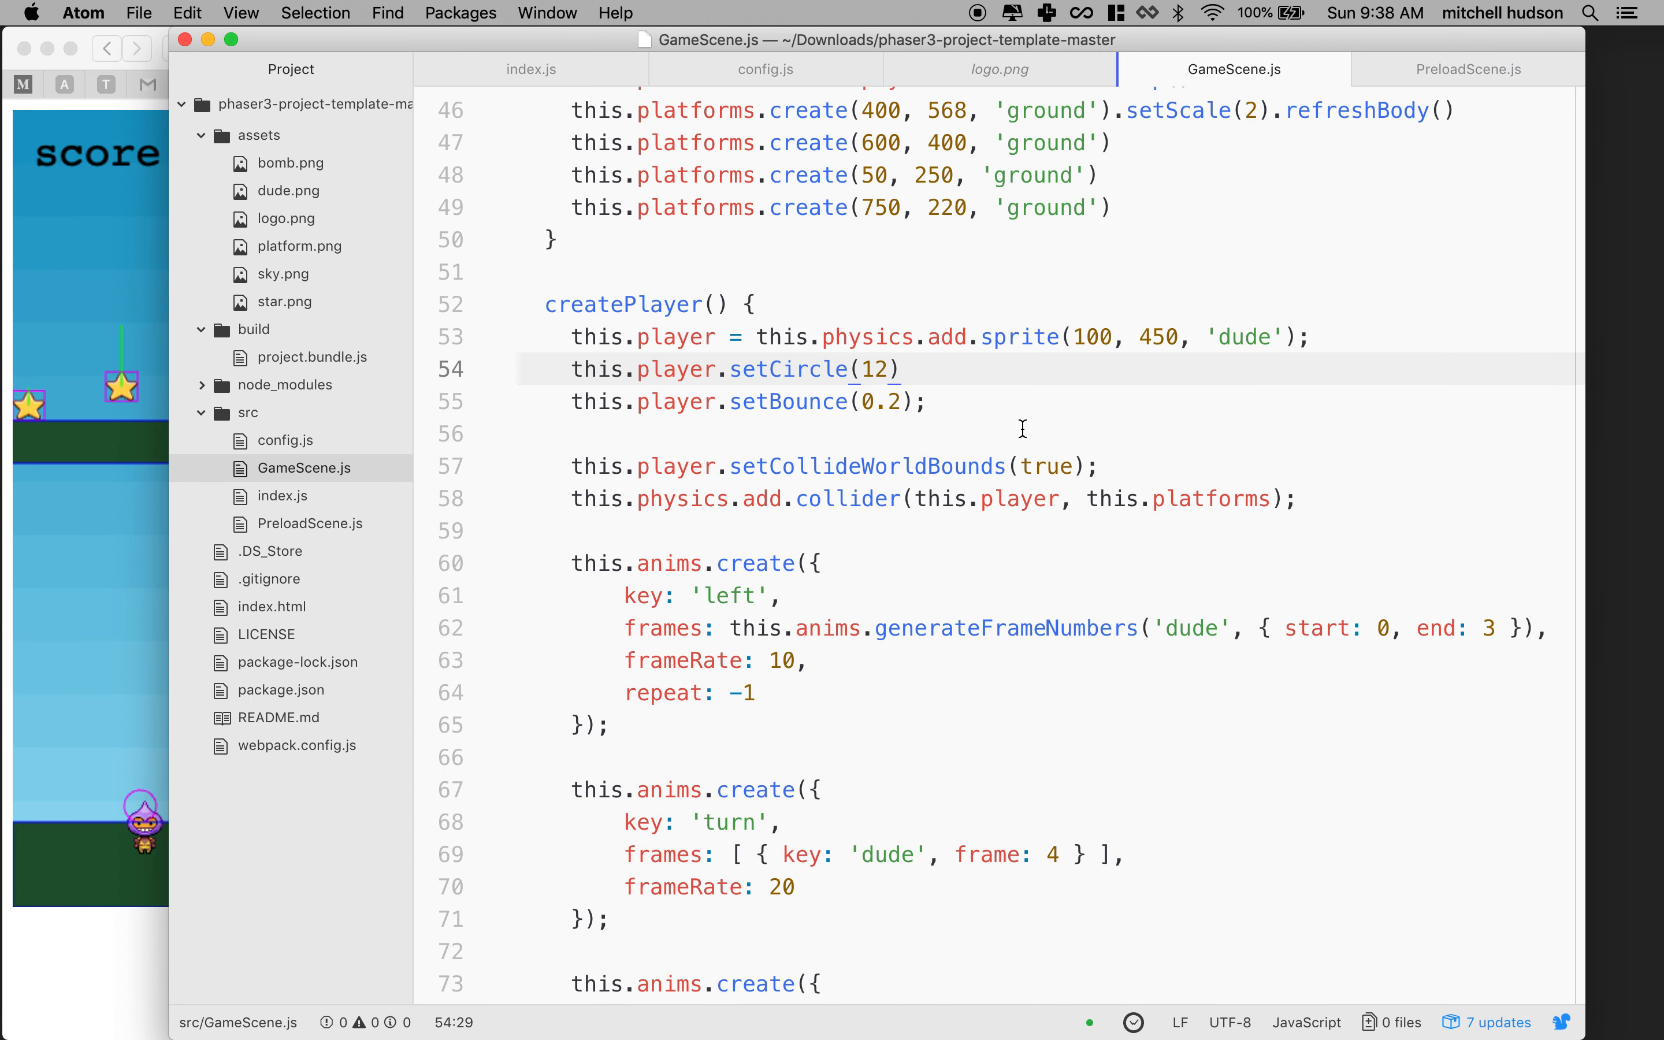
text(13,)
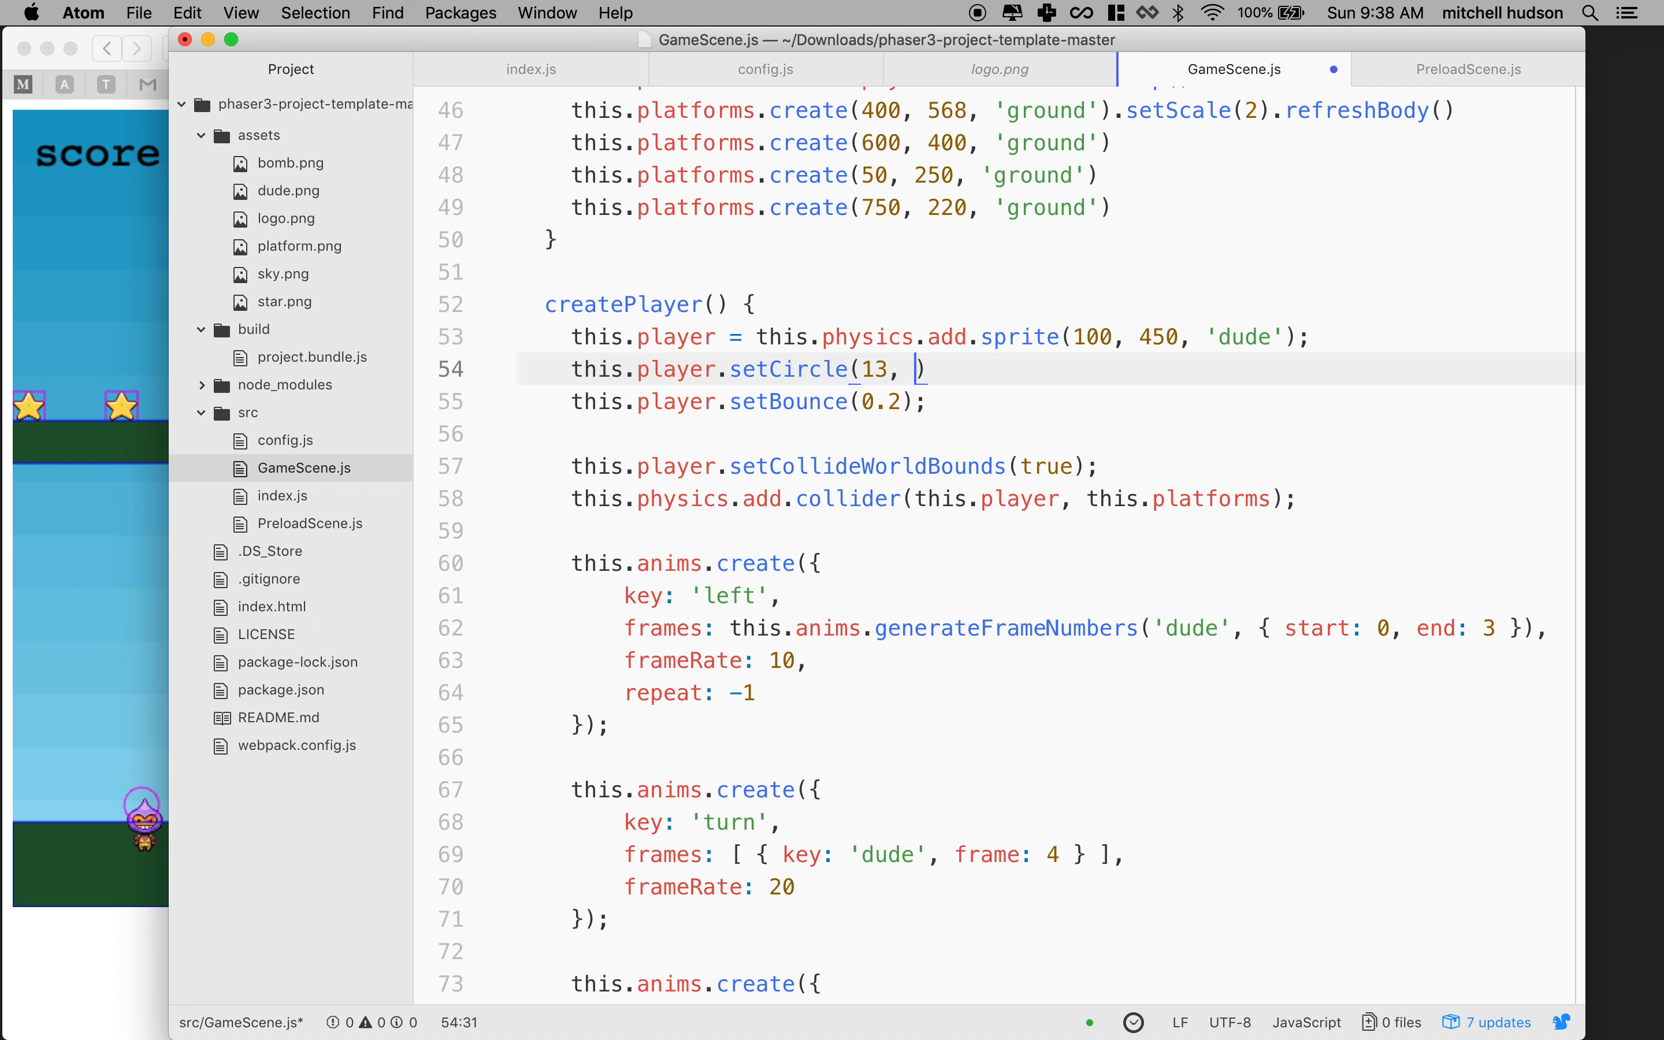
Add offset arguments to setCircle, trying vertical offset 8 then 12, ending at setCircle(13, 2, 12).
text(1)
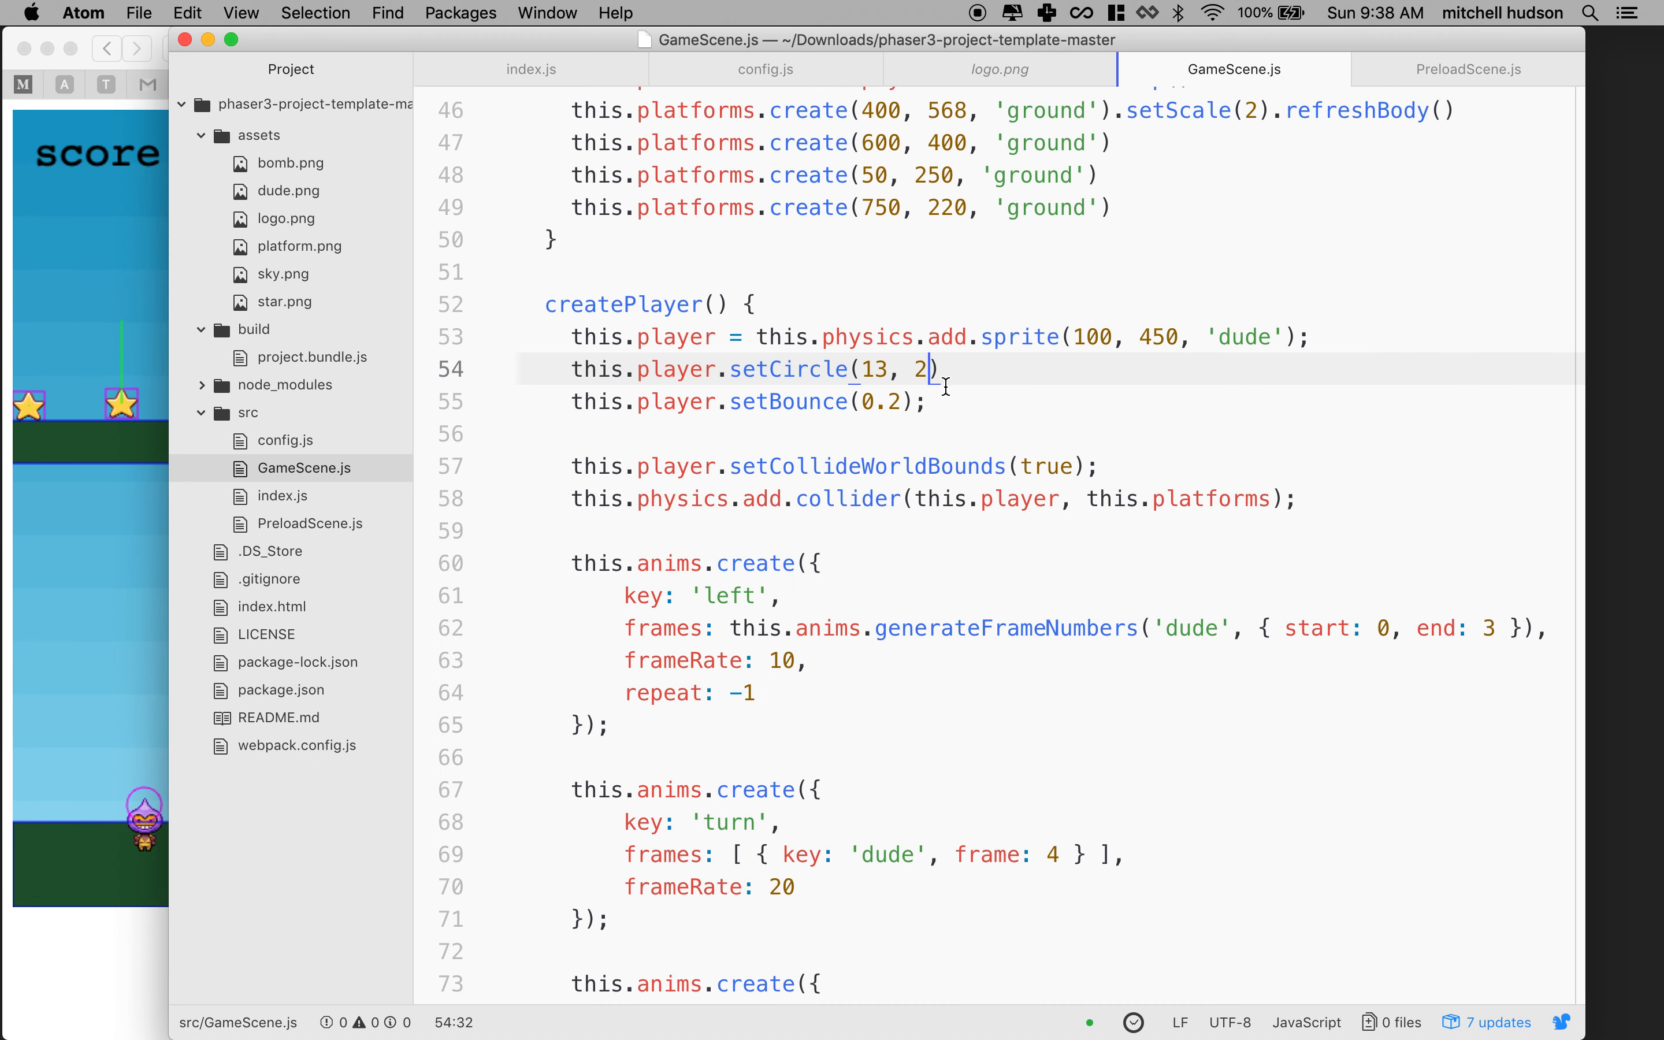
text(, 8)
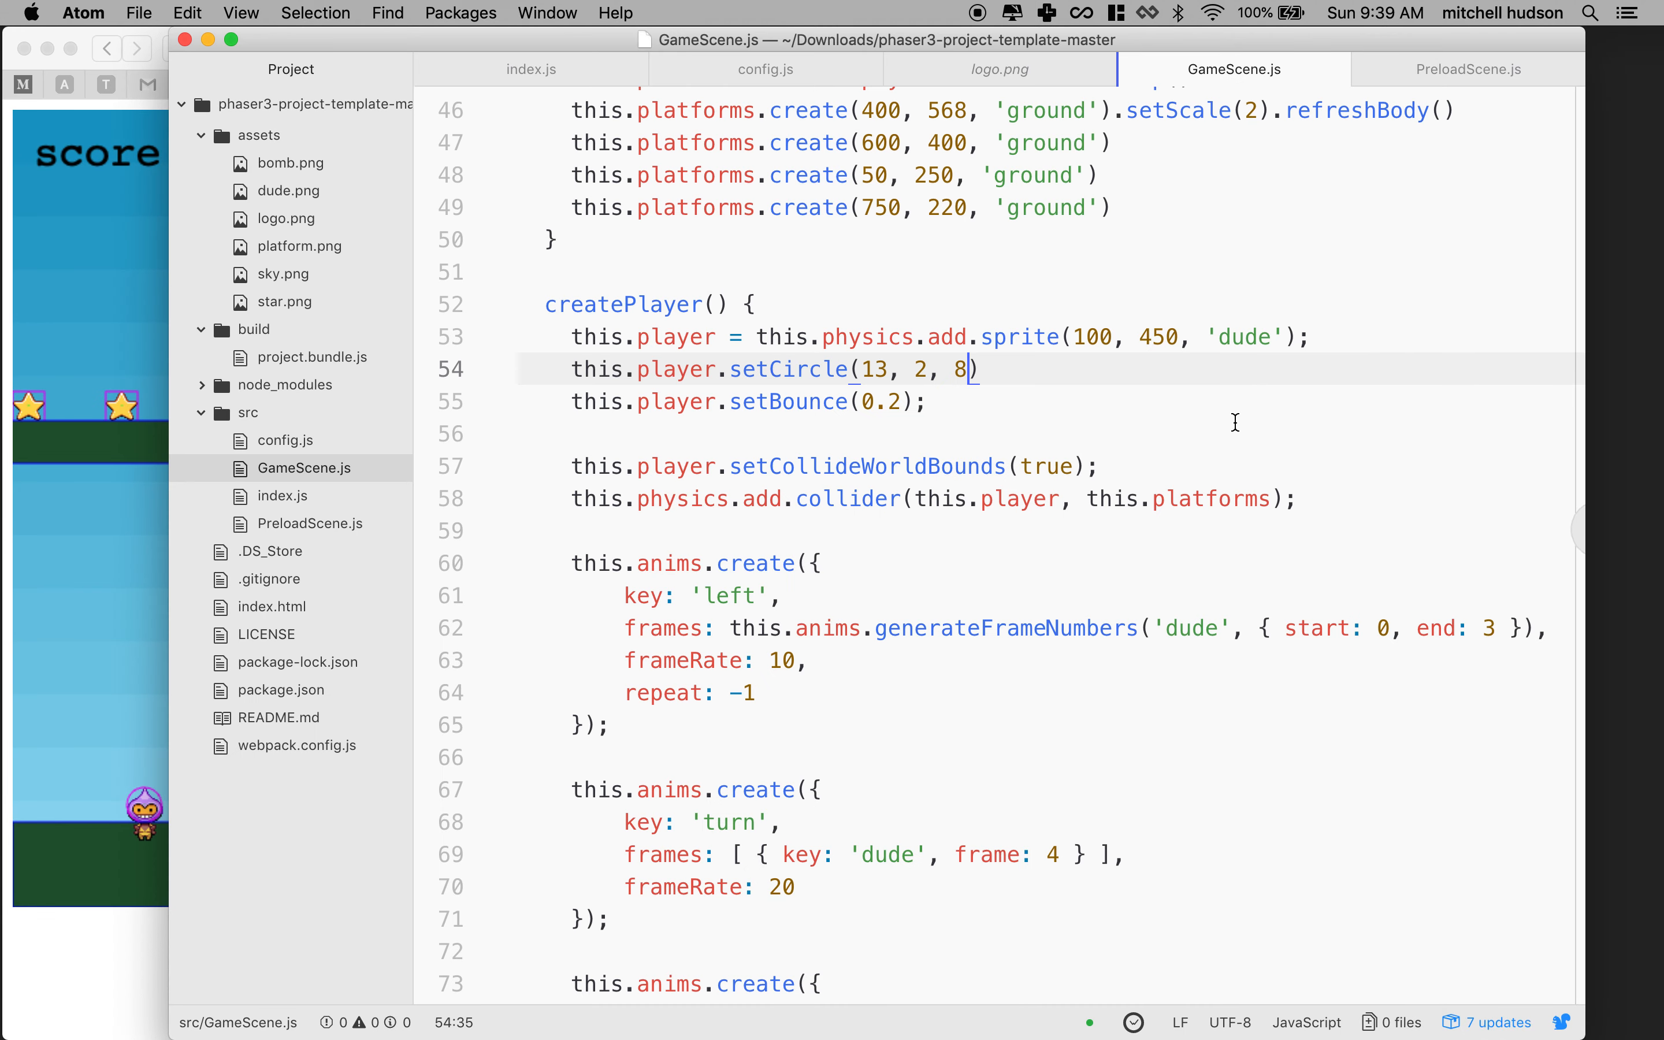
mouse_move(1036, 416)
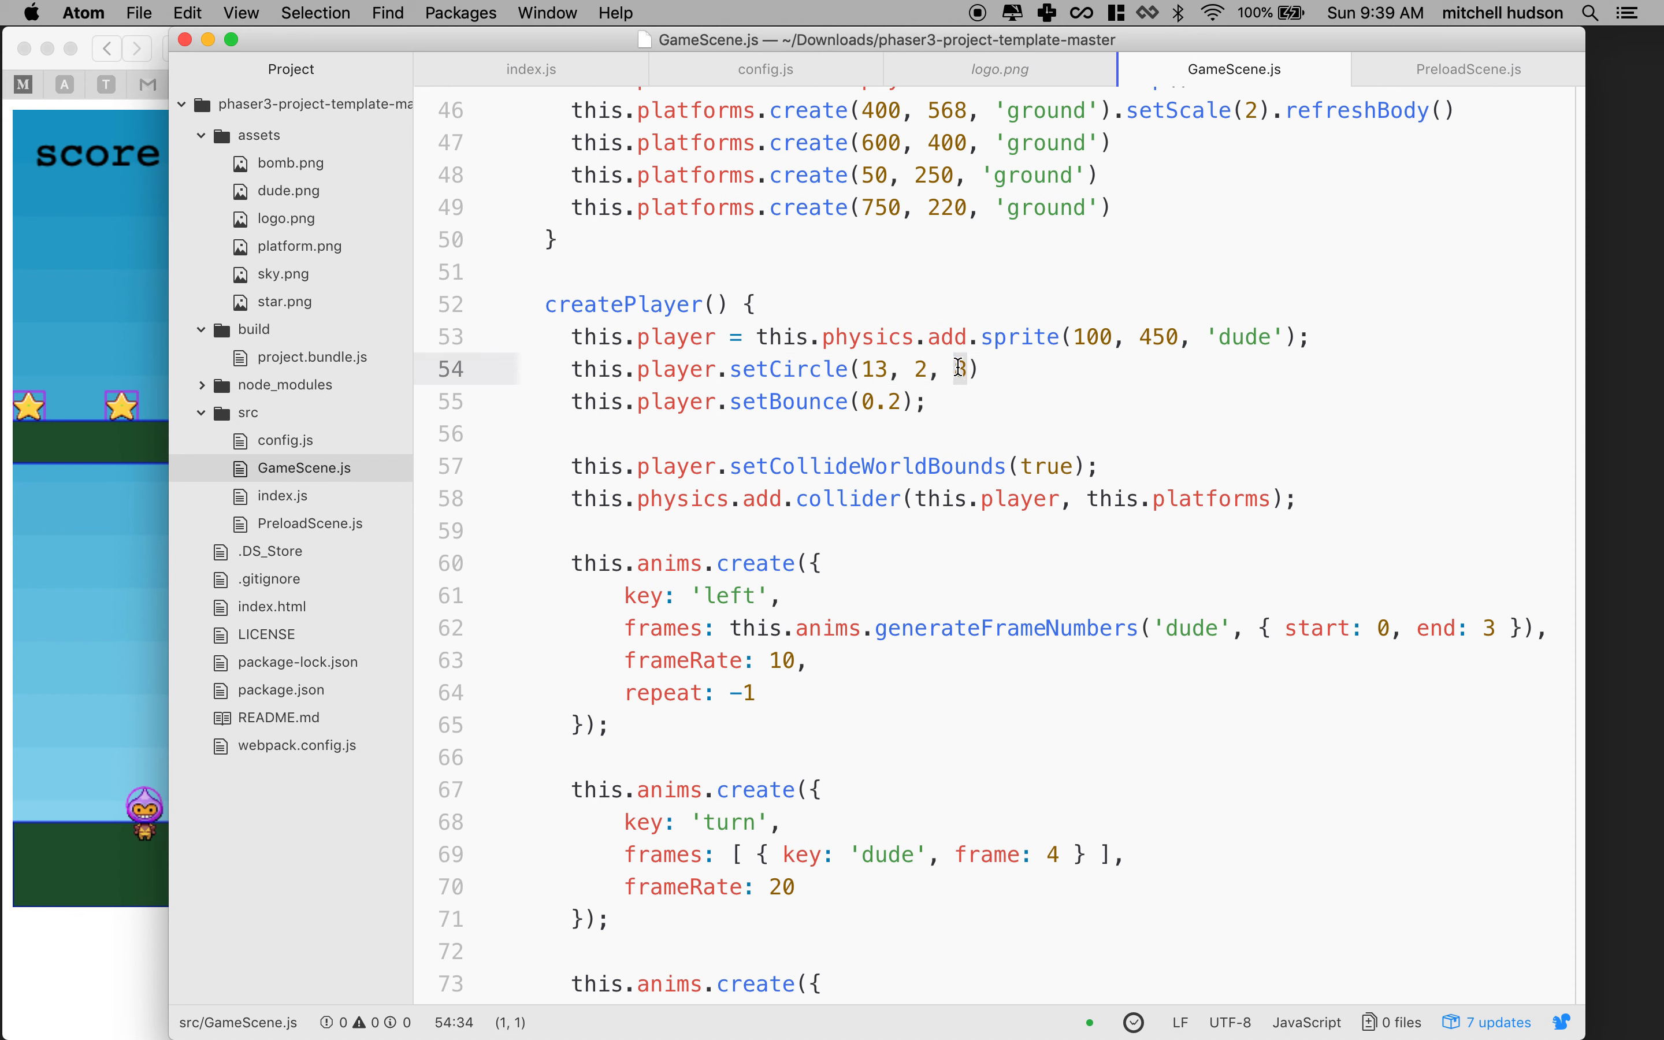
text(12)
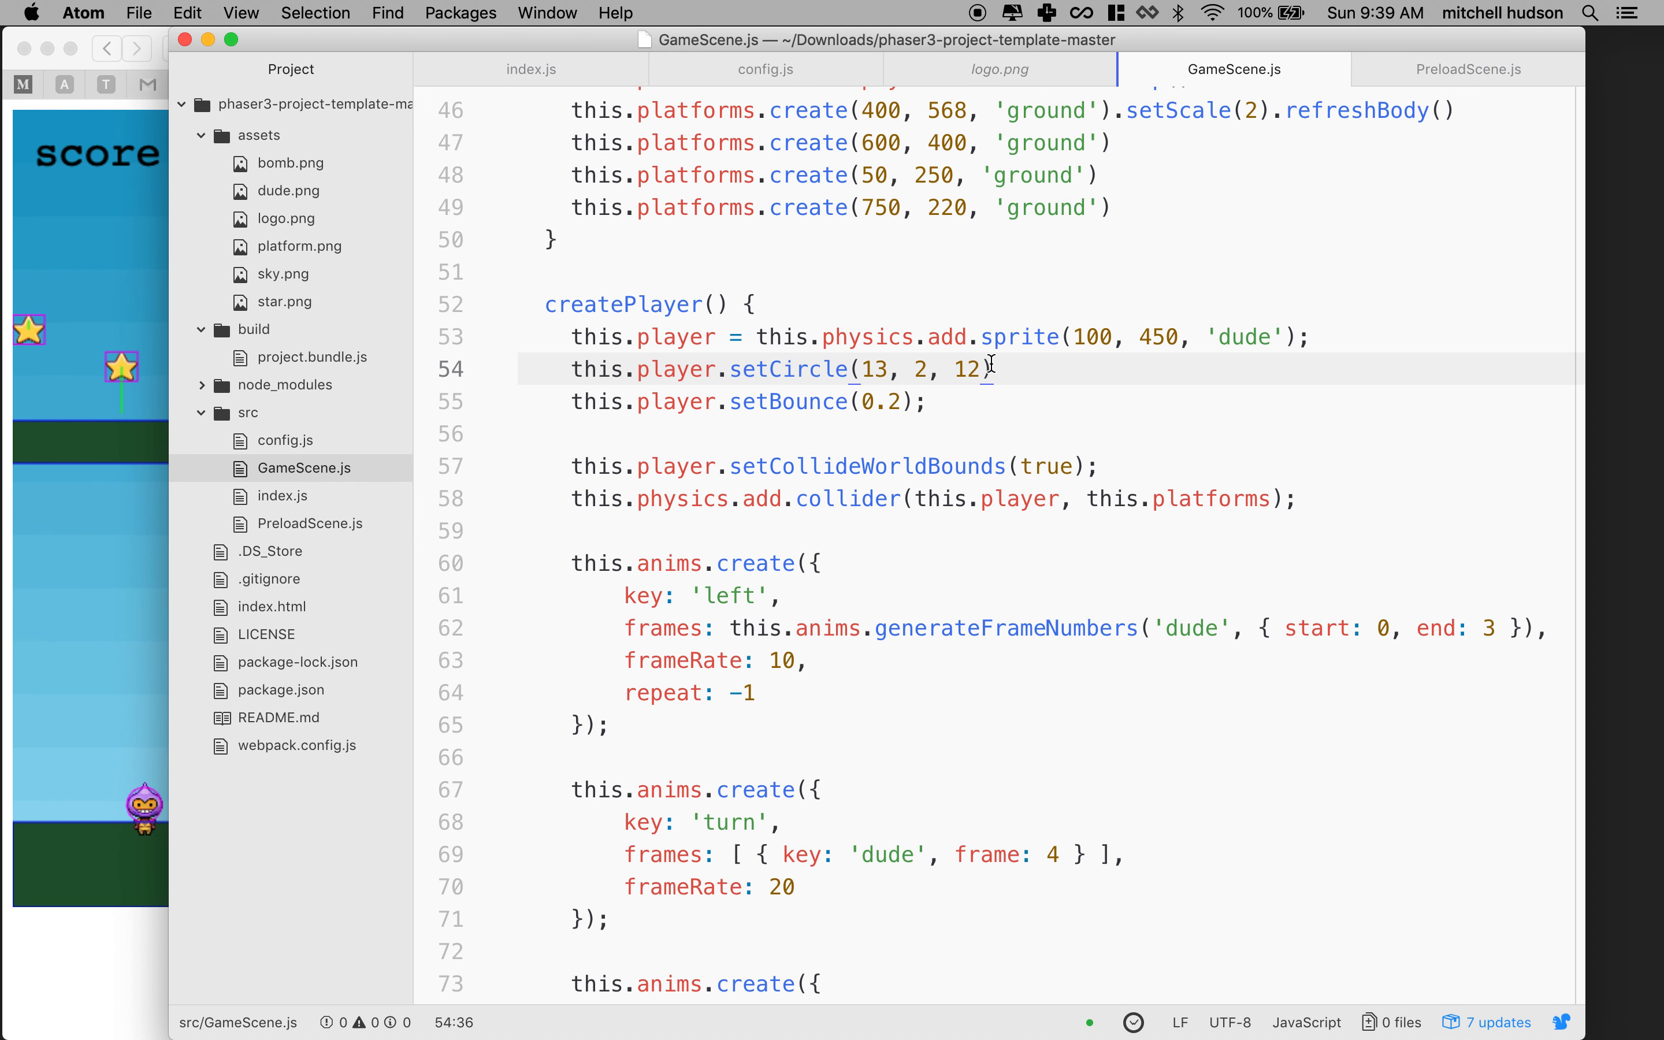
text(14)
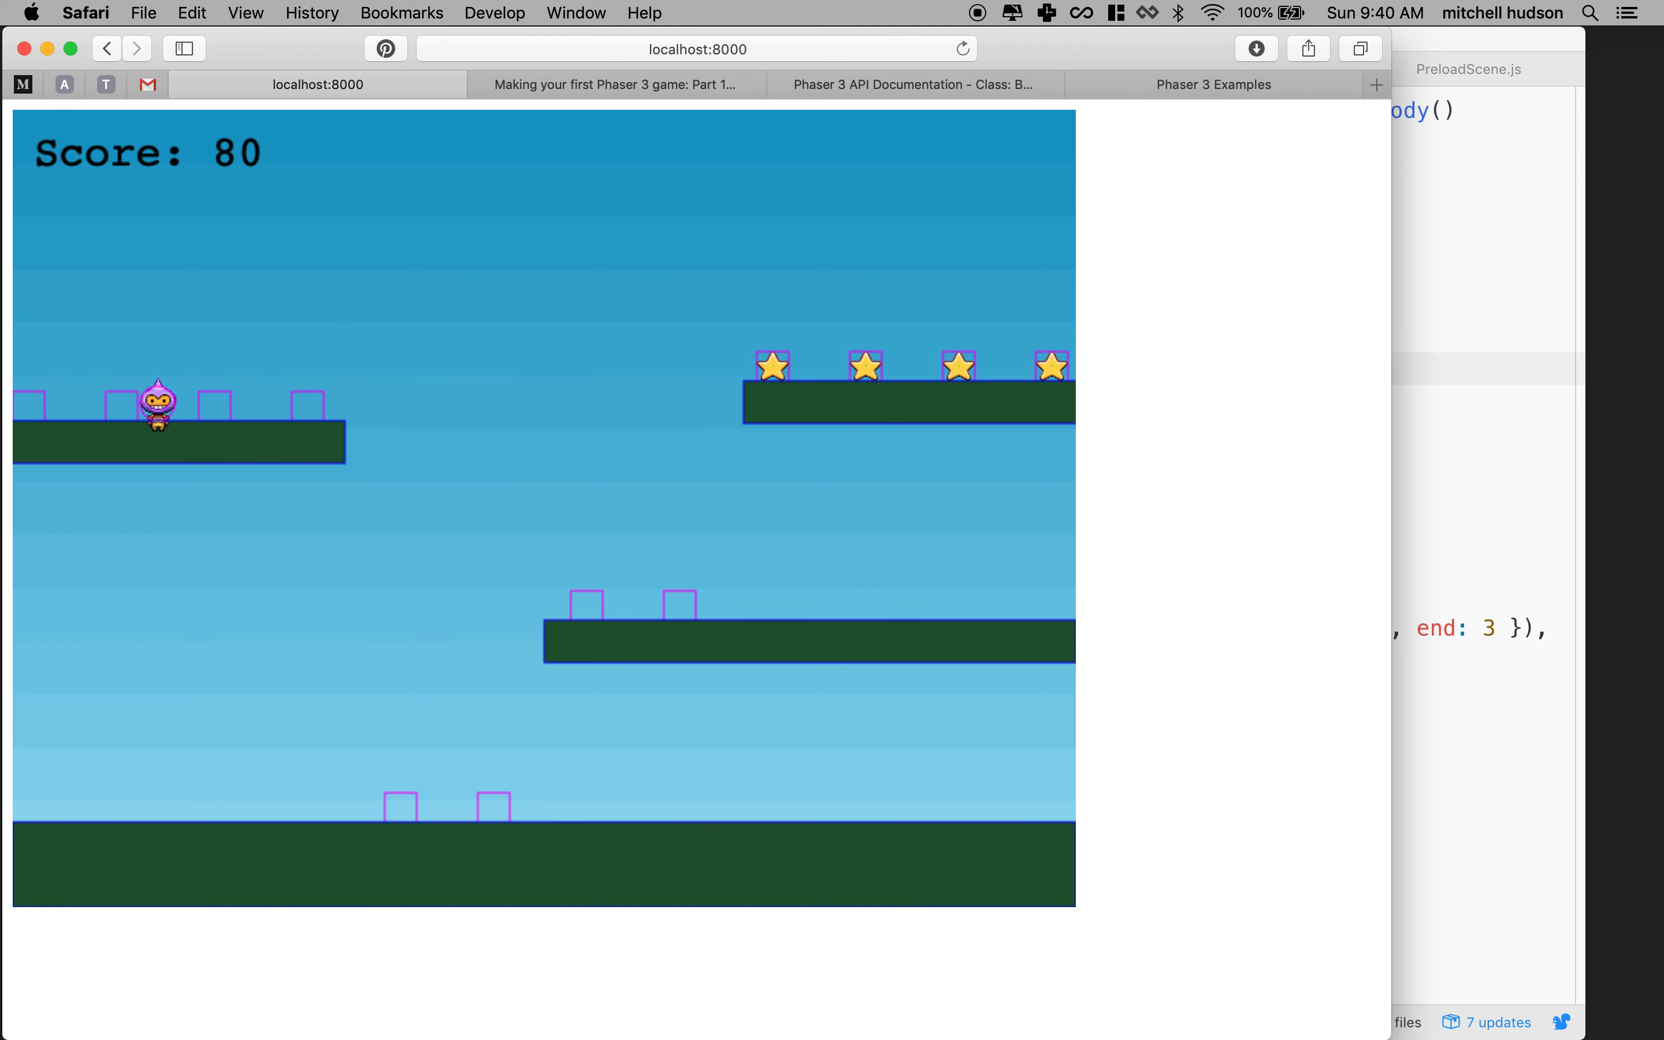
mouse_move(299, 413)
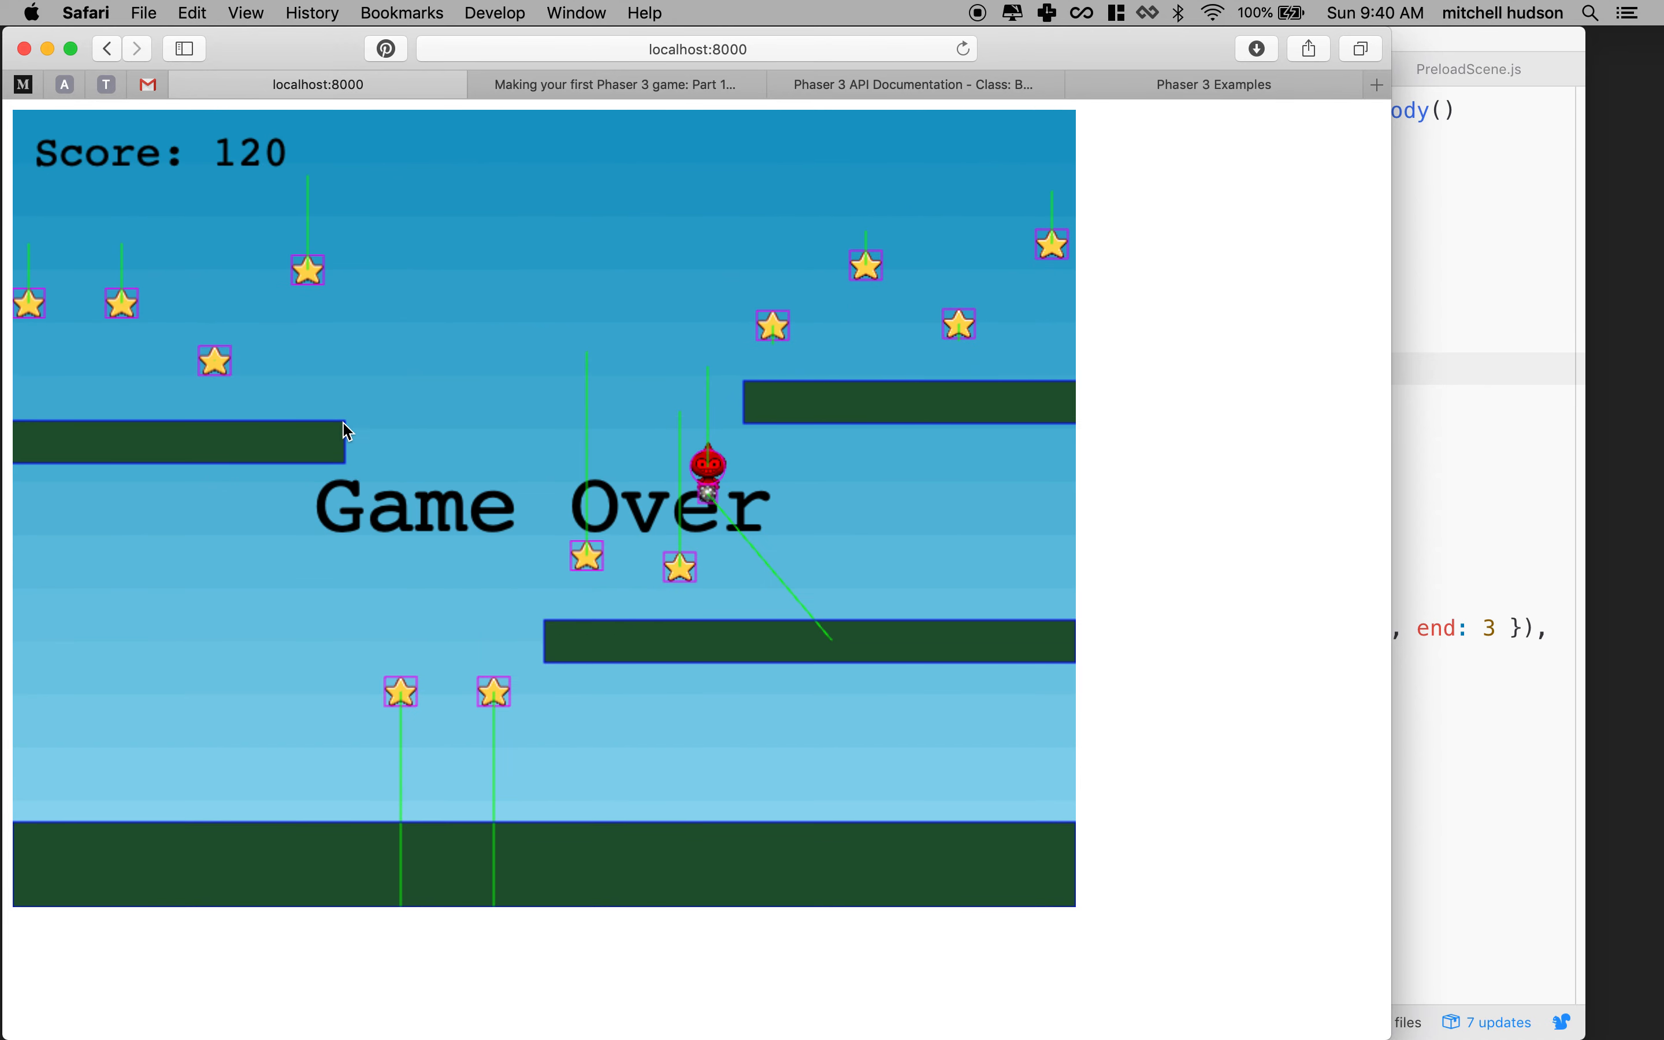
mouse_move(715, 509)
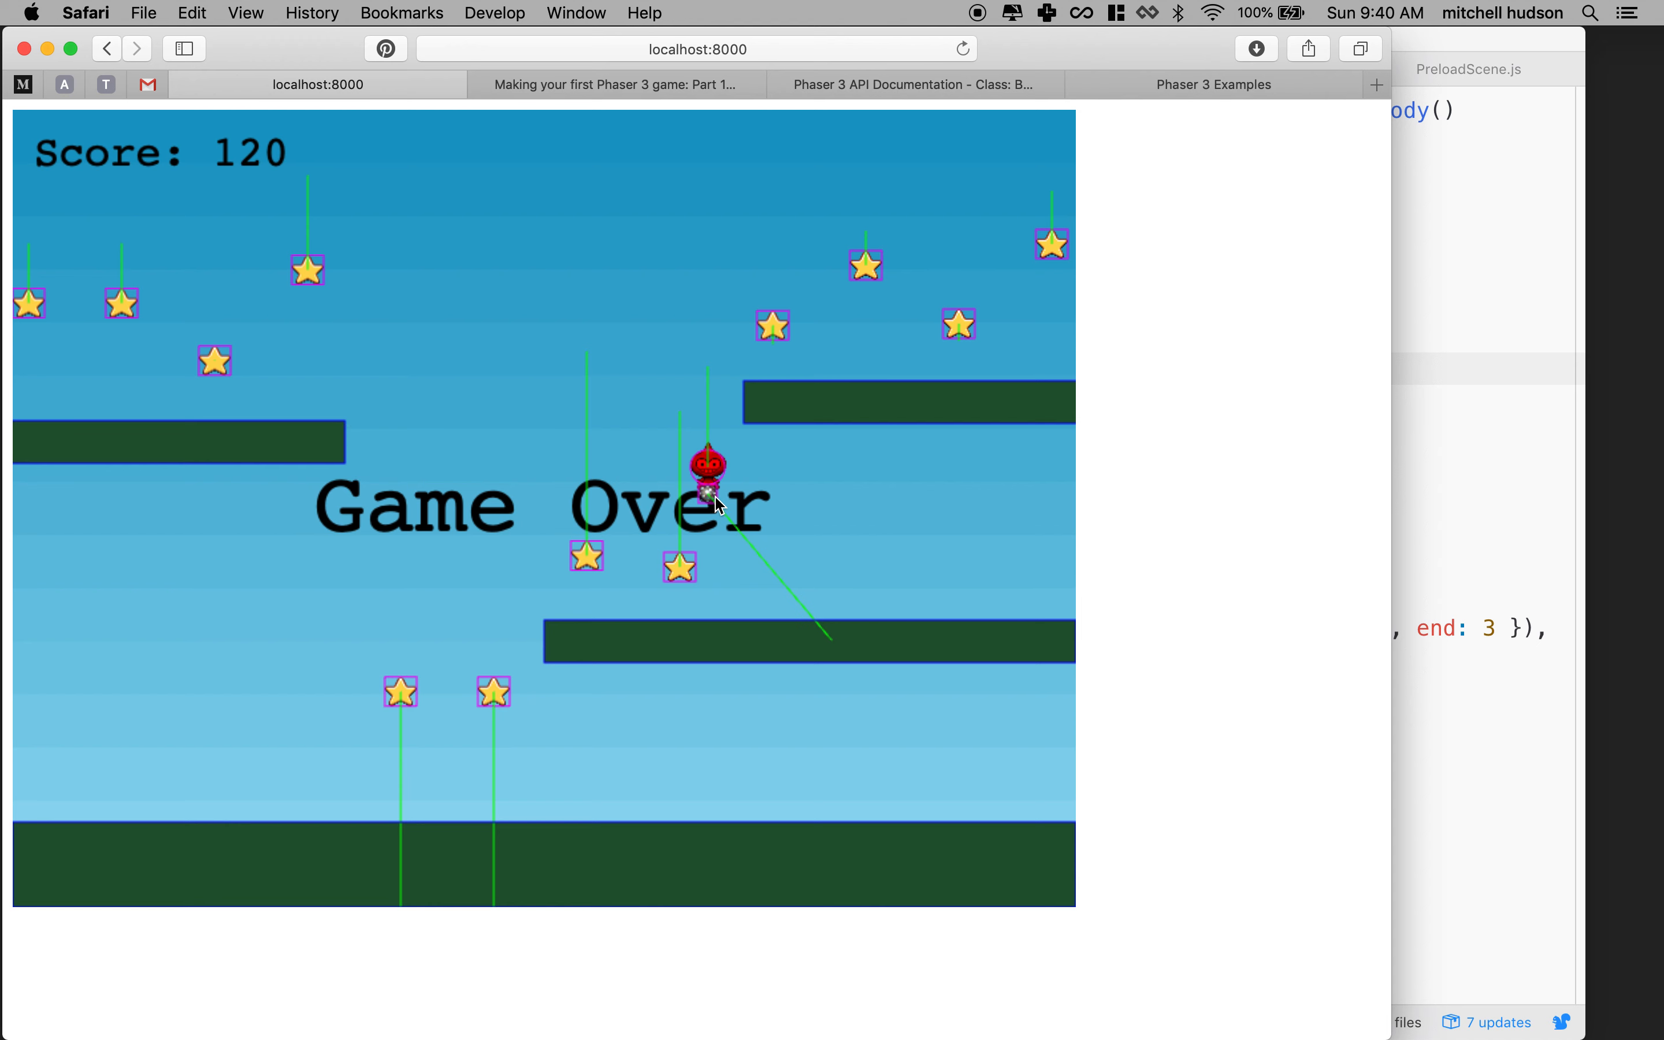
mouse_move(1107, 48)
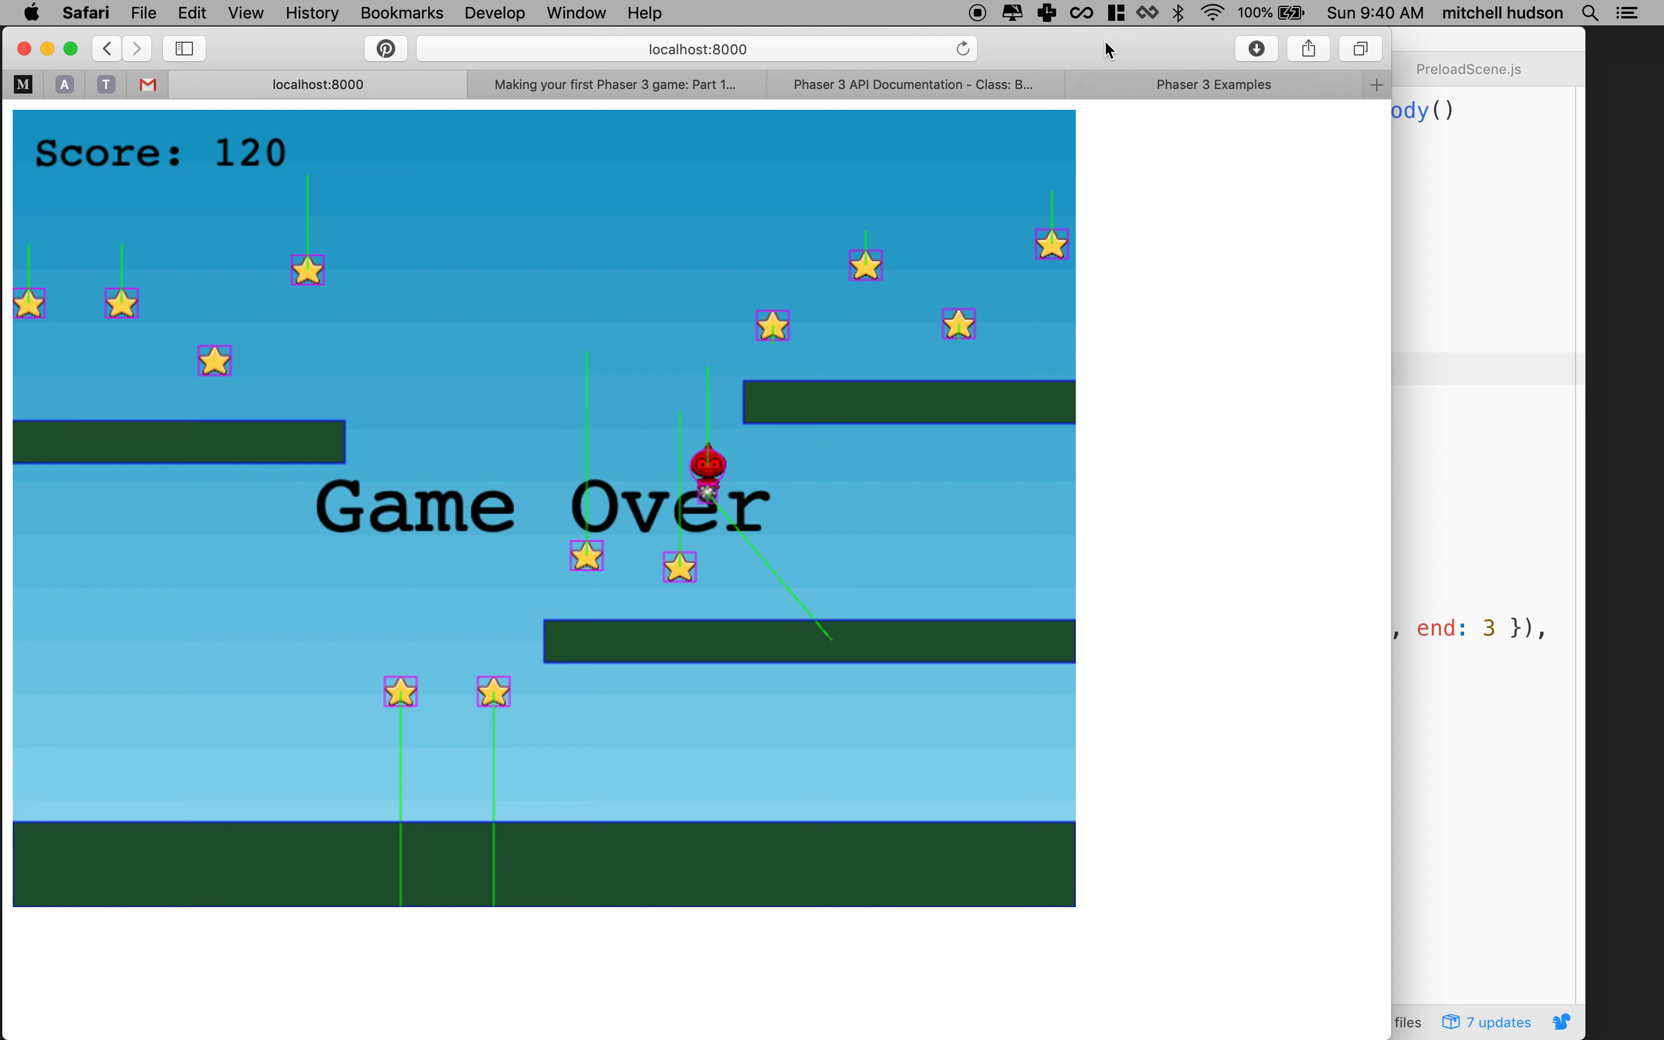